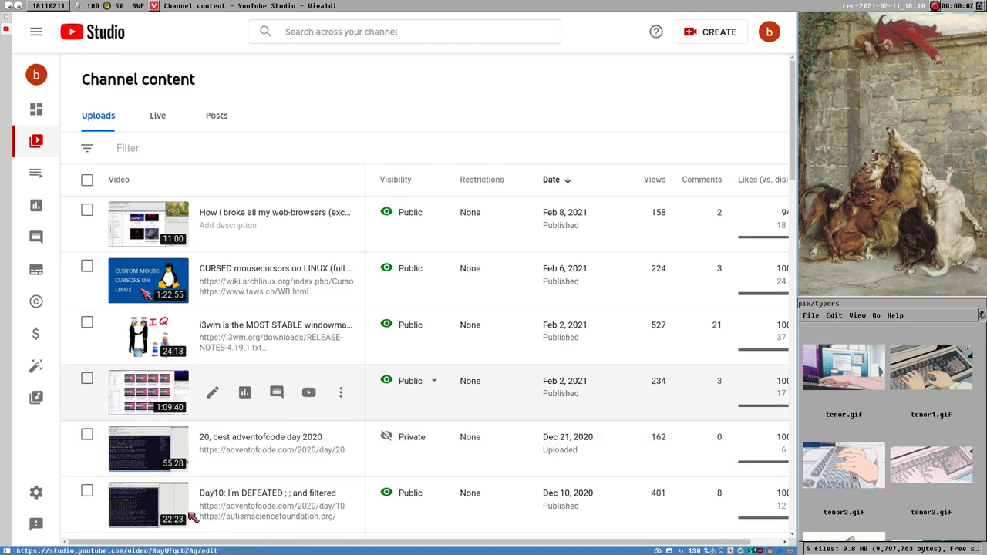
mouse_move(451, 435)
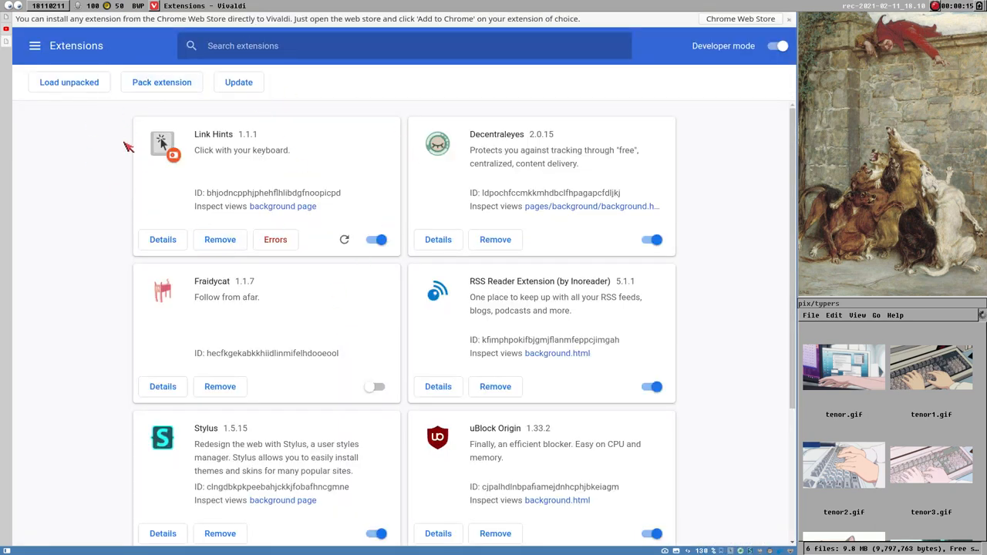
mouse_move(332, 237)
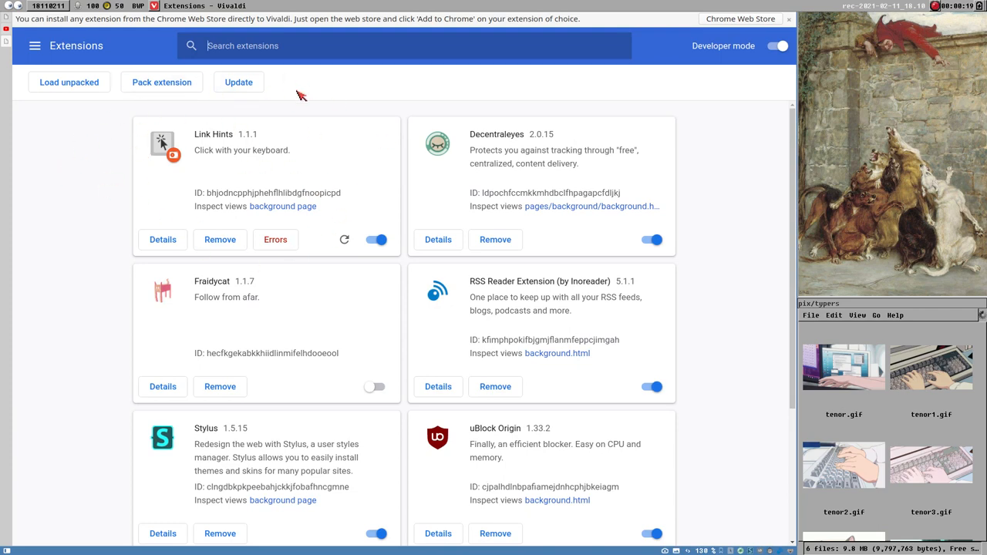
mouse_move(173, 155)
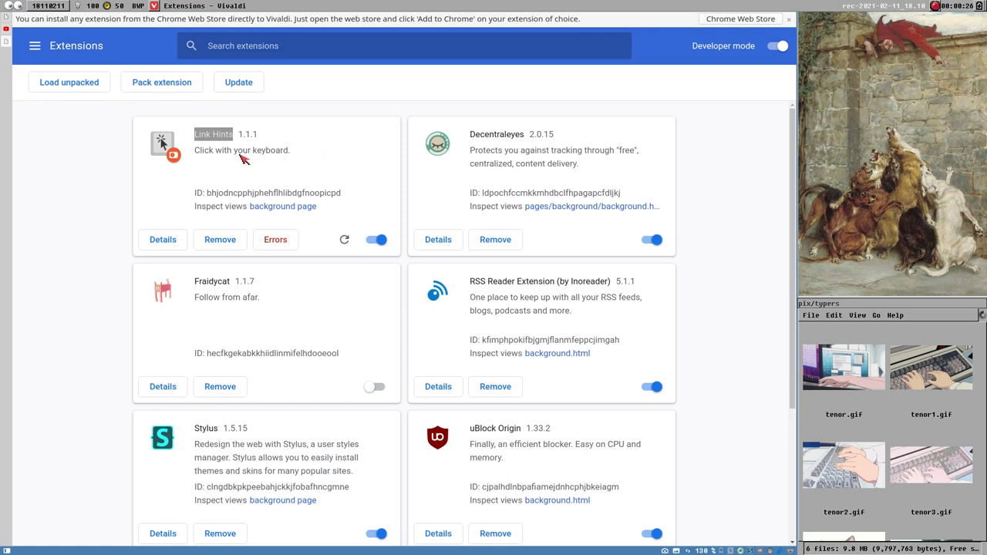
Go to the Chrome Web Store from the Extensions page menu.
left_click(34, 46)
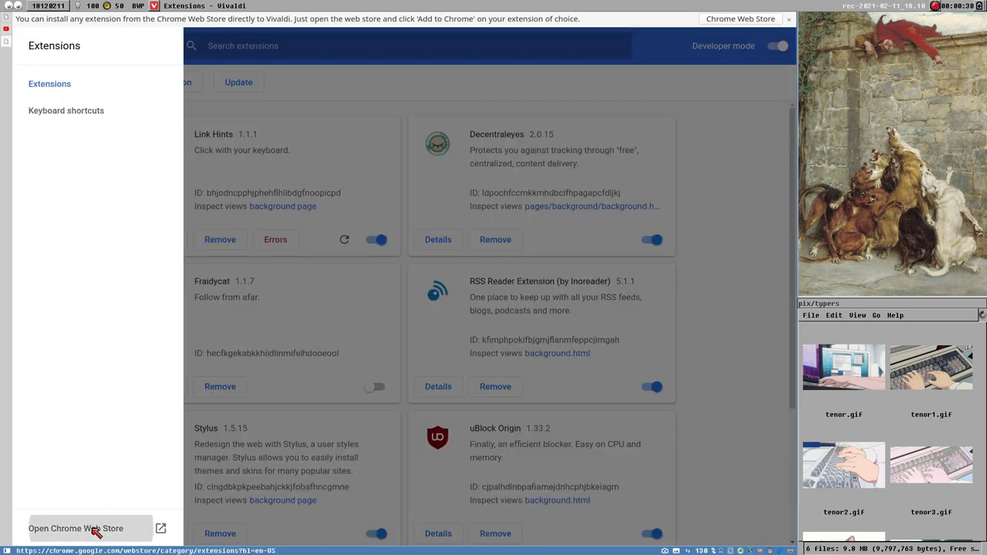
left_click(76, 528)
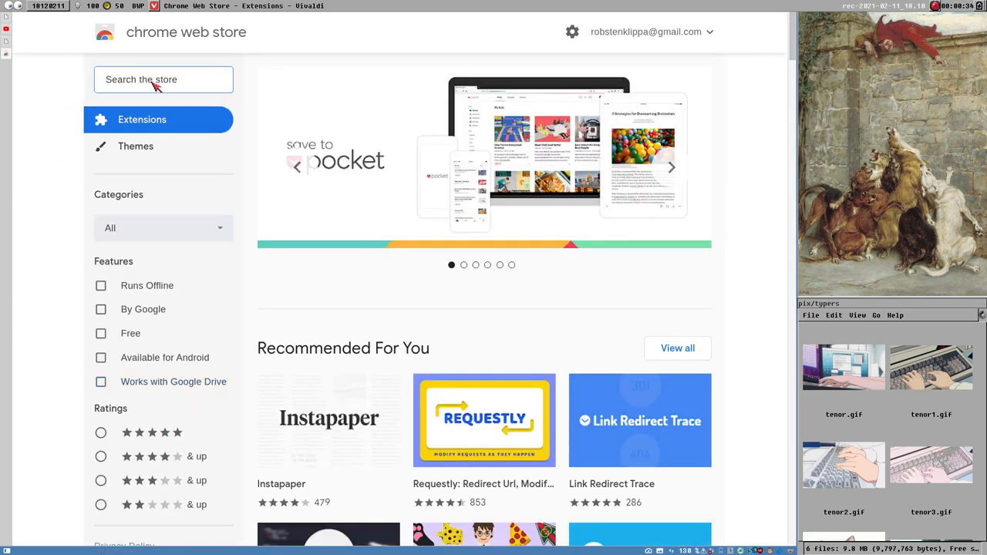
Search the store for 'cvim', open the cVim page and view its second screenshot.
type("cvim")
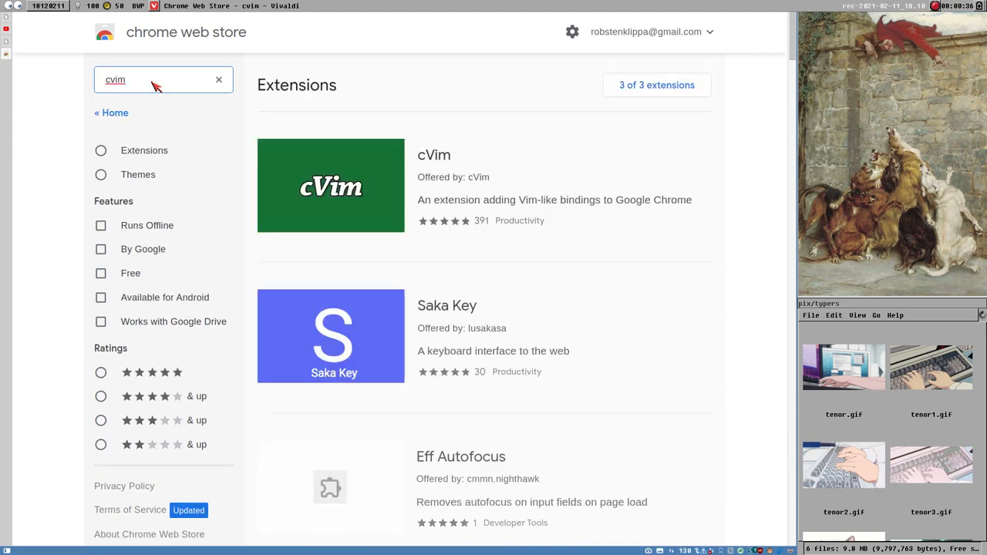
left_click(330, 185)
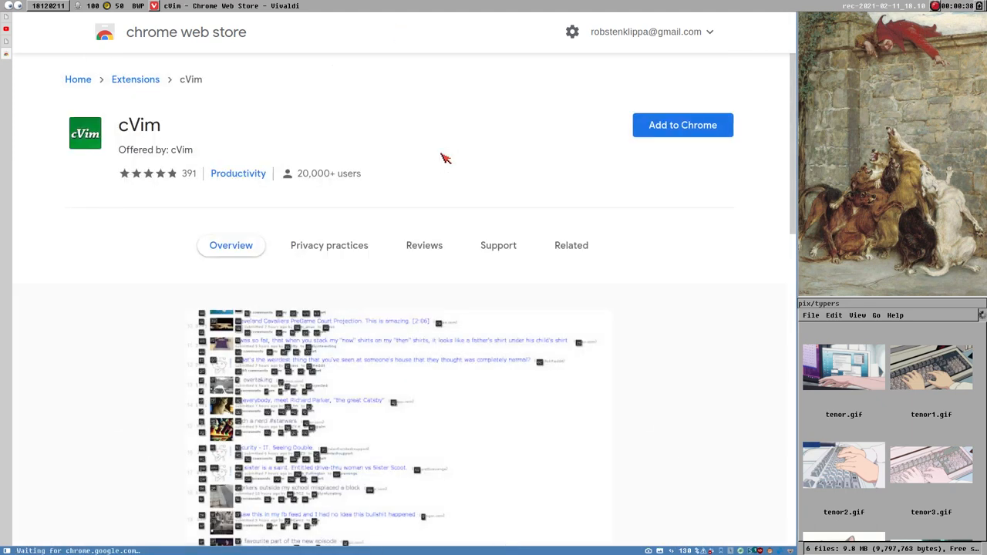
scroll("down", 3)
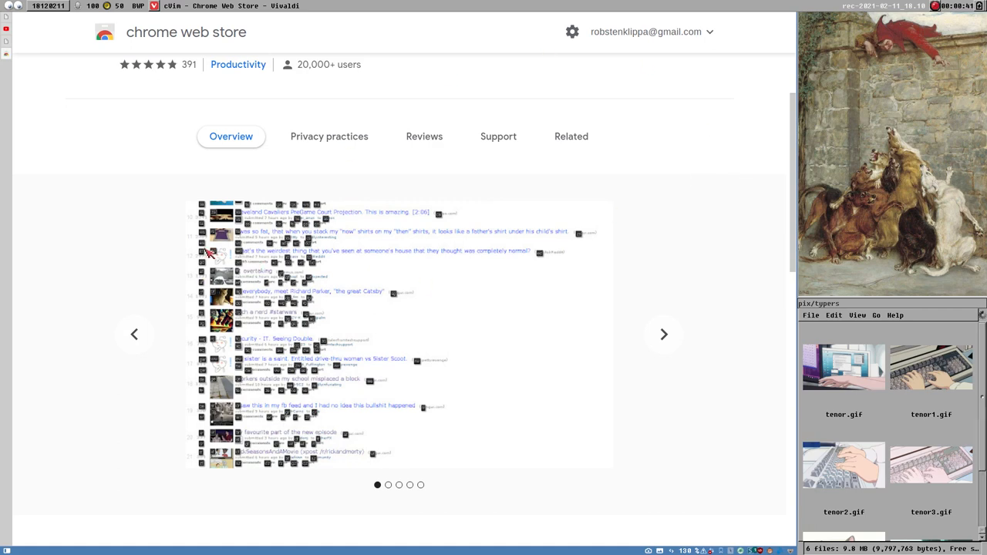
mouse_move(250, 353)
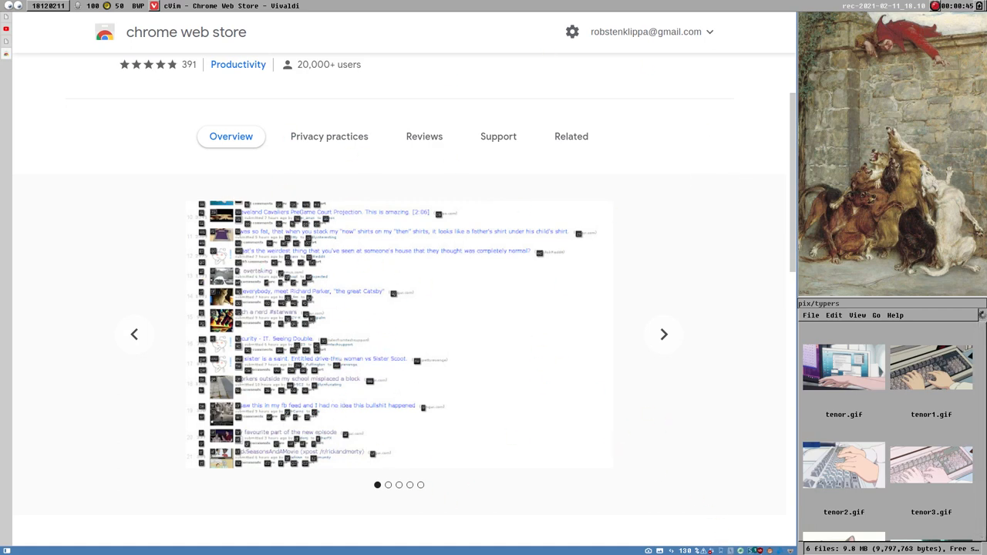
left_click(388, 484)
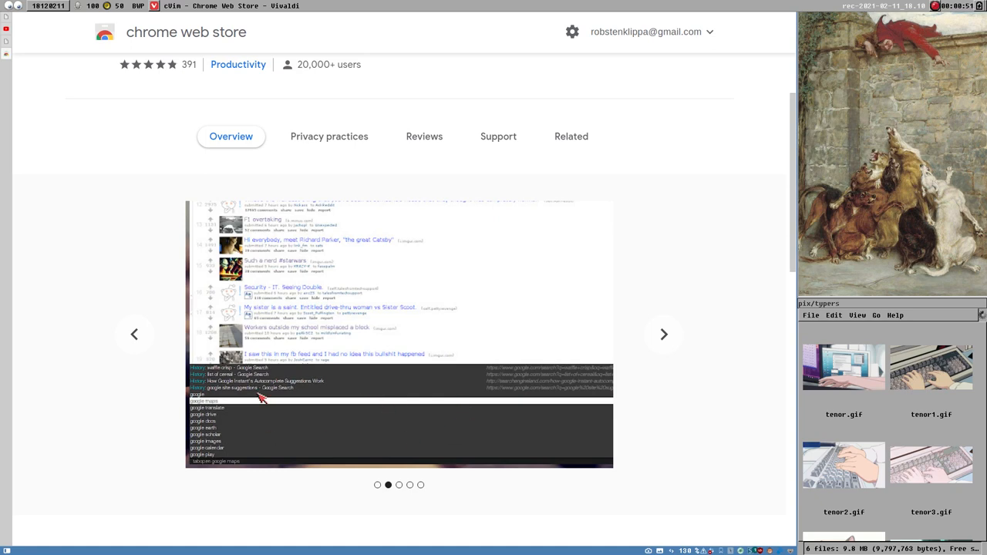
mouse_move(554, 420)
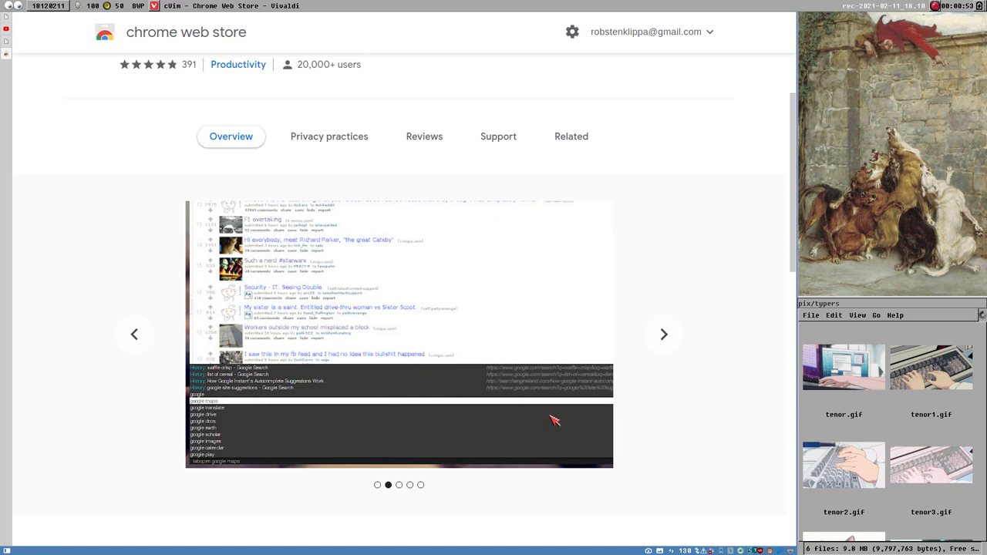
mouse_move(253, 462)
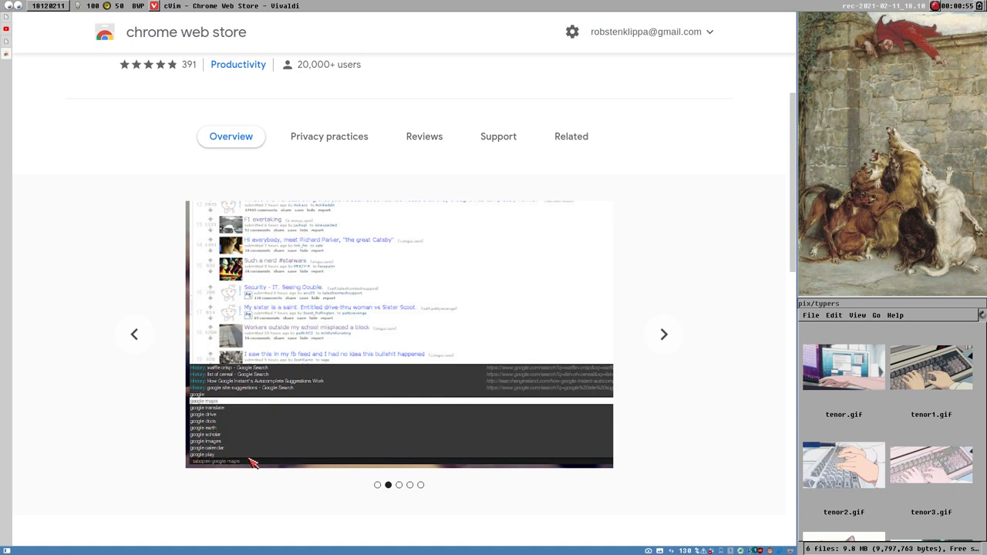
mouse_move(256, 332)
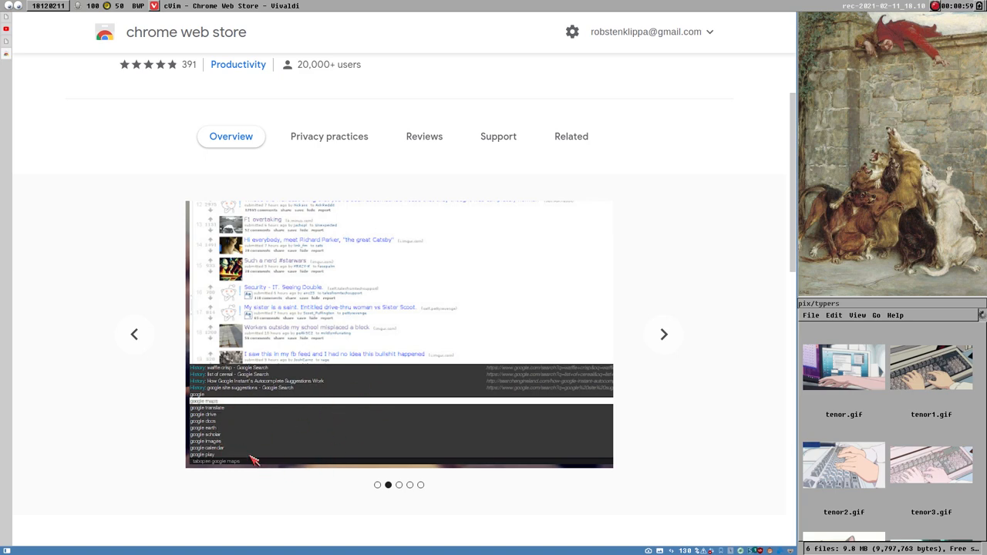
mouse_move(362, 454)
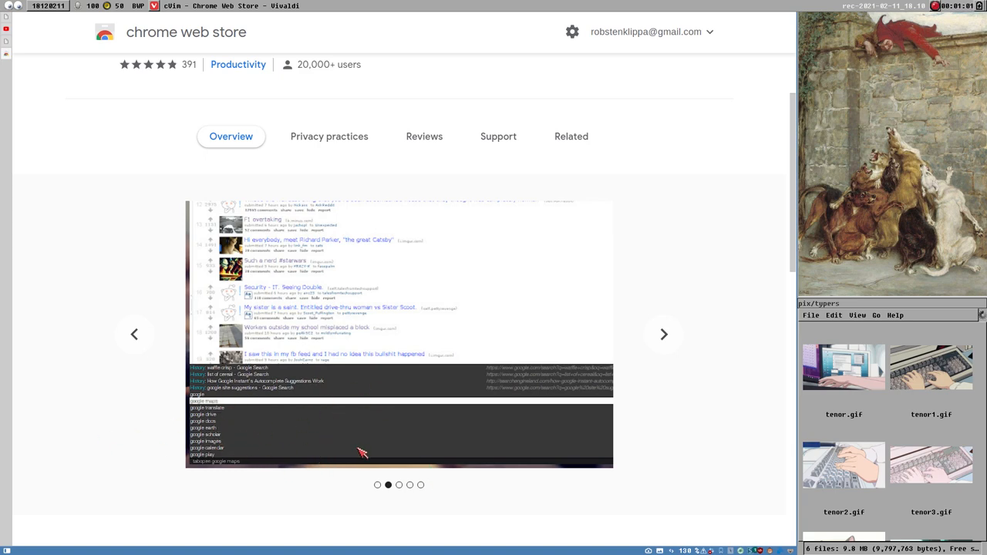
mouse_move(399, 430)
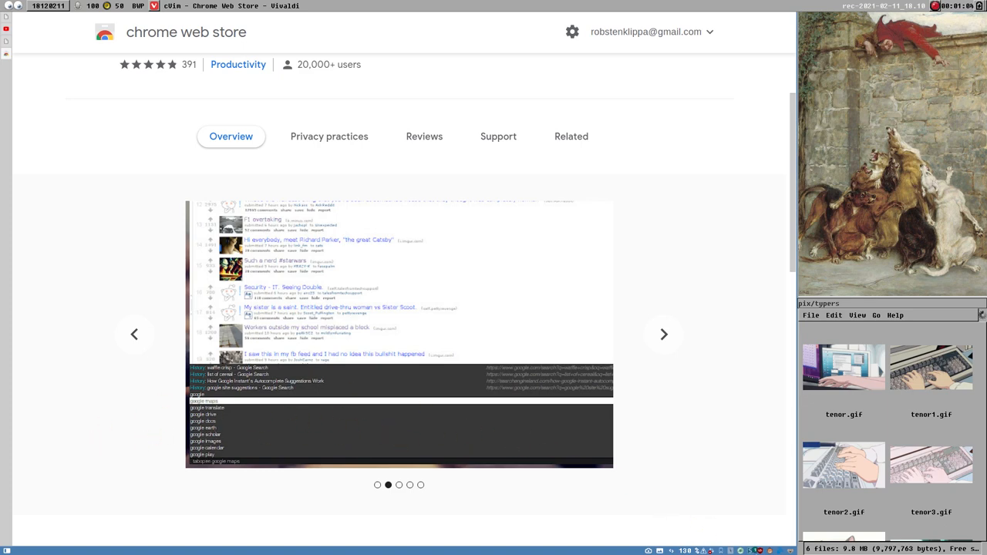
mouse_move(308, 426)
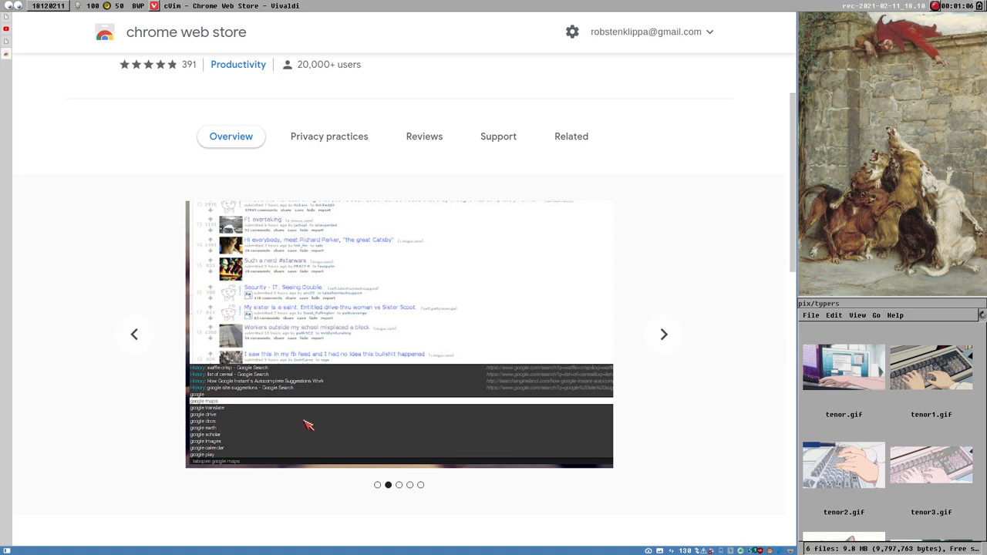
mouse_move(639, 489)
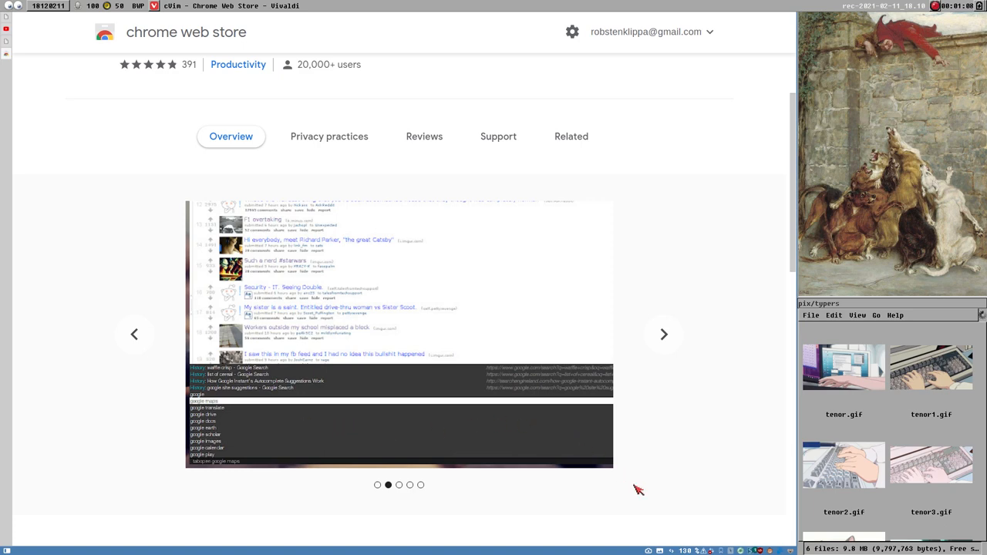
mouse_move(182, 133)
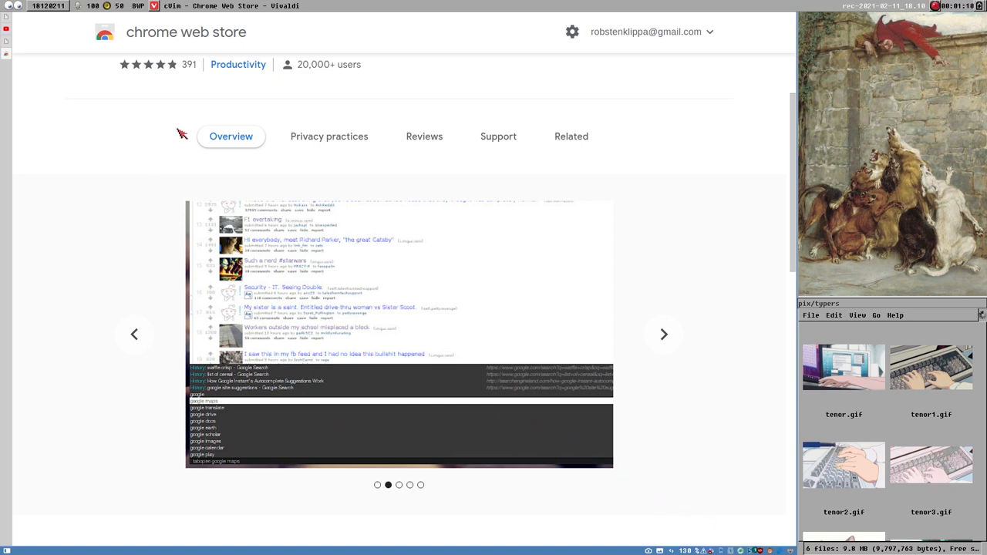
scroll("down", 3)
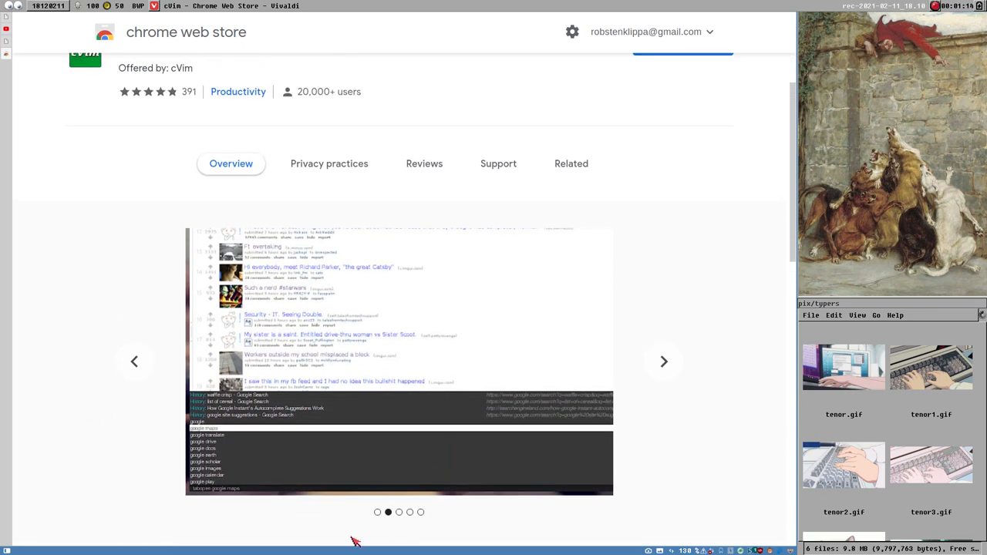
mouse_move(462, 435)
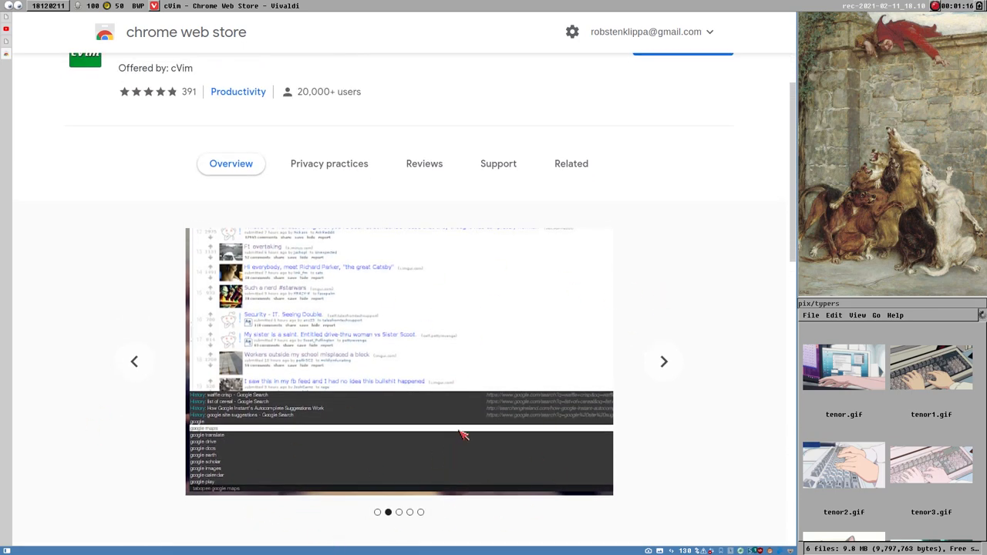
mouse_move(528, 266)
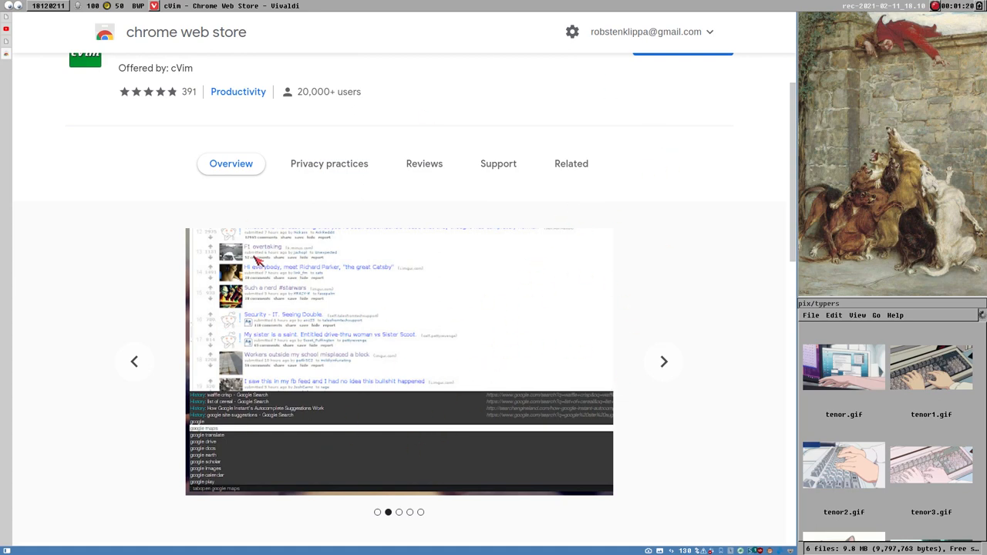
mouse_move(586, 299)
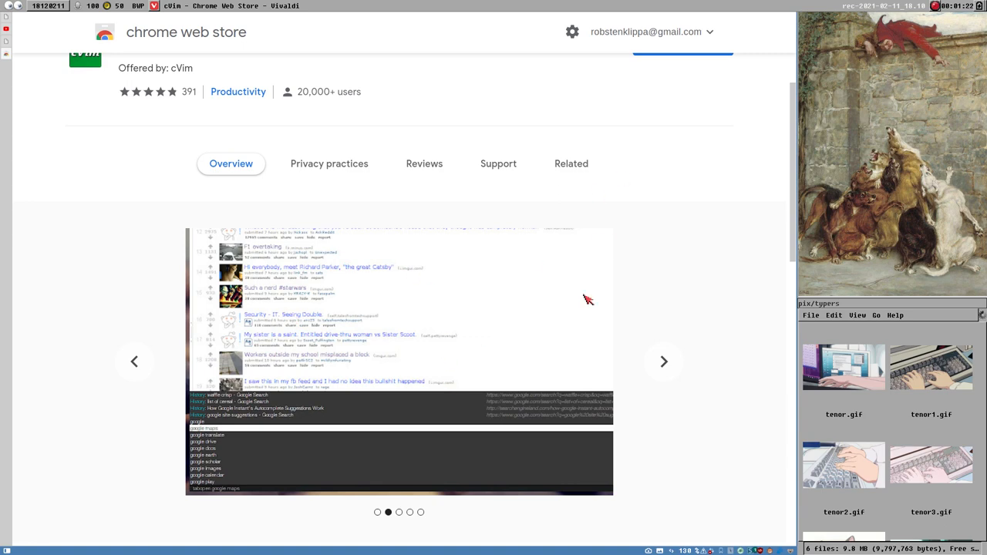
mouse_move(426, 398)
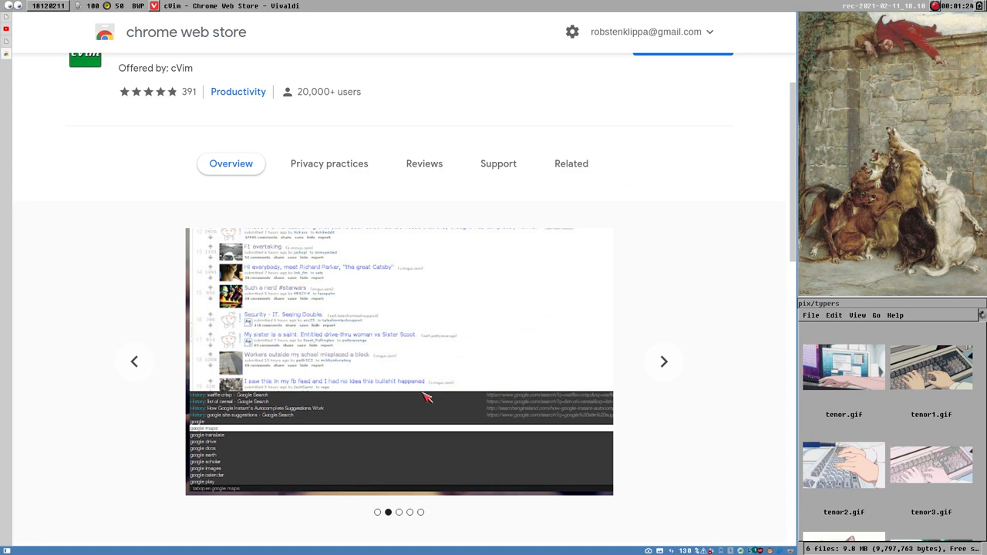
mouse_move(503, 398)
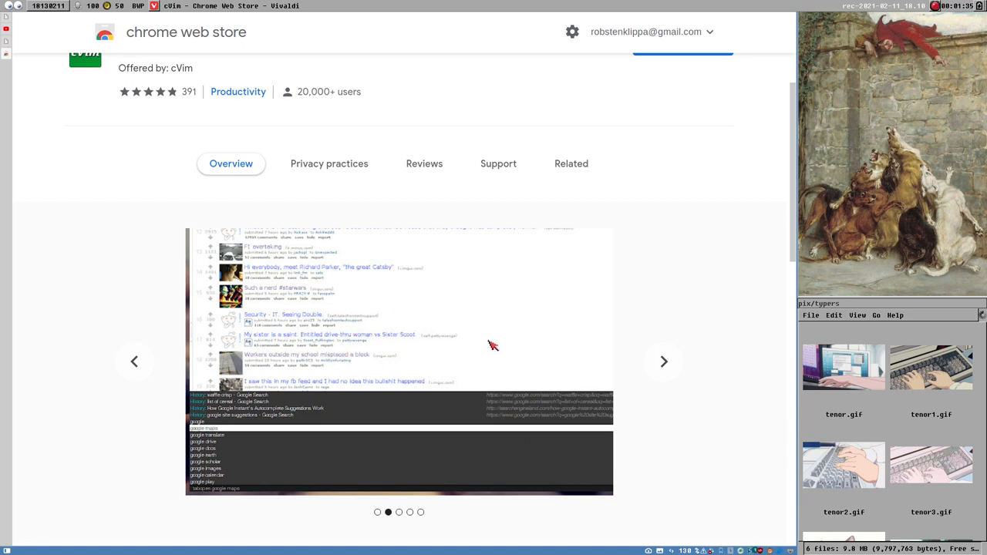
mouse_move(738, 518)
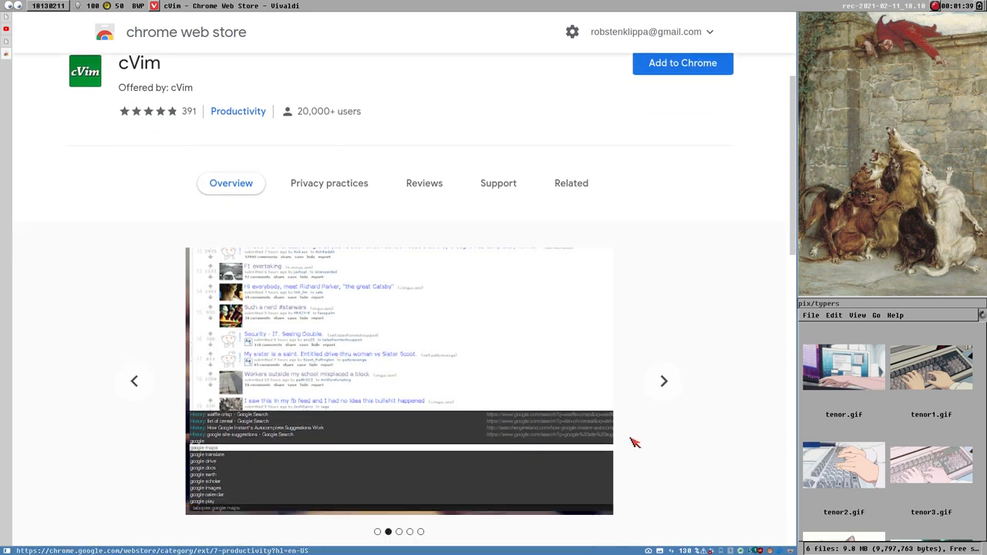
scroll("down", 3)
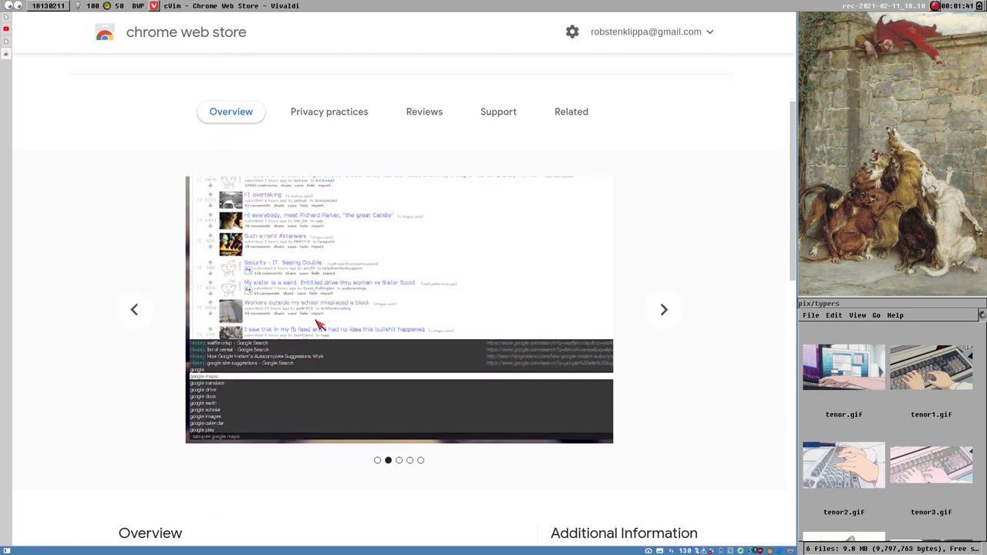
scroll("down", 3)
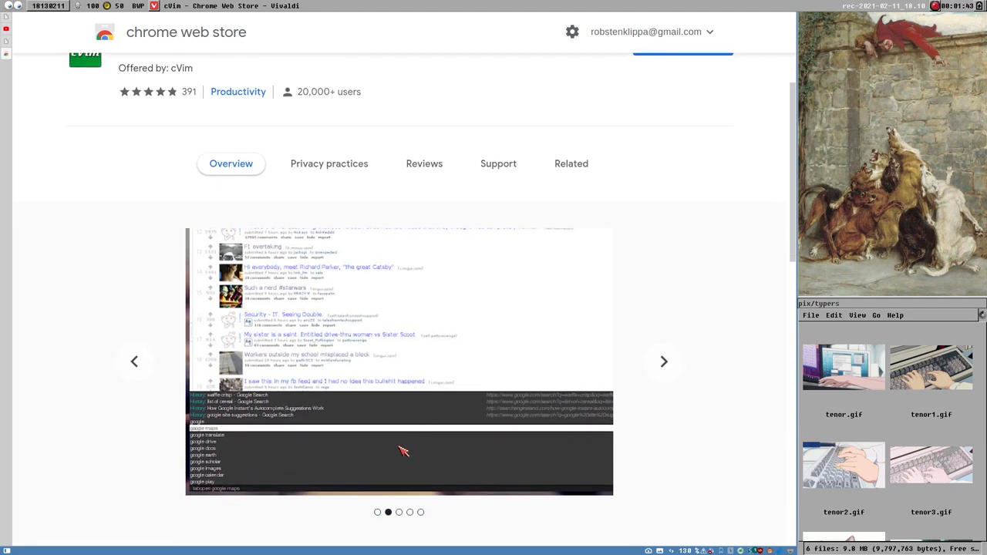
mouse_move(586, 237)
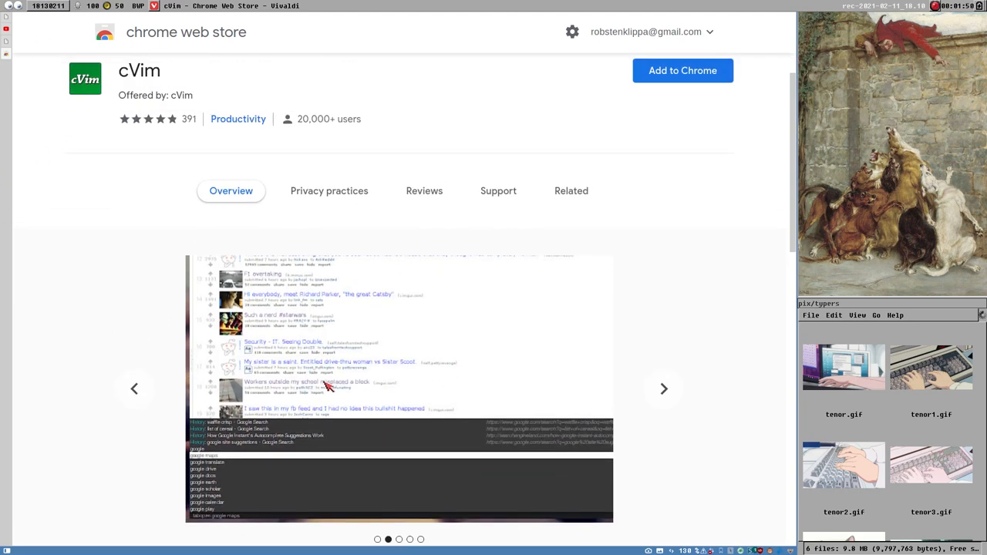
scroll("down", 3)
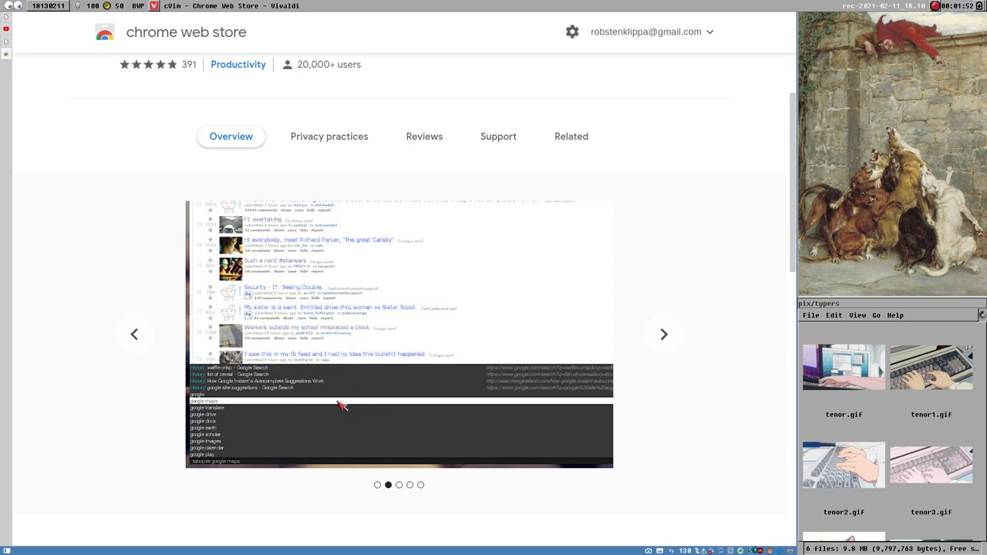
mouse_move(454, 441)
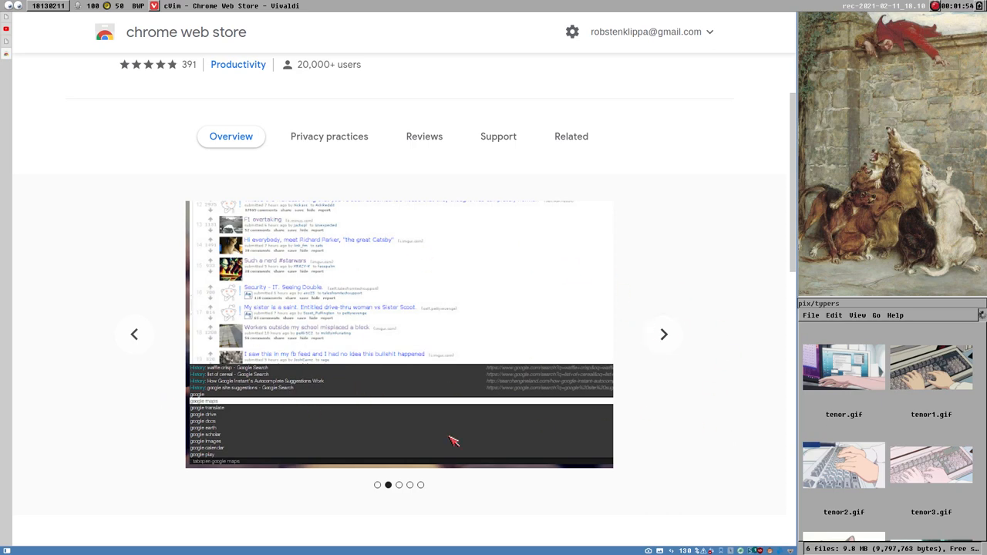
mouse_move(207, 472)
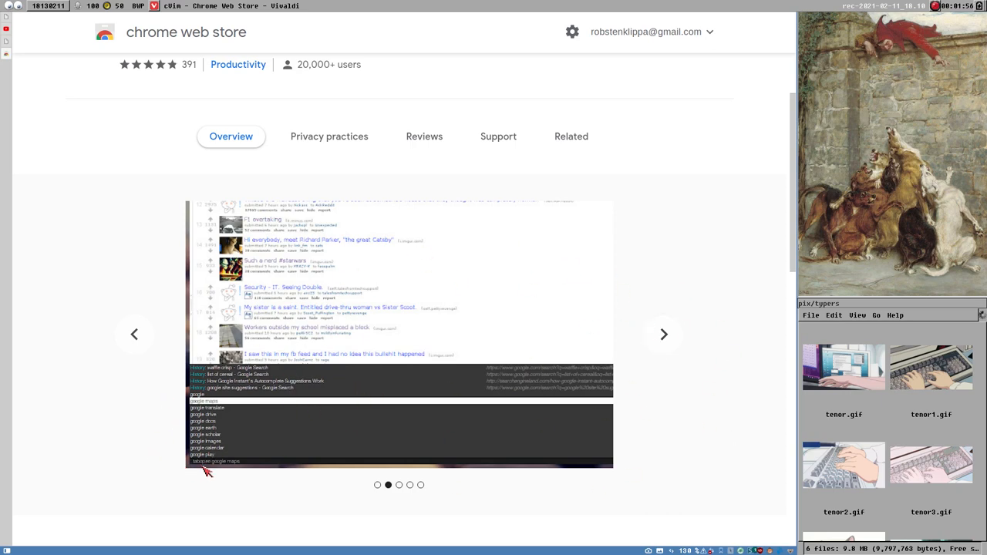
mouse_move(108, 158)
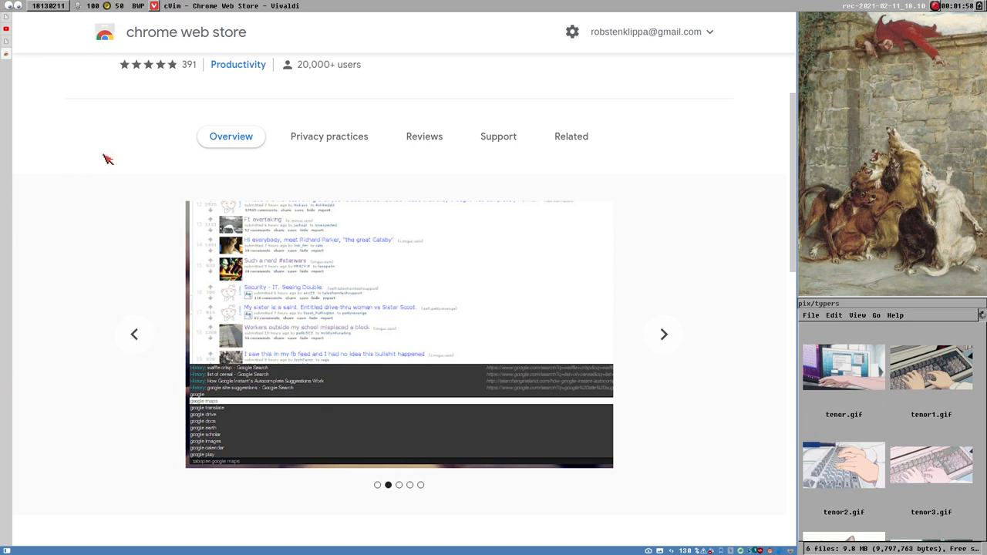
mouse_move(579, 430)
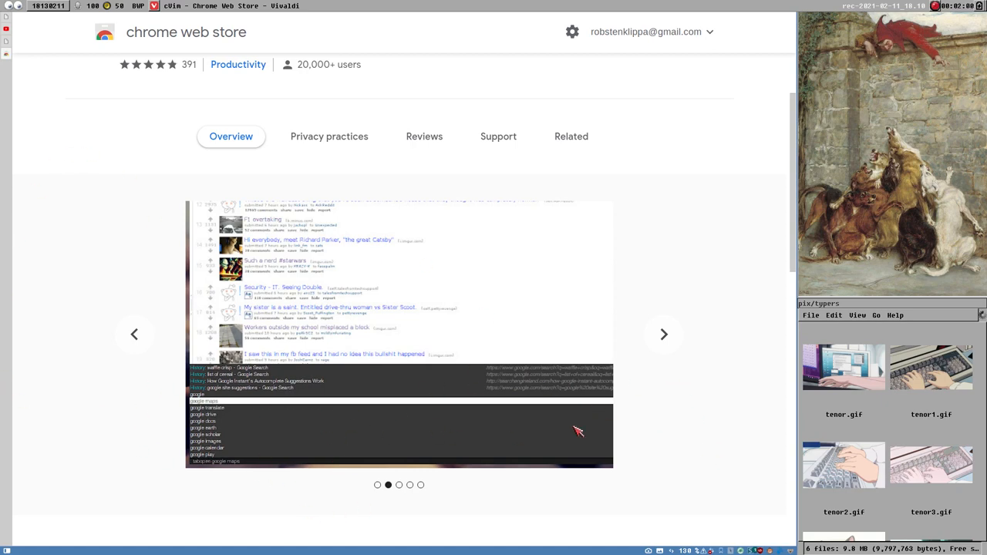
mouse_move(685, 461)
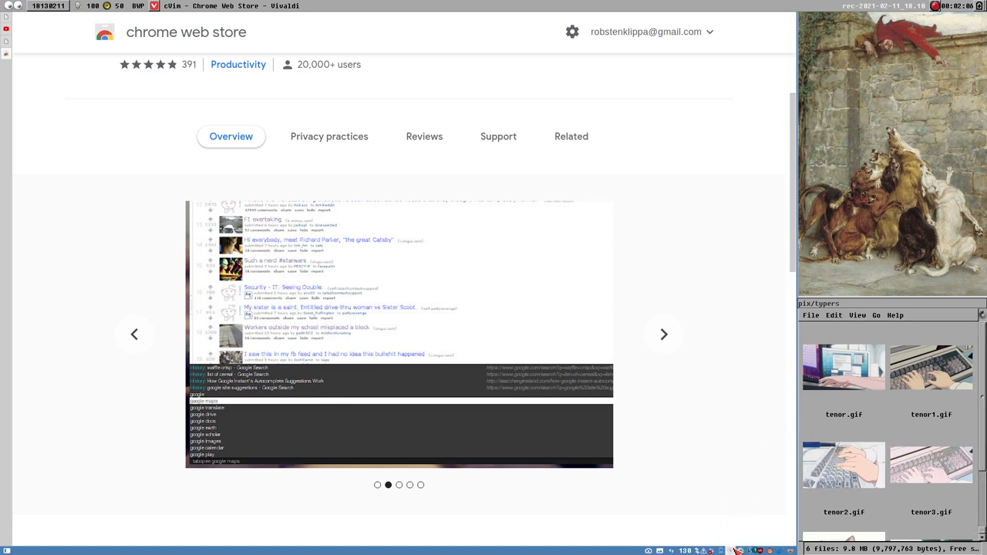
mouse_move(677, 423)
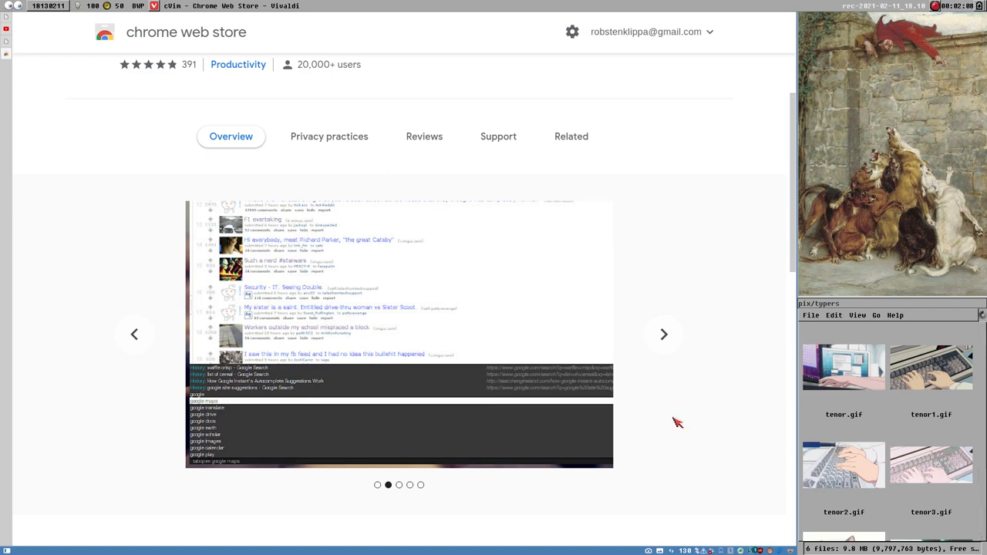
mouse_move(353, 497)
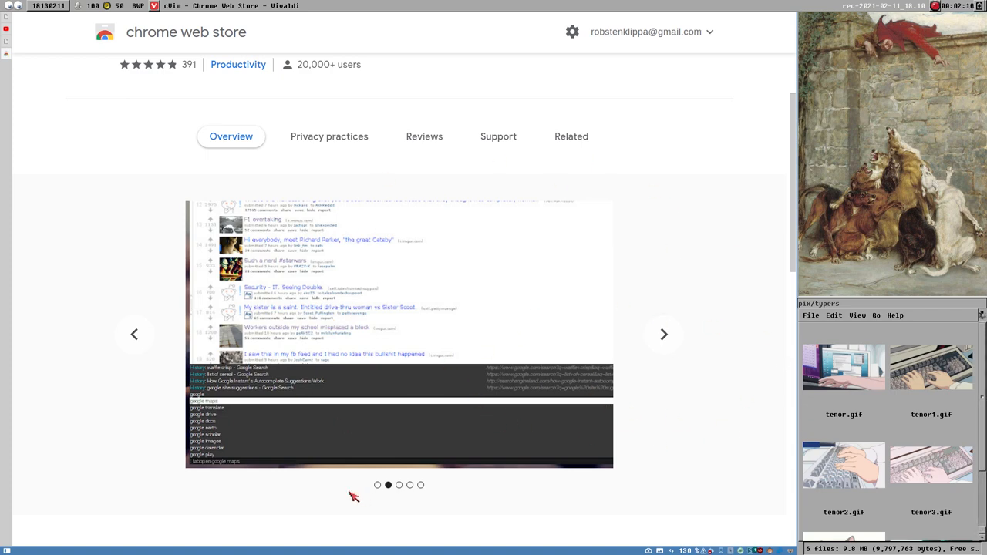
mouse_move(325, 429)
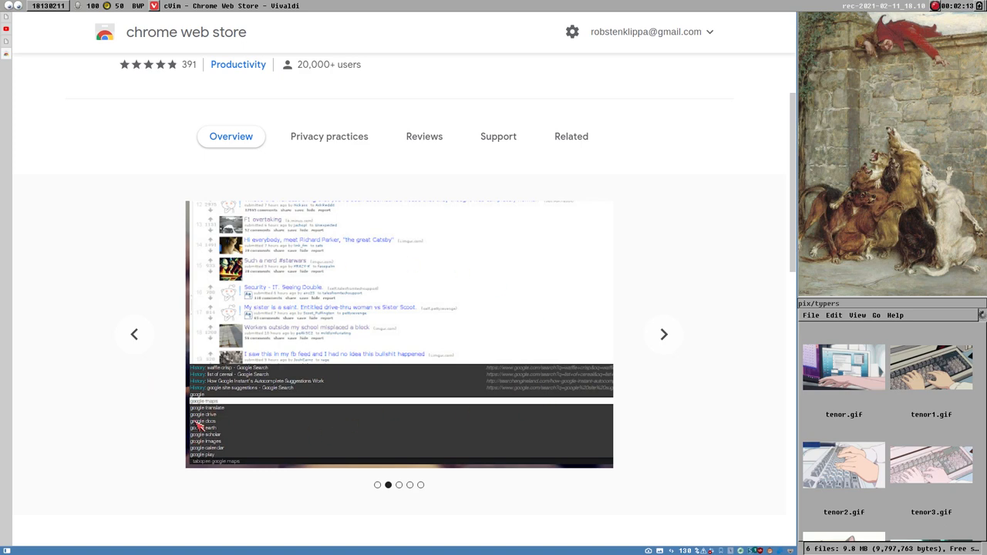
mouse_move(269, 420)
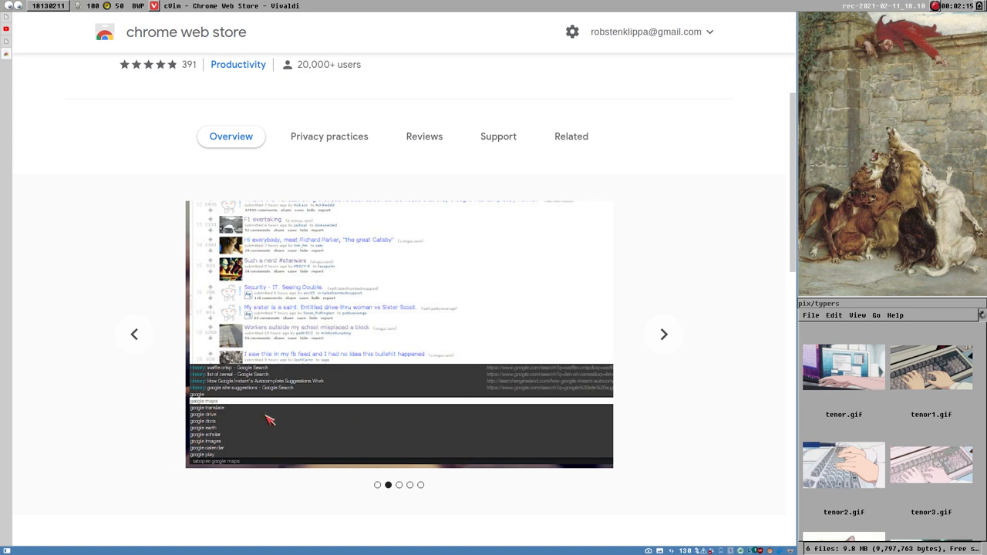
mouse_move(524, 404)
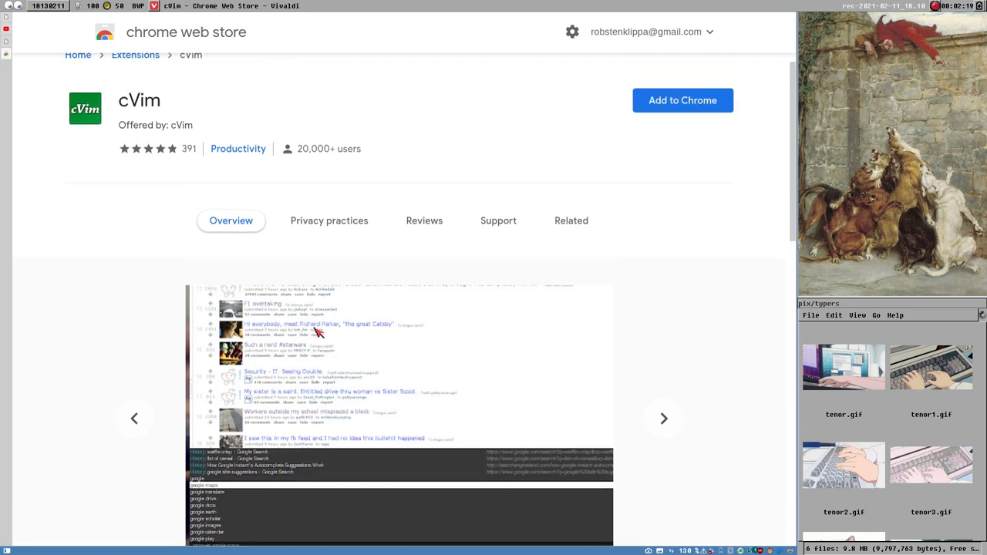
scroll("down", 3)
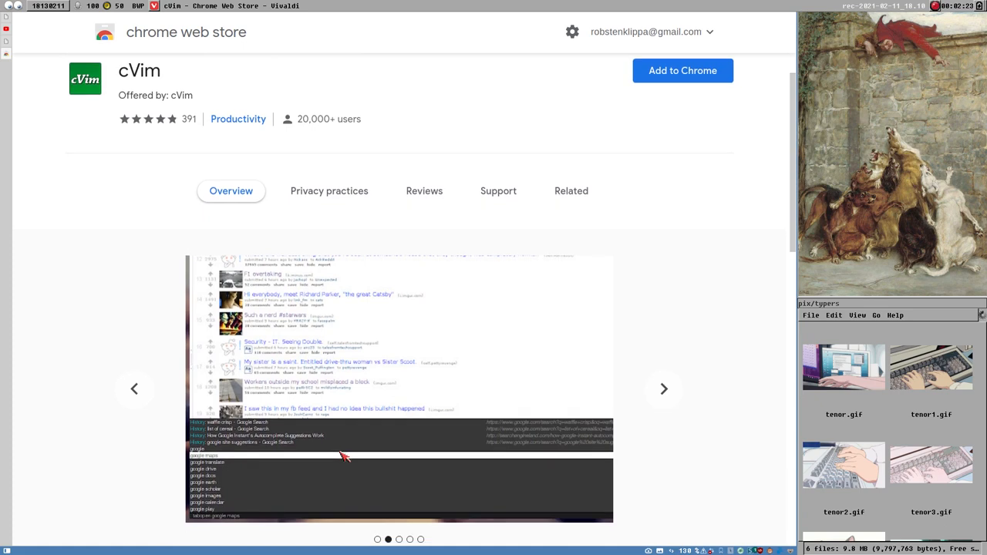
mouse_move(410, 465)
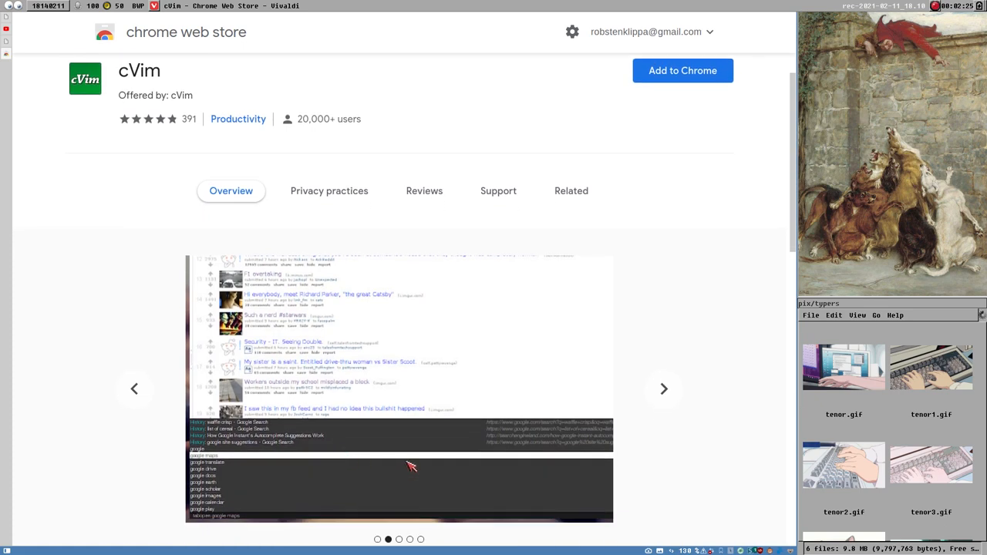
mouse_move(602, 497)
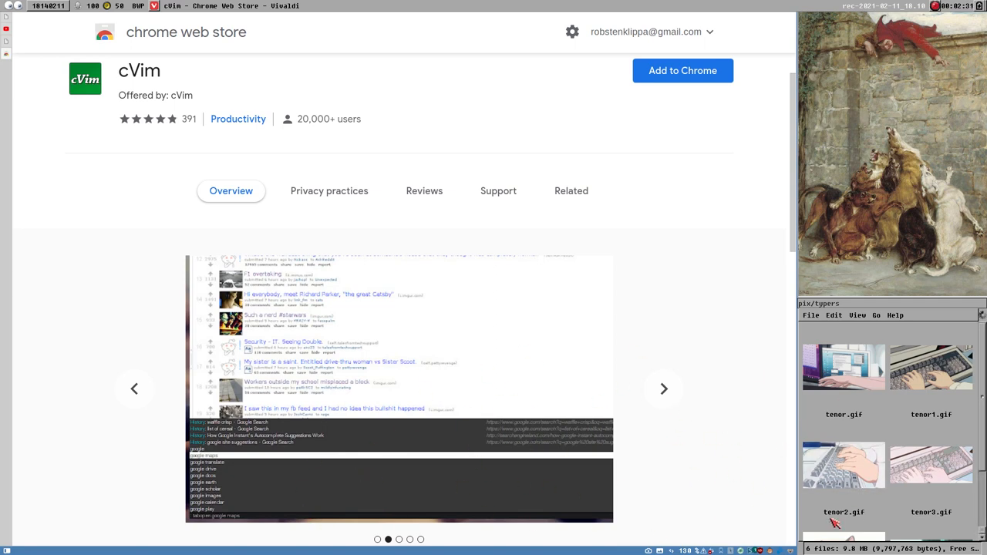
mouse_move(580, 472)
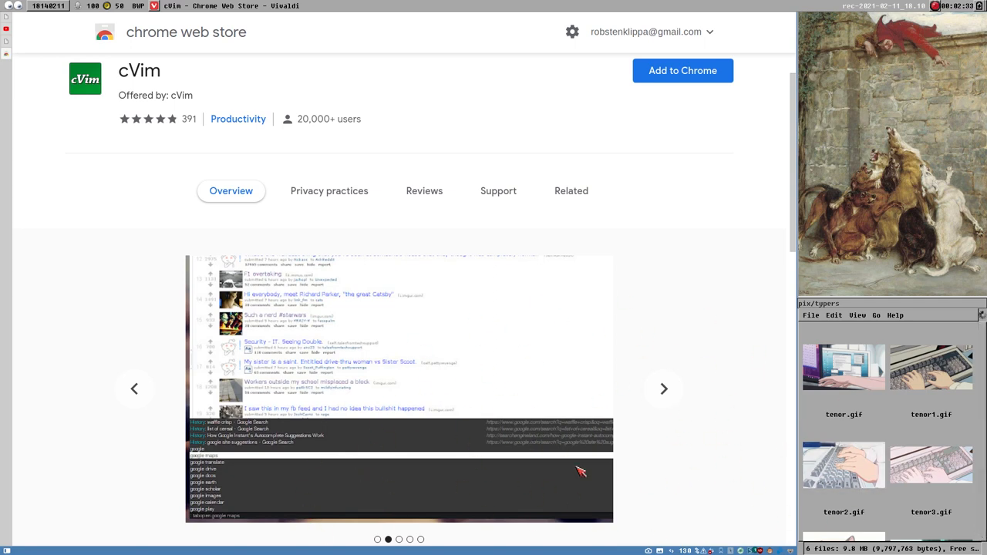
mouse_move(553, 424)
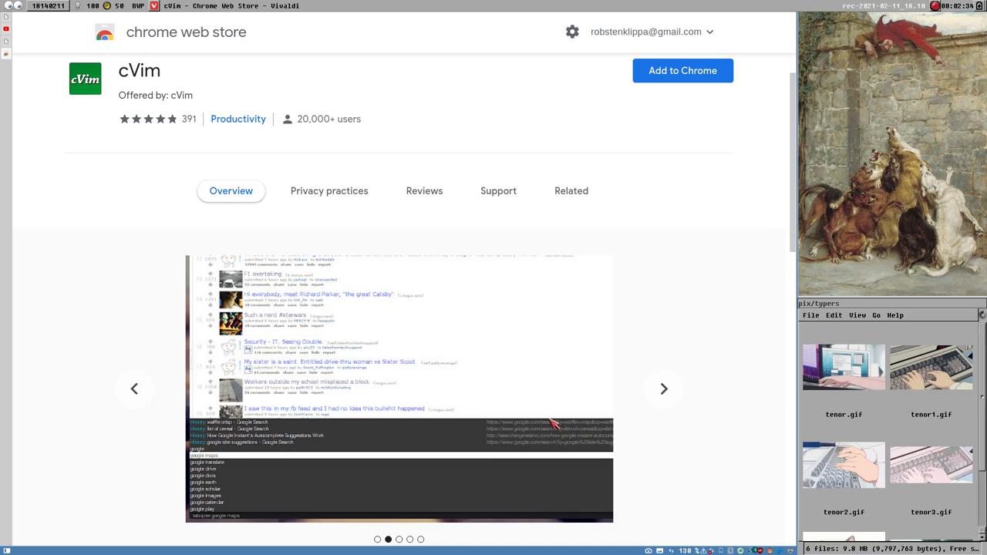
mouse_move(297, 407)
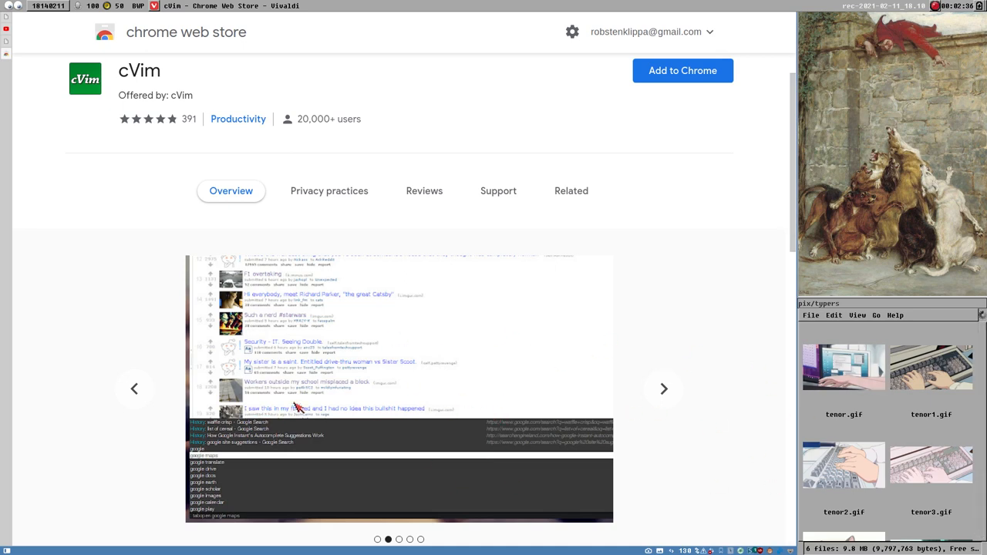
mouse_move(475, 222)
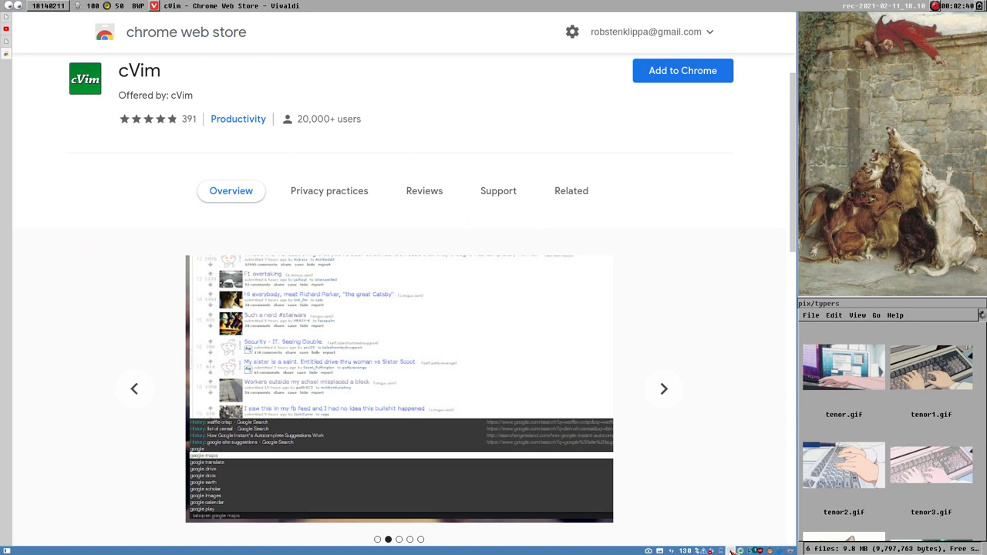
mouse_move(711, 469)
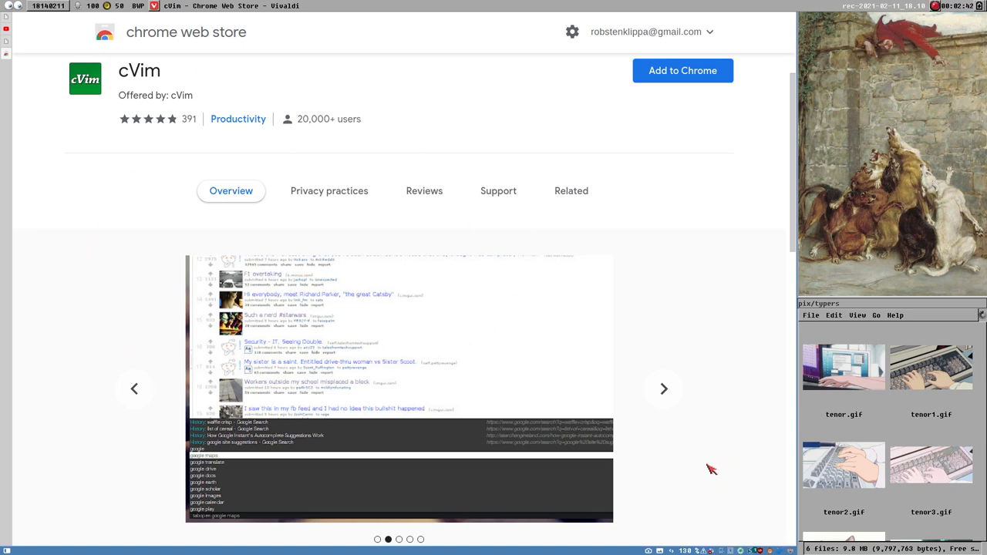
mouse_move(37, 379)
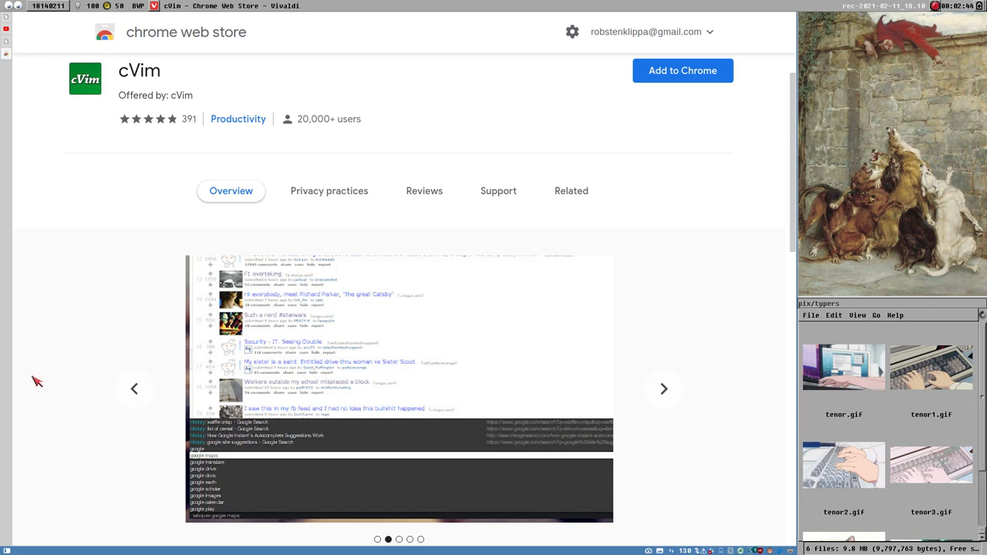
mouse_move(746, 491)
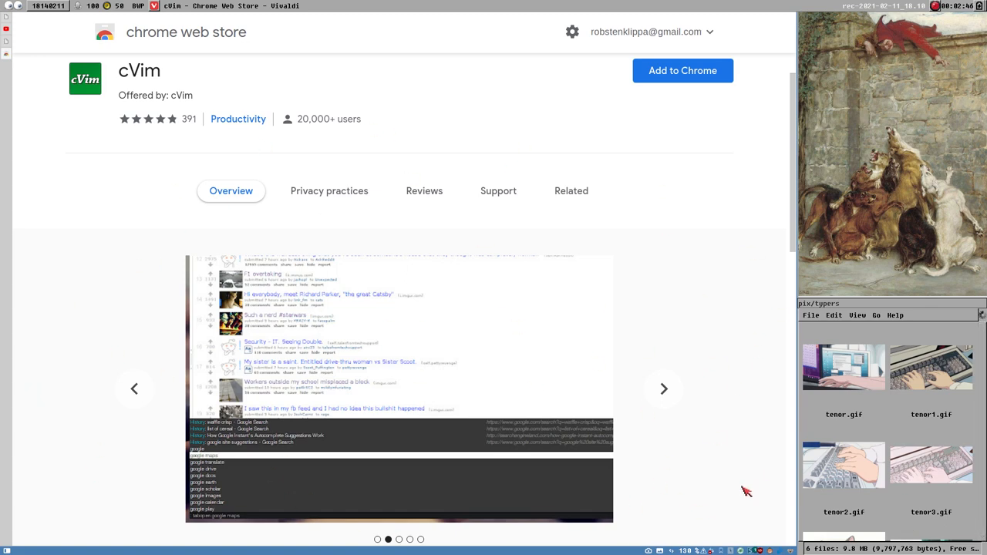
scroll("down", 3)
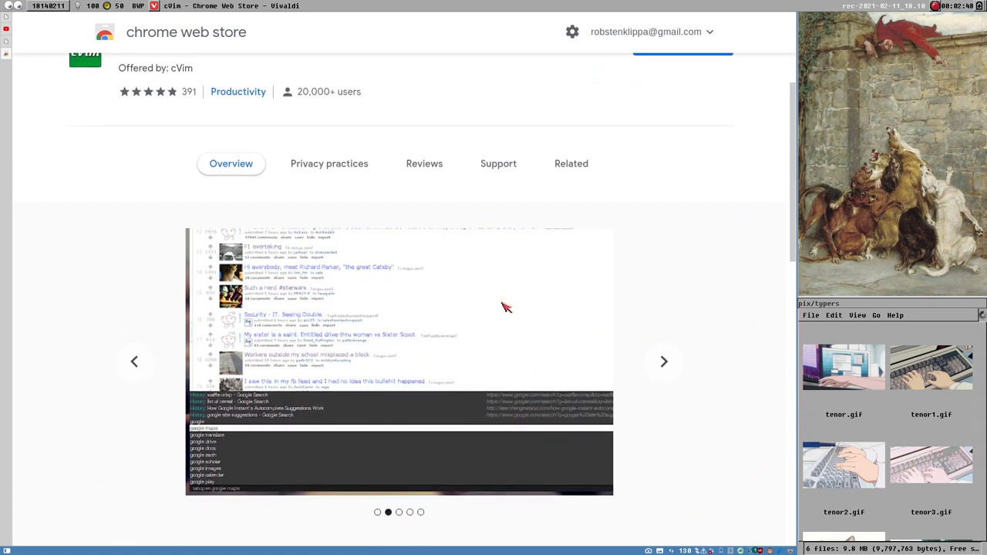
mouse_move(299, 274)
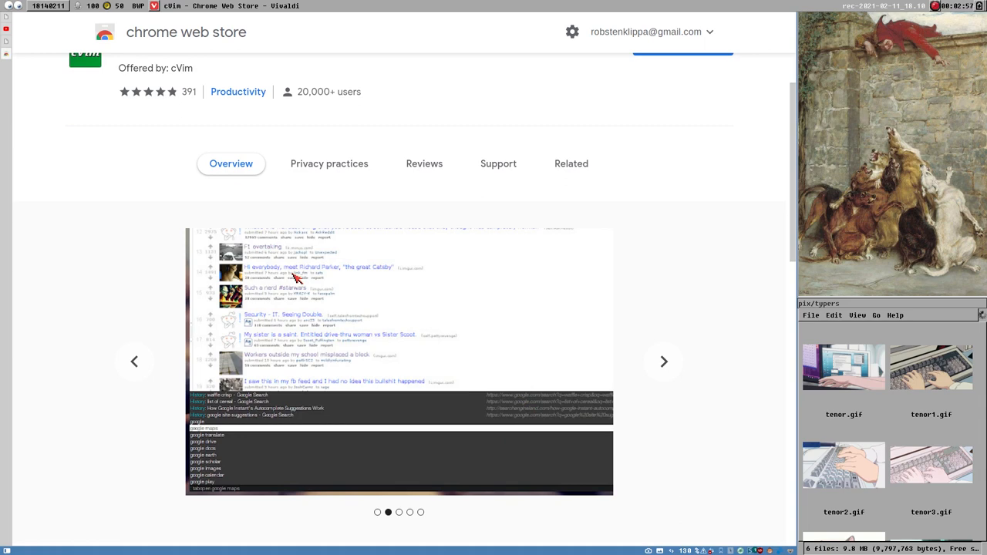
mouse_move(665, 389)
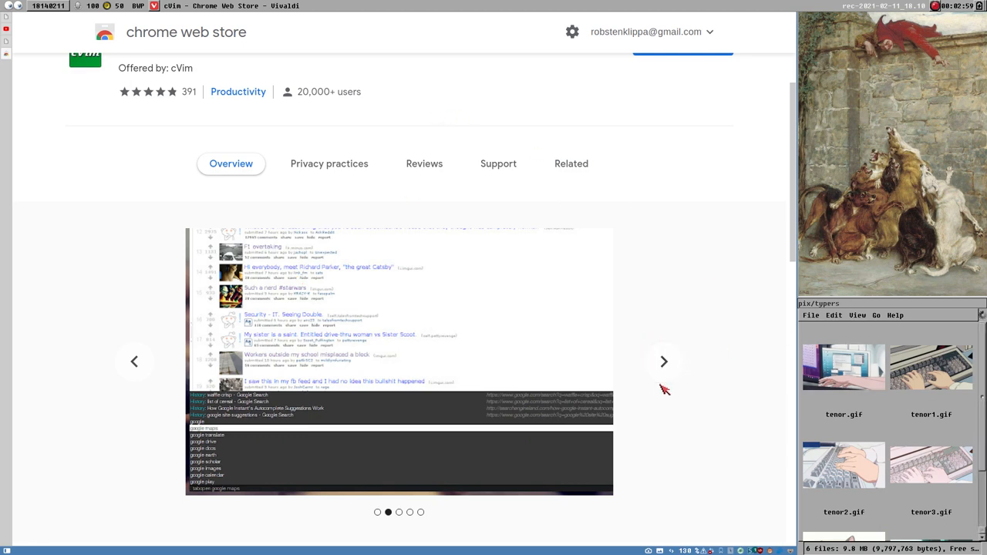
mouse_move(672, 314)
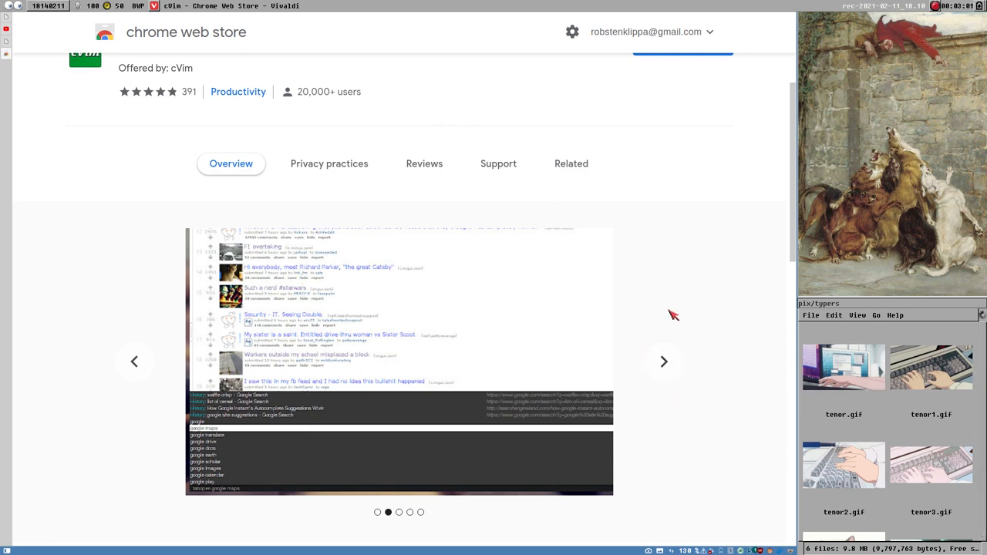
mouse_move(237, 373)
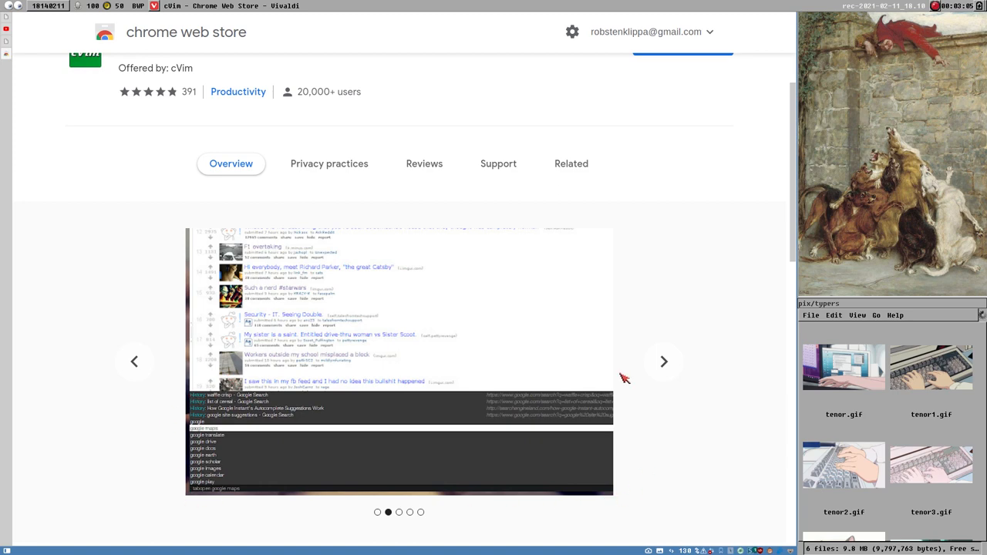
mouse_move(94, 87)
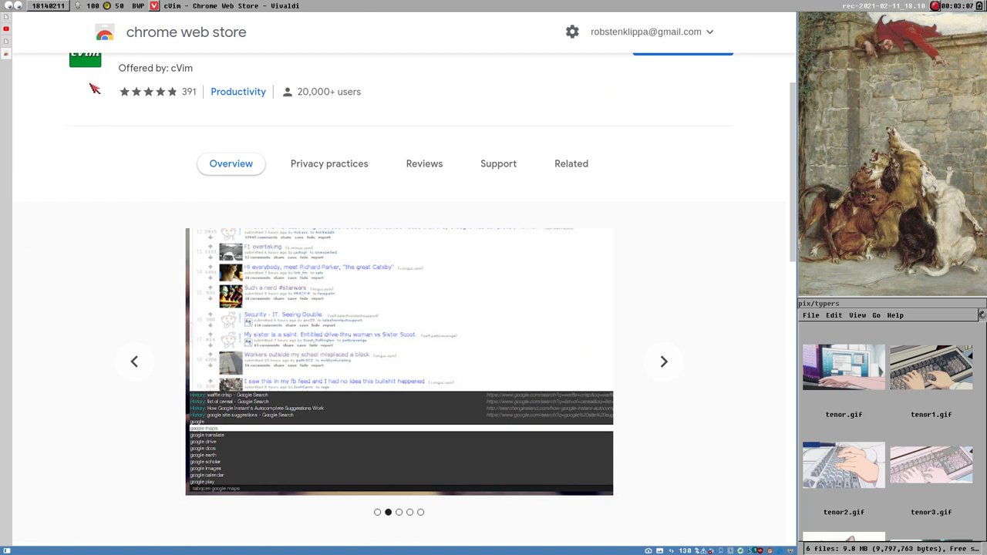
mouse_move(762, 301)
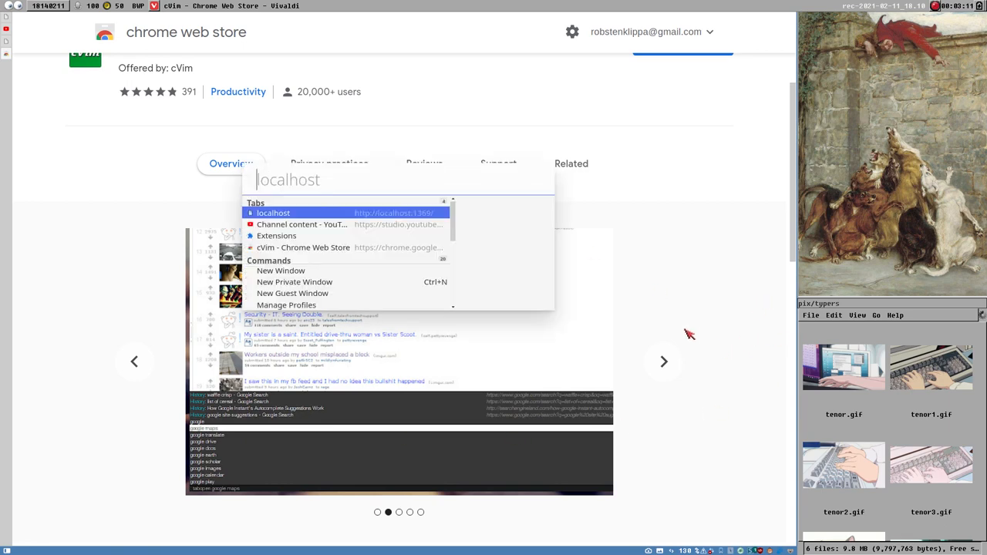
mouse_move(313, 189)
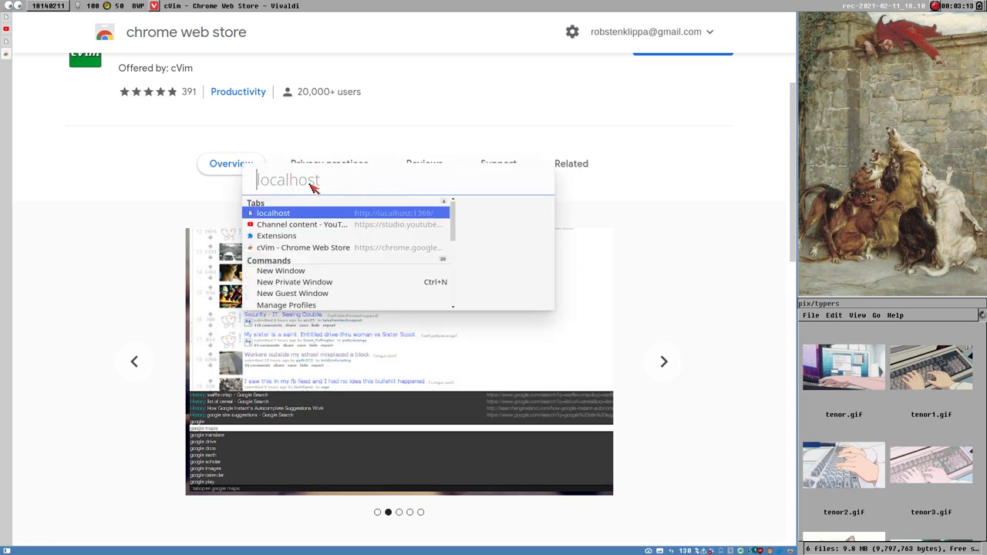
mouse_move(262, 184)
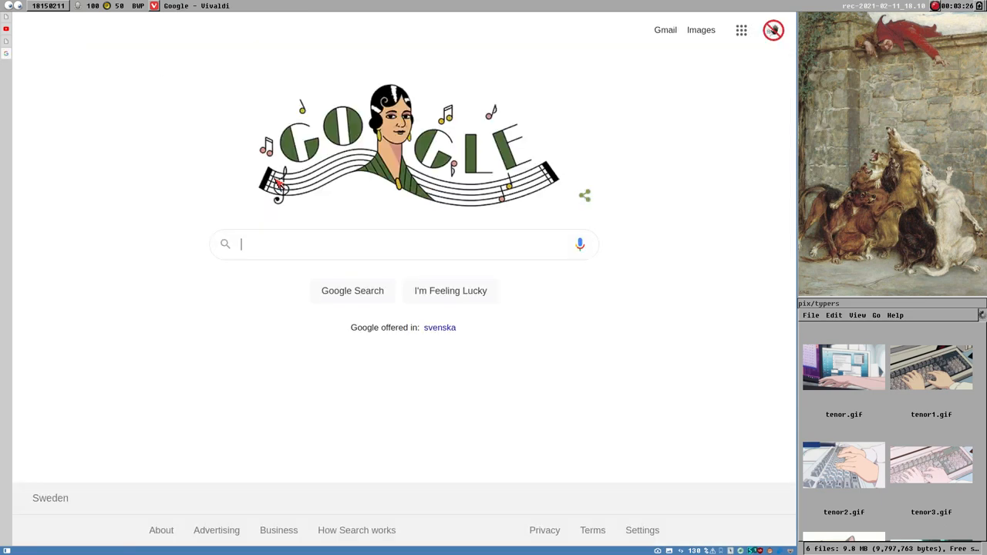
mouse_move(152, 285)
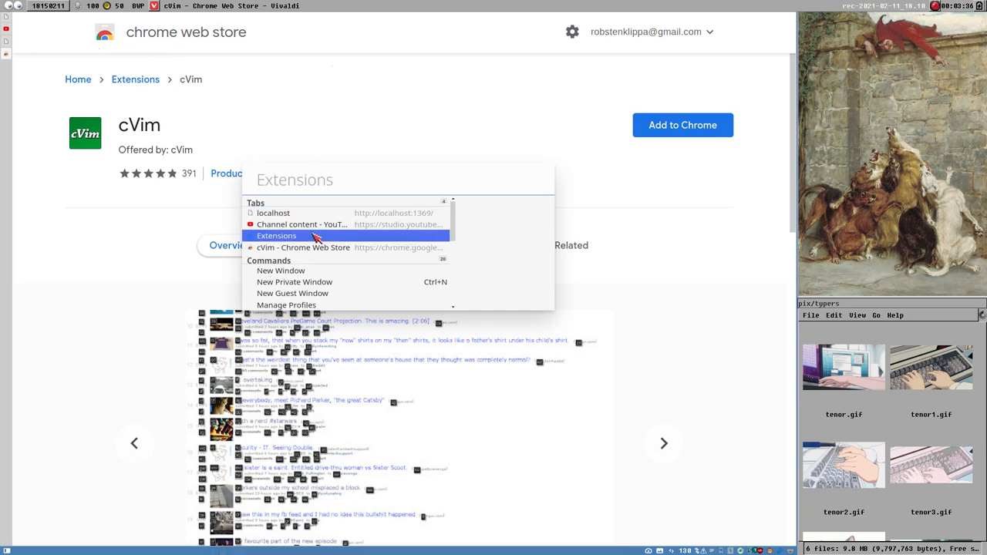
Look up a chrome:// address in Quick Commands to find the Extensions page.
type("chrome:/")
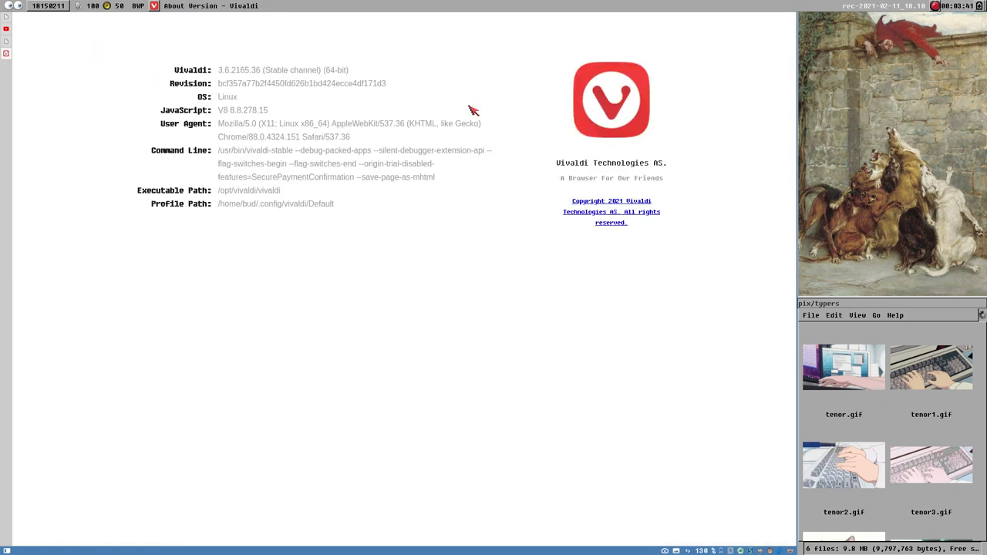
mouse_move(357, 215)
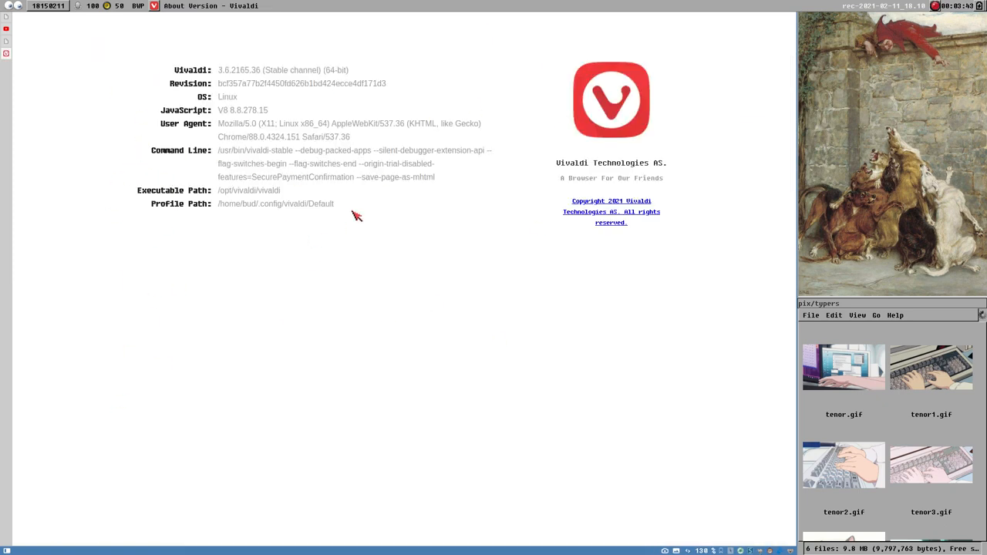
mouse_move(321, 265)
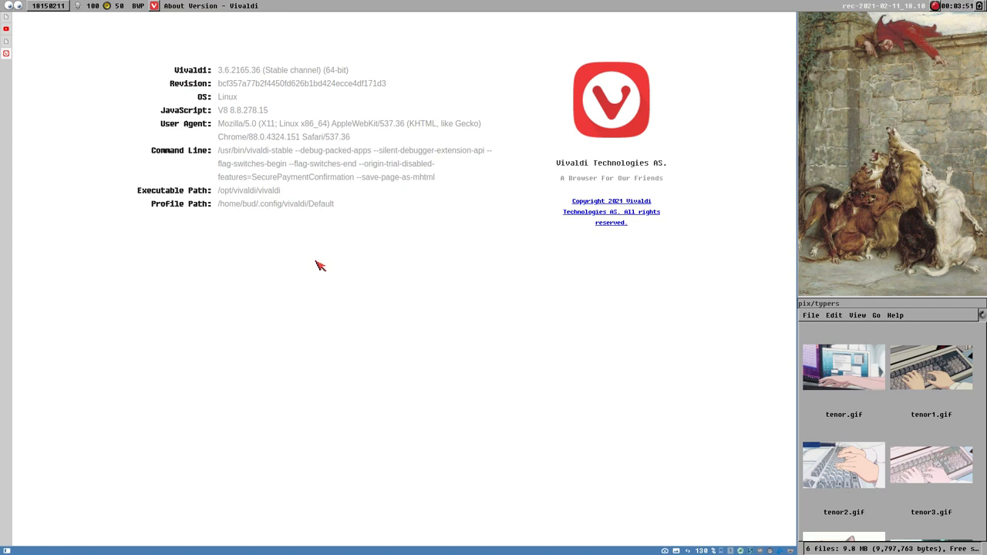
mouse_move(318, 136)
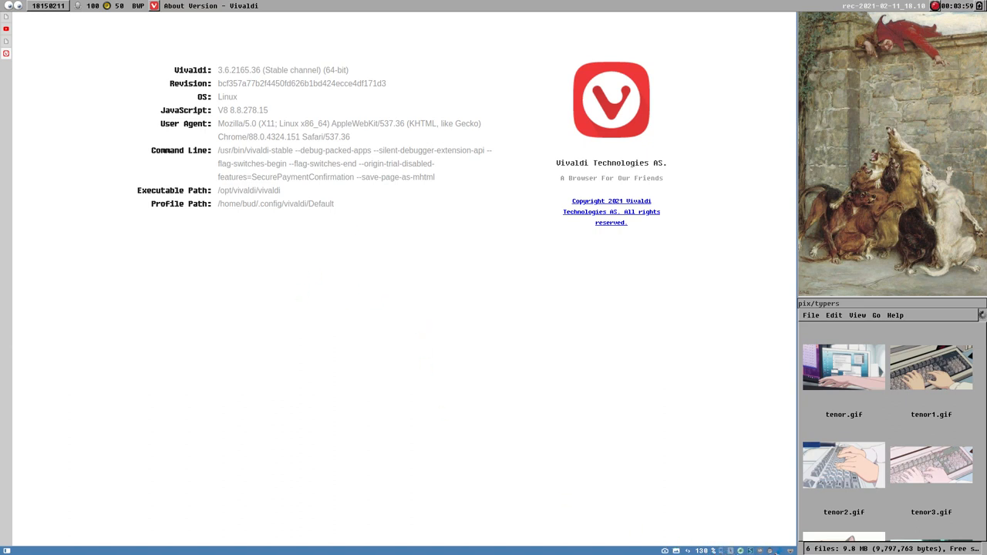
mouse_move(407, 393)
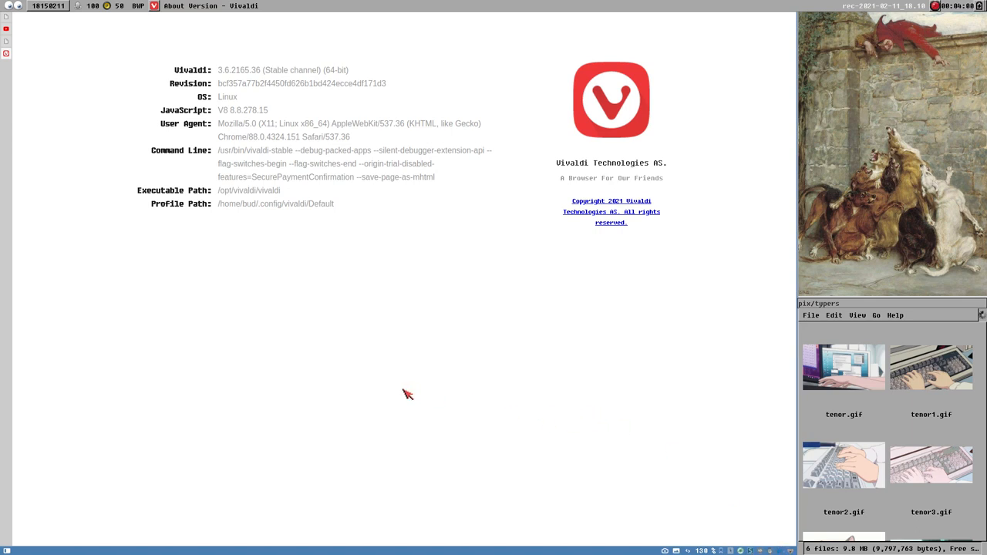
mouse_move(490, 451)
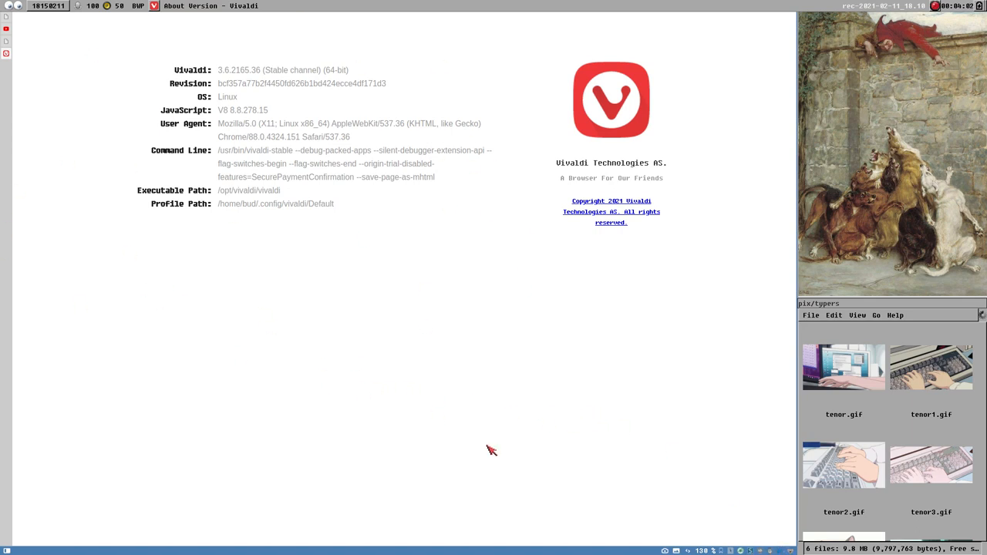
mouse_move(250, 435)
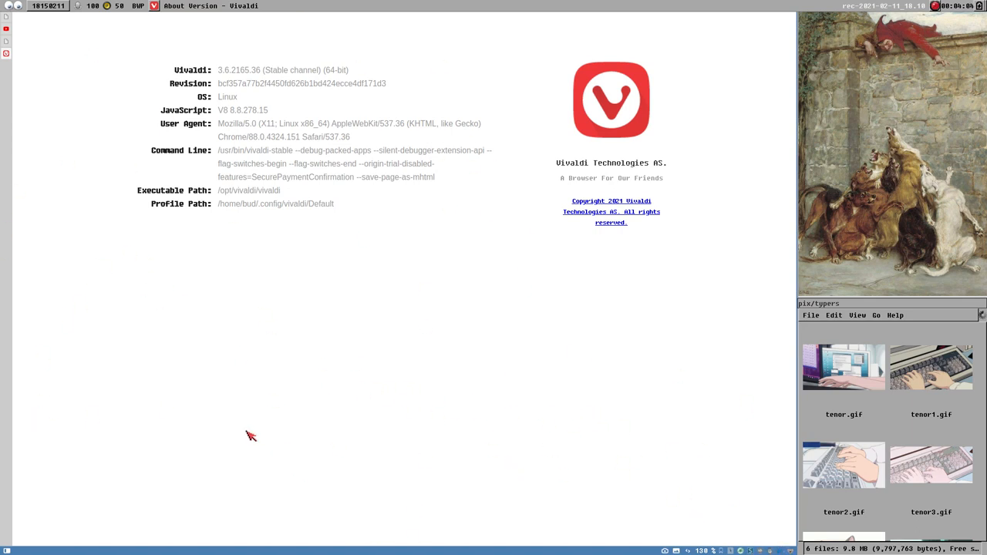
mouse_move(675, 523)
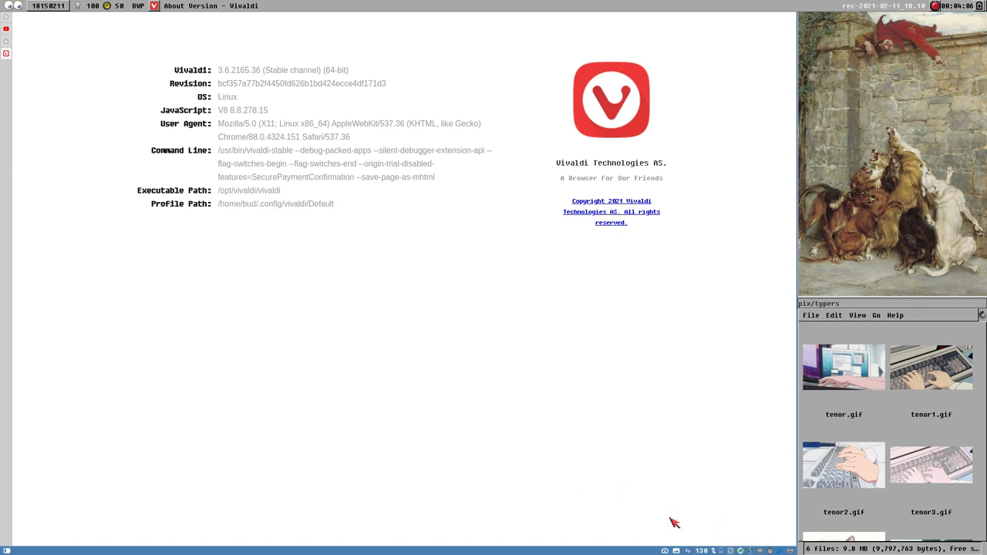
mouse_move(378, 396)
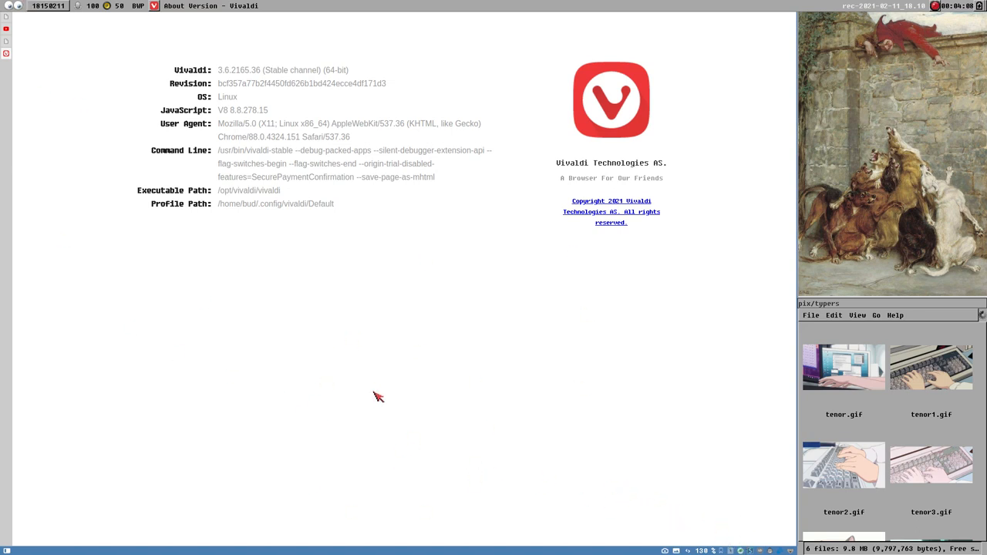
mouse_move(157, 334)
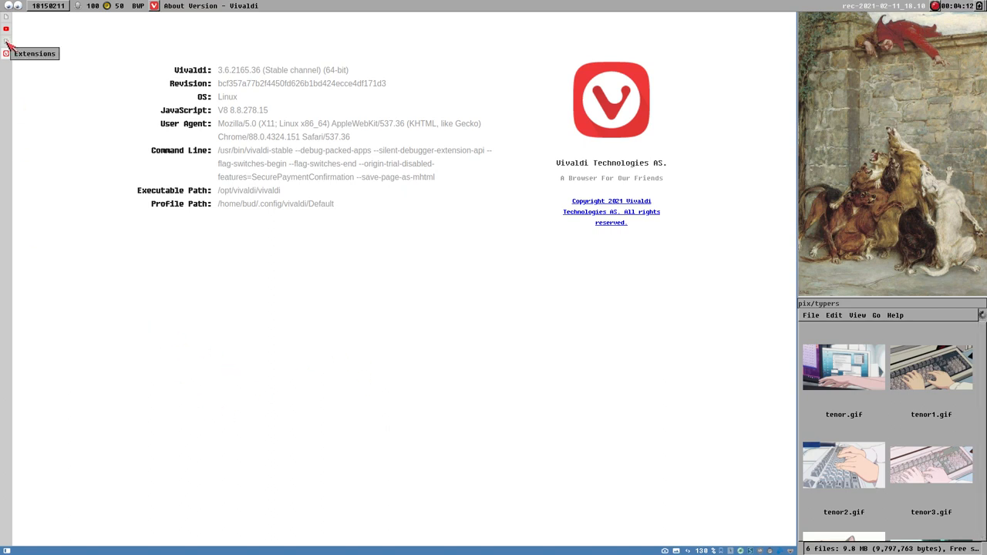
mouse_move(466, 310)
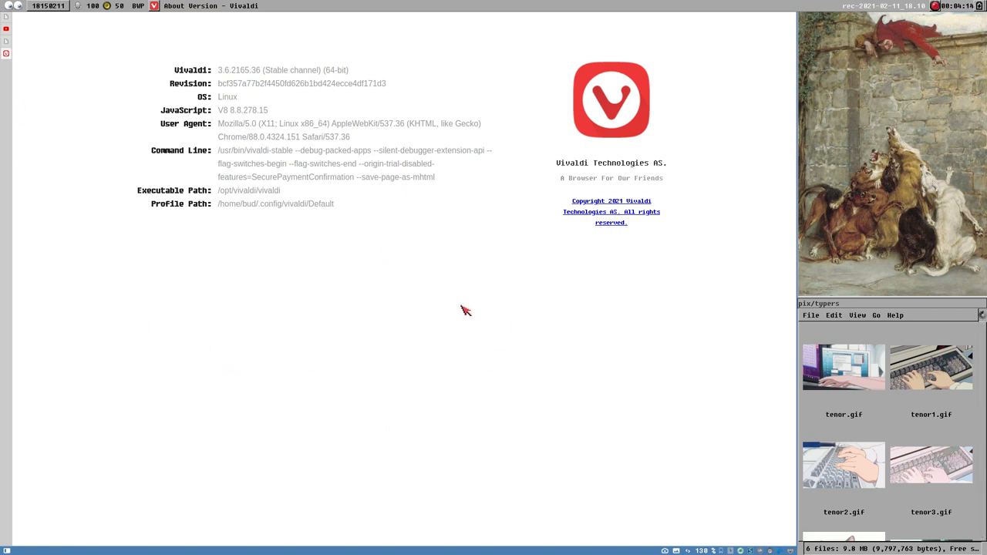
mouse_move(447, 319)
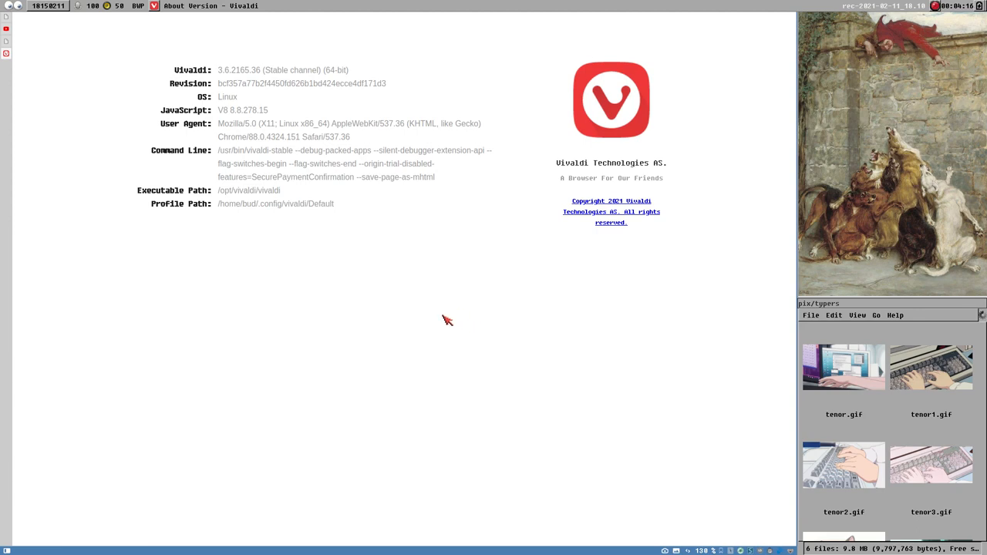
mouse_move(447, 323)
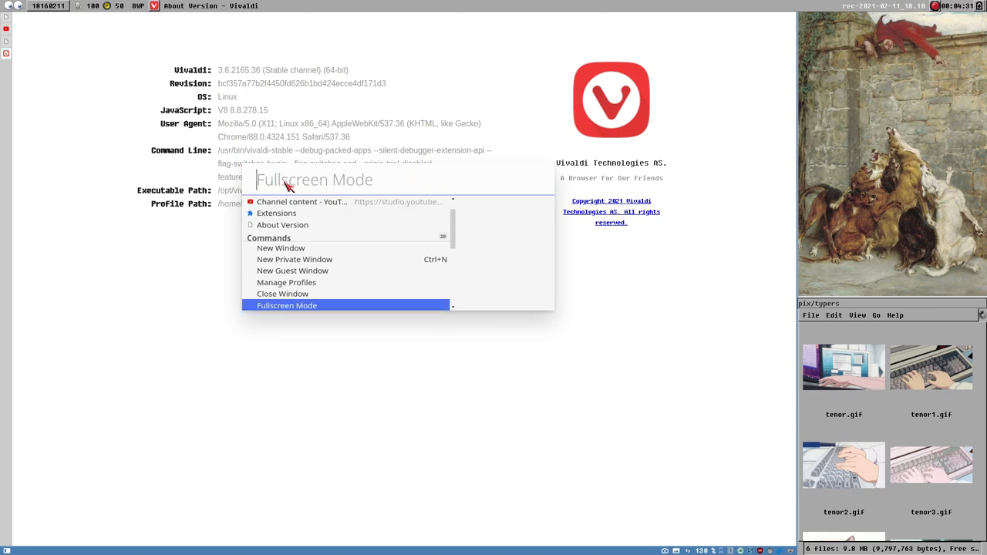
Search Quick Commands for 'localhost', 'hotk', then 'keyboard Cheat Sheet'.
type("localhost")
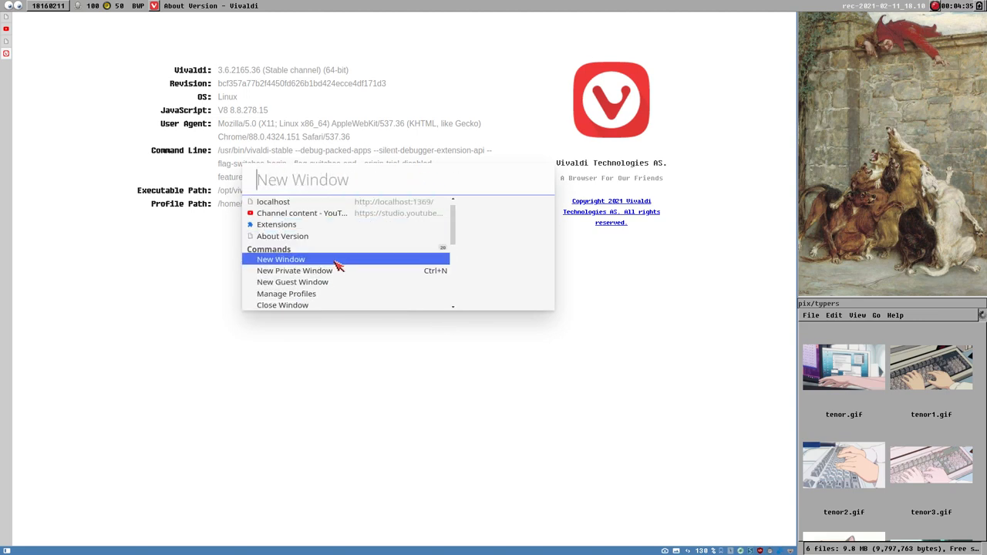
mouse_move(428, 265)
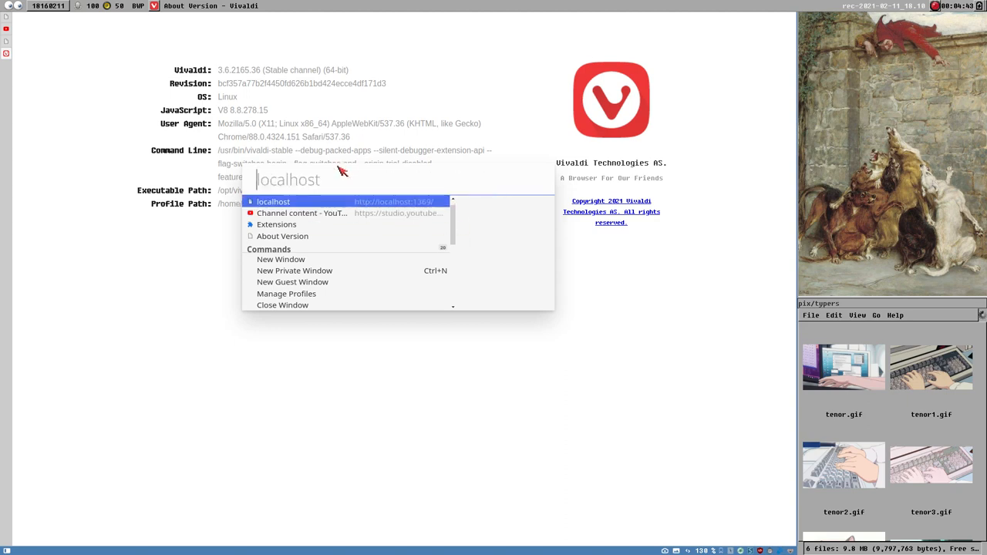
type("hotk")
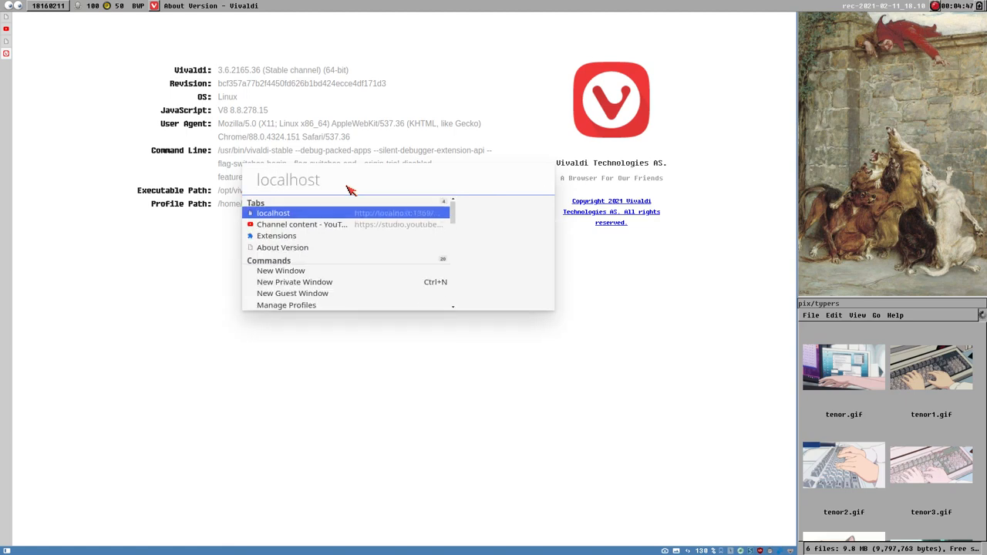
type("keyboard Cheat Sheet")
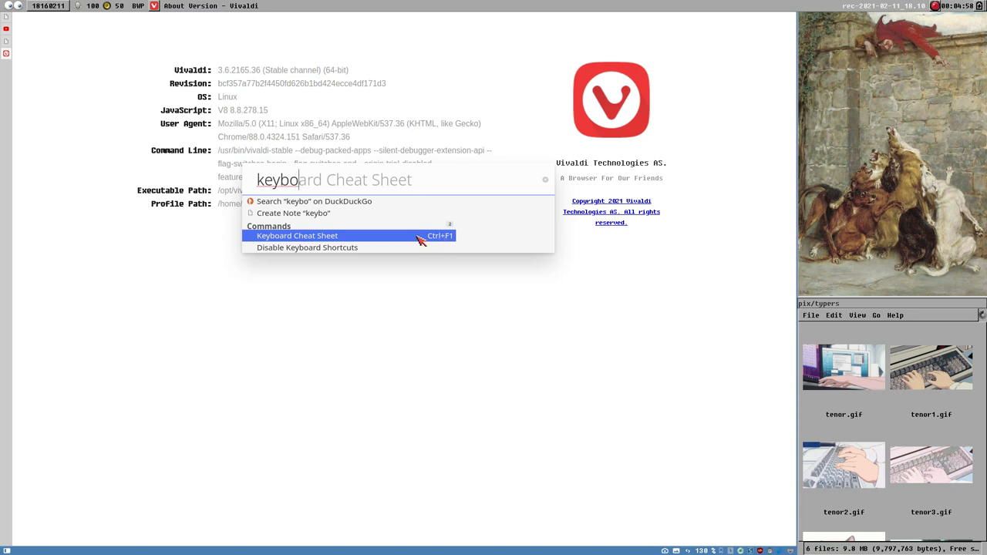
Show the Keyboard Cheat Sheet and the Settings General page, filtering for 'tab'.
left_click(298, 234)
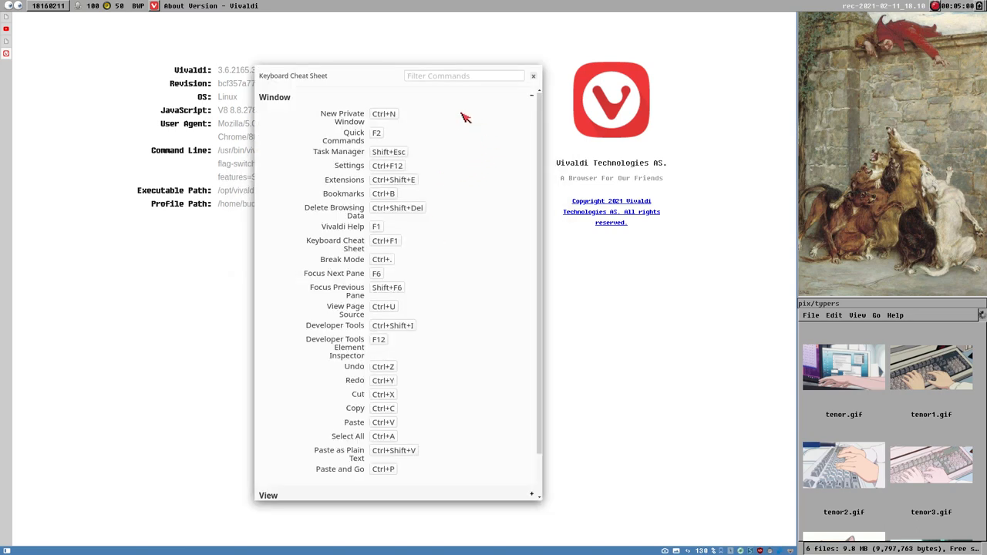
mouse_move(327, 121)
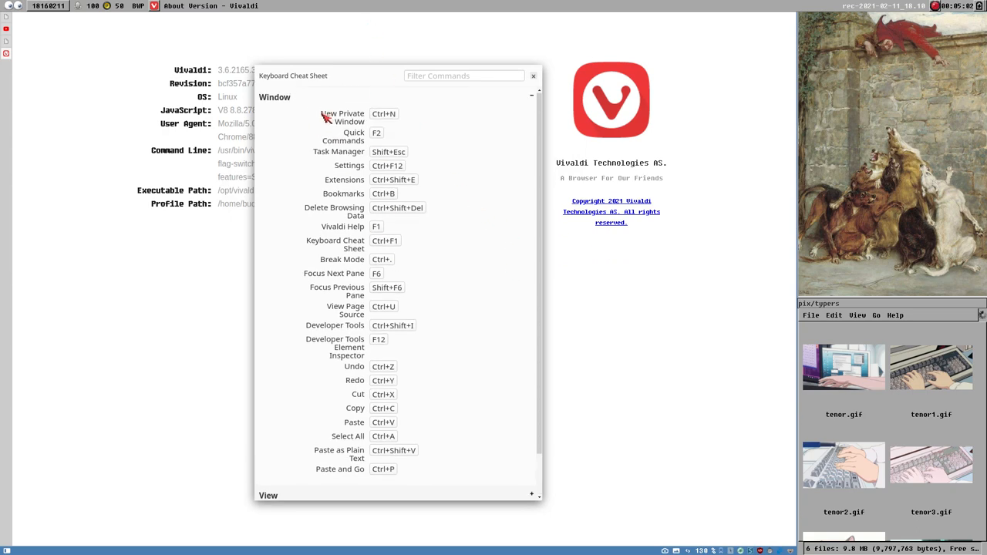
mouse_move(395, 95)
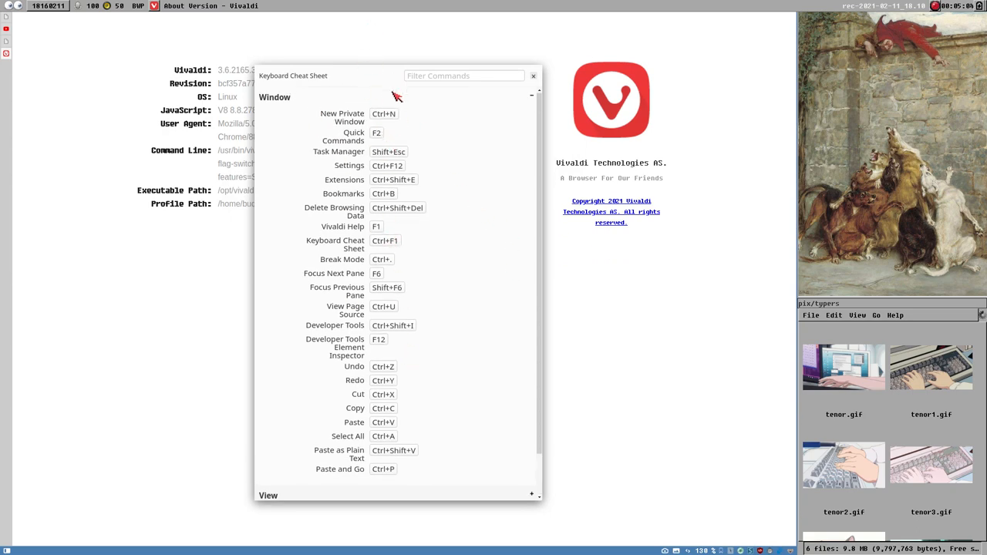
mouse_move(423, 188)
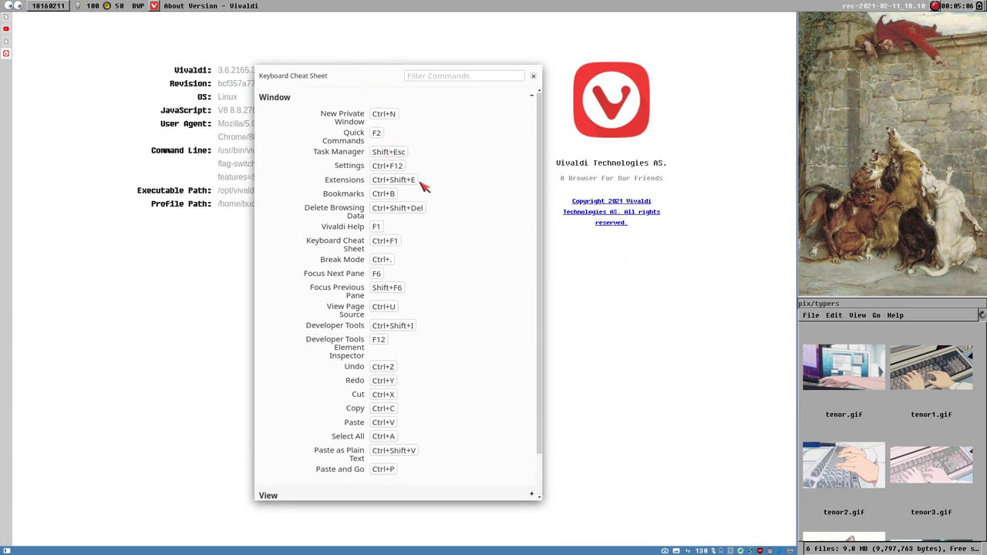
mouse_move(395, 182)
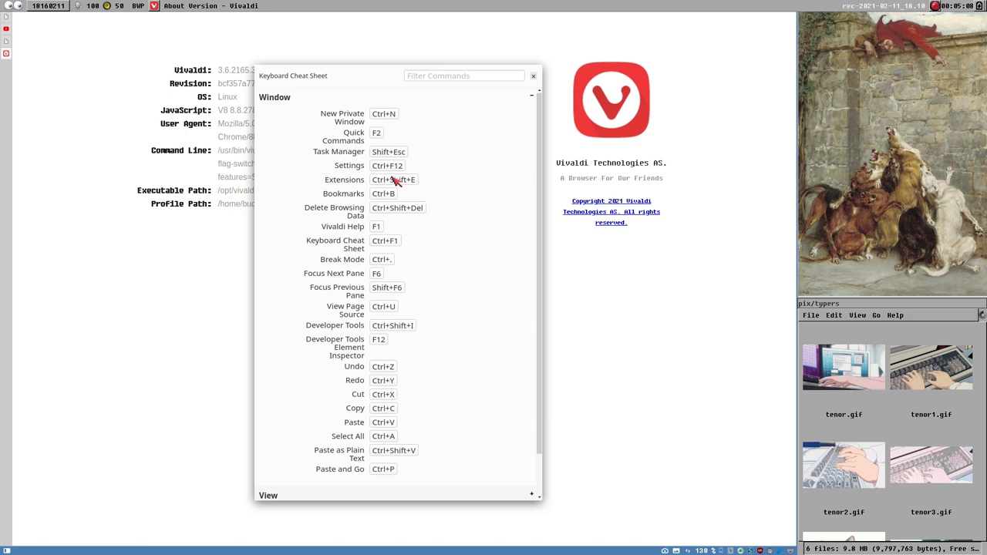
mouse_move(400, 120)
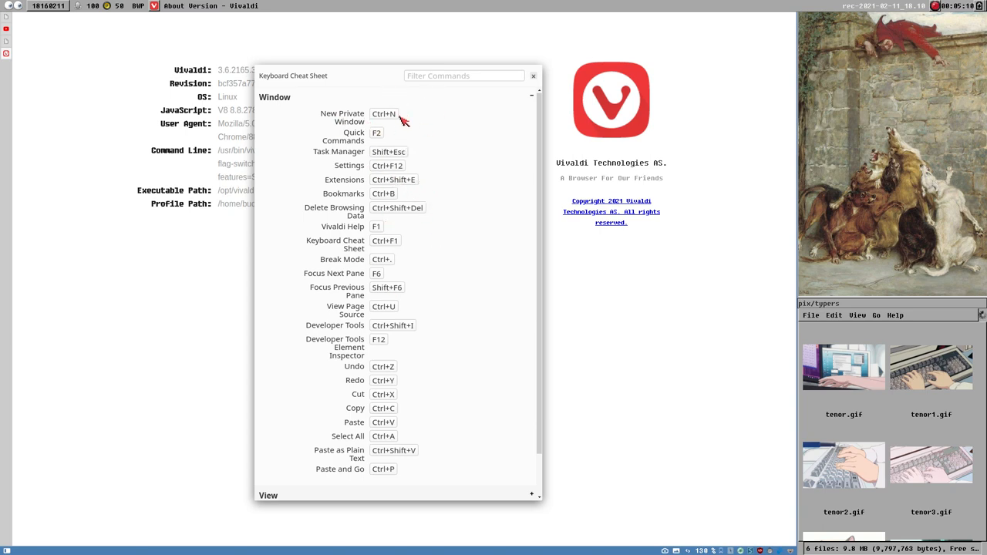
mouse_move(420, 131)
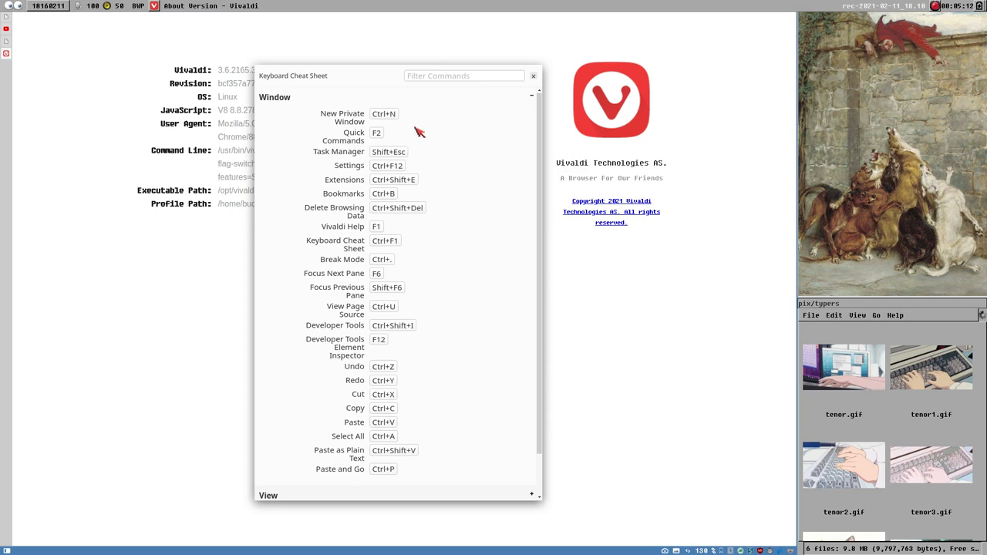
mouse_move(336, 127)
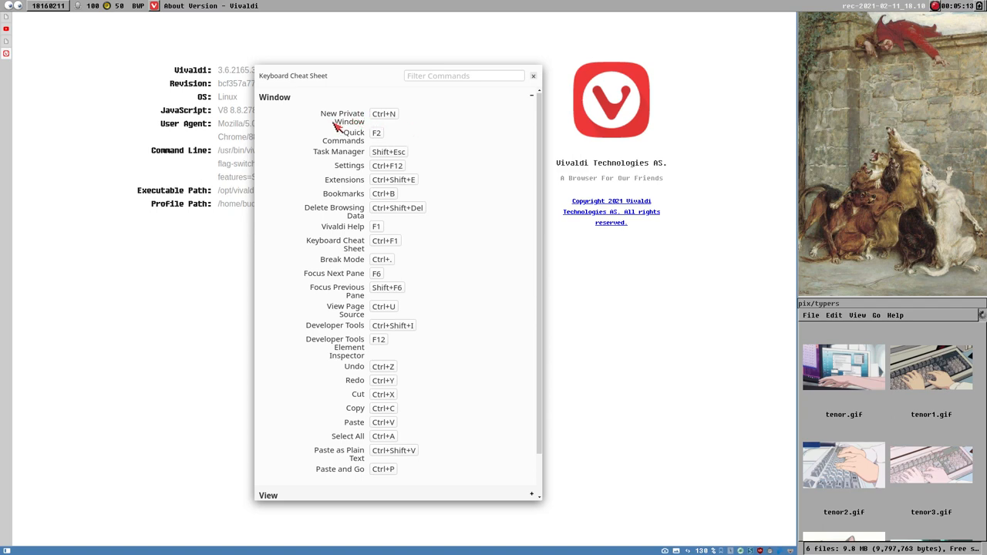
mouse_move(382, 111)
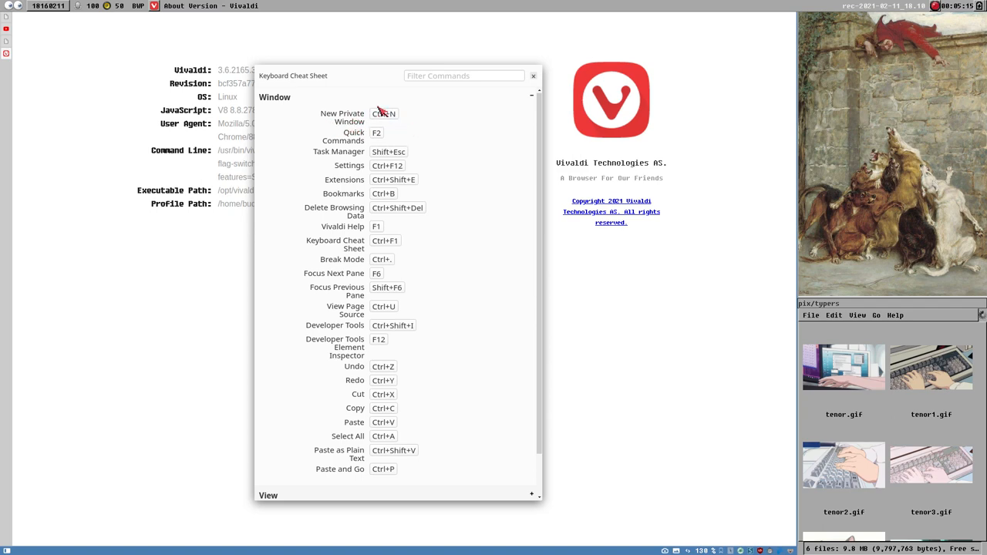
mouse_move(385, 120)
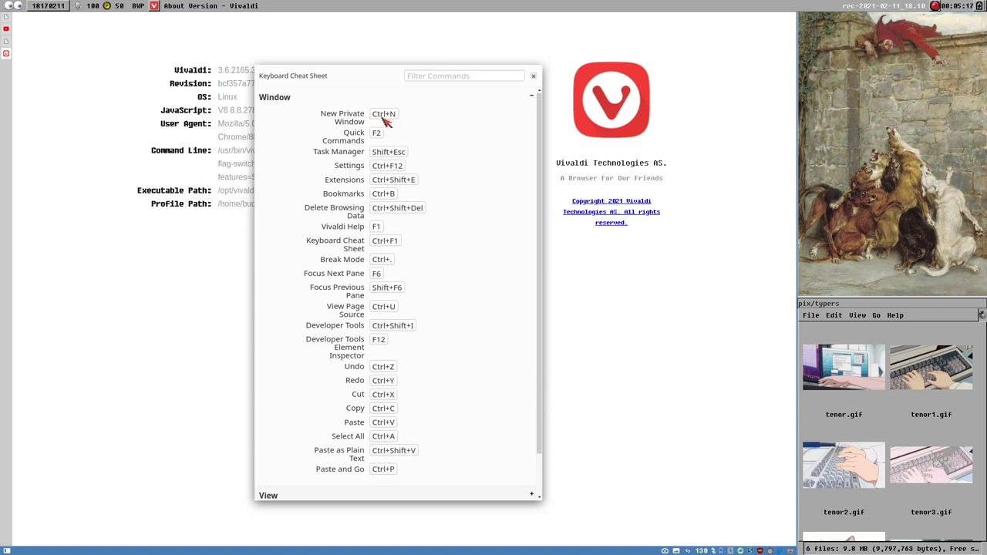
mouse_move(342, 129)
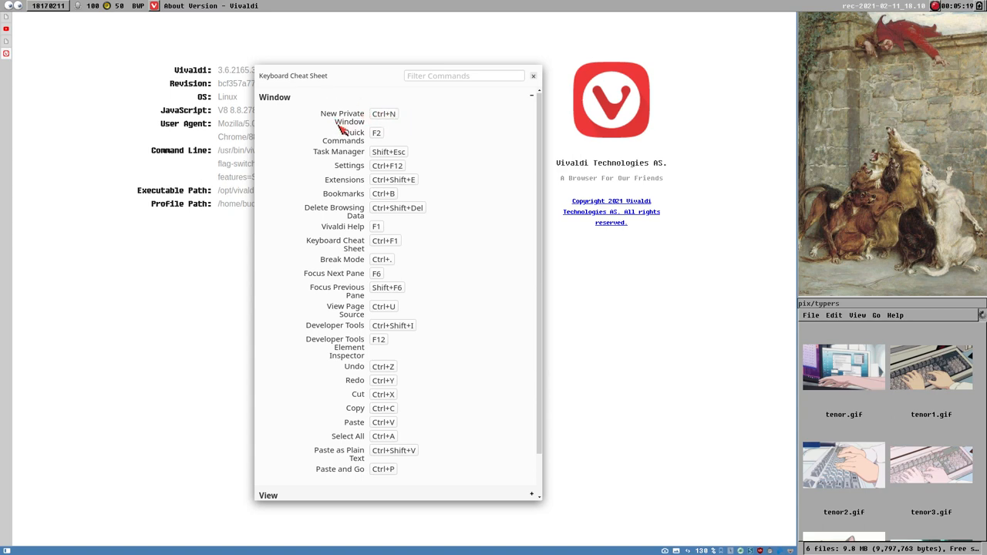
mouse_move(596, 127)
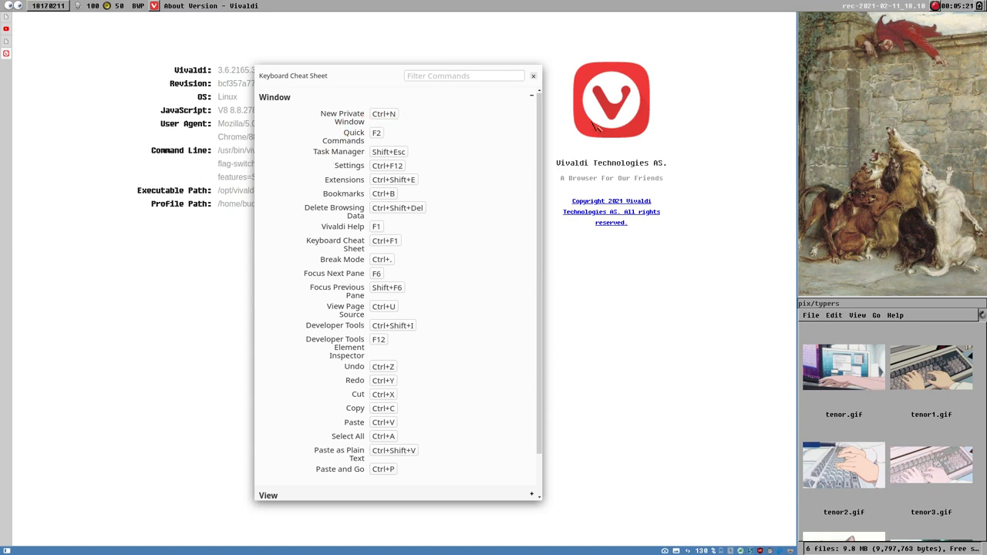
mouse_move(327, 114)
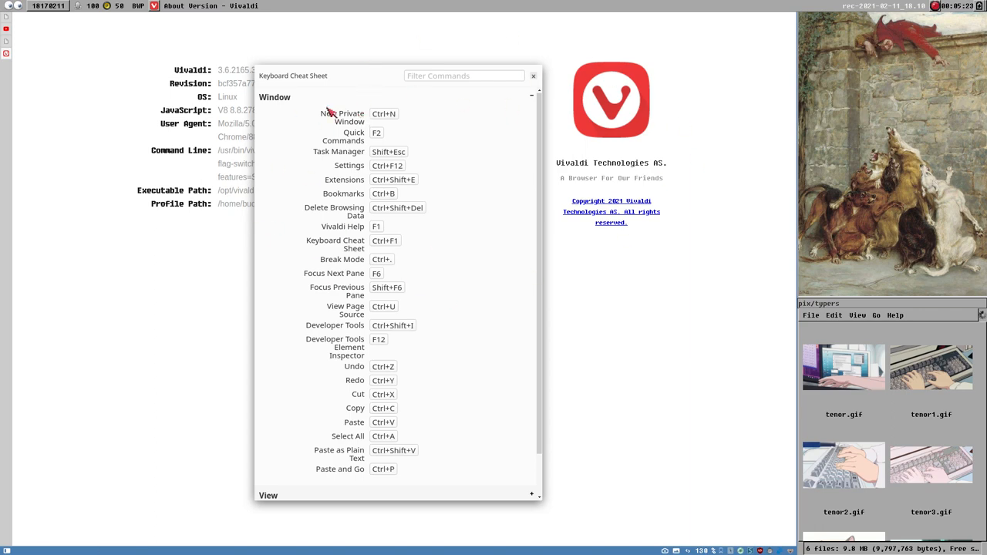
mouse_move(364, 126)
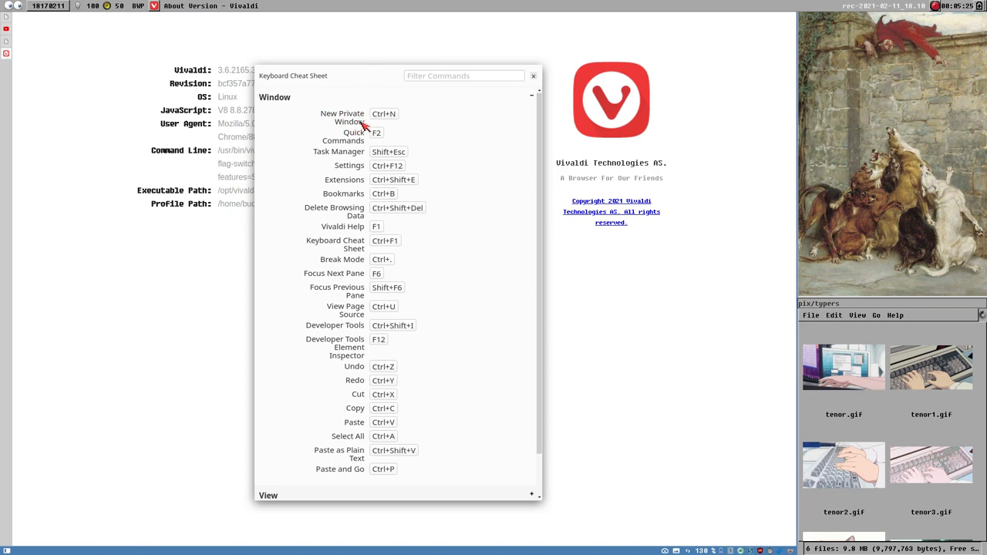
mouse_move(386, 135)
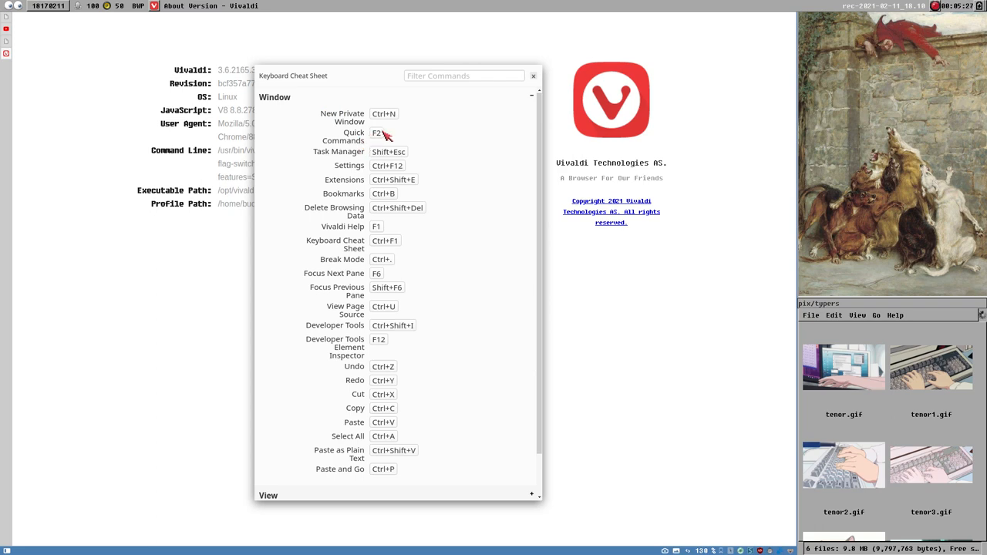
mouse_move(383, 158)
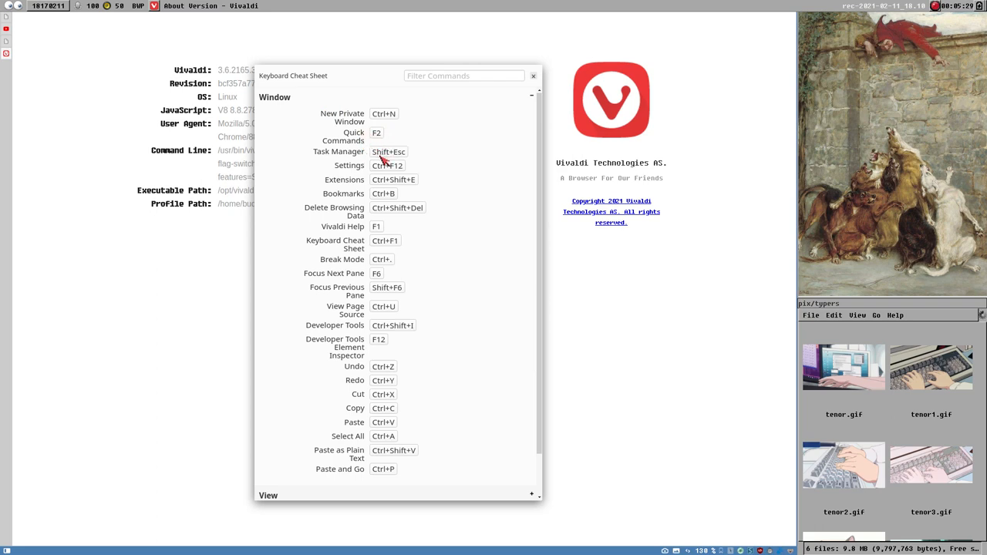
left_click(337, 151)
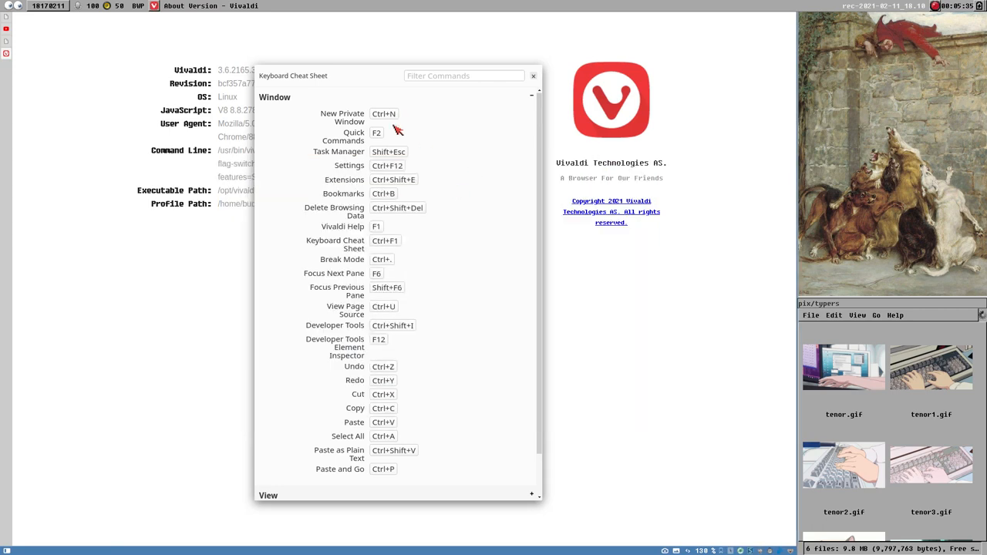
mouse_move(379, 171)
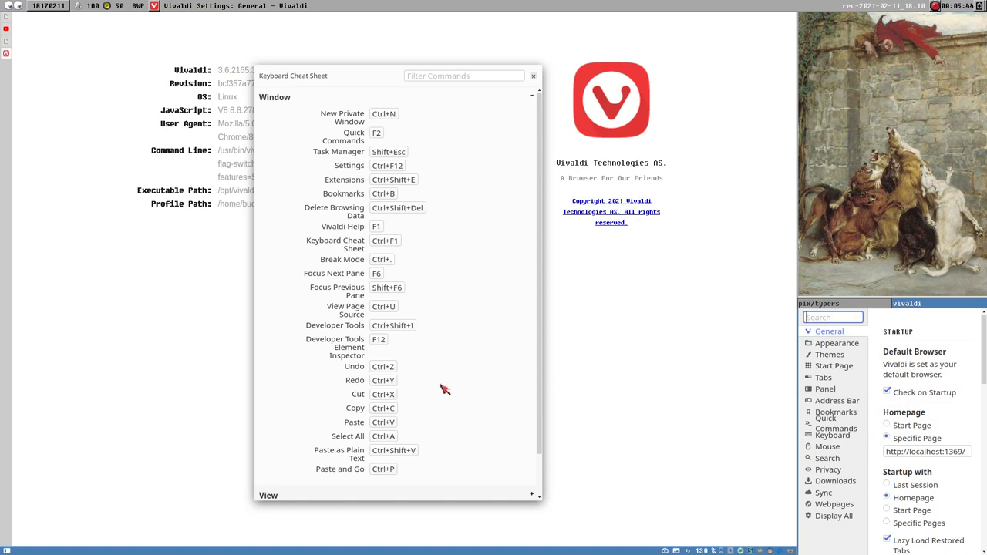
mouse_move(416, 183)
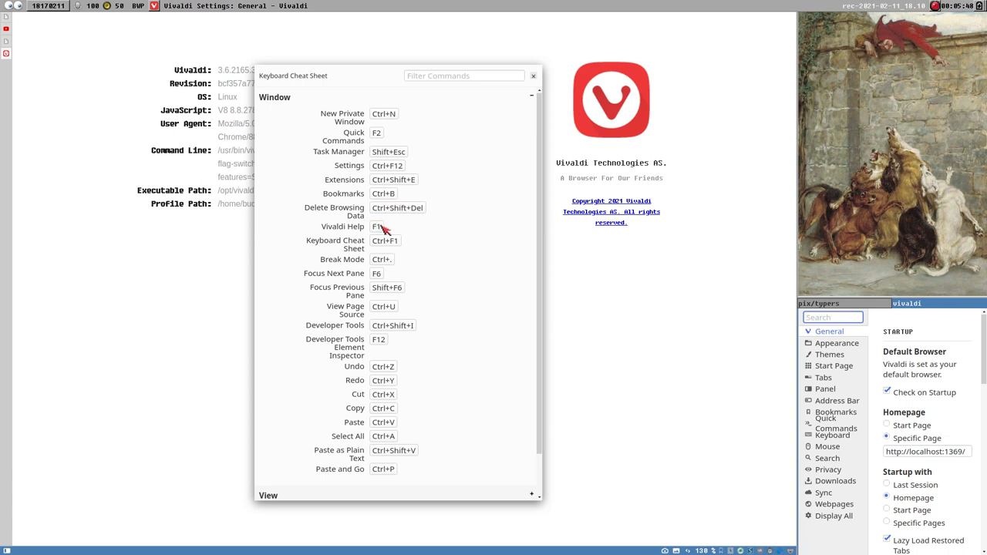
mouse_move(382, 246)
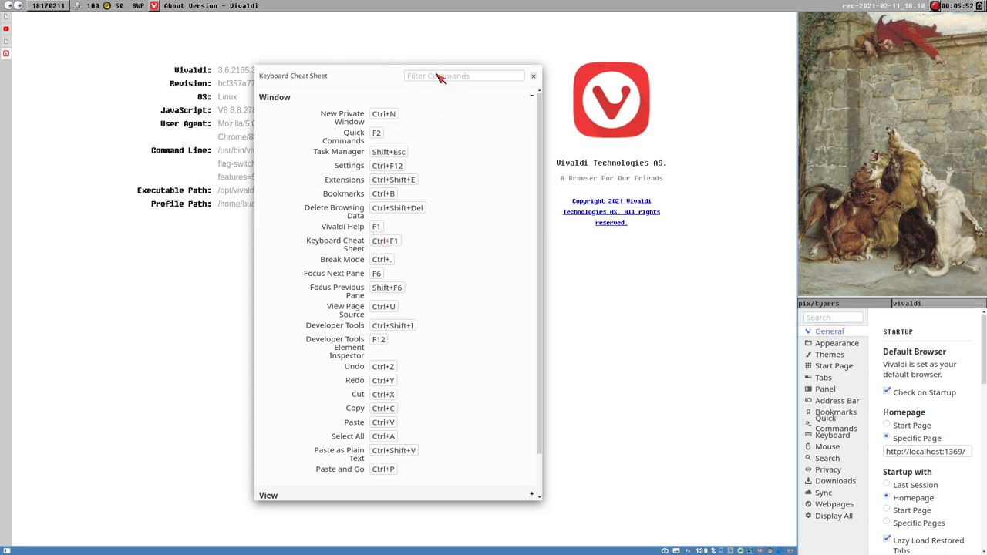
type("tab")
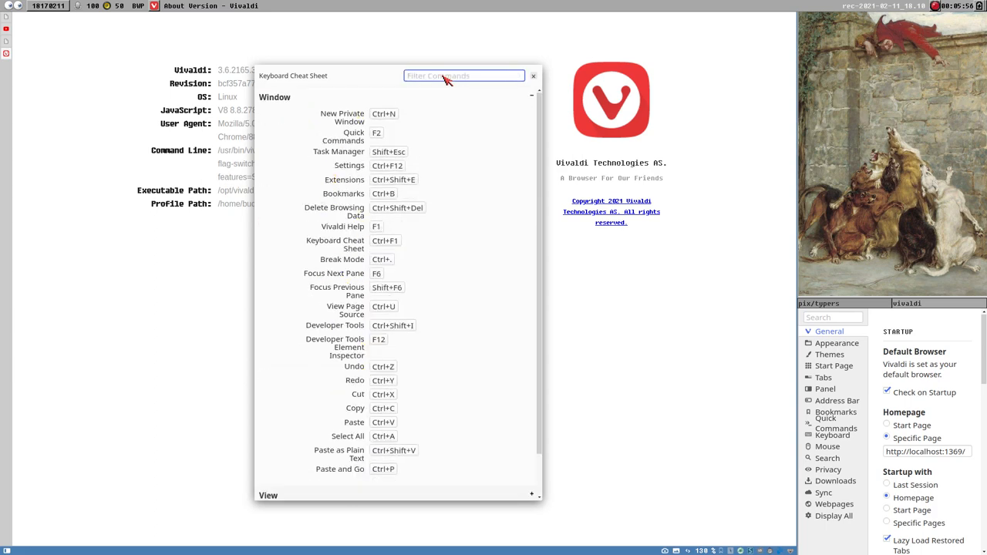
mouse_move(378, 288)
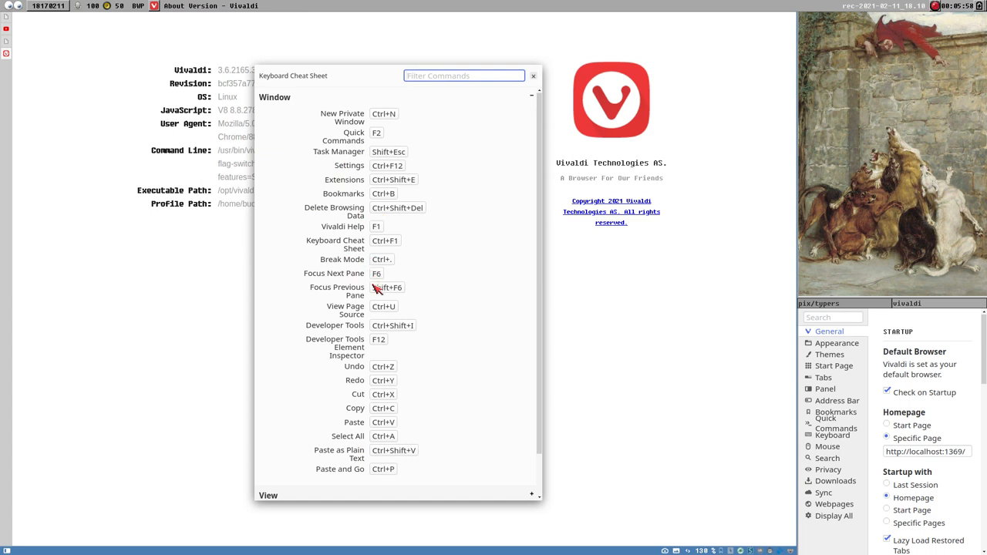
mouse_move(352, 290)
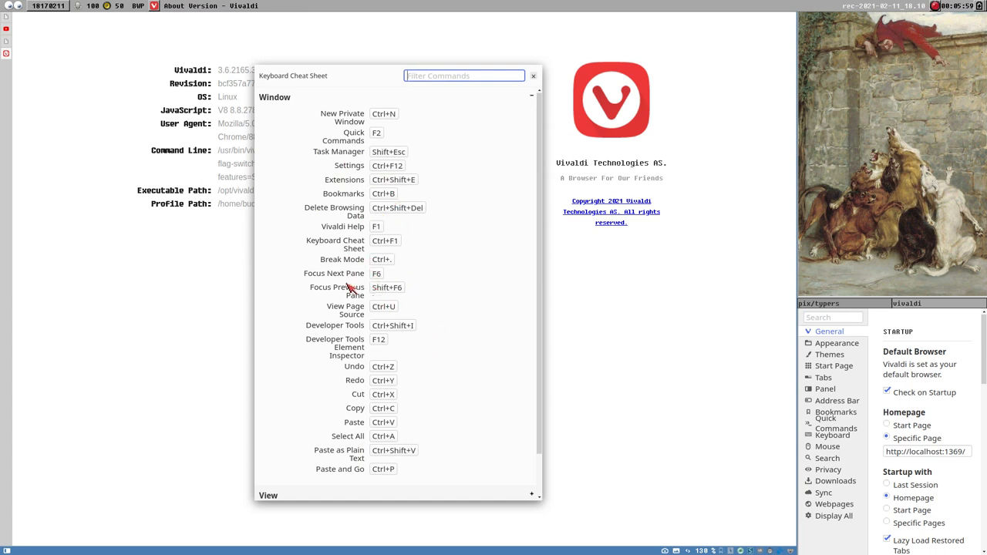
mouse_move(867, 387)
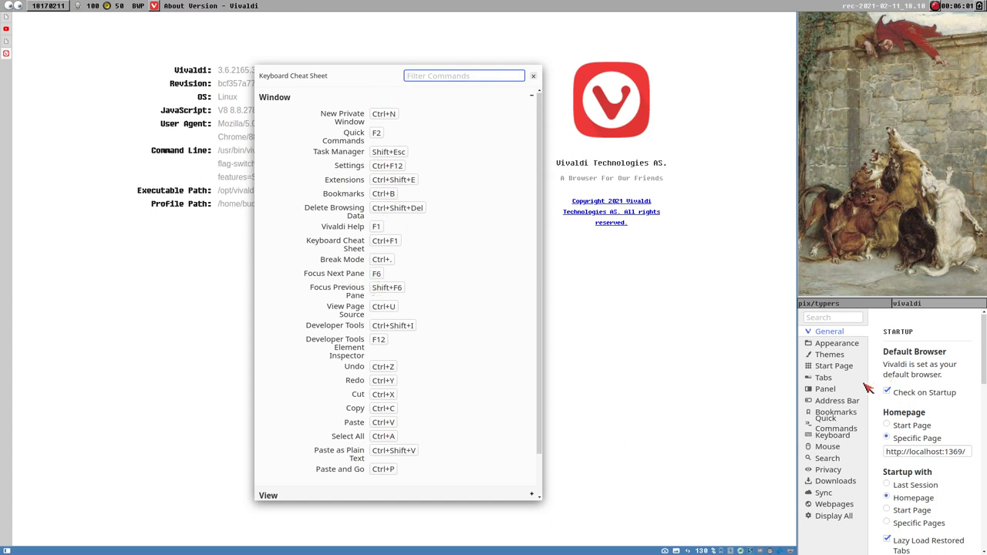
Review the Keyboard settings page and its list of window shortcuts.
left_click(833, 434)
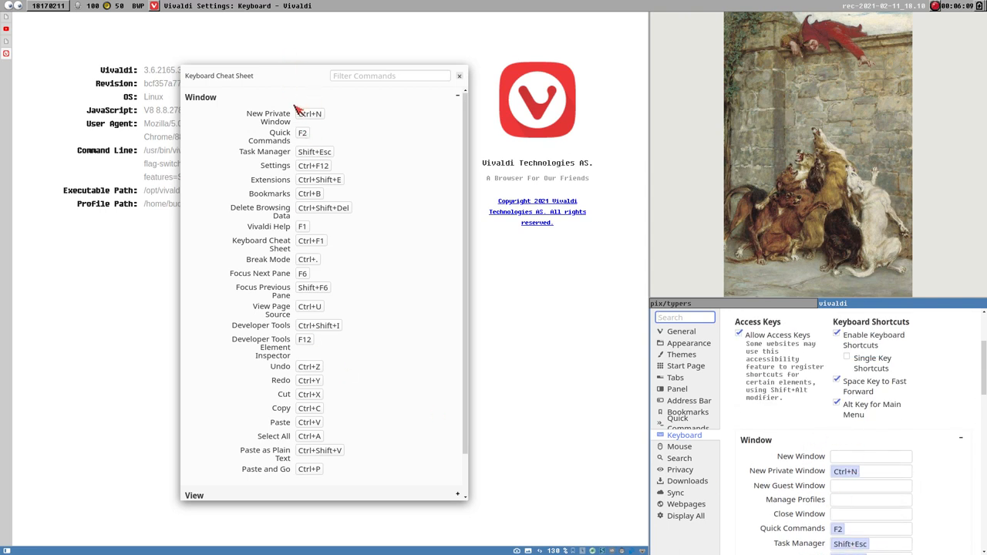
mouse_move(307, 425)
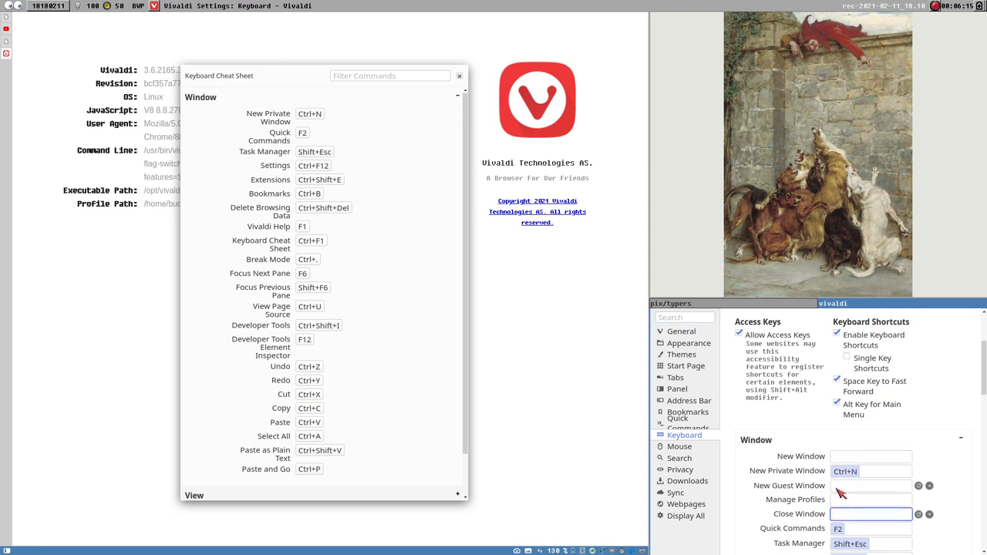
scroll("down", 3)
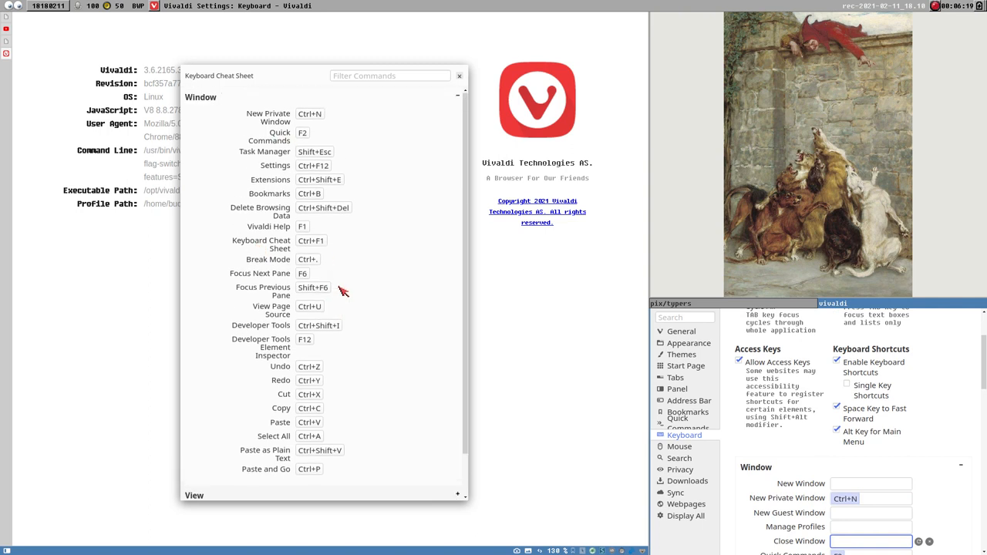
scroll("down", 3)
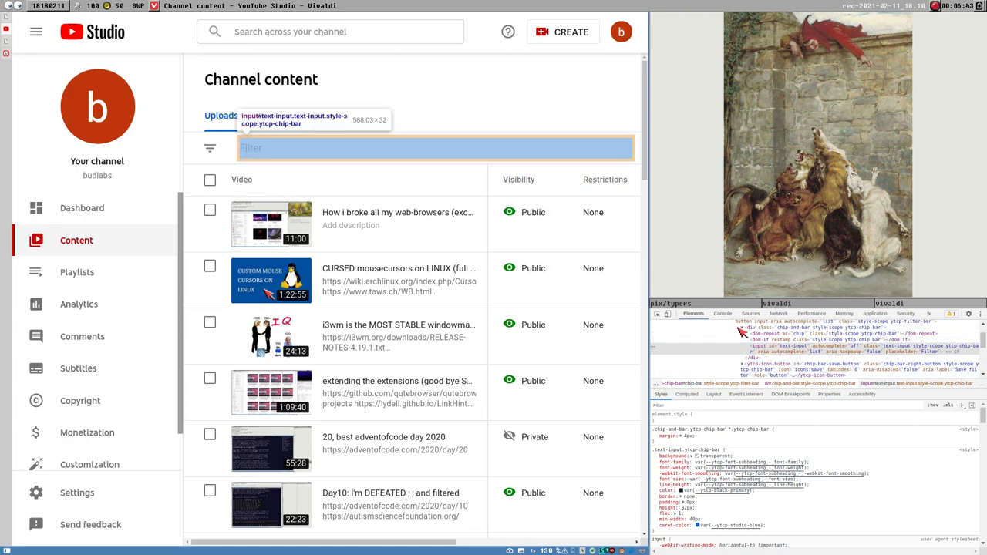
mouse_move(172, 77)
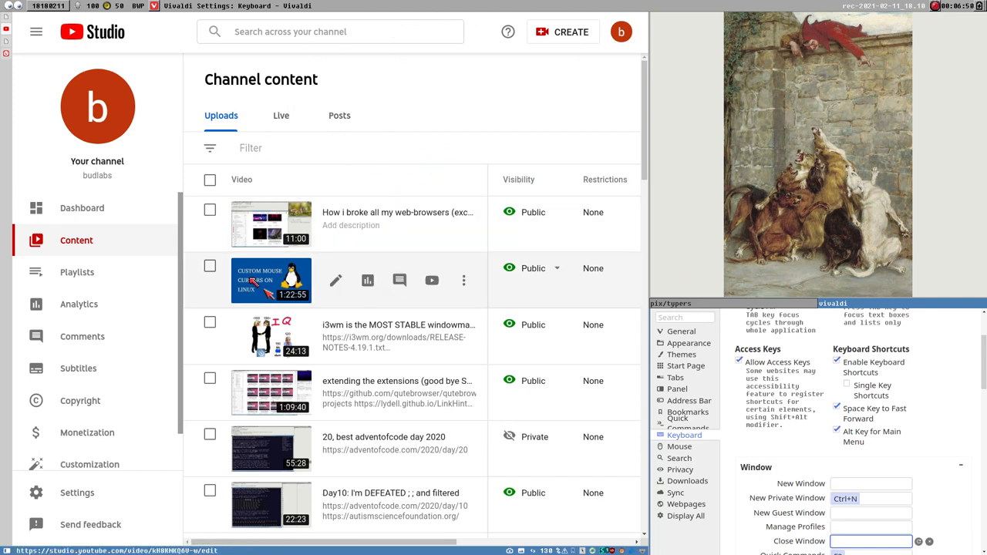
View the link context menu for a video on the YouTube Studio content page.
right_click(272, 281)
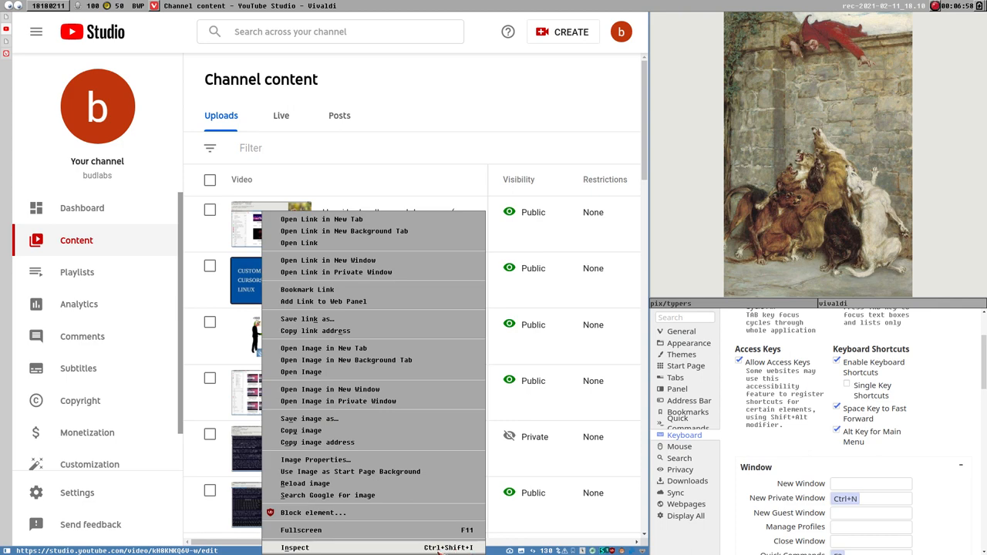
left_click(336, 243)
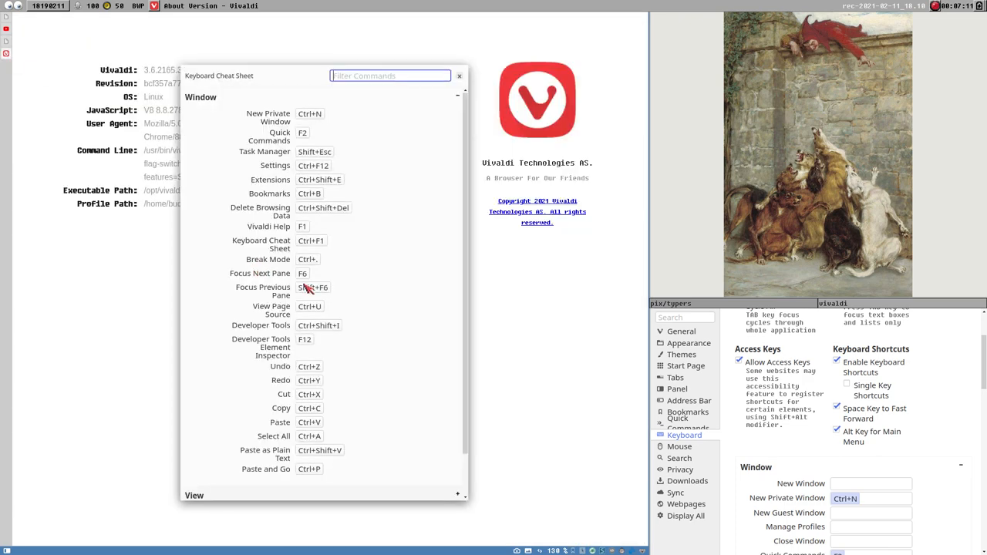
mouse_move(307, 341)
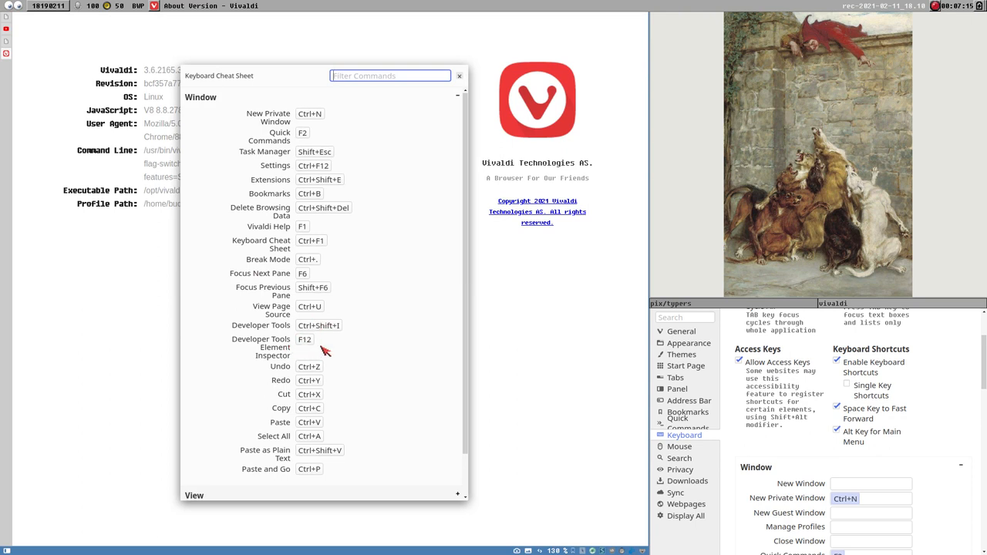
scroll("down", 3)
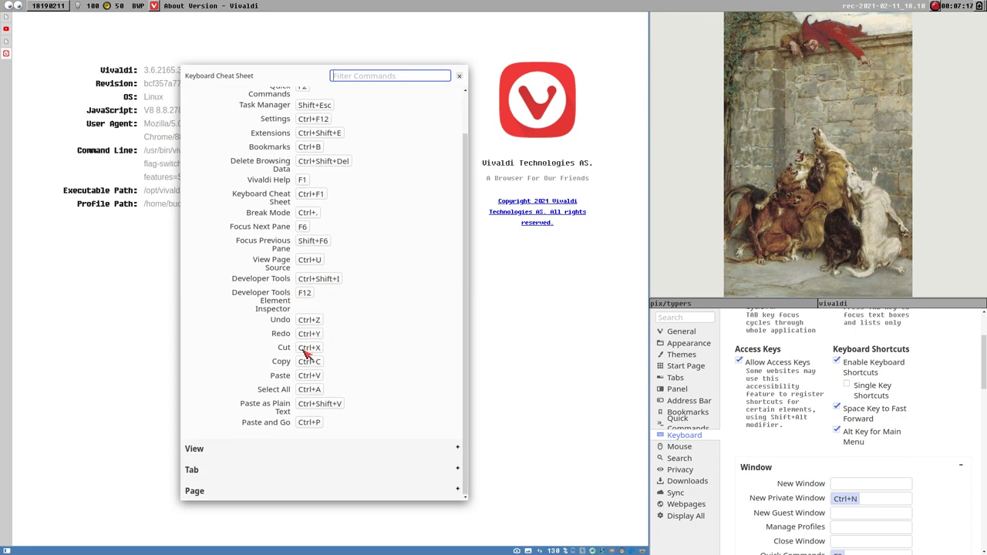
mouse_move(301, 409)
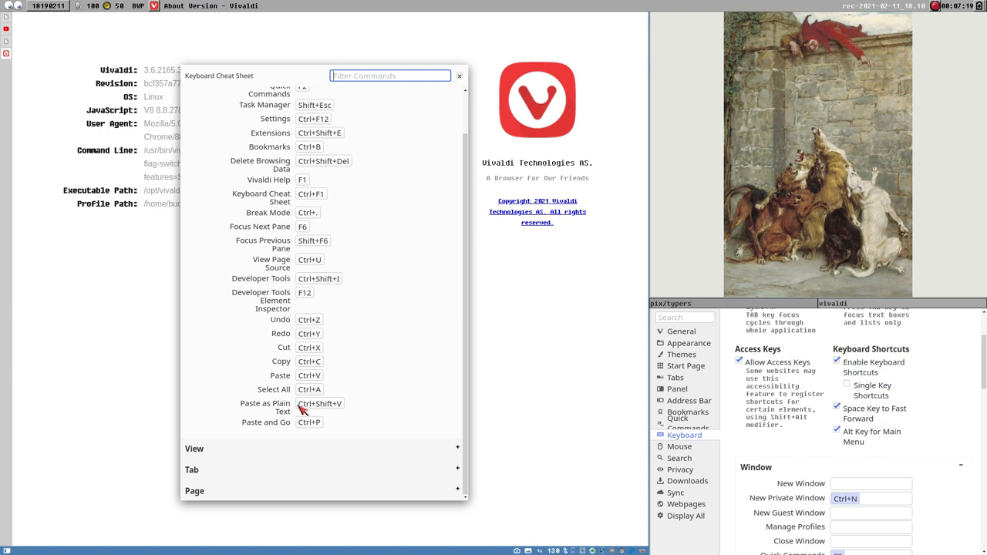
mouse_move(271, 411)
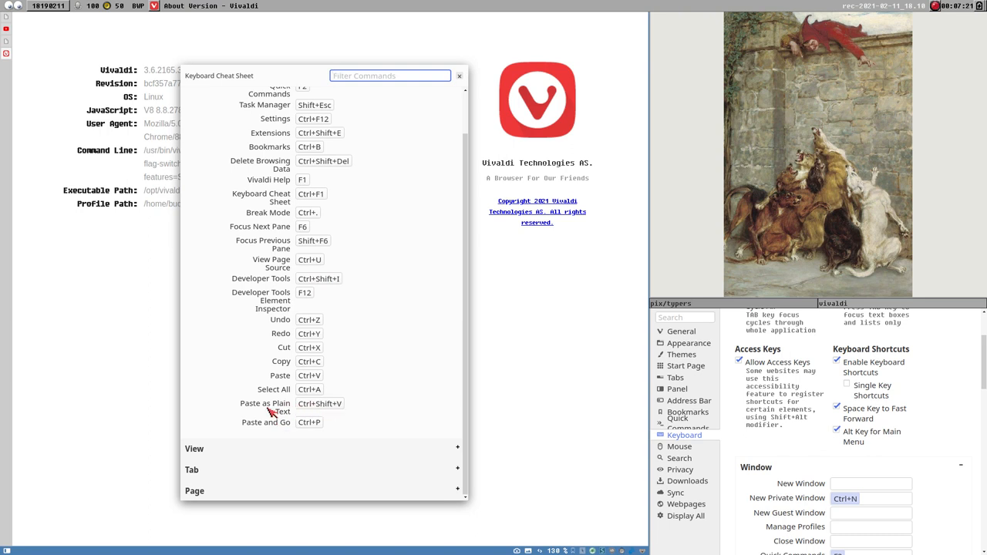
mouse_move(276, 416)
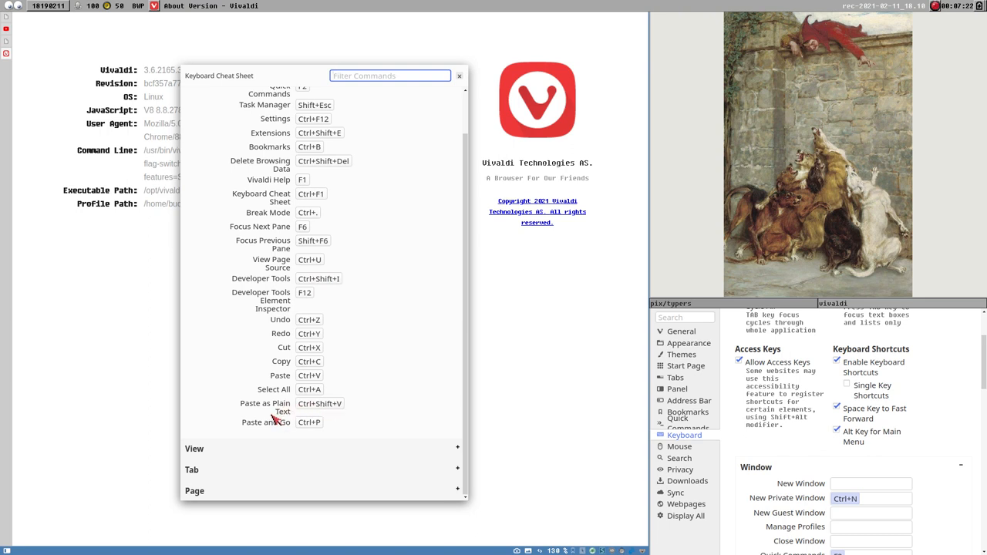
mouse_move(330, 403)
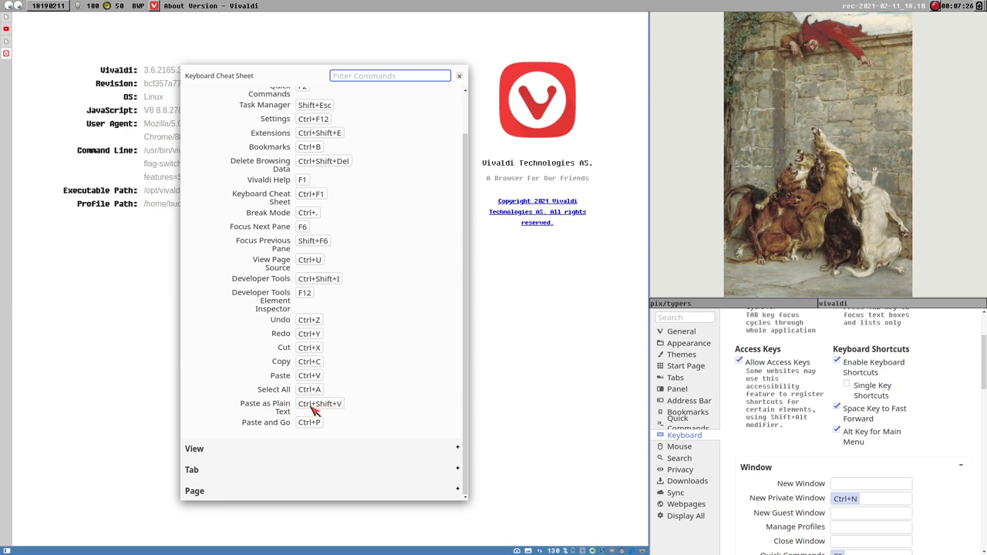
mouse_move(275, 409)
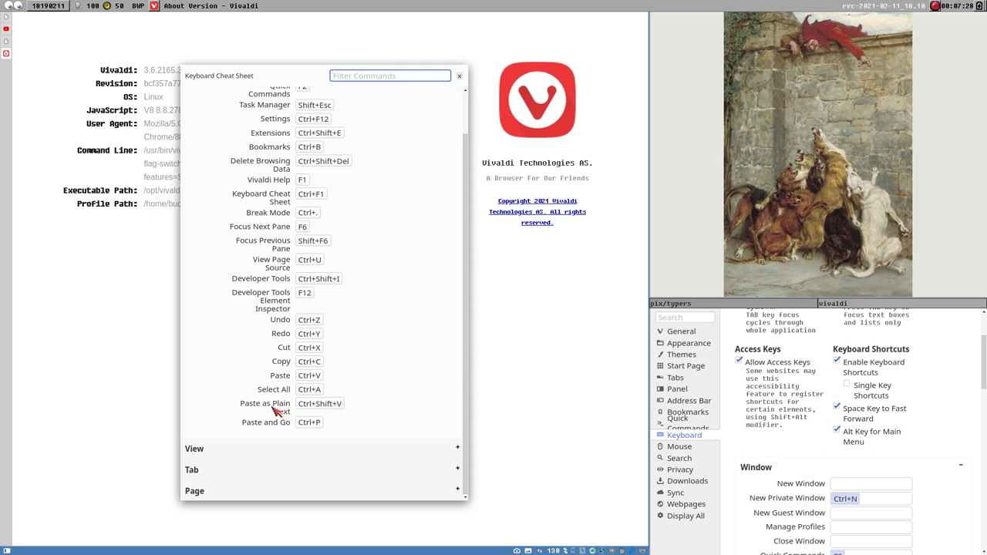
mouse_move(311, 407)
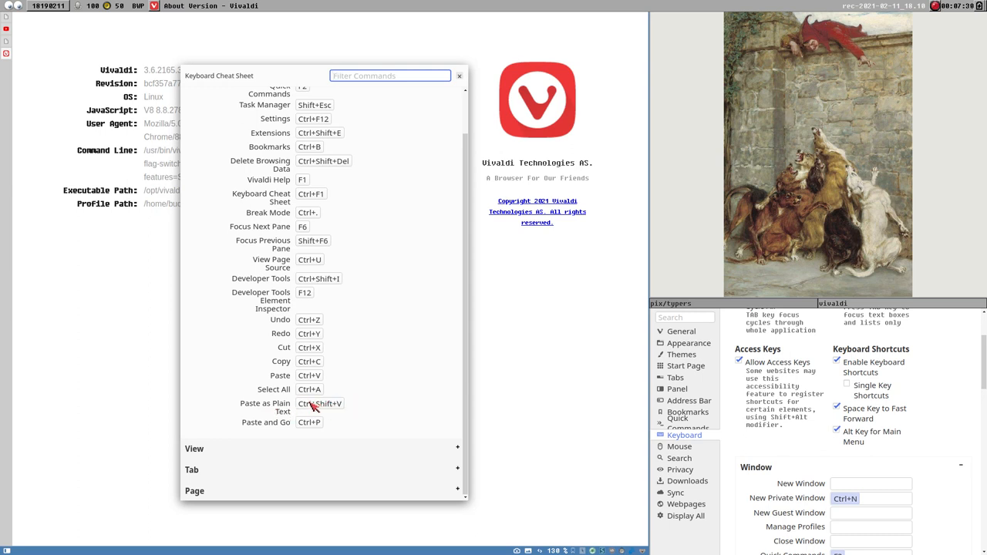
mouse_move(86, 77)
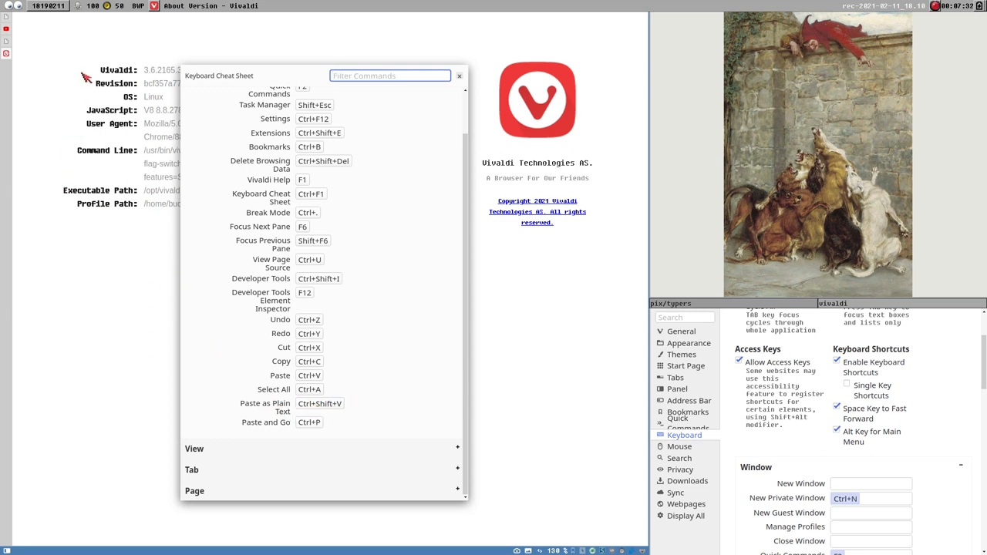
mouse_move(487, 351)
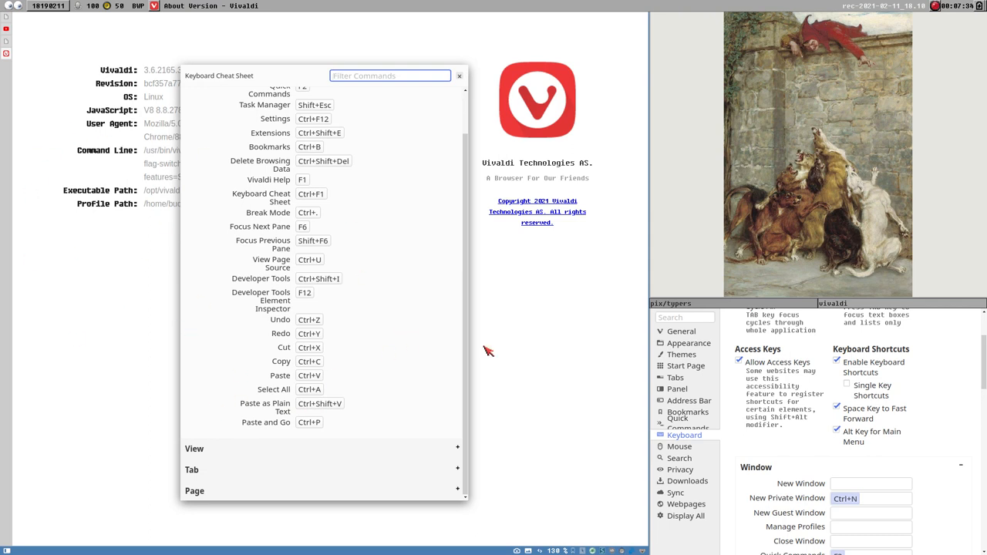
mouse_move(187, 438)
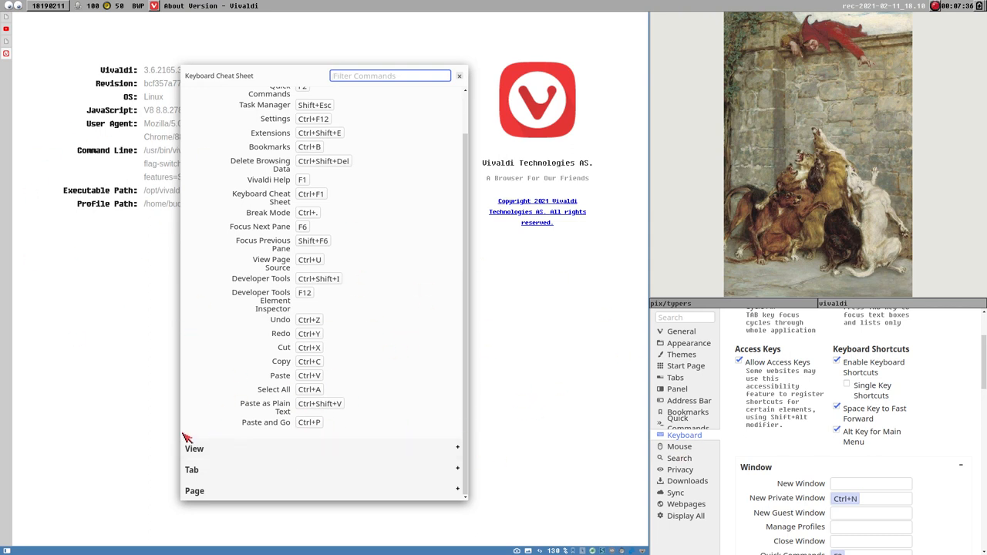
mouse_move(358, 417)
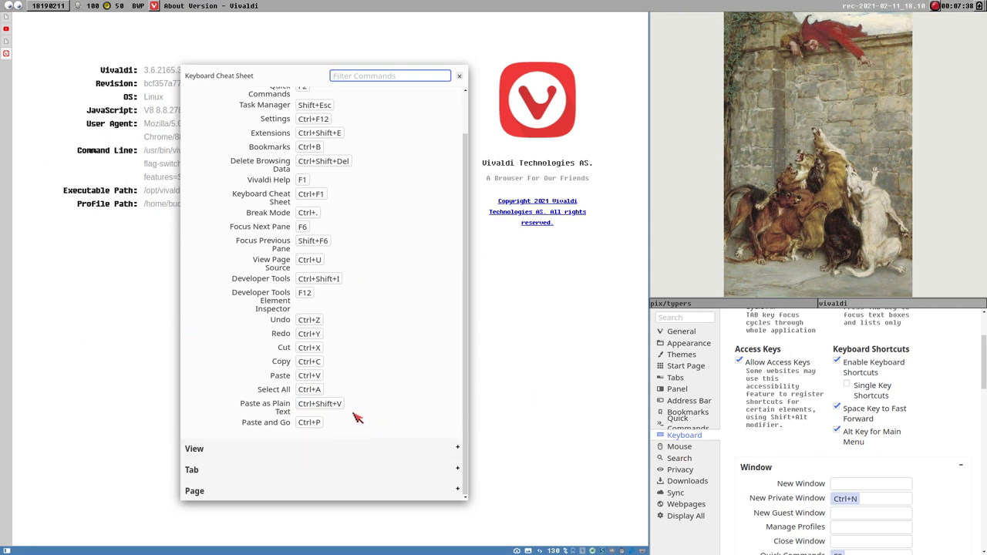
mouse_move(383, 430)
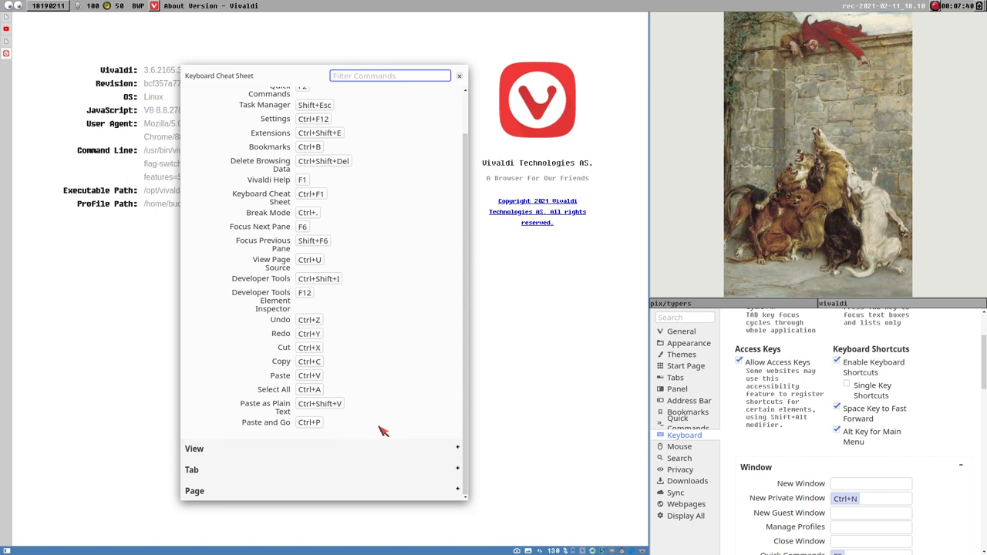
mouse_move(364, 441)
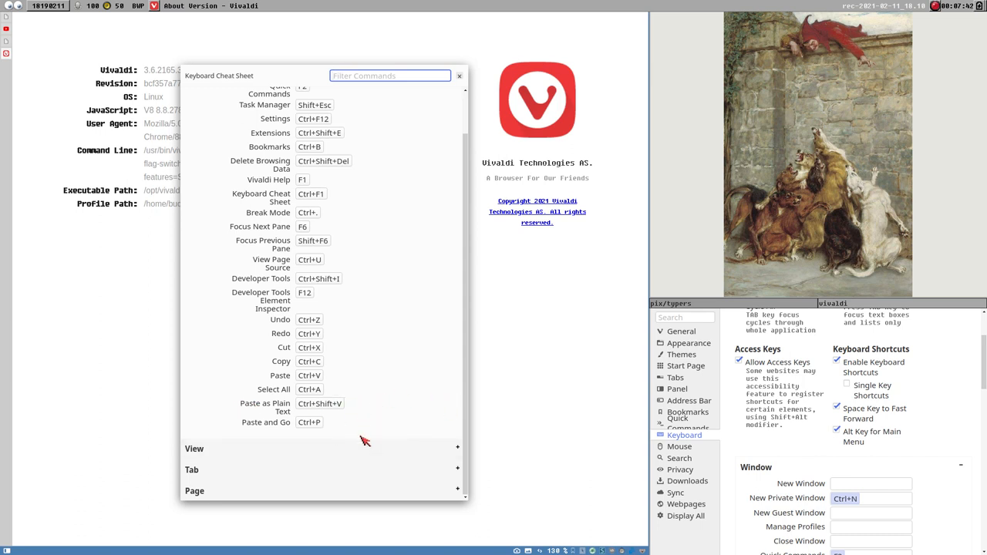
mouse_move(347, 430)
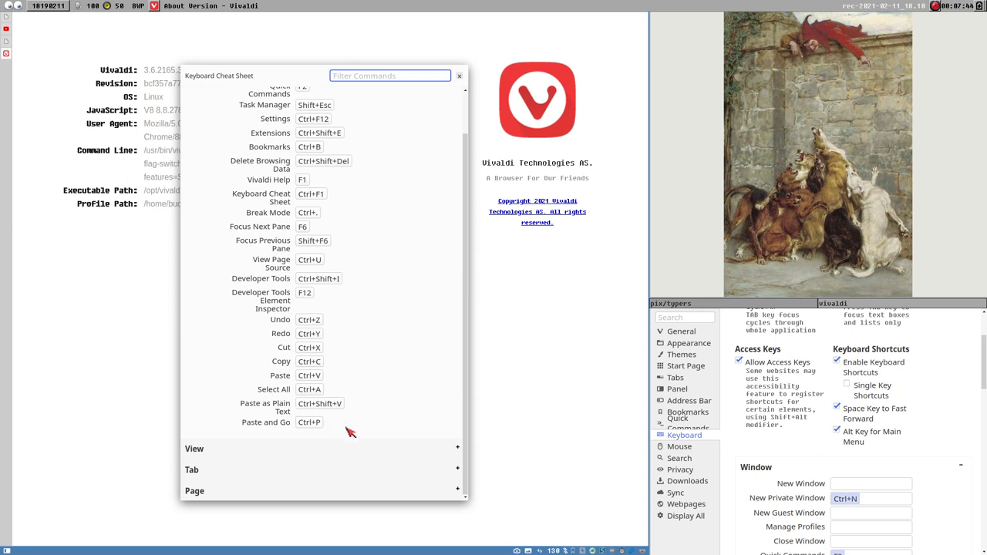
mouse_move(321, 416)
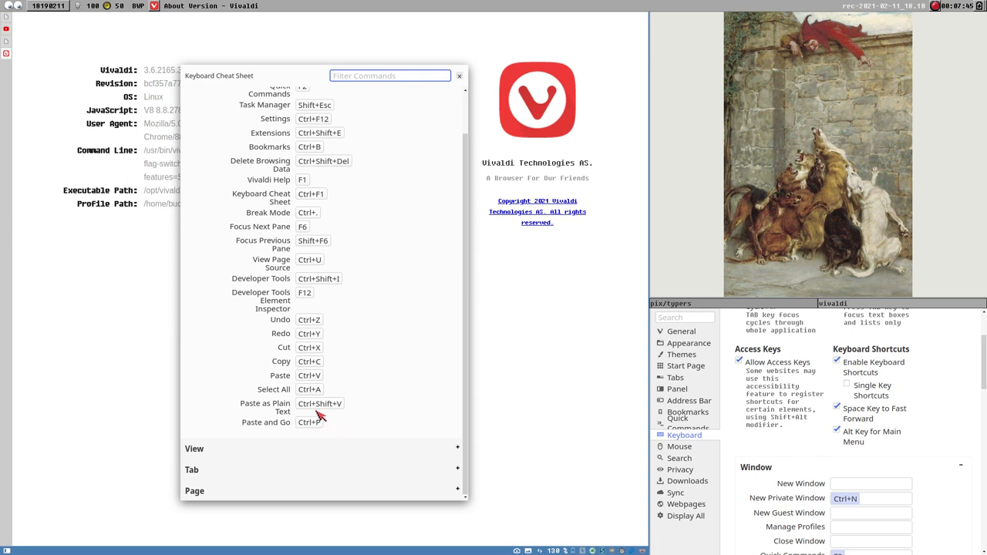
mouse_move(364, 424)
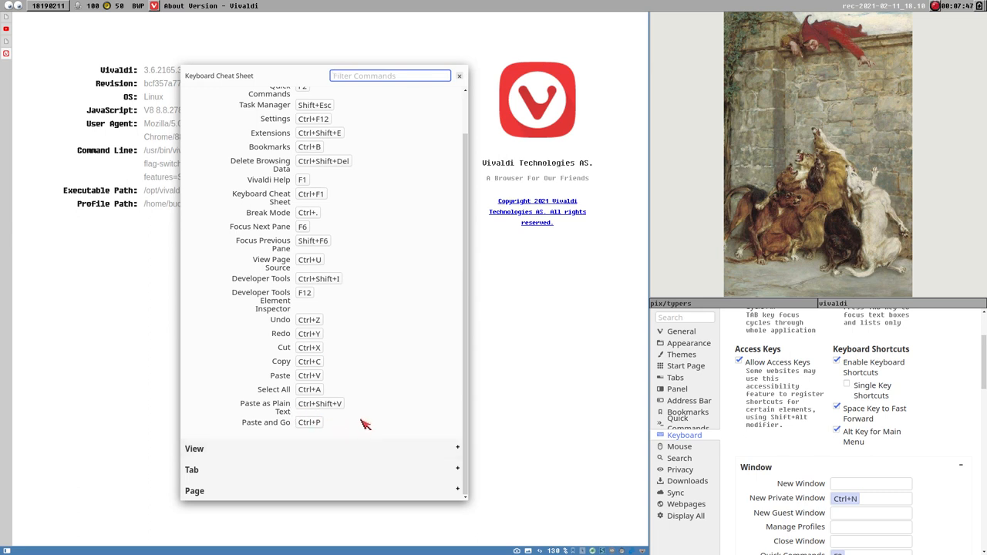
mouse_move(336, 419)
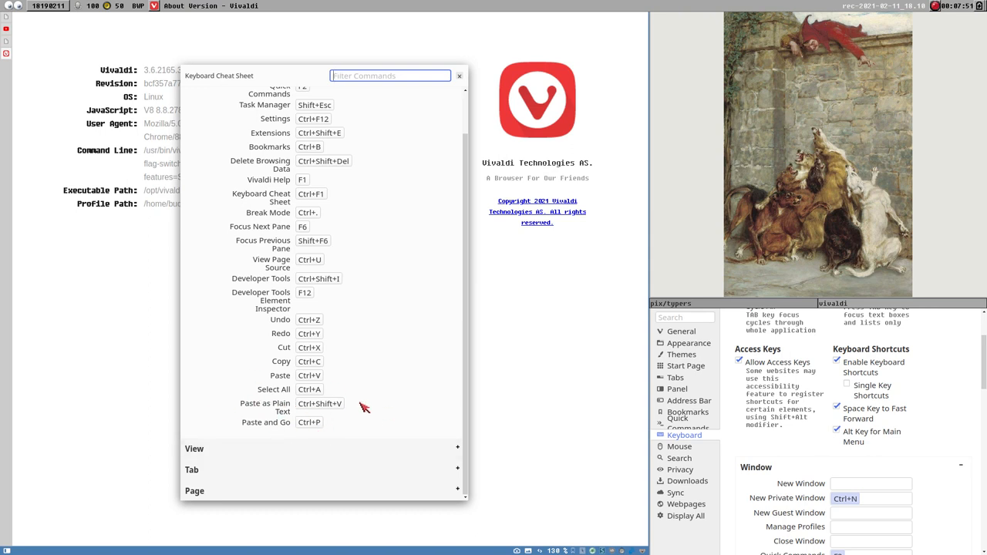
mouse_move(389, 395)
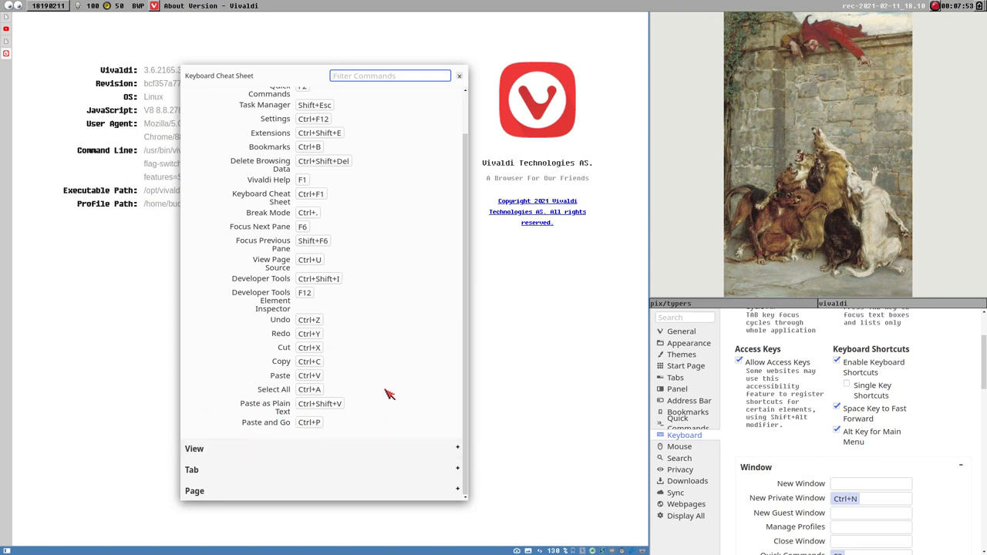
mouse_move(265, 429)
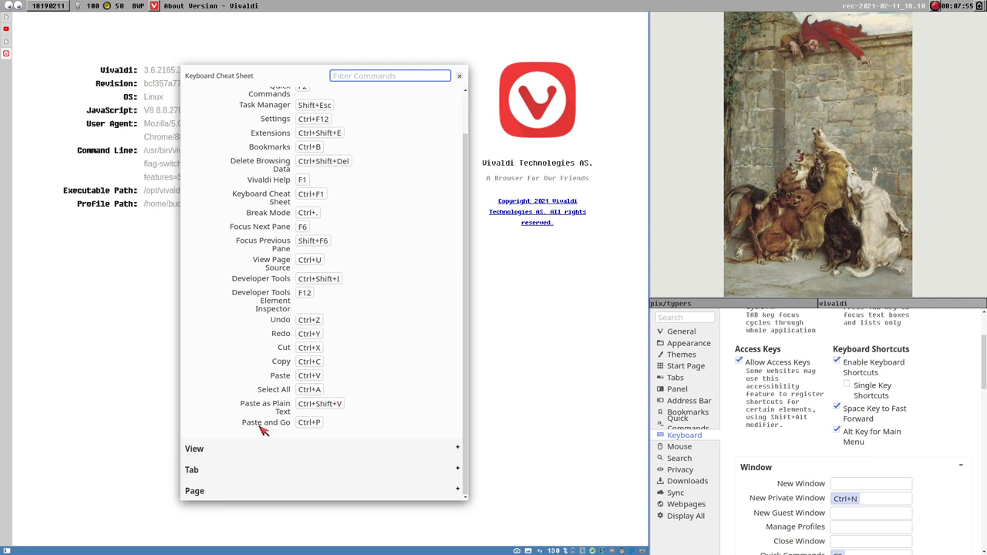
mouse_move(314, 413)
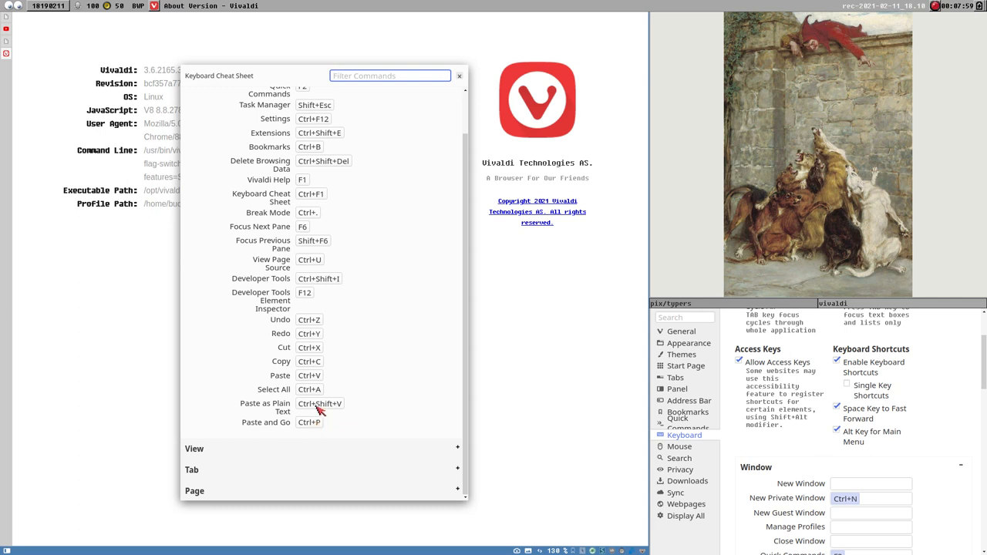
mouse_move(317, 419)
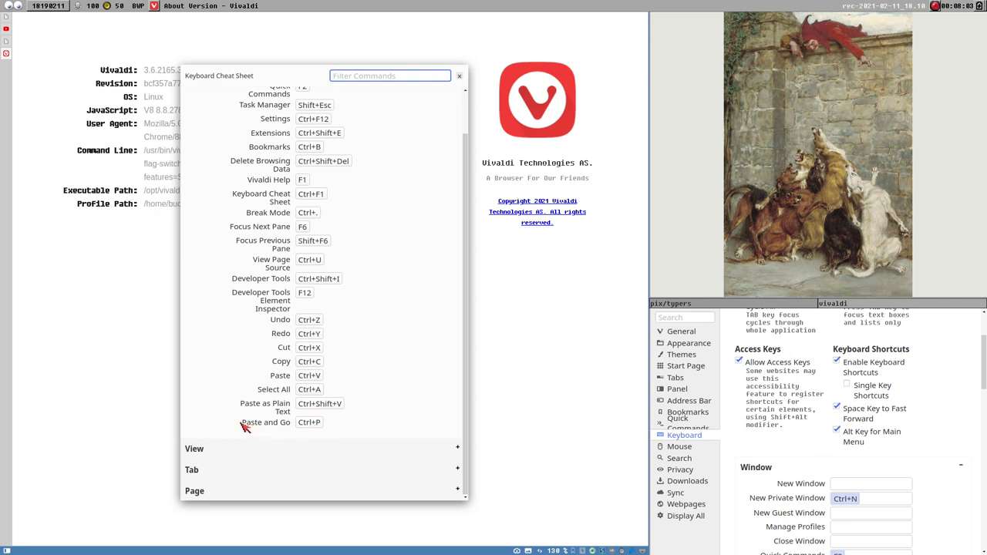
mouse_move(255, 416)
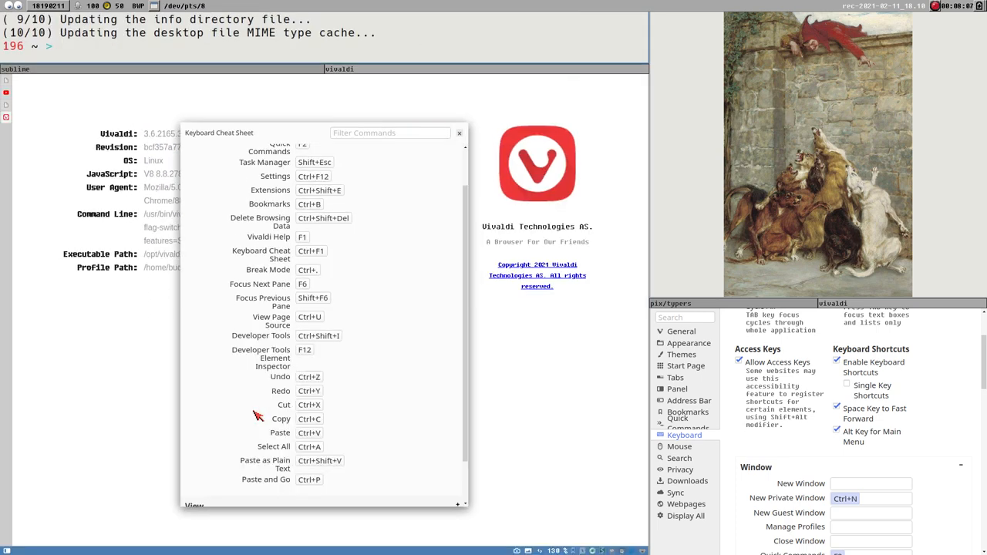
type("http")
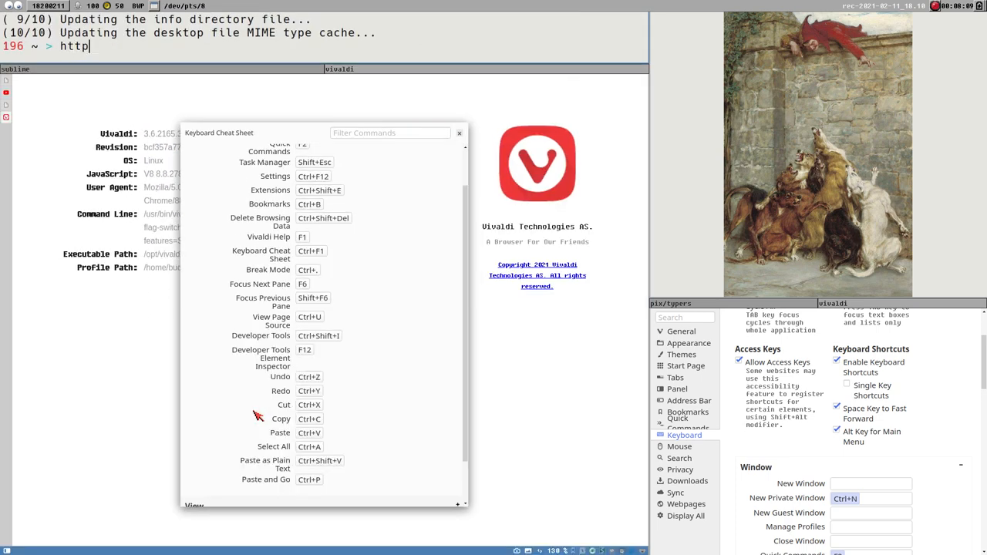
type("://")
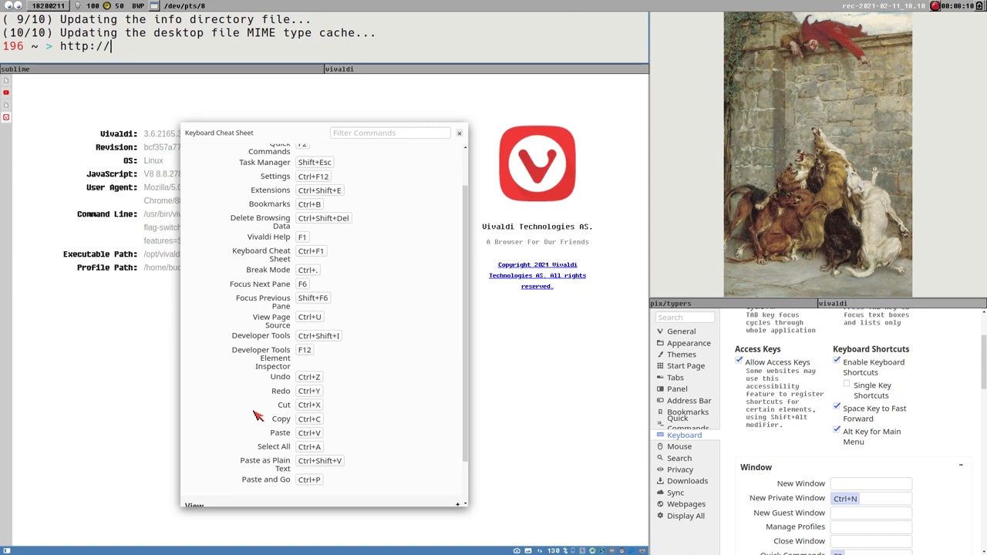
type("altavist")
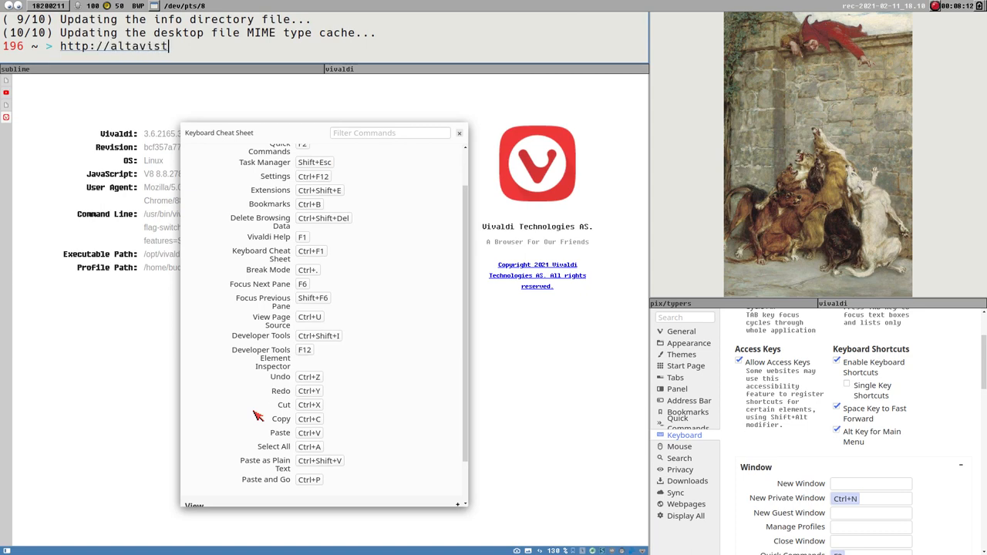
type("a.com")
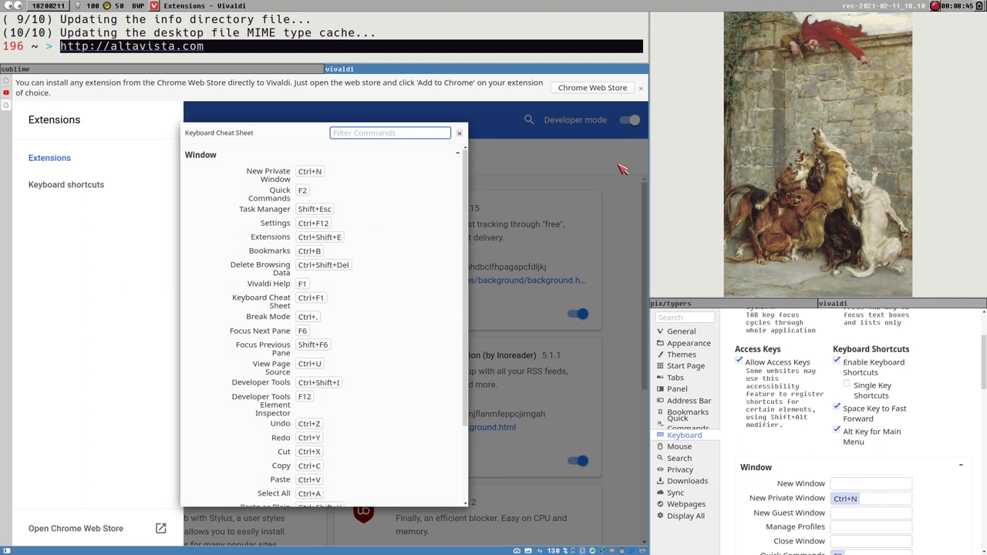
scroll("down", 3)
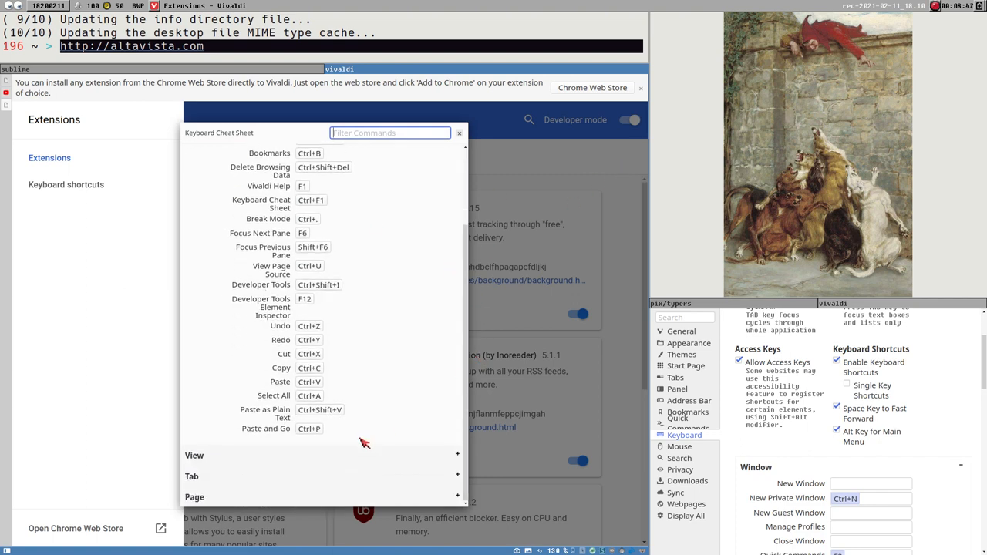
mouse_move(309, 433)
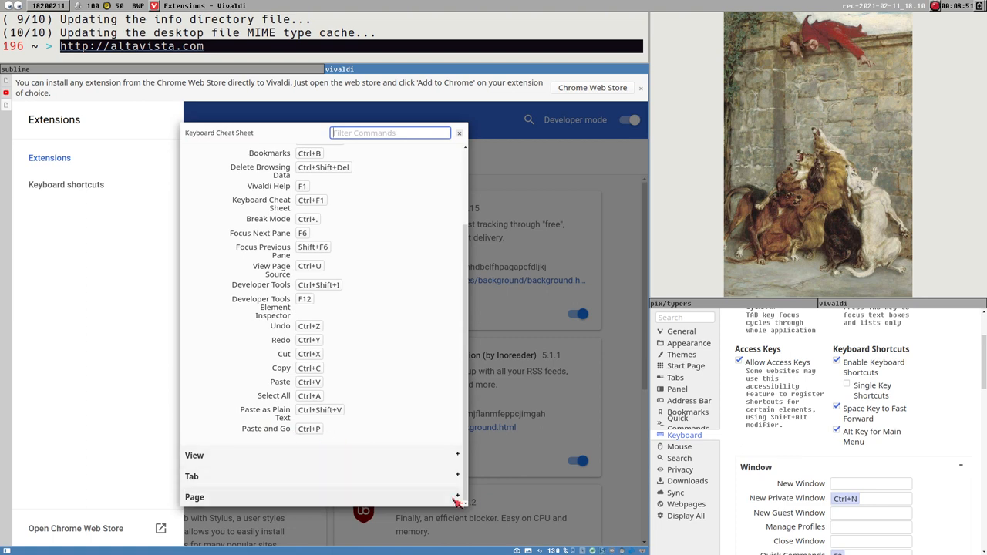
mouse_move(277, 431)
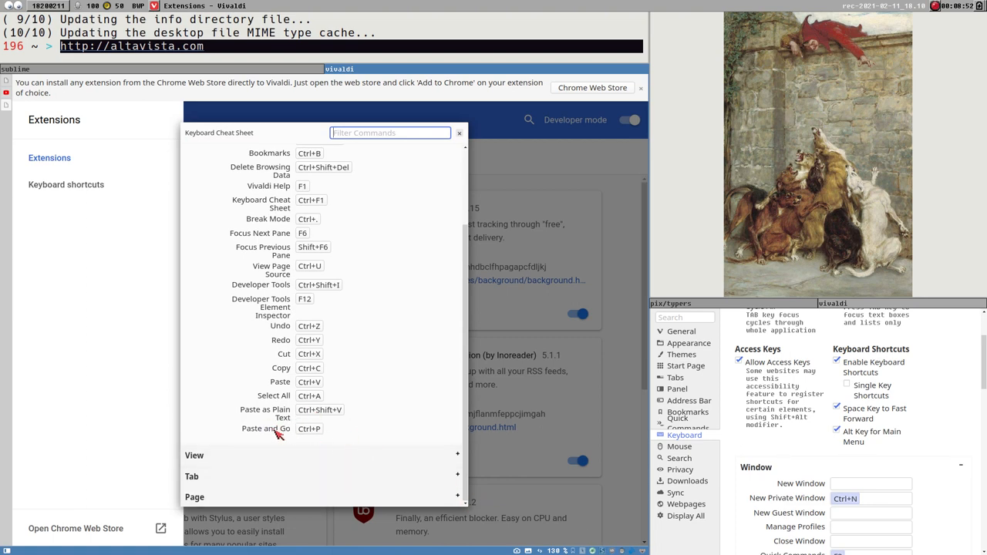
mouse_move(327, 471)
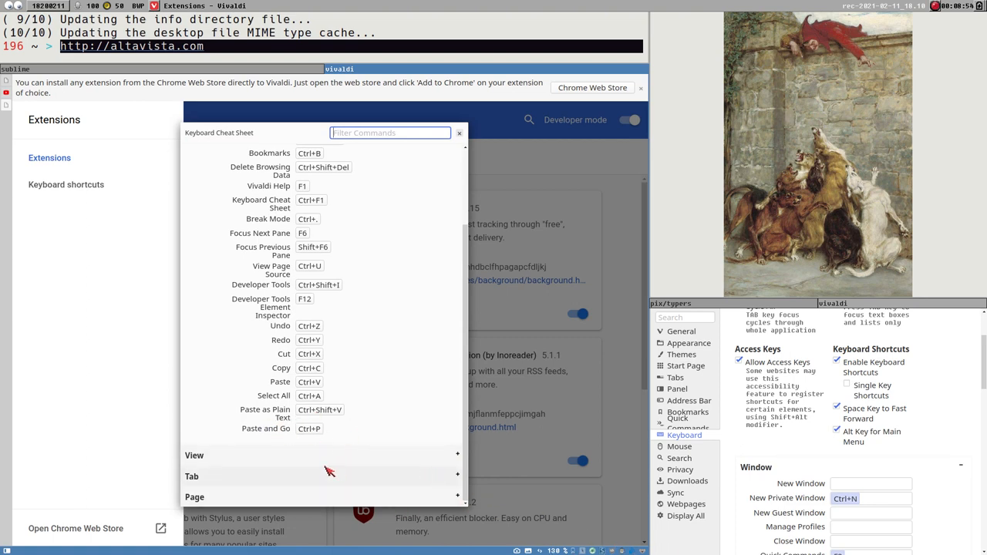
mouse_move(539, 450)
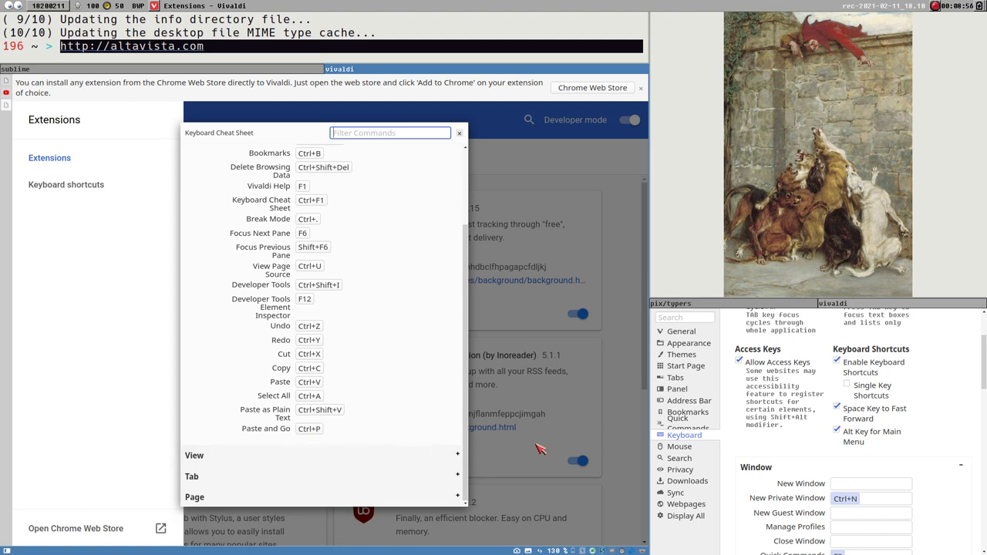
mouse_move(537, 415)
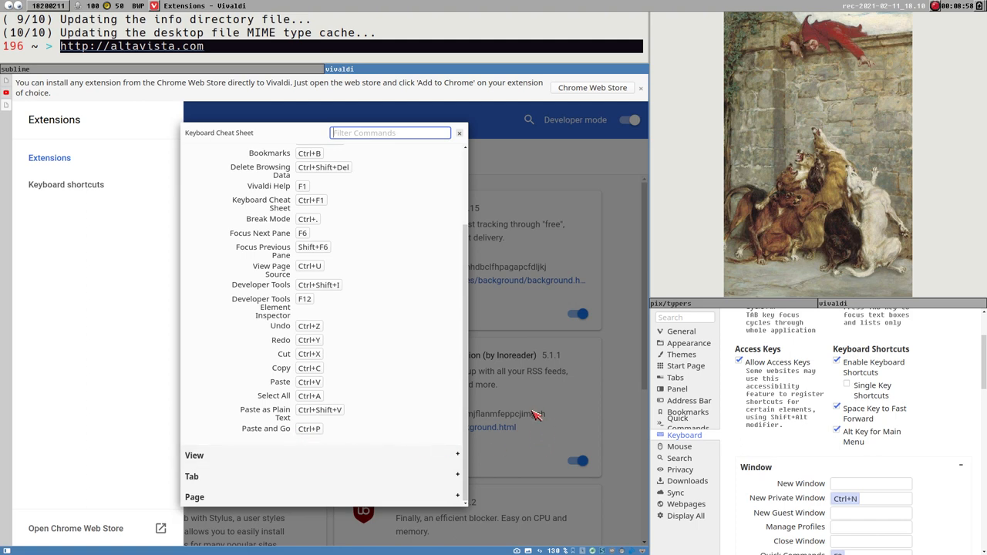
mouse_move(478, 129)
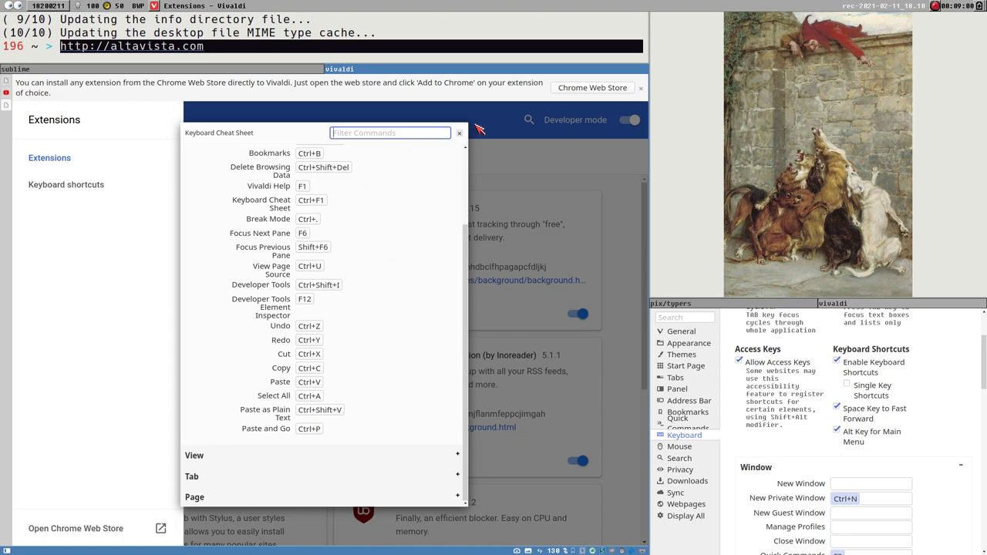
mouse_move(469, 164)
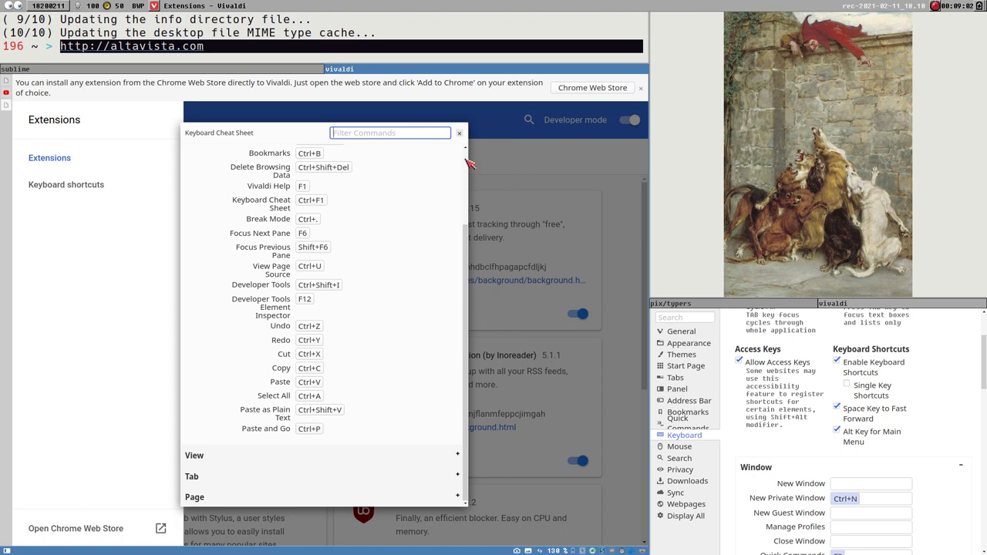
mouse_move(290, 438)
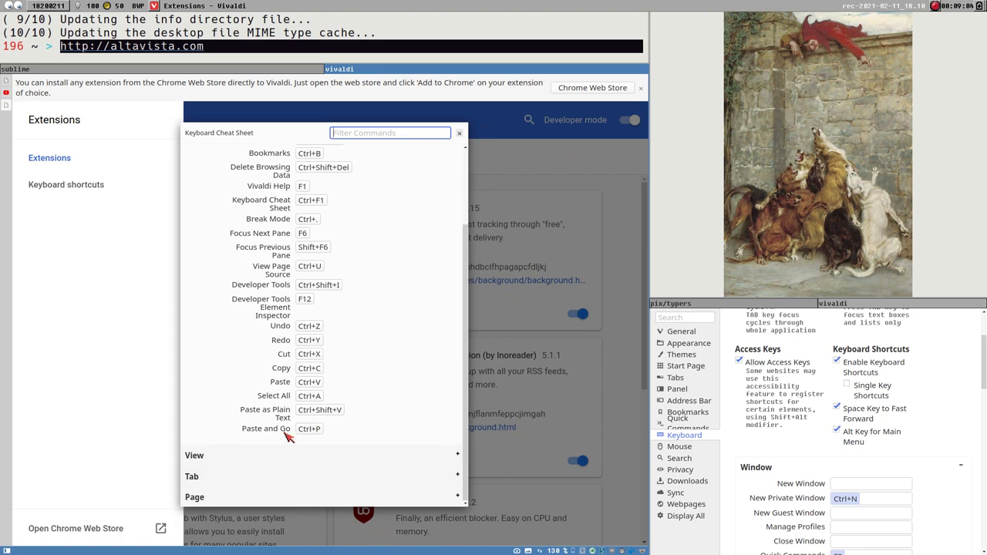
mouse_move(309, 428)
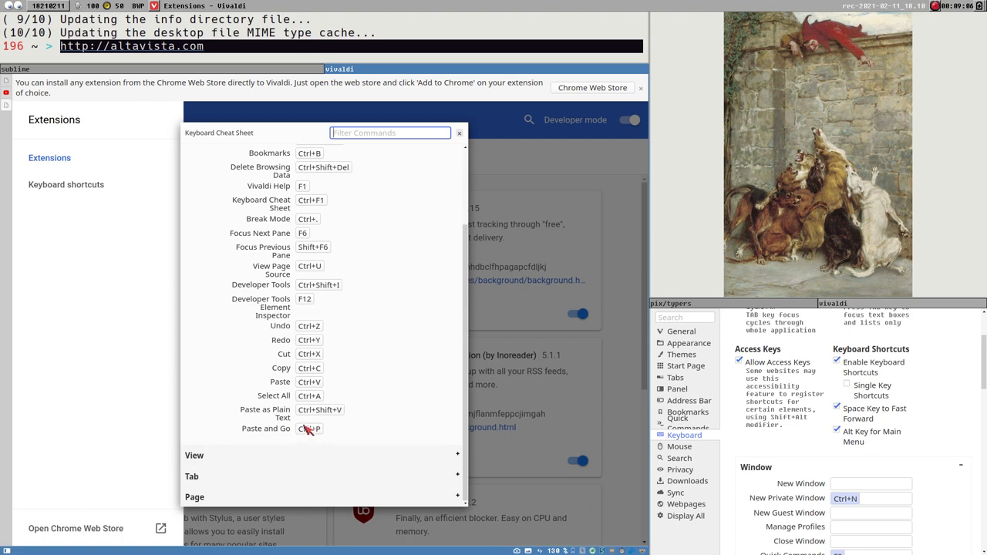
mouse_move(277, 438)
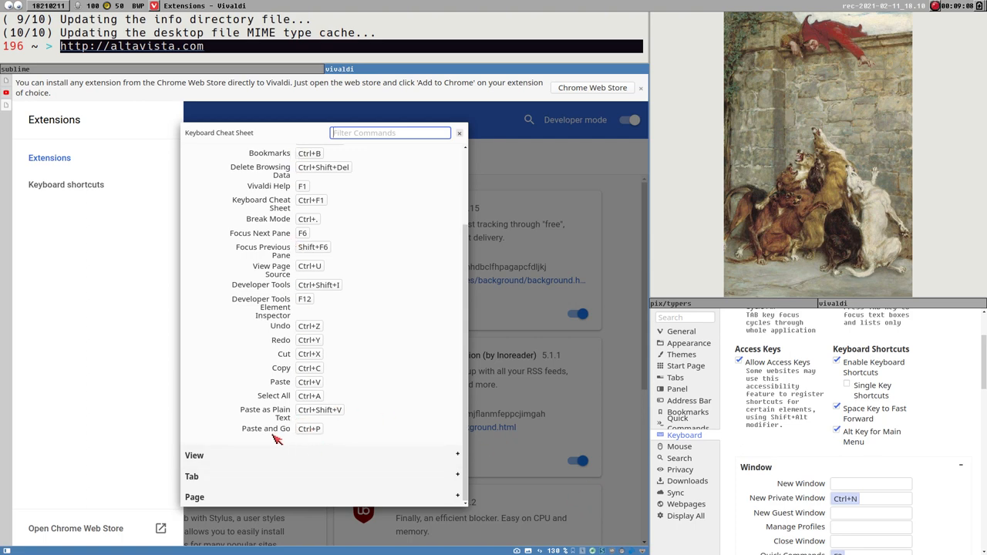
mouse_move(521, 530)
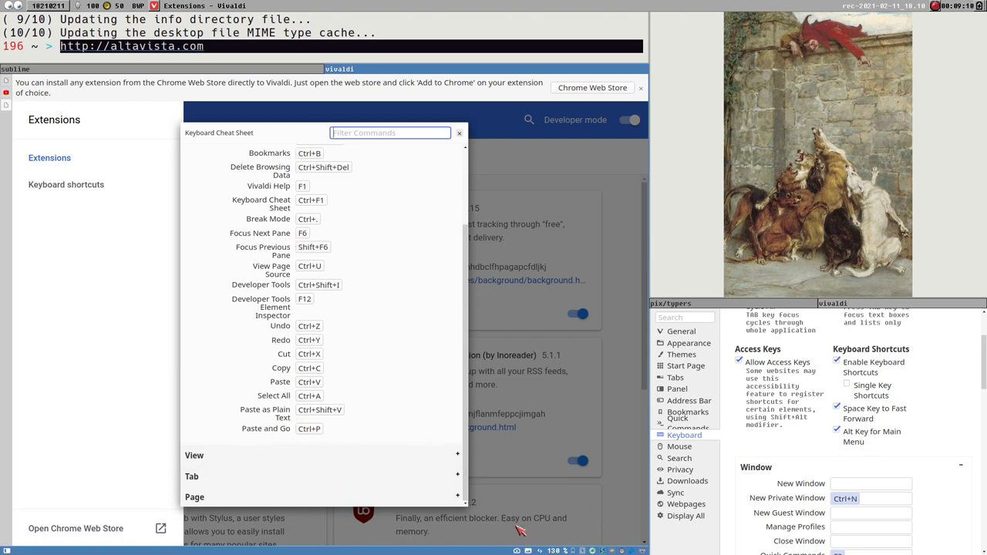
mouse_move(528, 355)
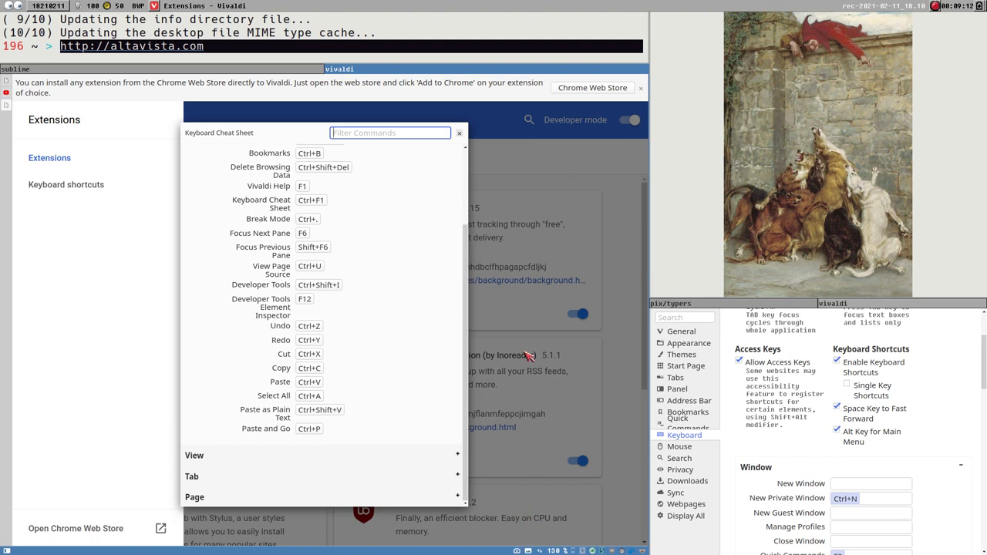
mouse_move(290, 408)
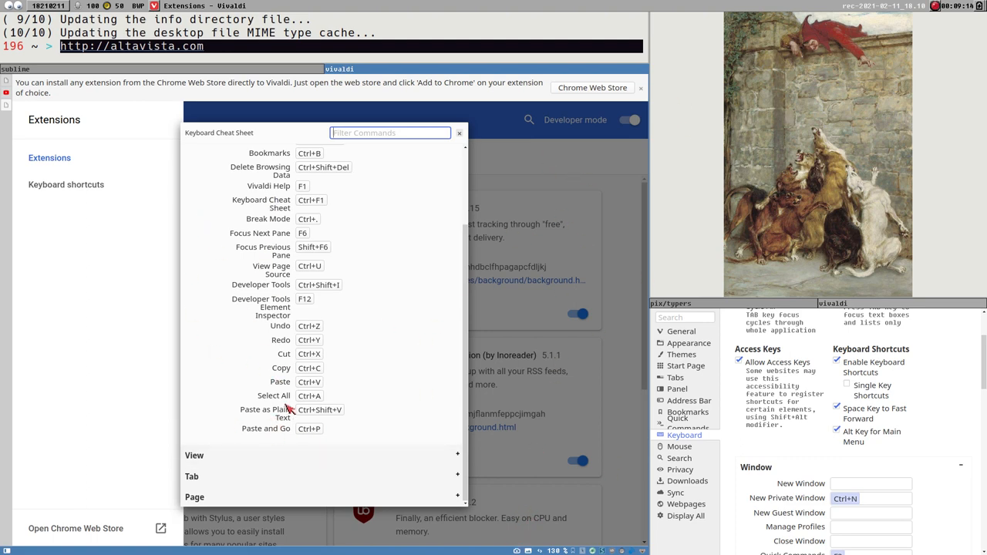
scroll("down", 3)
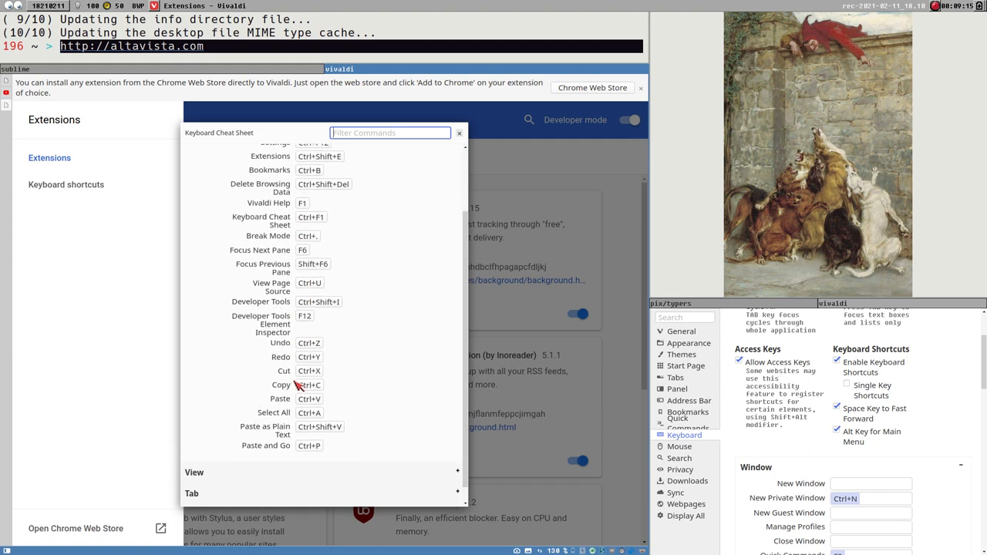
scroll("down", 3)
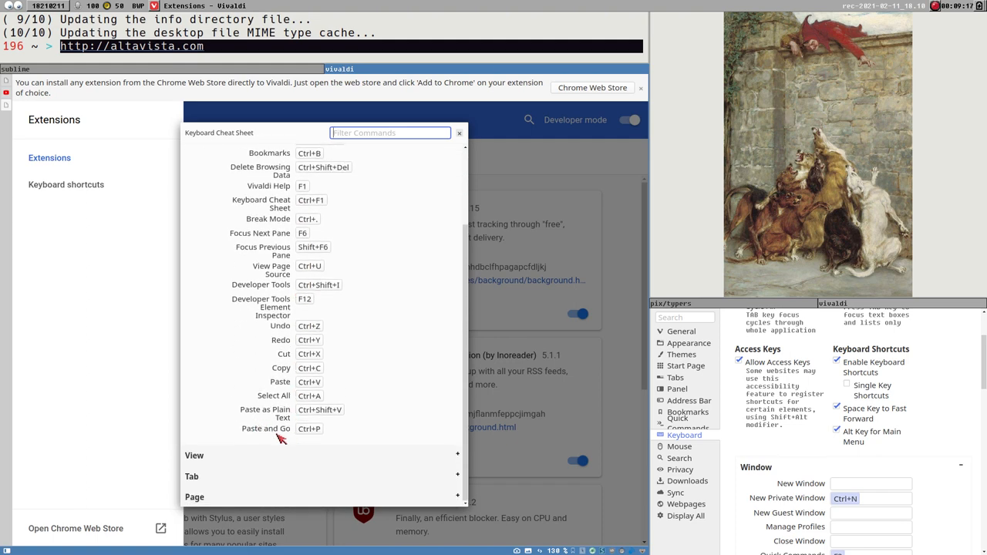
mouse_move(247, 431)
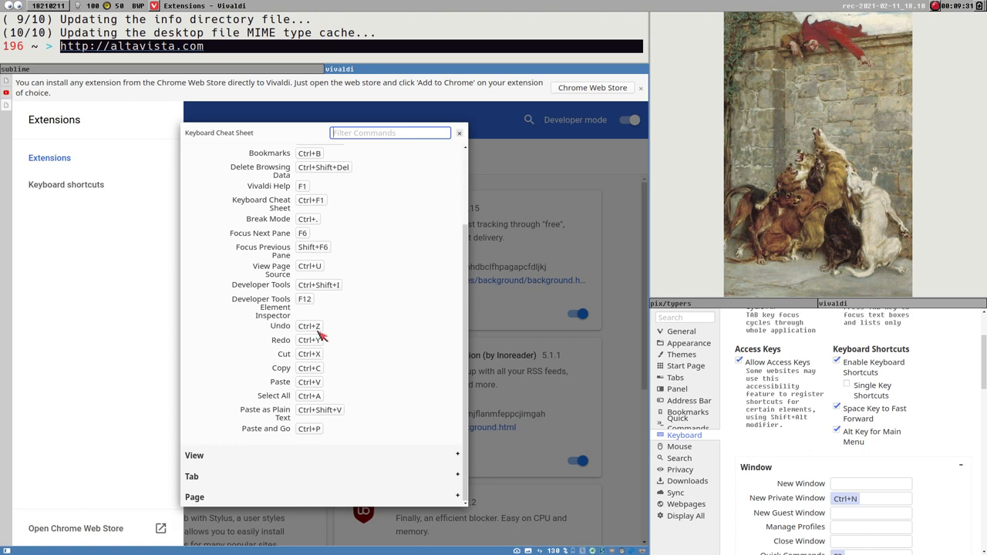
mouse_move(343, 426)
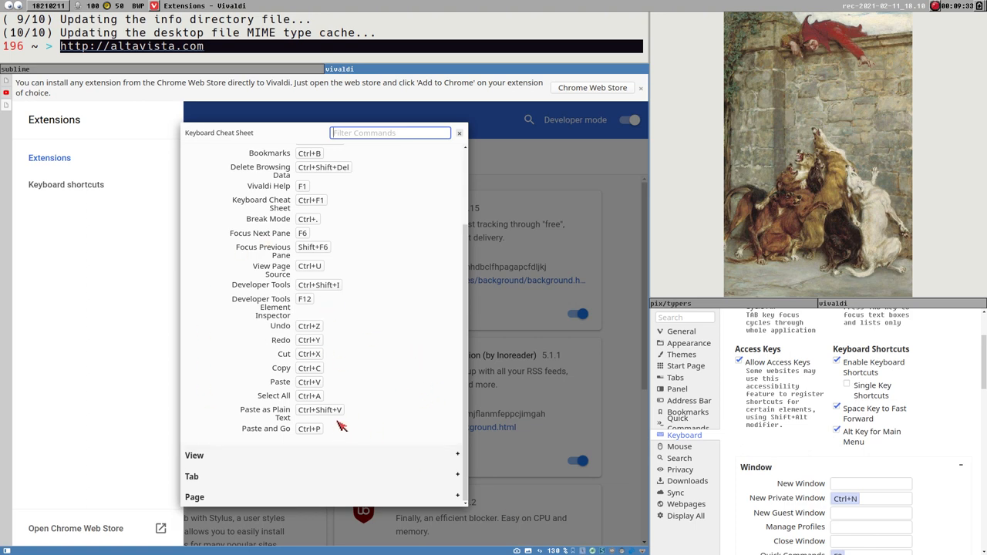
mouse_move(287, 436)
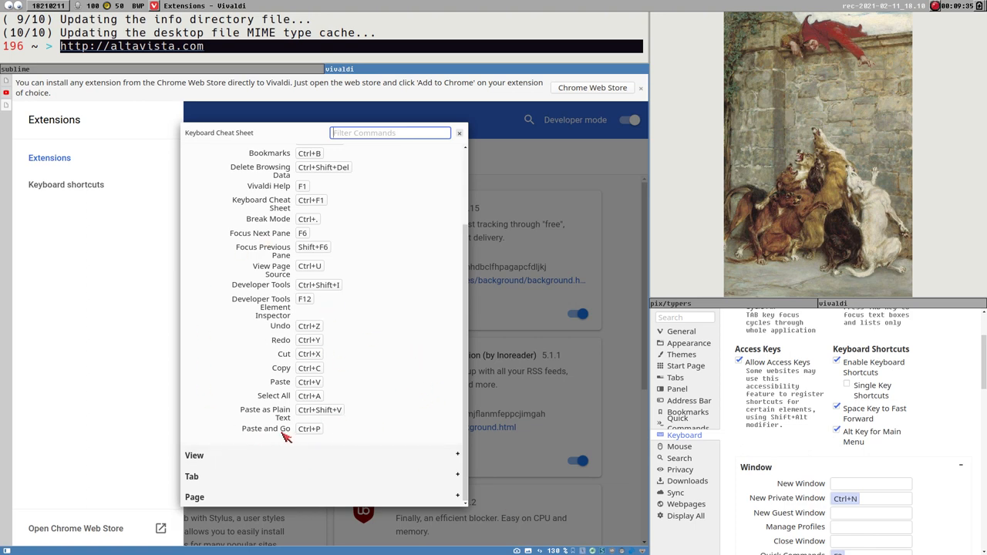
mouse_move(507, 291)
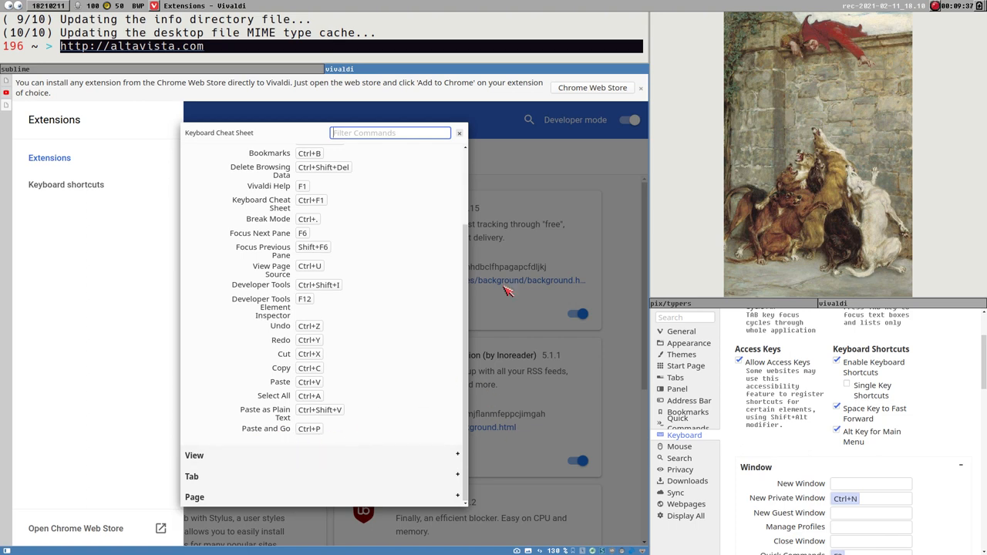
mouse_move(558, 413)
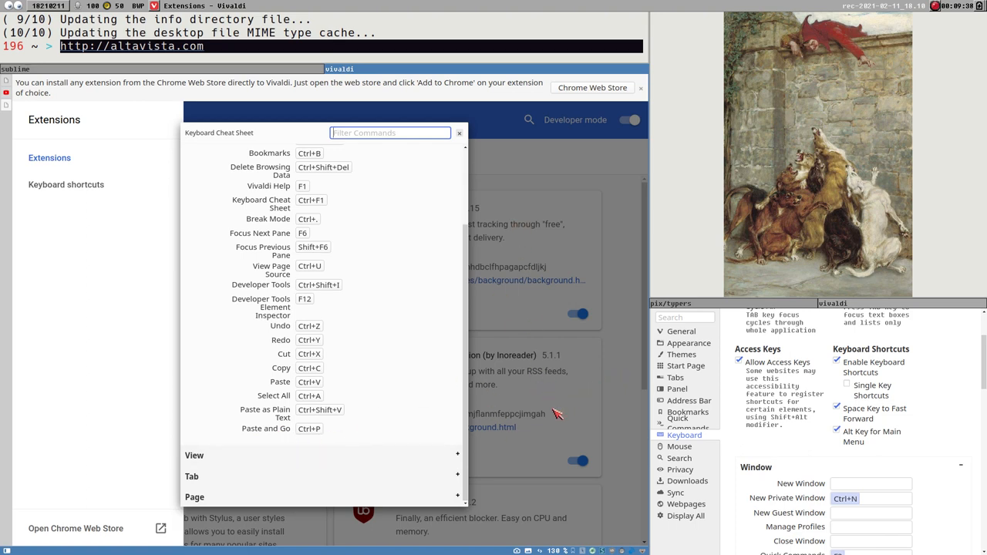
mouse_move(306, 446)
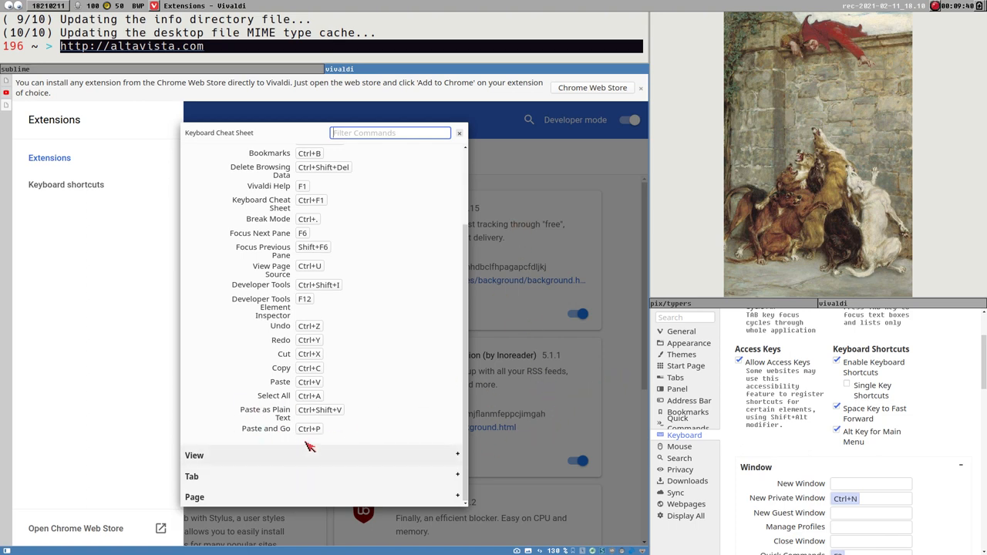
mouse_move(554, 506)
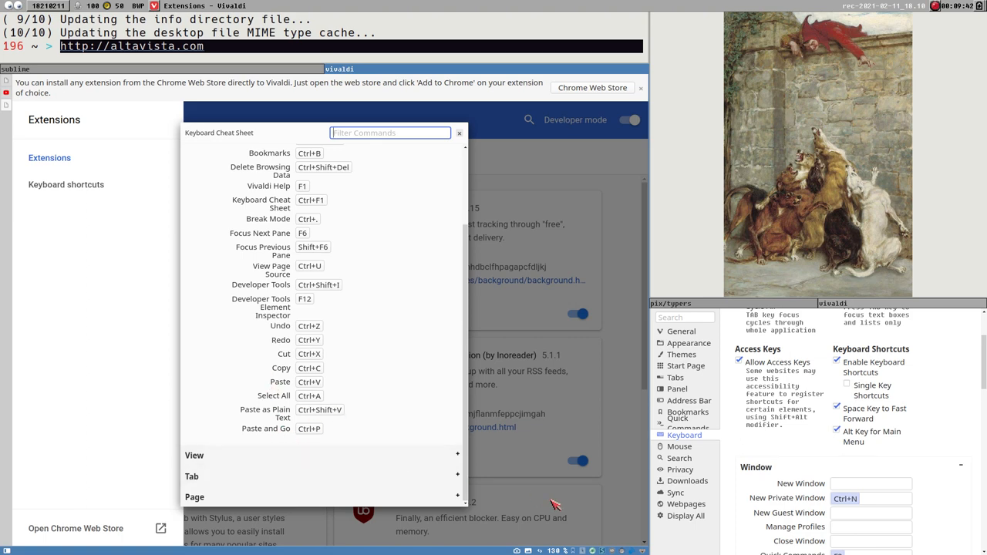
mouse_move(377, 463)
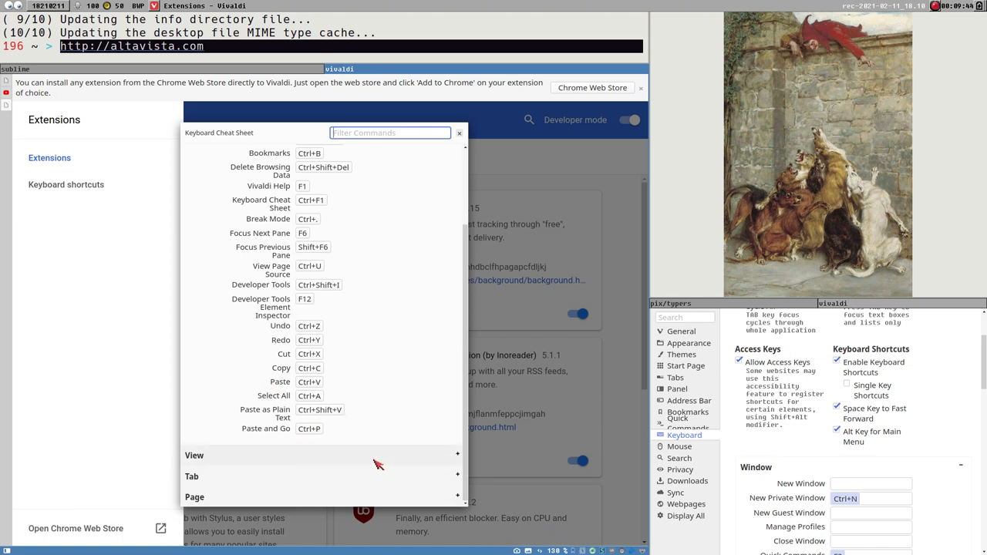
Expand the cheat sheet's View section and browse its zoom and panel shortcuts.
left_click(195, 454)
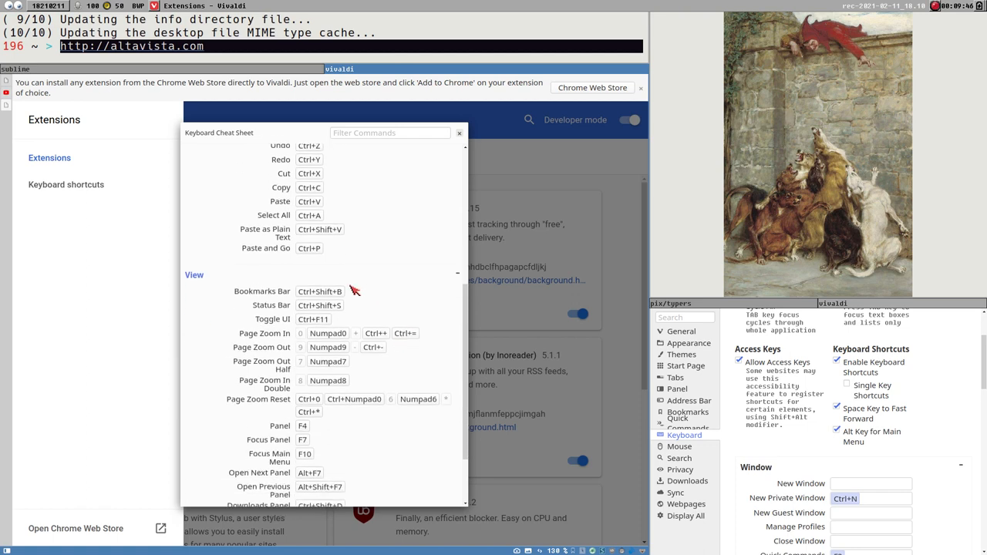
scroll("down", 3)
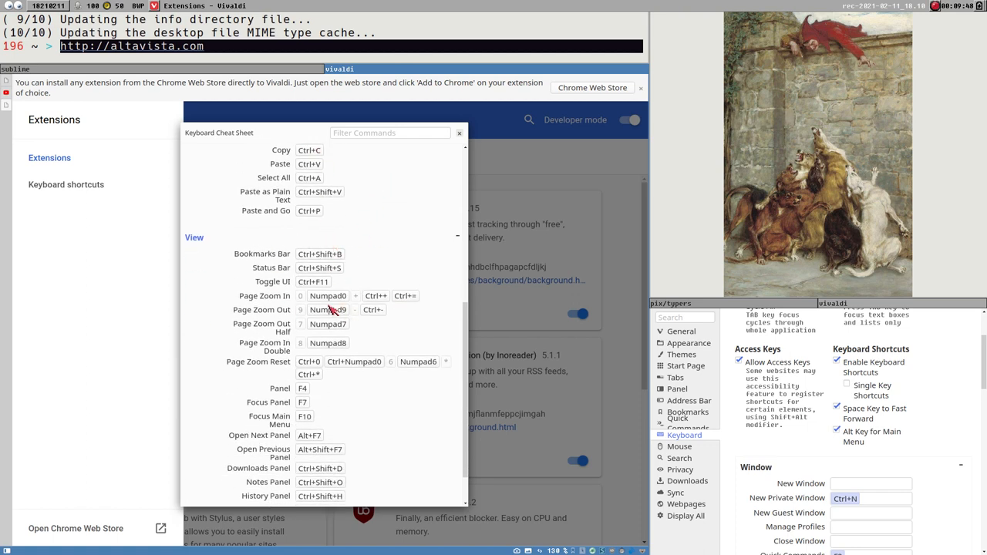
mouse_move(302, 306)
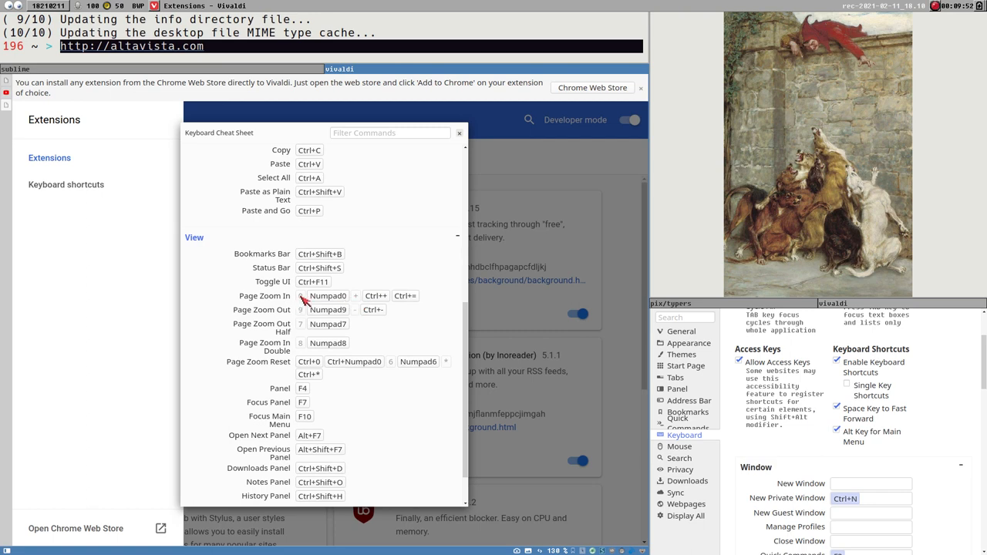
mouse_move(302, 299)
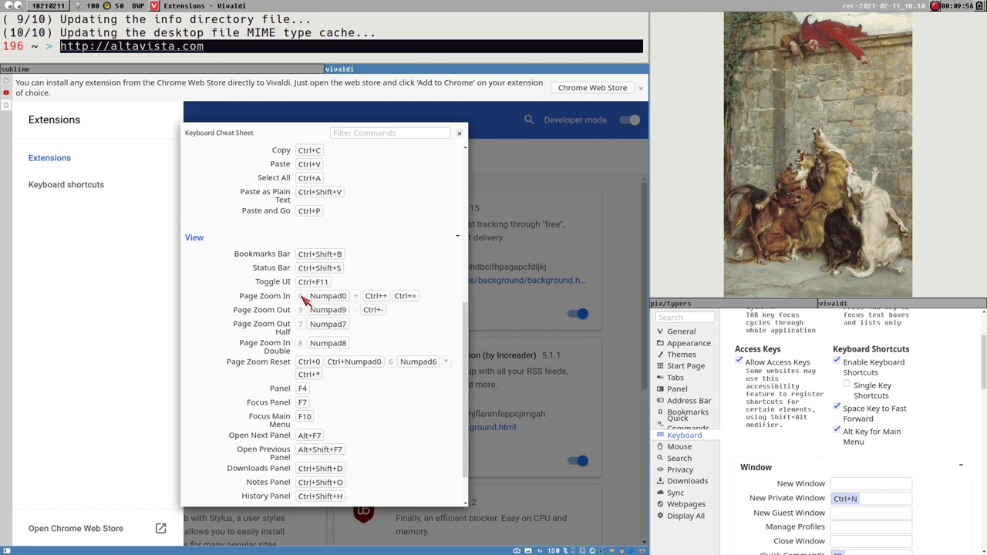
mouse_move(629, 367)
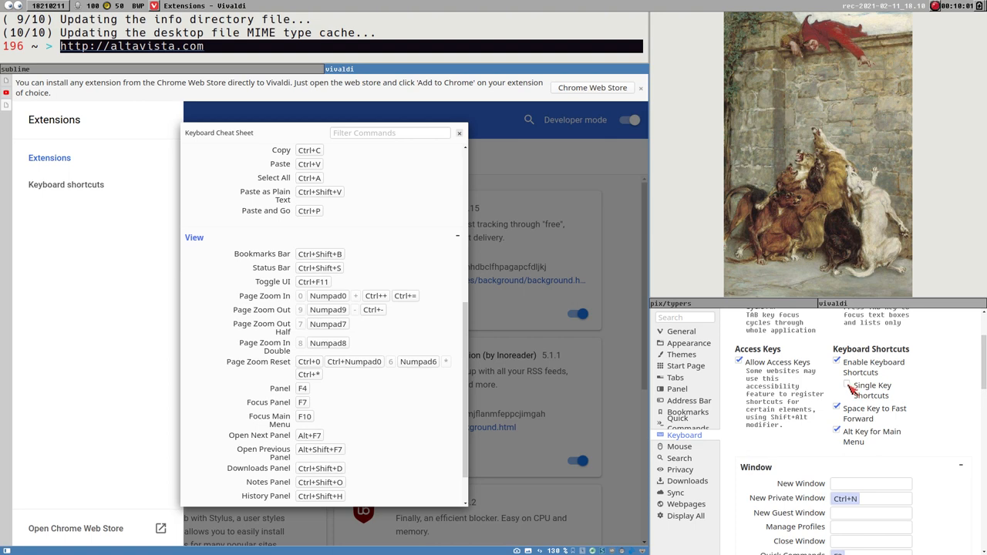
left_click(836, 386)
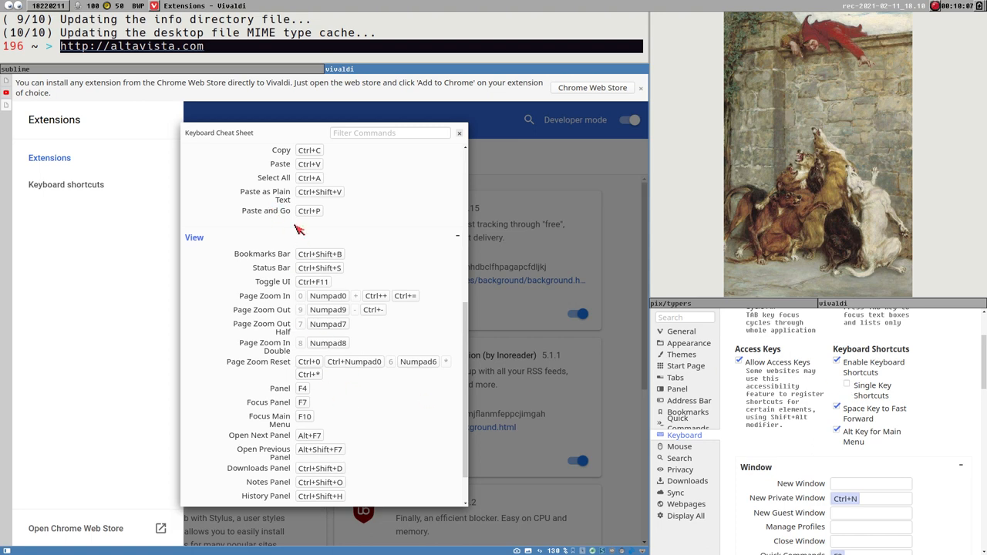
mouse_move(351, 386)
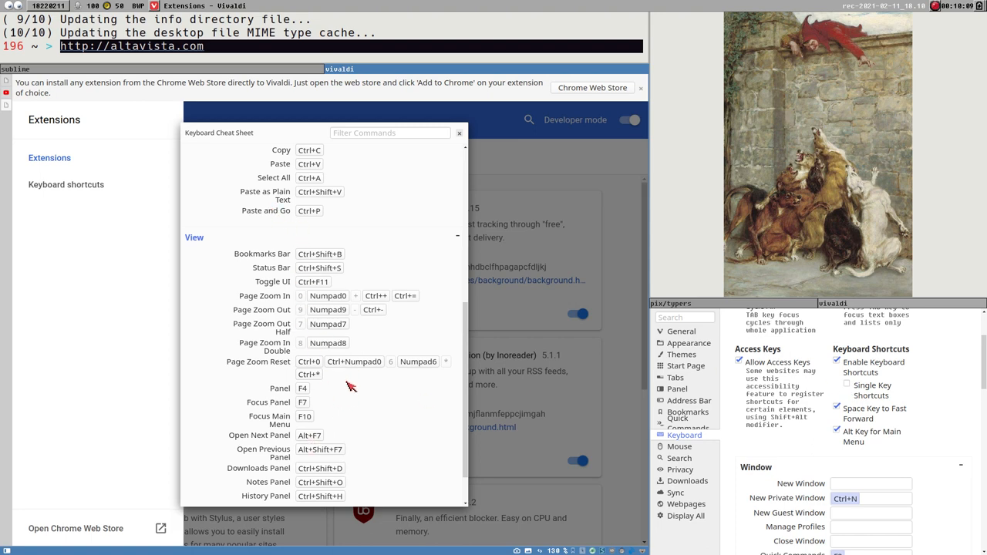
mouse_move(389, 461)
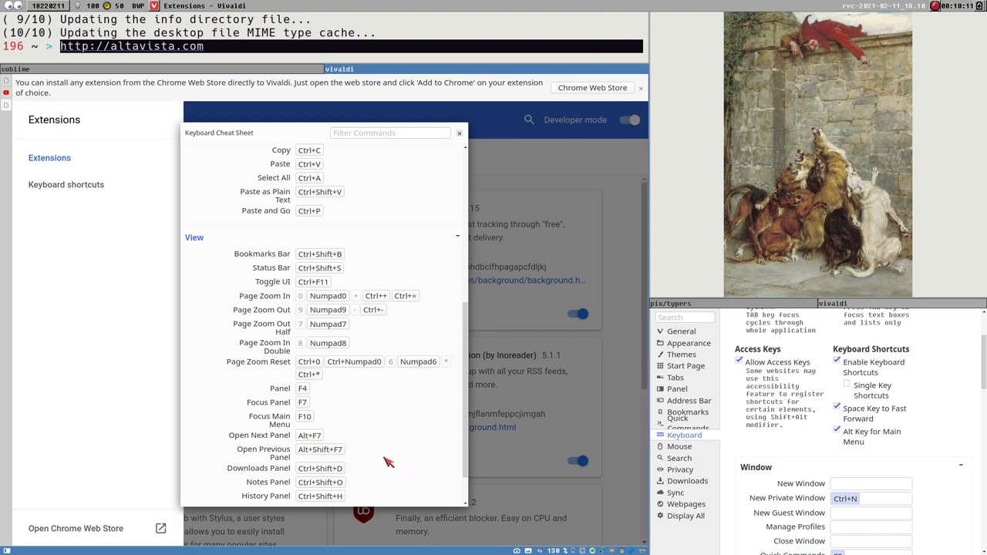
mouse_move(353, 324)
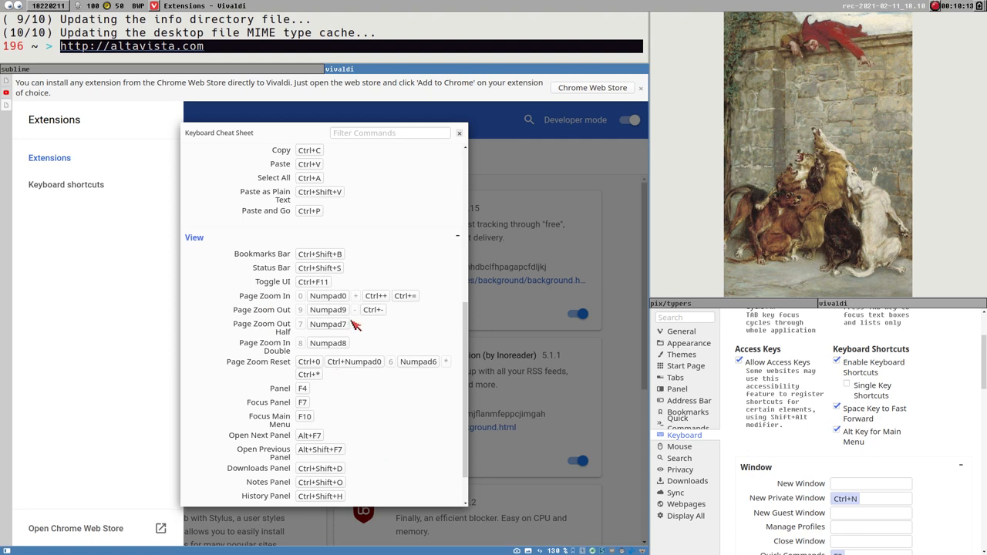
mouse_move(384, 394)
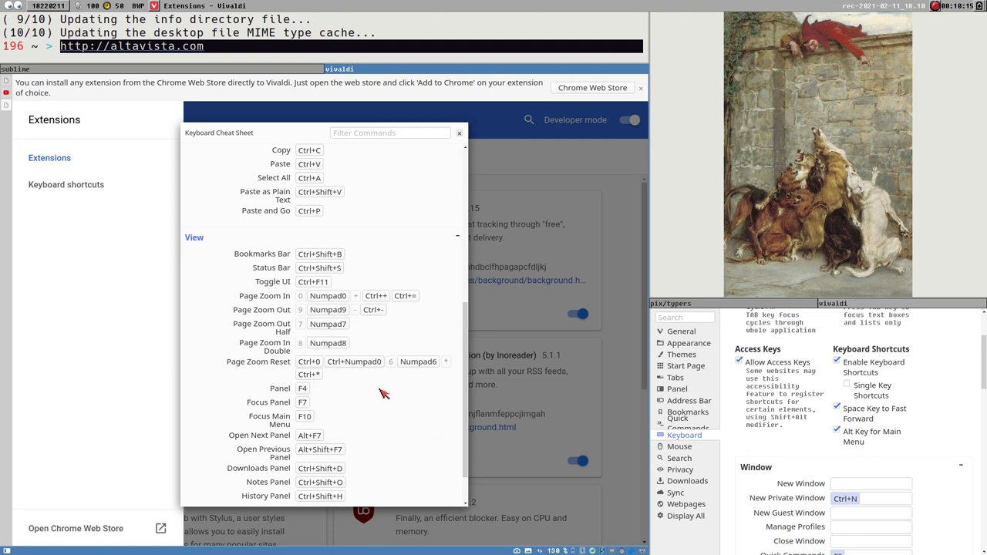
scroll("down", 3)
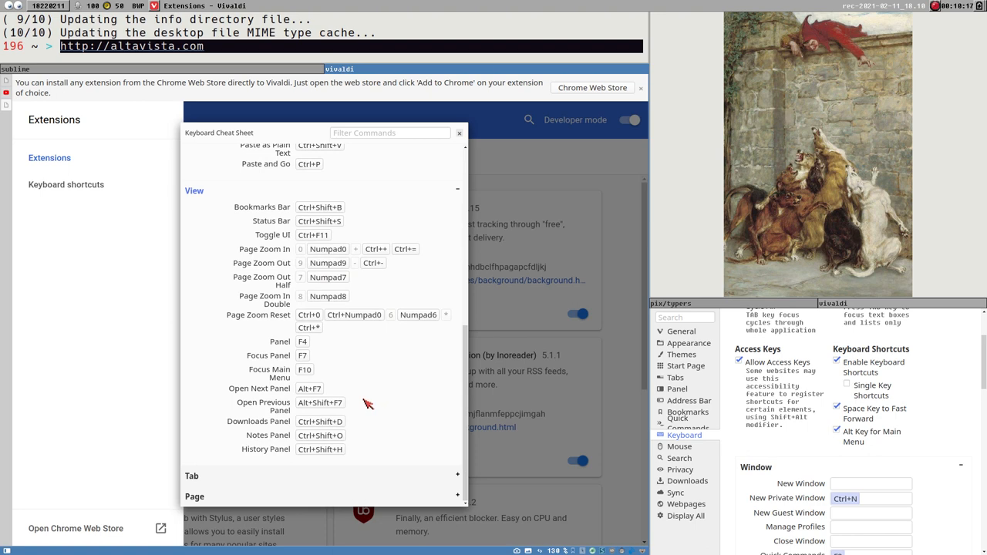
mouse_move(307, 253)
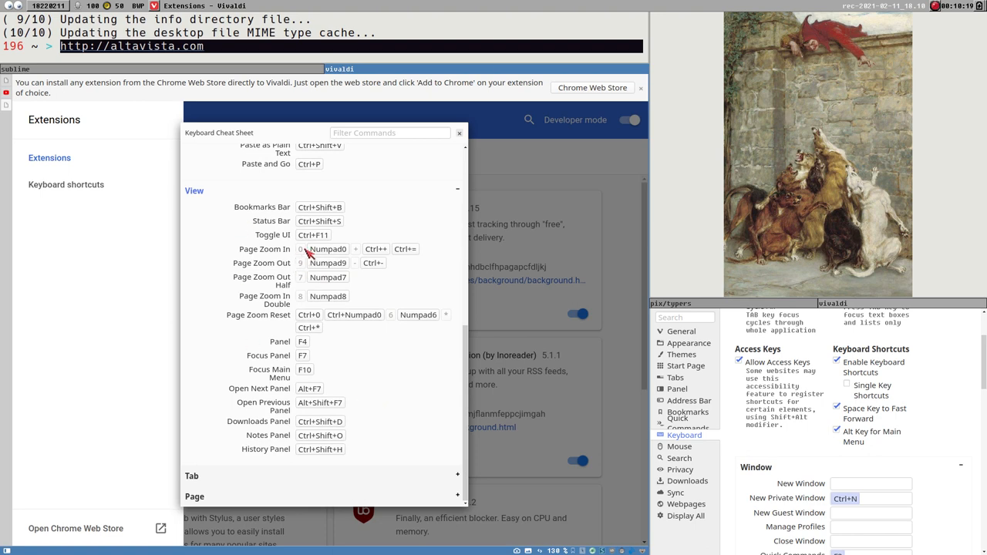
mouse_move(408, 459)
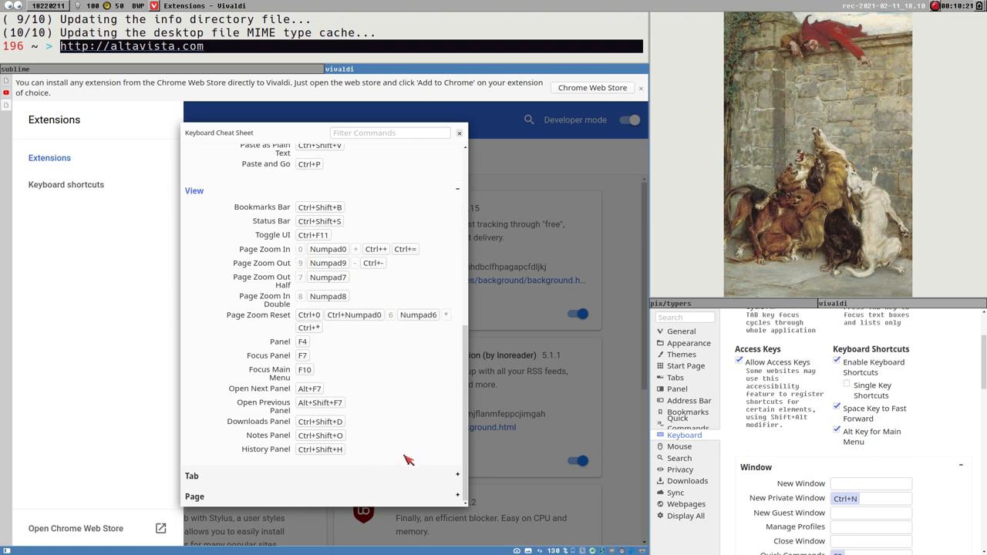
mouse_move(358, 379)
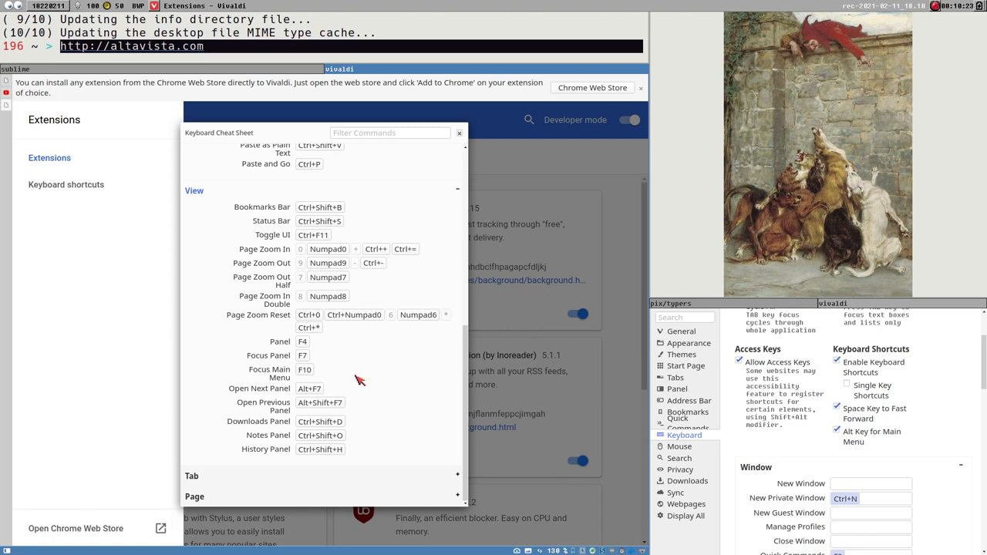
mouse_move(303, 358)
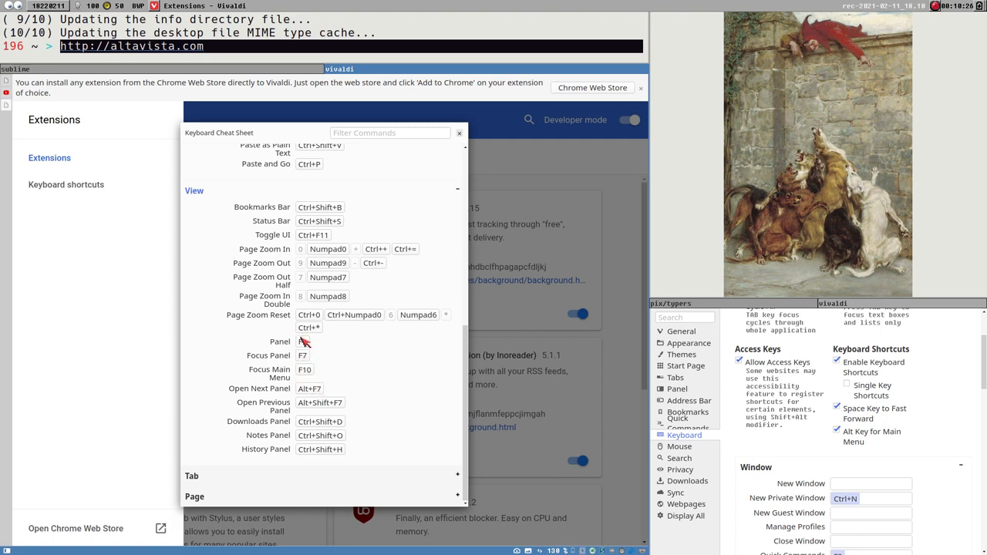
mouse_move(409, 309)
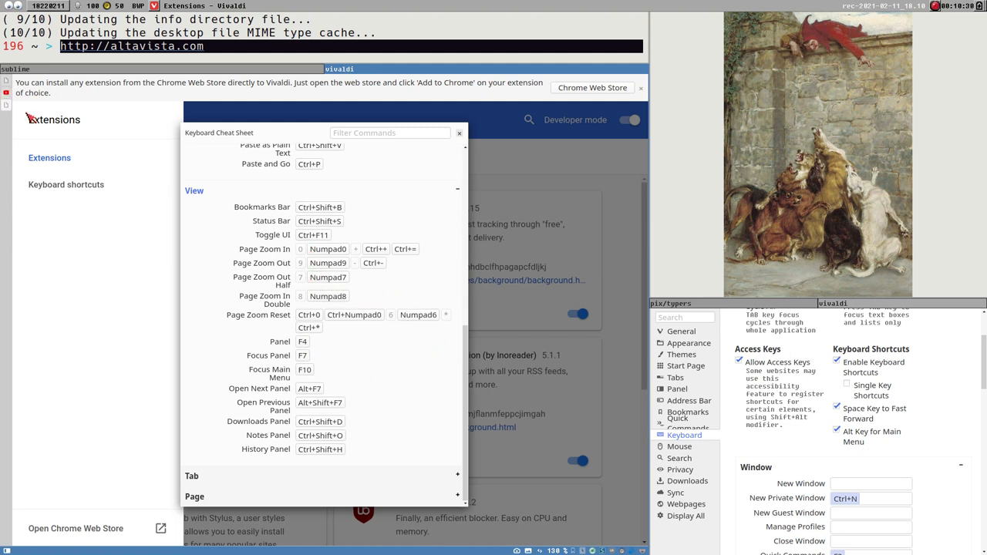
mouse_move(423, 380)
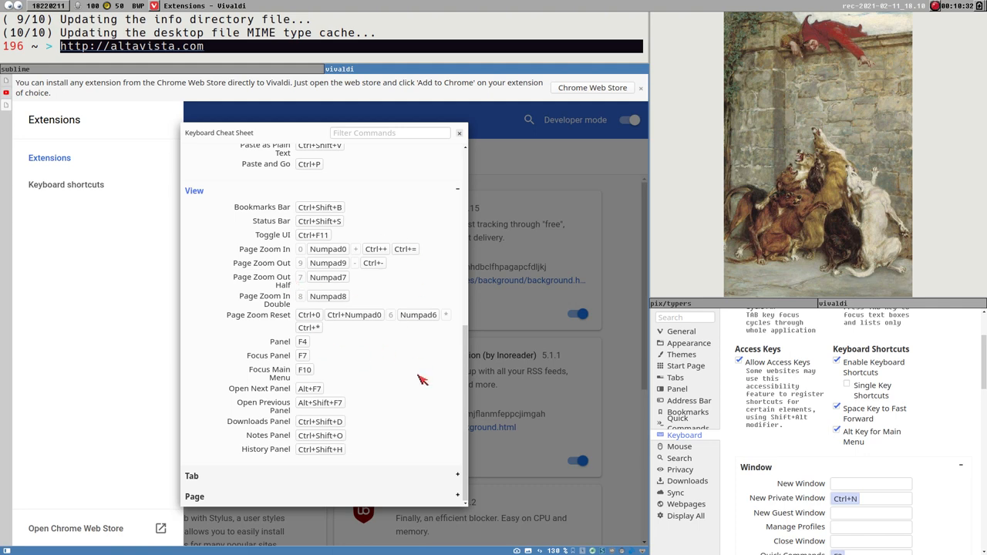
mouse_move(299, 343)
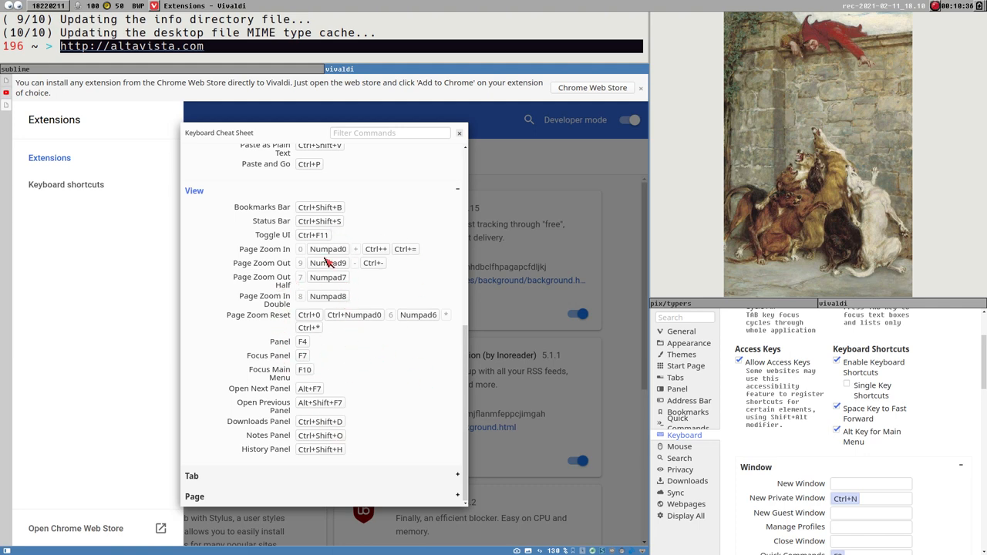
Scroll the cheat sheet to the Tab section with New Tab and Close Tab shortcuts.
scroll("down", 3)
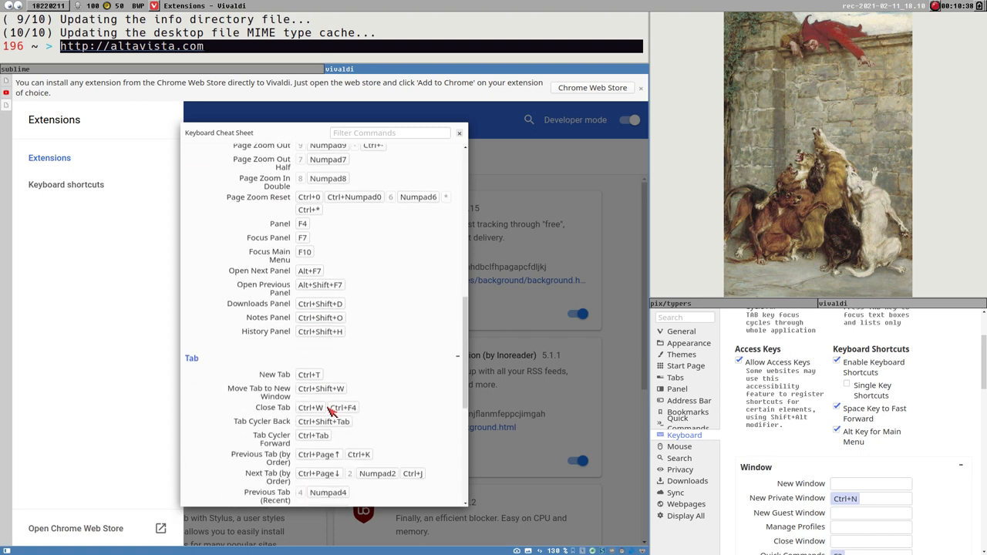
scroll("down", 3)
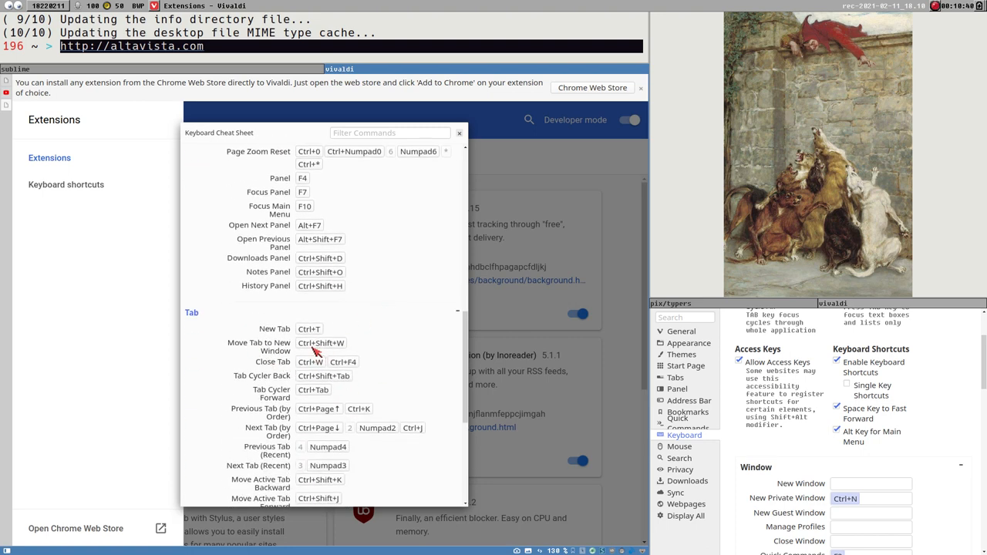
mouse_move(307, 353)
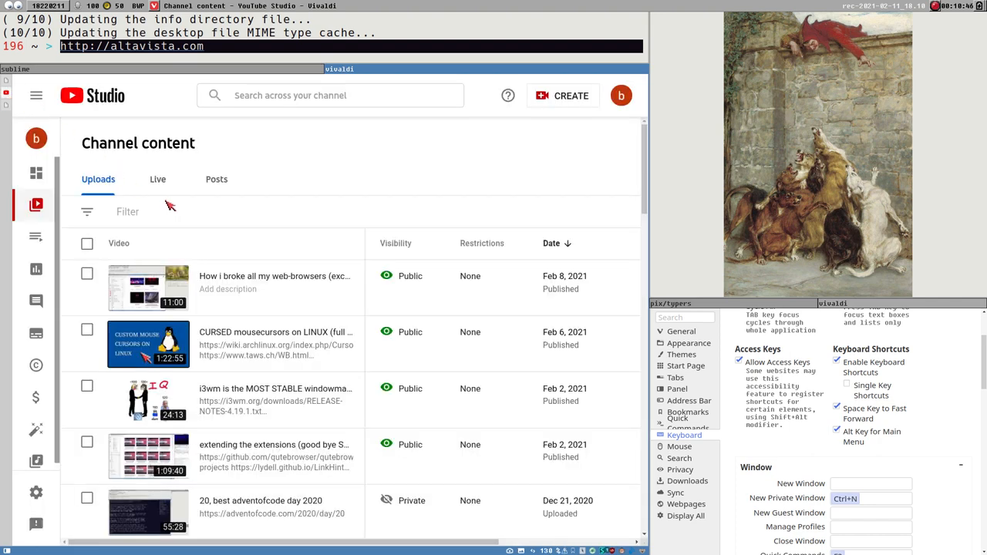
mouse_move(333, 147)
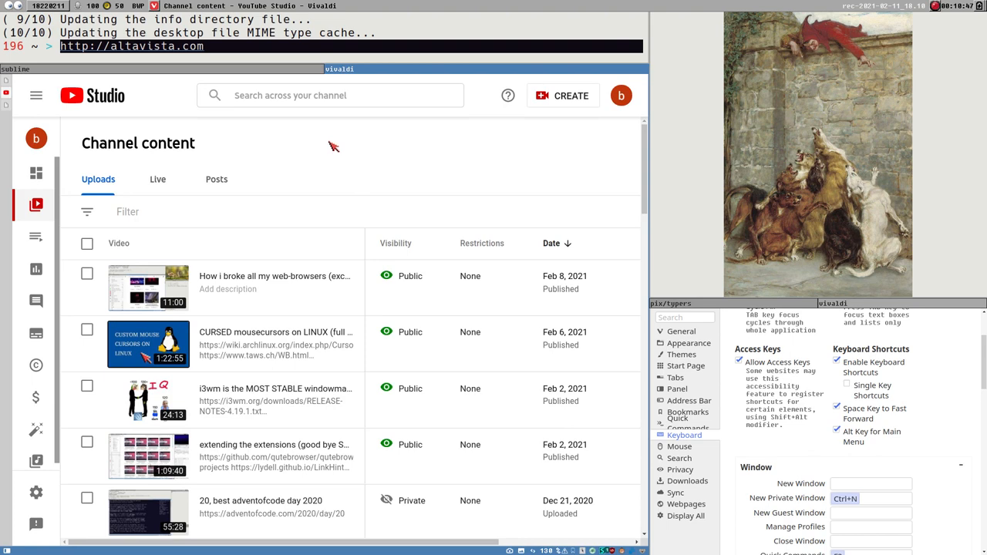
mouse_move(355, 156)
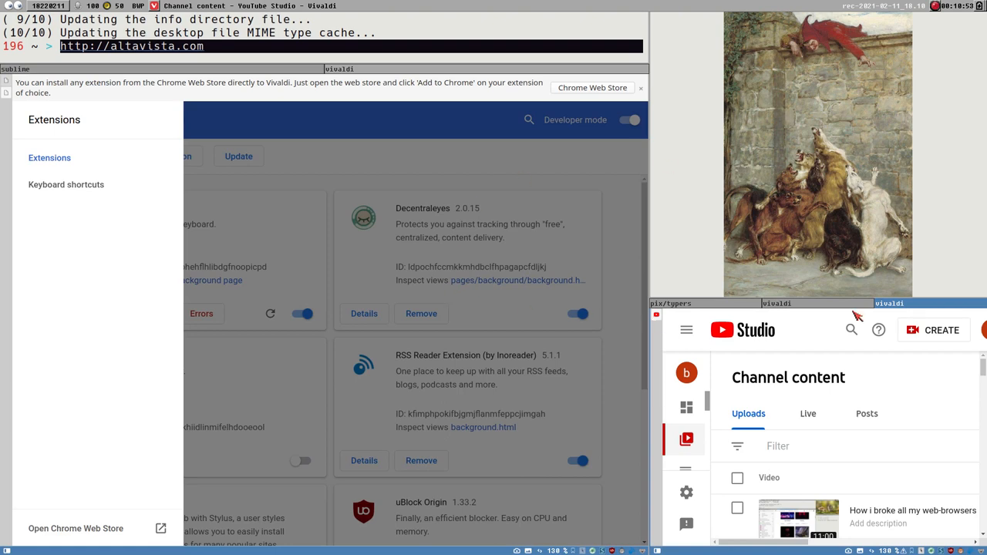
mouse_move(876, 311)
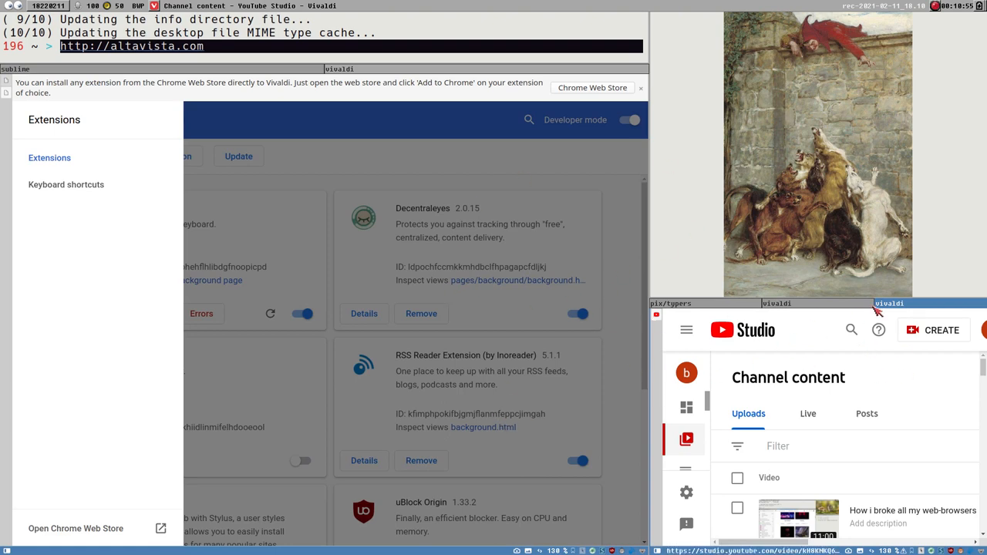
mouse_move(831, 346)
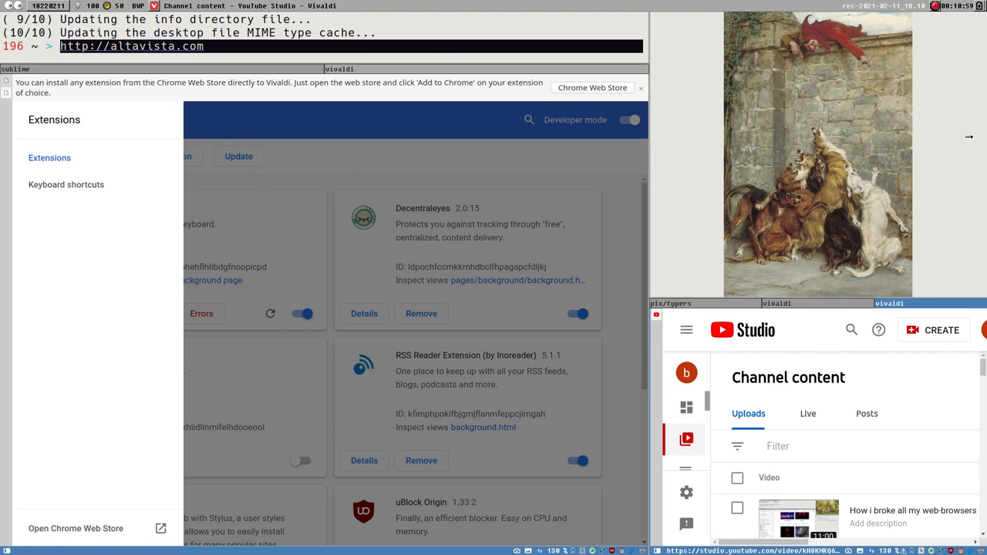
mouse_move(864, 301)
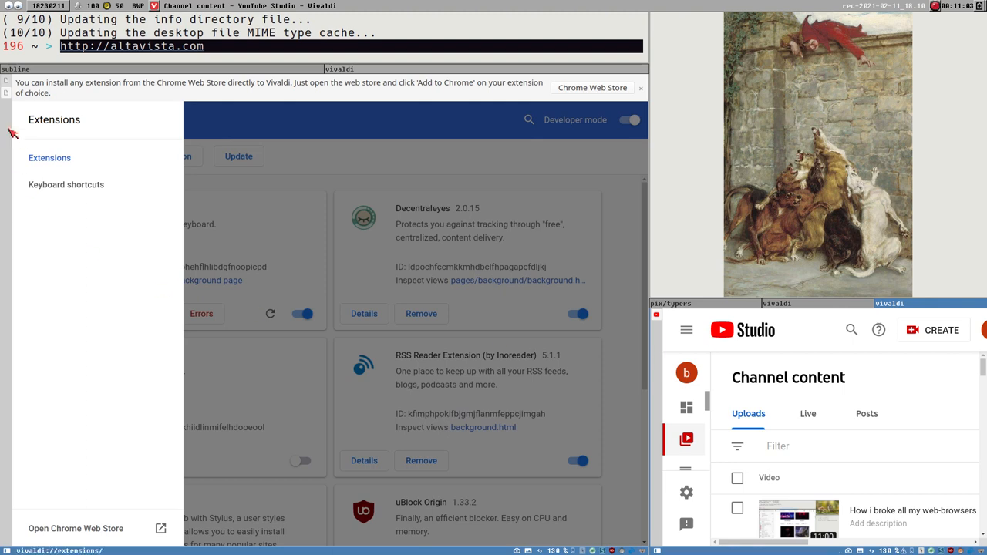
mouse_move(639, 225)
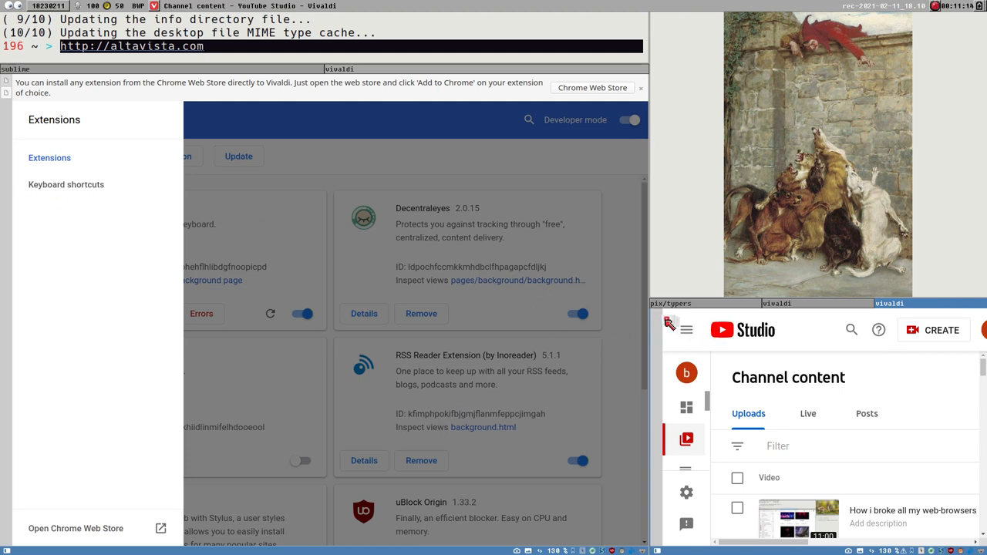
mouse_move(18, 111)
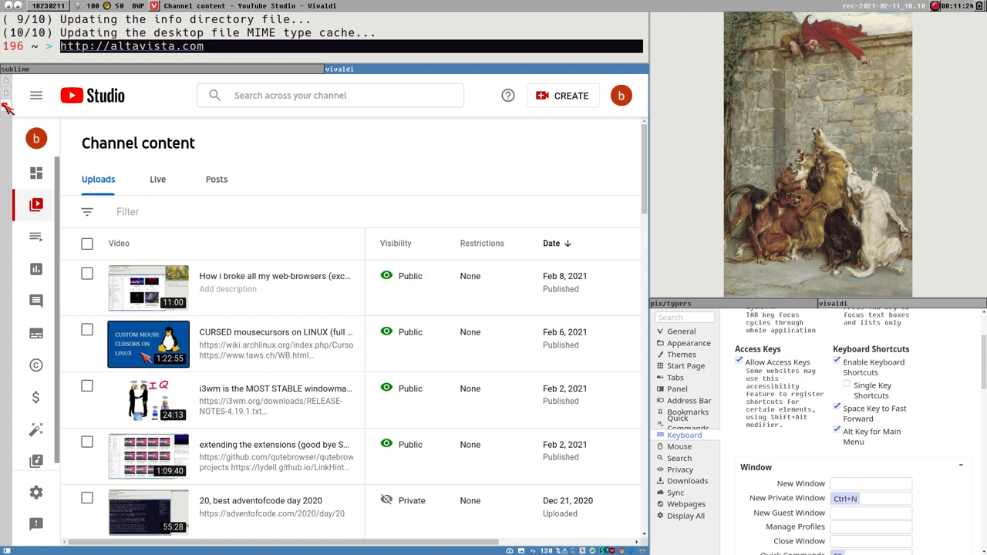
mouse_move(321, 163)
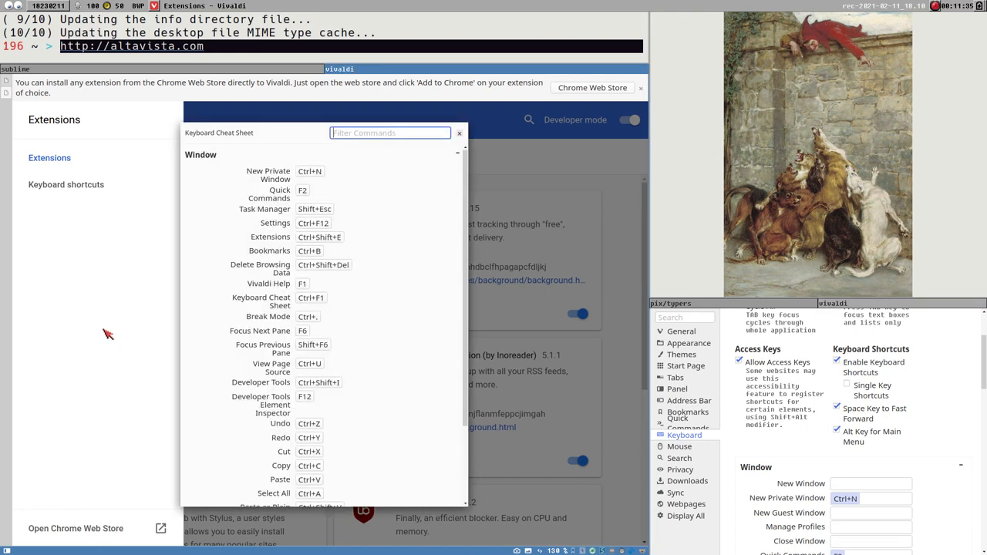
Scroll the Keyboard Cheat Sheet down through the Tab section to Switch to Last Tab.
scroll("down", 3)
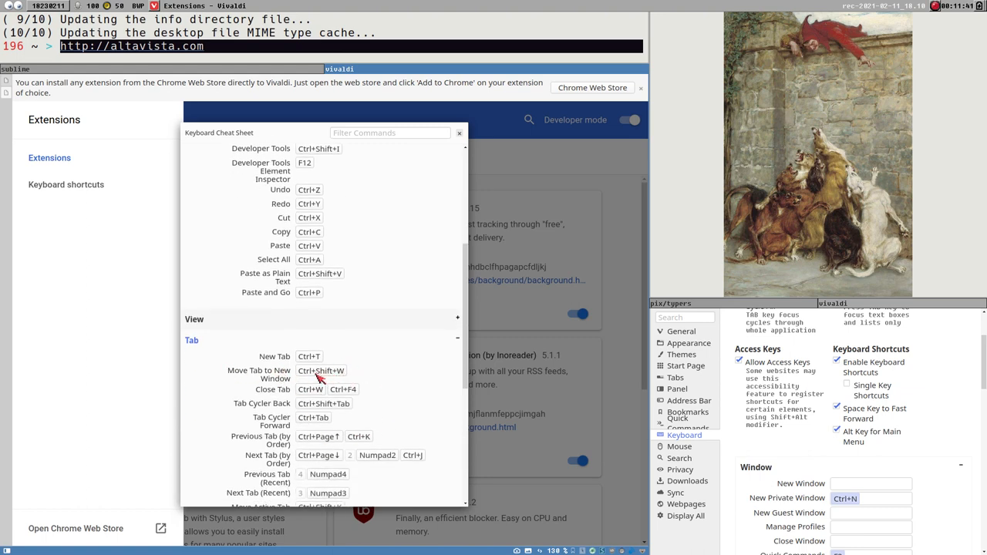
mouse_move(316, 392)
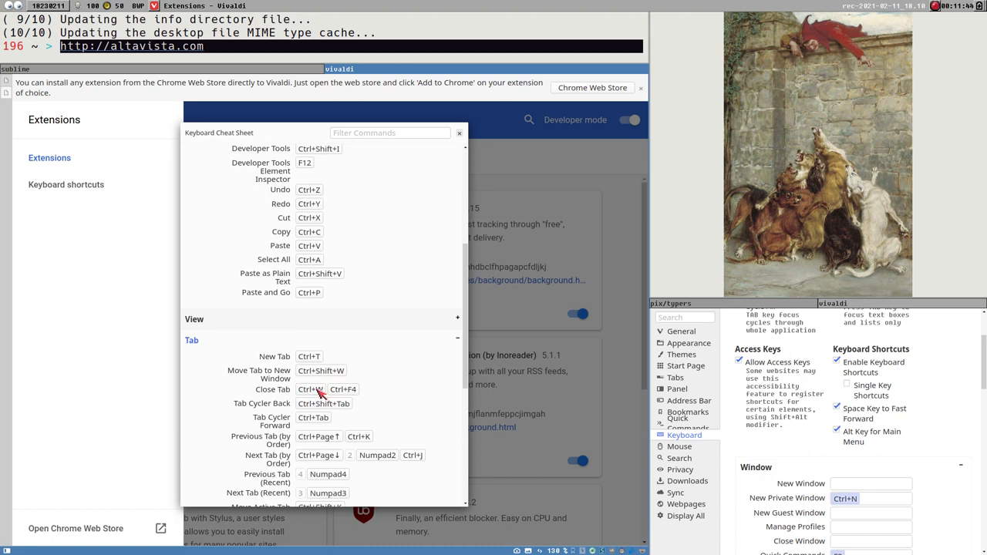
scroll("down", 3)
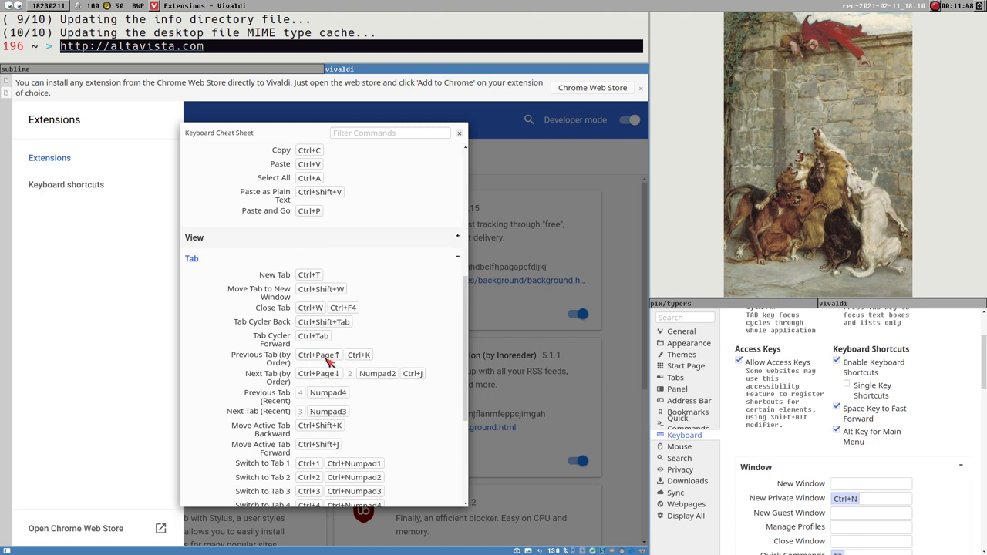
mouse_move(326, 349)
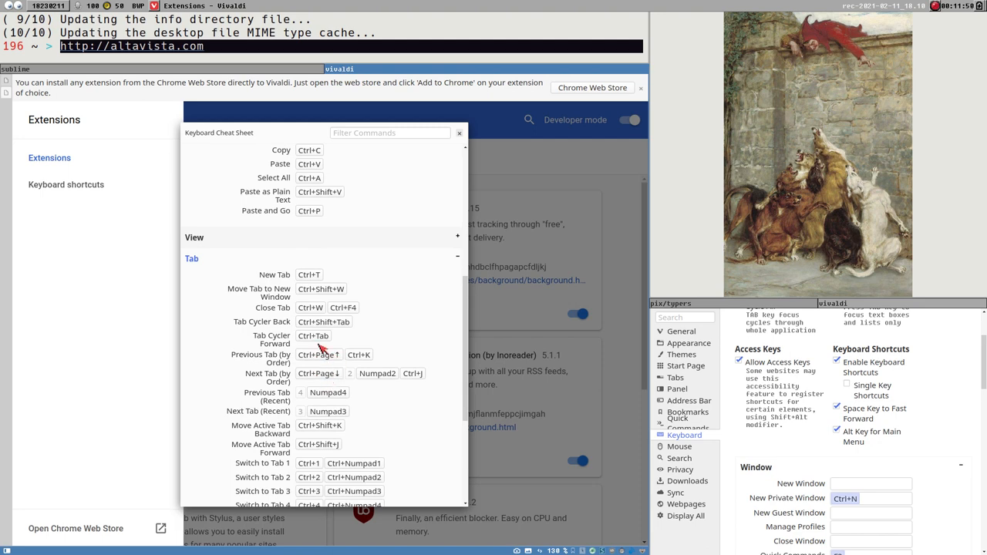
mouse_move(331, 349)
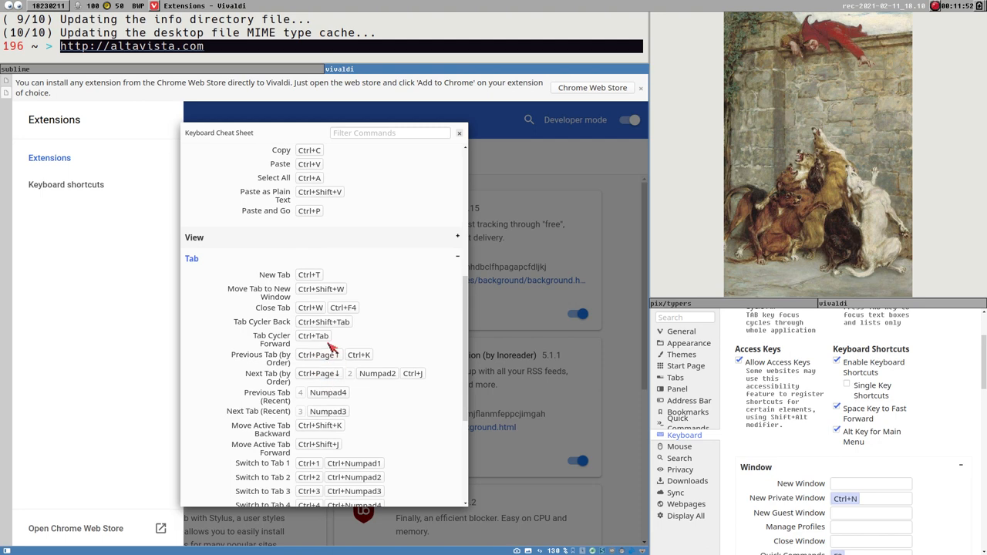
mouse_move(356, 364)
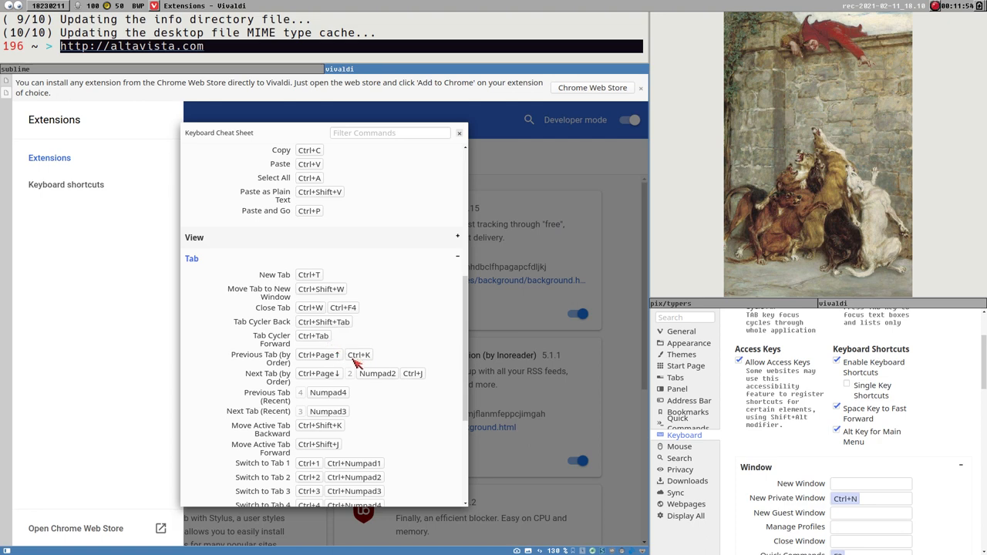
mouse_move(354, 348)
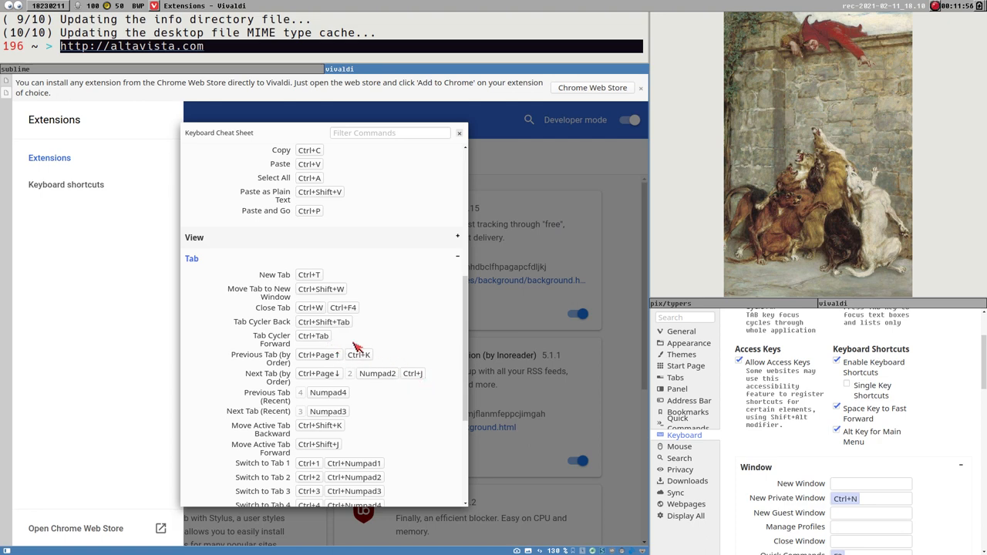
mouse_move(367, 372)
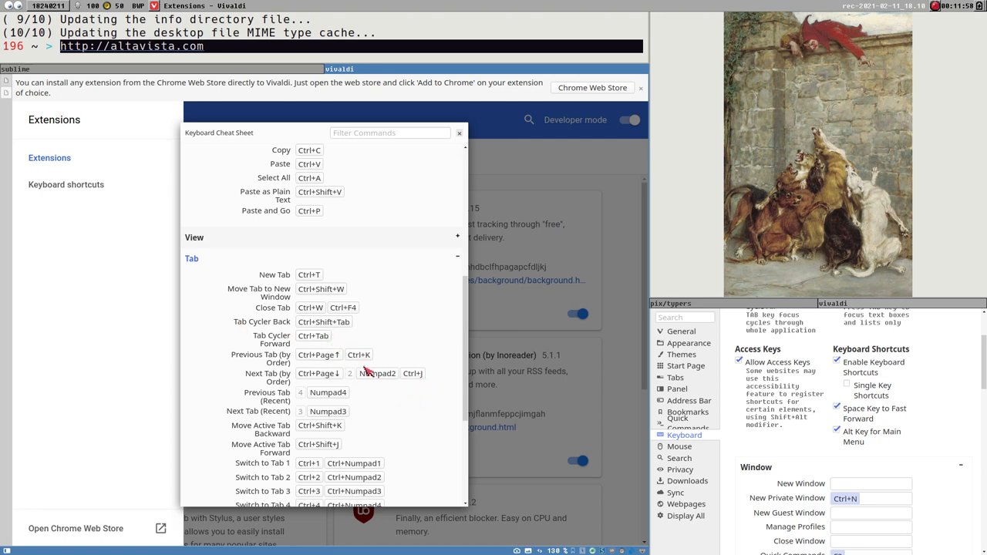
mouse_move(363, 362)
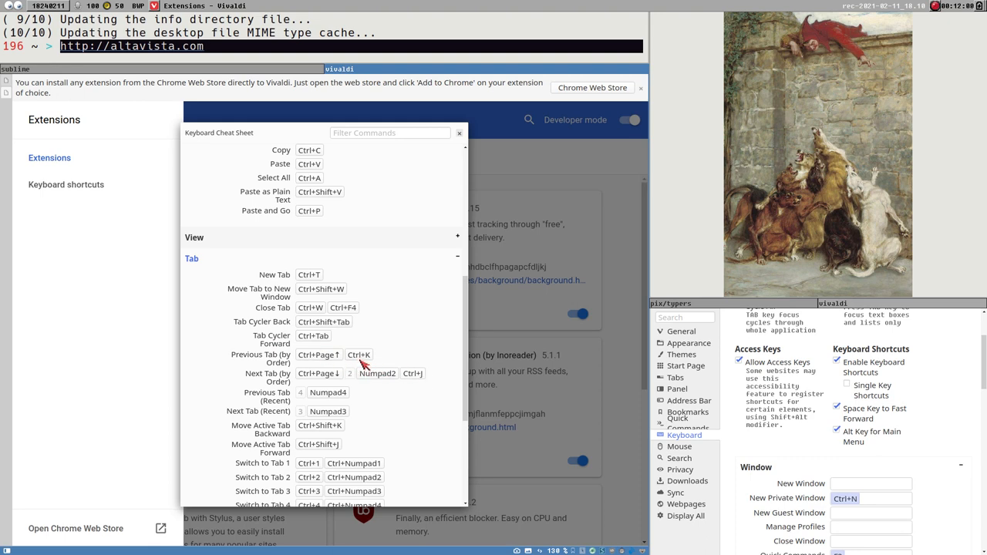
mouse_move(380, 361)
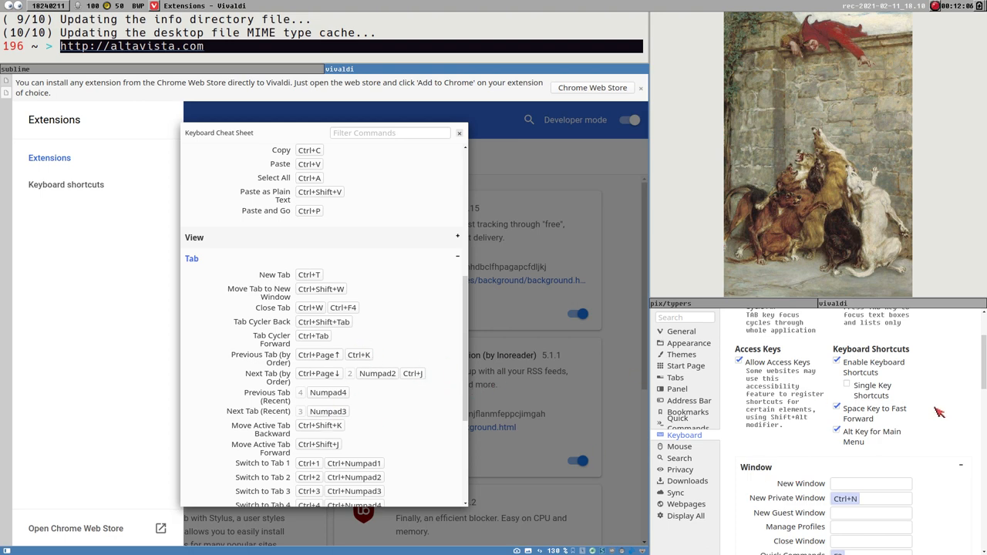
mouse_move(414, 389)
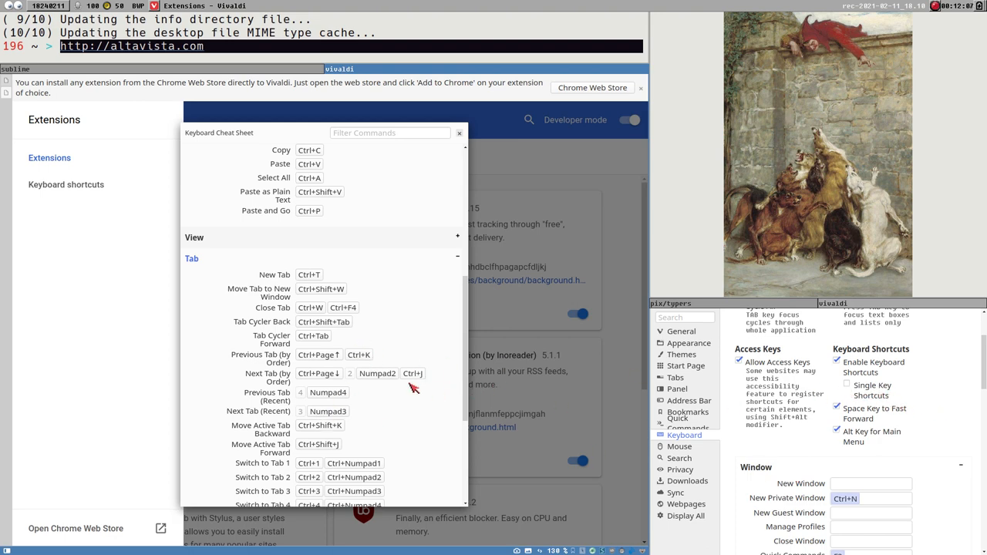
mouse_move(429, 384)
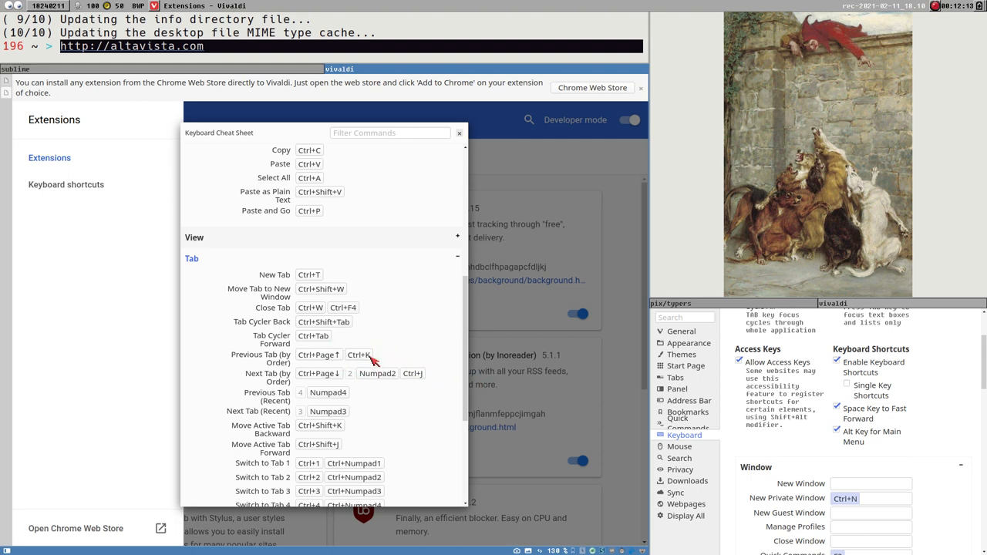
mouse_move(424, 377)
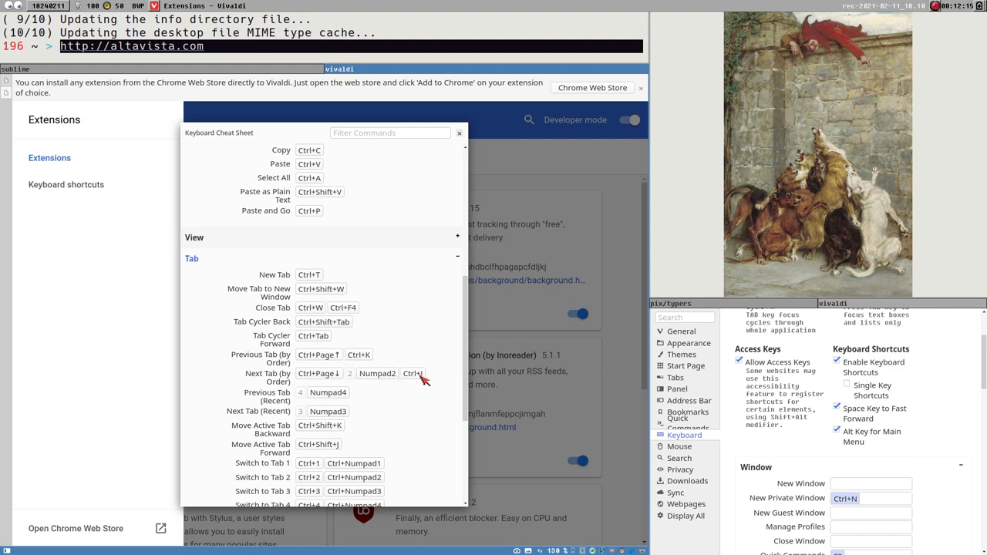
scroll("down", 3)
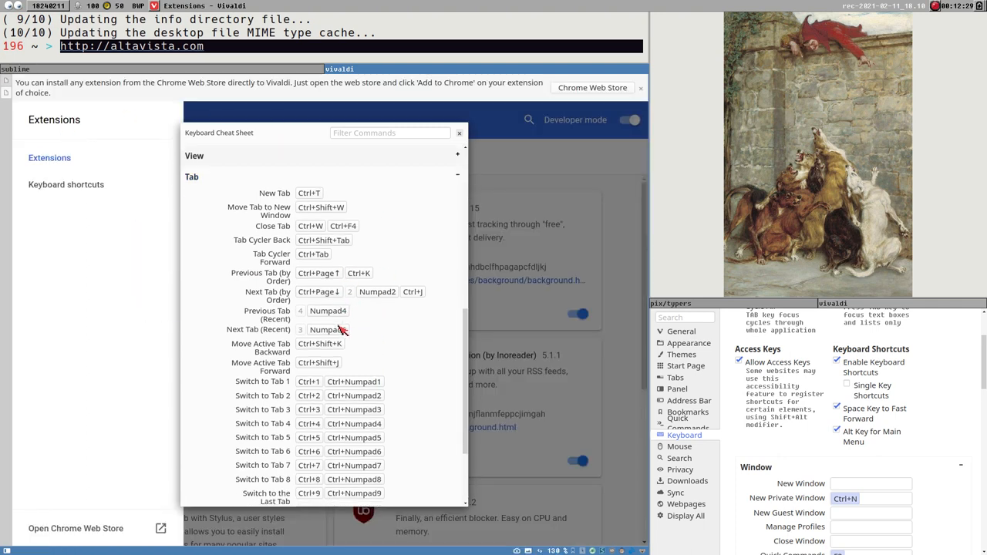
mouse_move(268, 355)
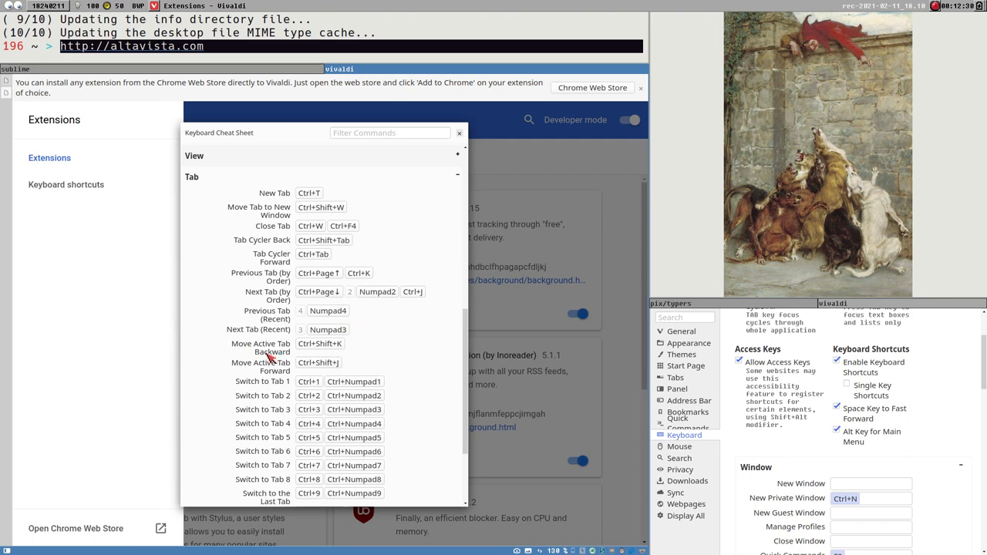
mouse_move(281, 353)
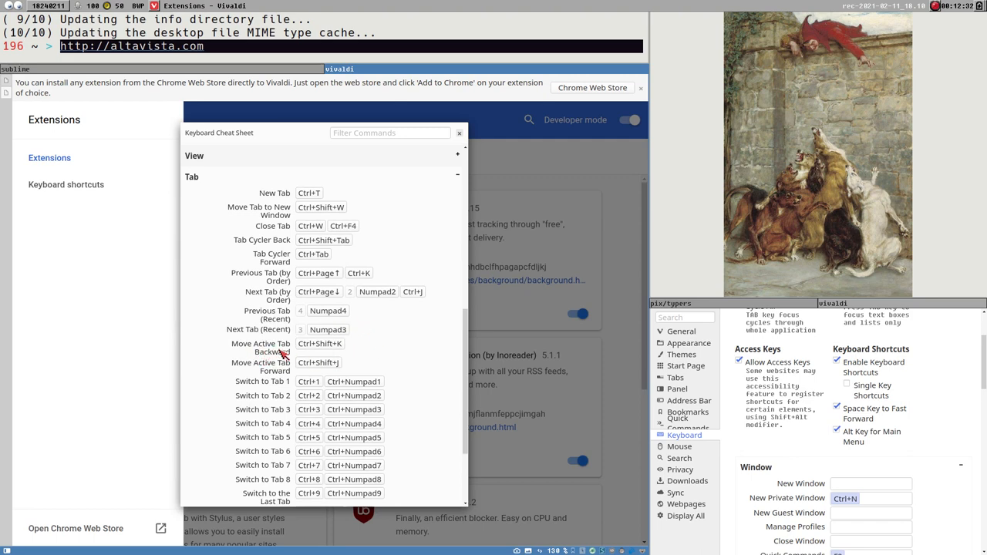
mouse_move(285, 383)
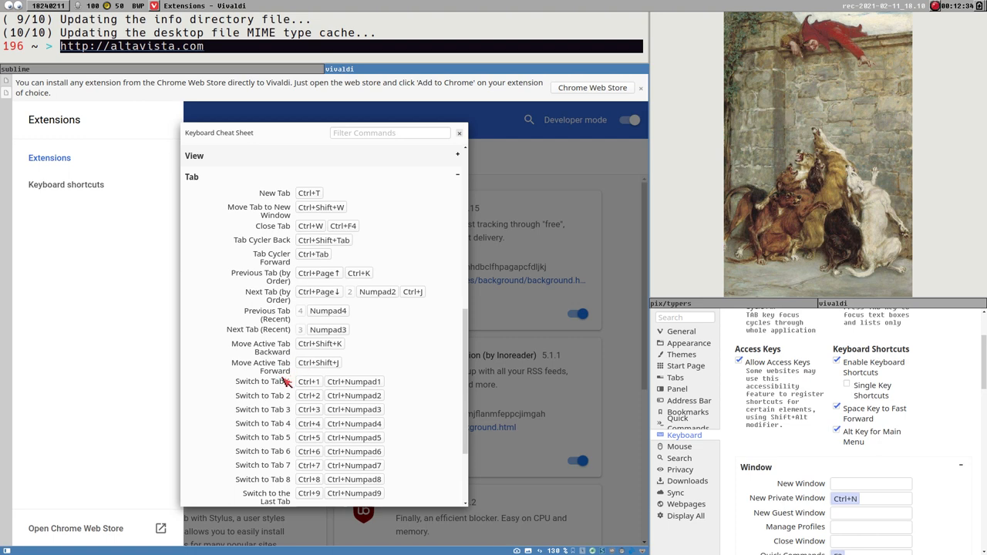
mouse_move(292, 364)
type("r")
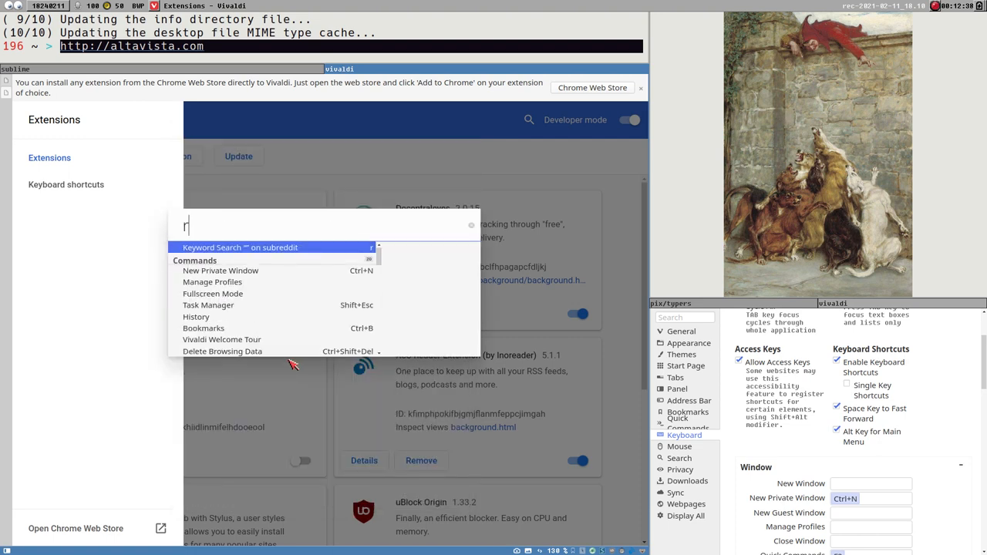
Go to the r/unixart subreddit via Quick Commands with 'unixart'.
type("unixart")
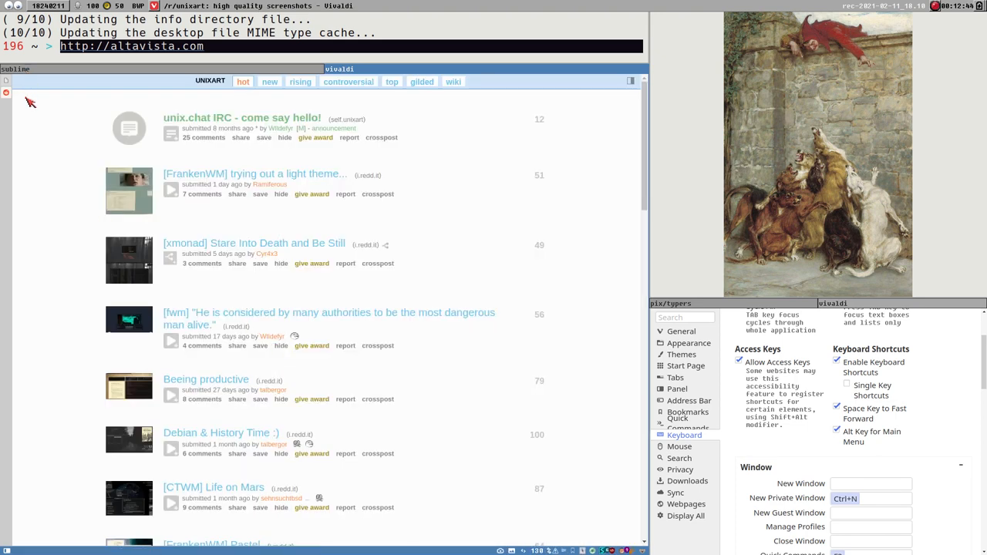
mouse_move(16, 127)
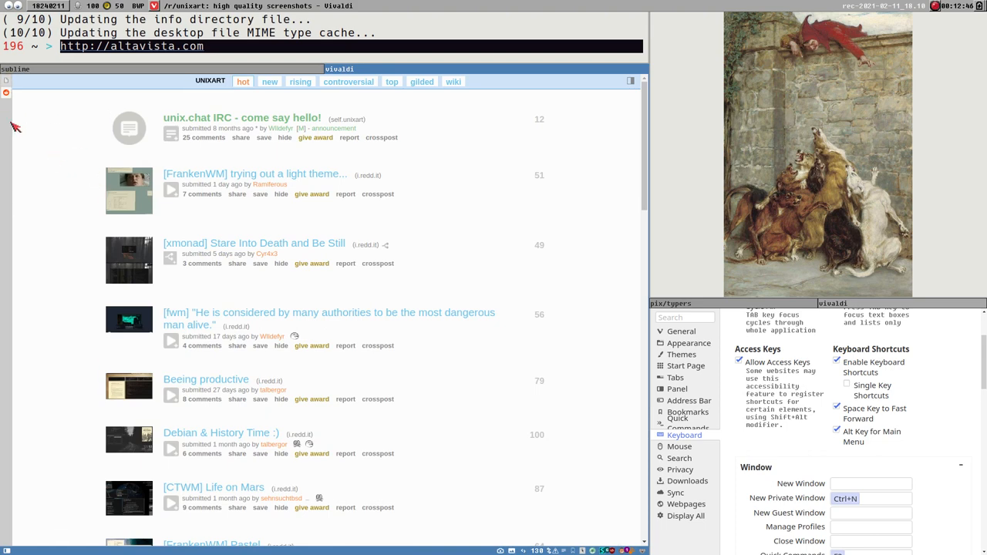
mouse_move(43, 145)
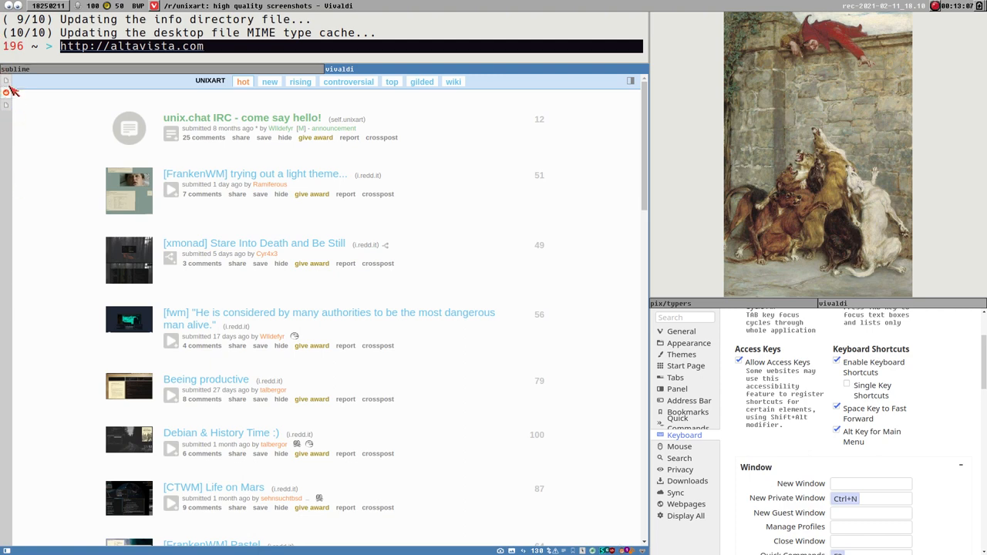
mouse_move(135, 213)
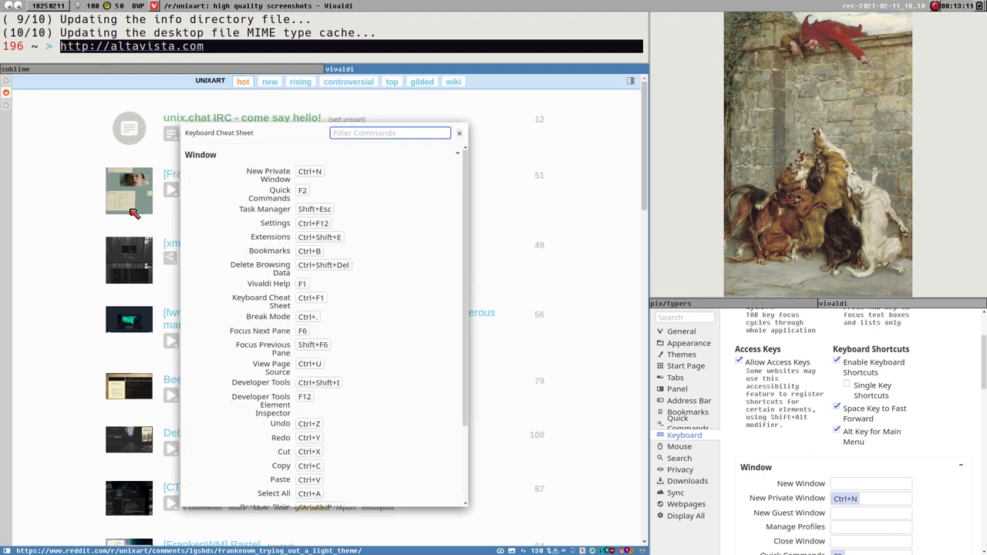
Review the Tab and Page shortcut sections, then dismiss the cheat sheet.
scroll("down", 3)
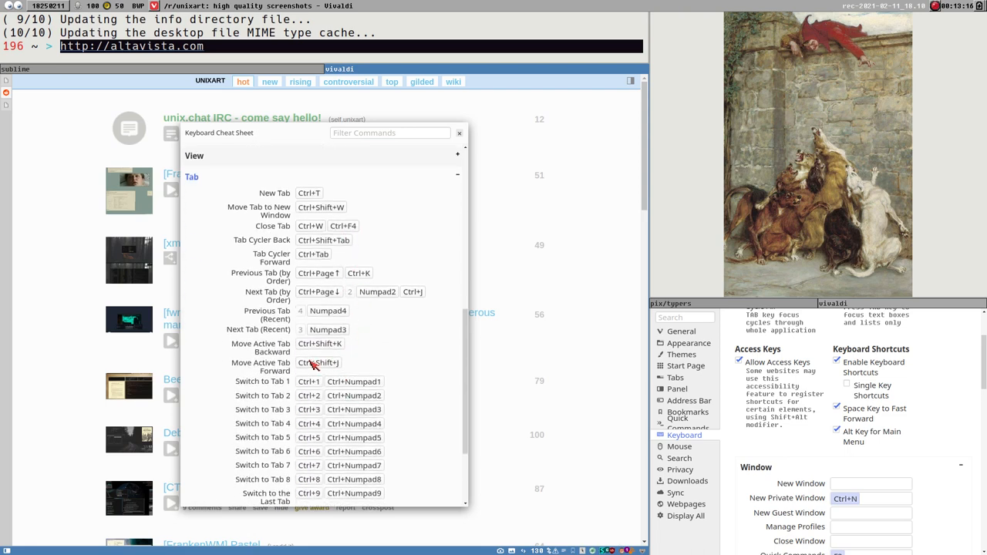
mouse_move(370, 349)
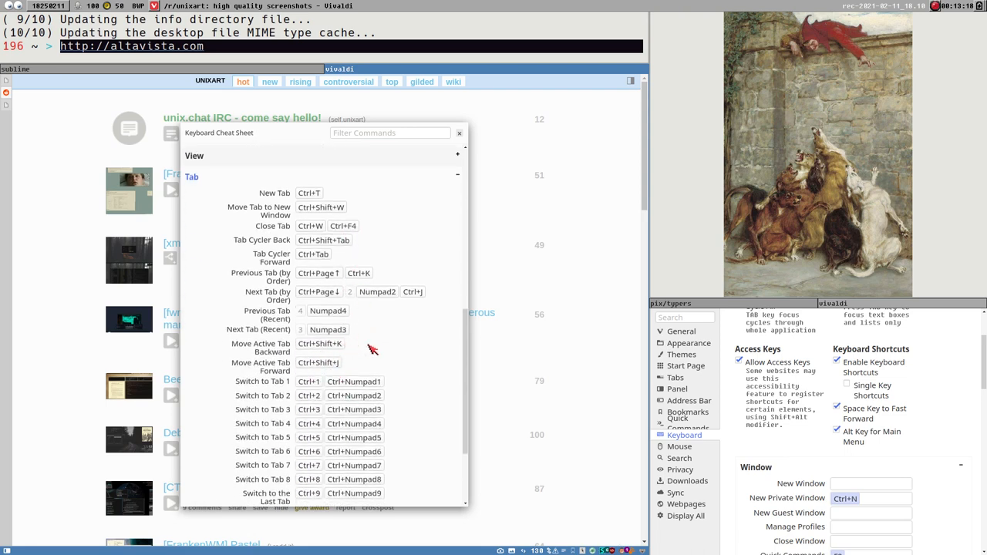
mouse_move(327, 369)
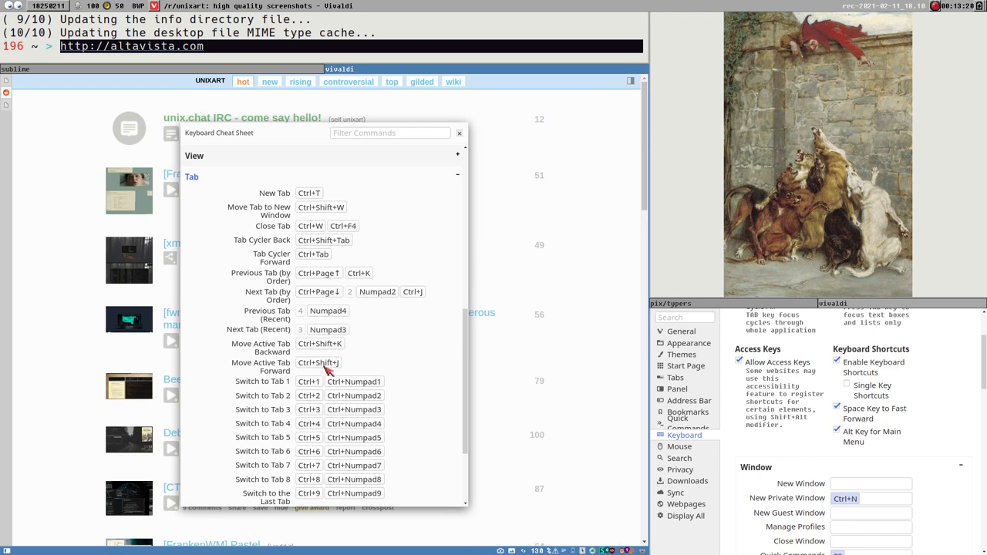
mouse_move(373, 288)
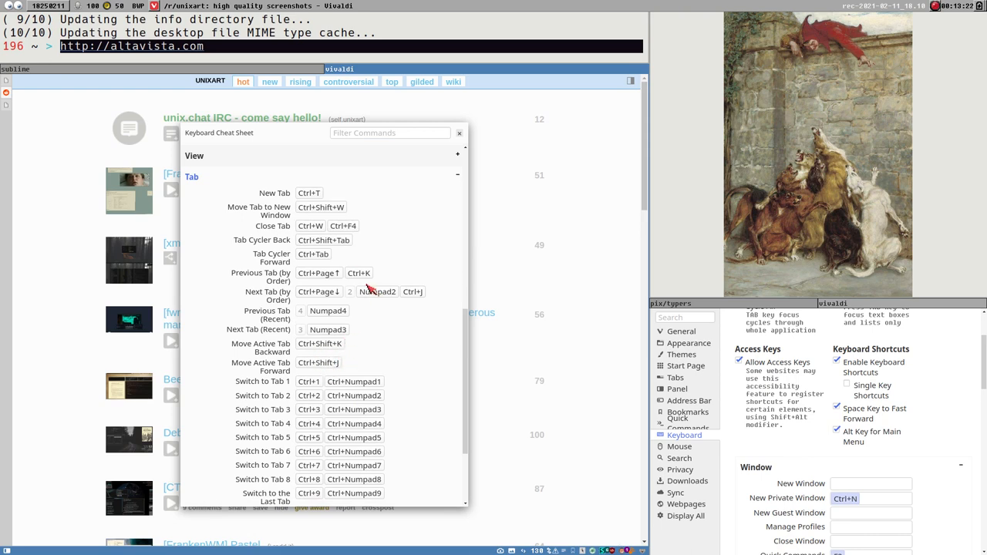
mouse_move(360, 290)
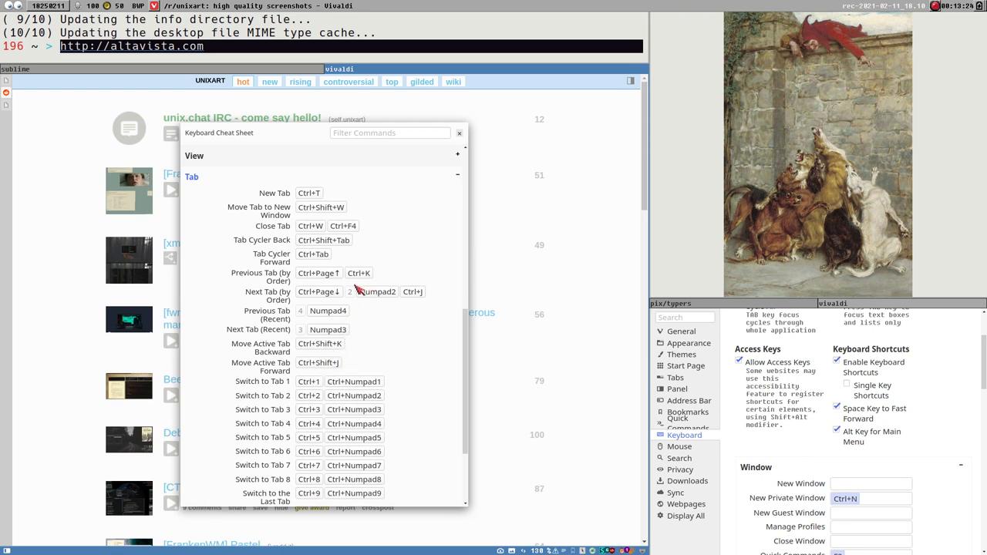
mouse_move(262, 370)
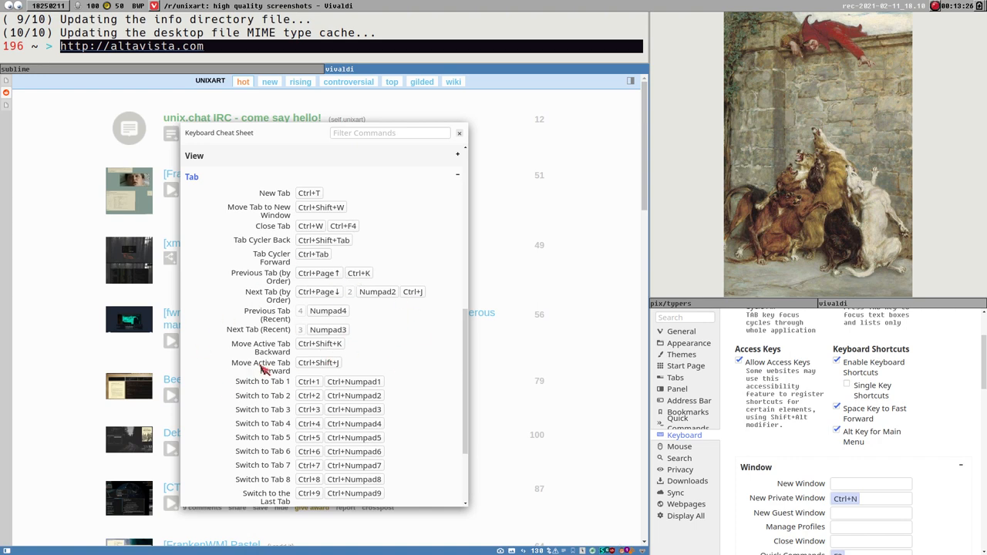
scroll("down", 3)
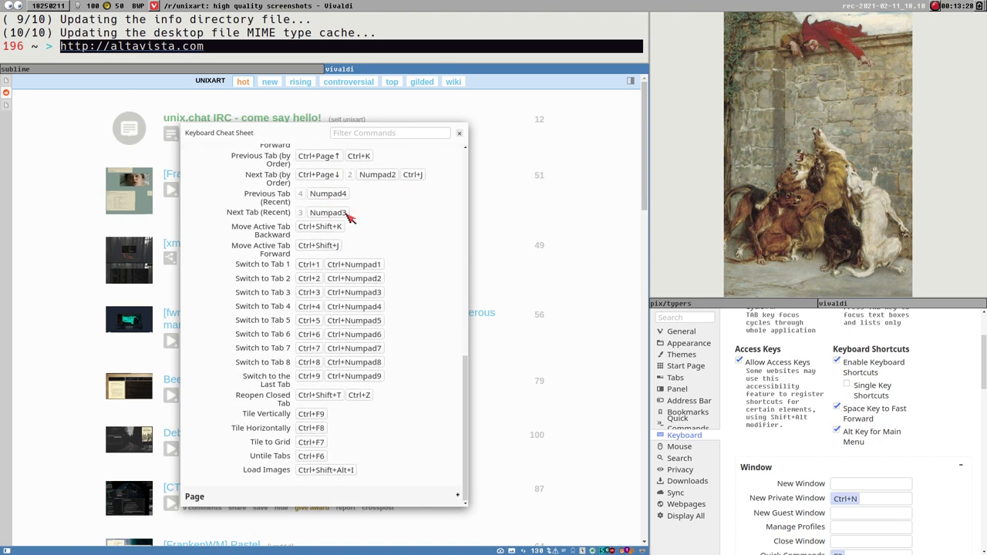
mouse_move(299, 387)
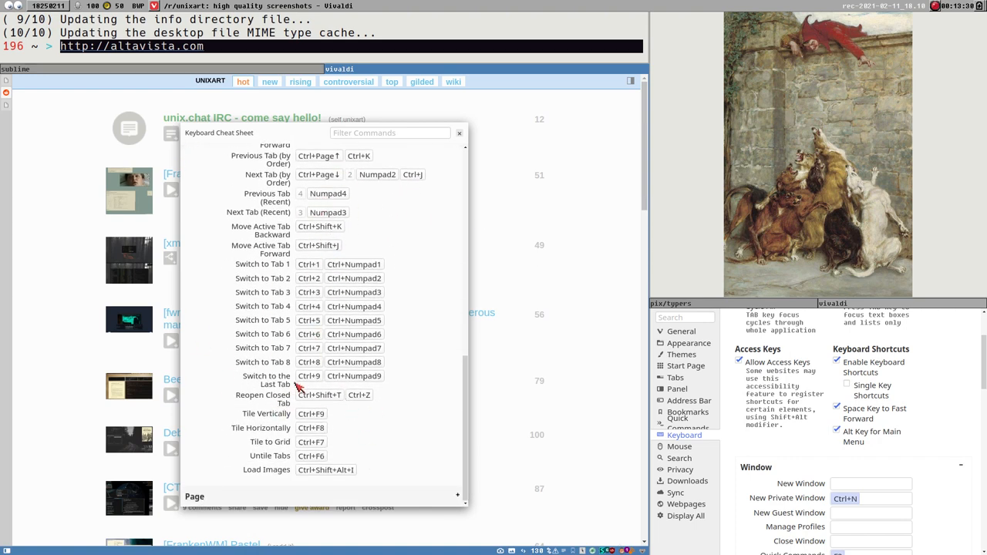
mouse_move(228, 500)
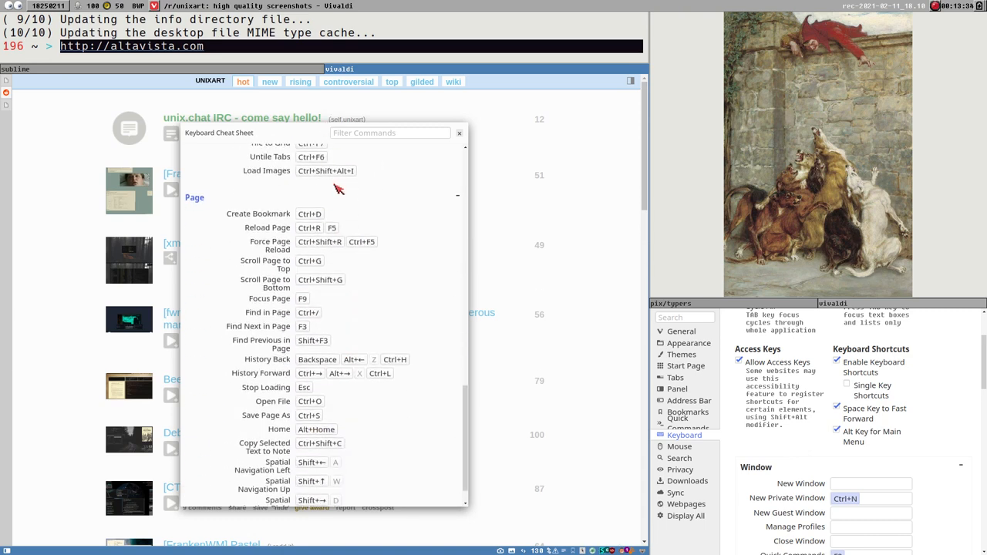
mouse_move(312, 275)
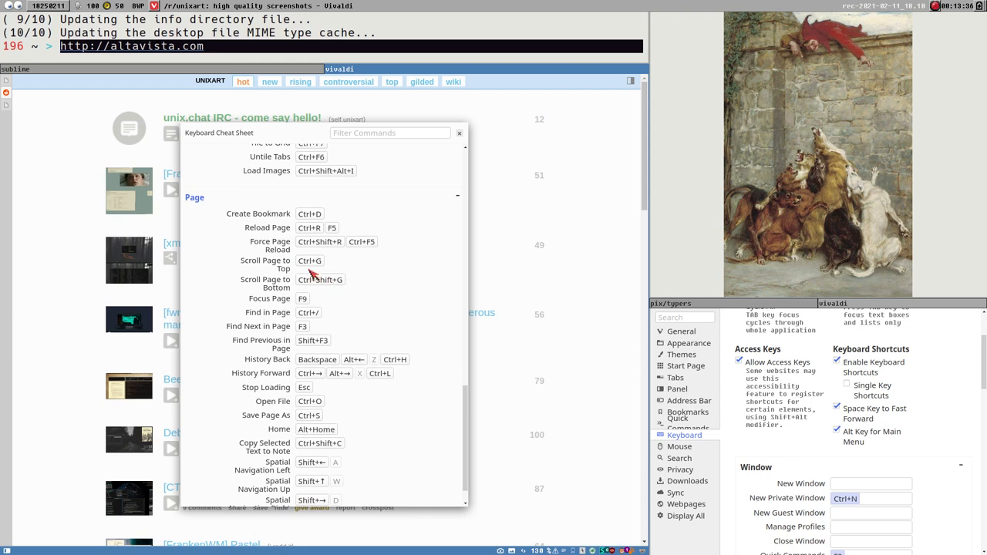
mouse_move(346, 266)
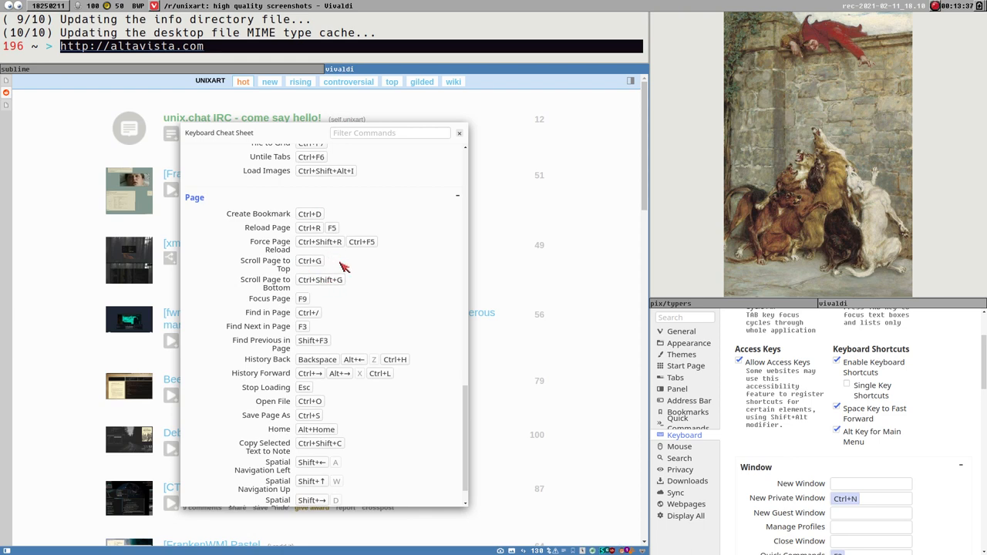
mouse_move(286, 268)
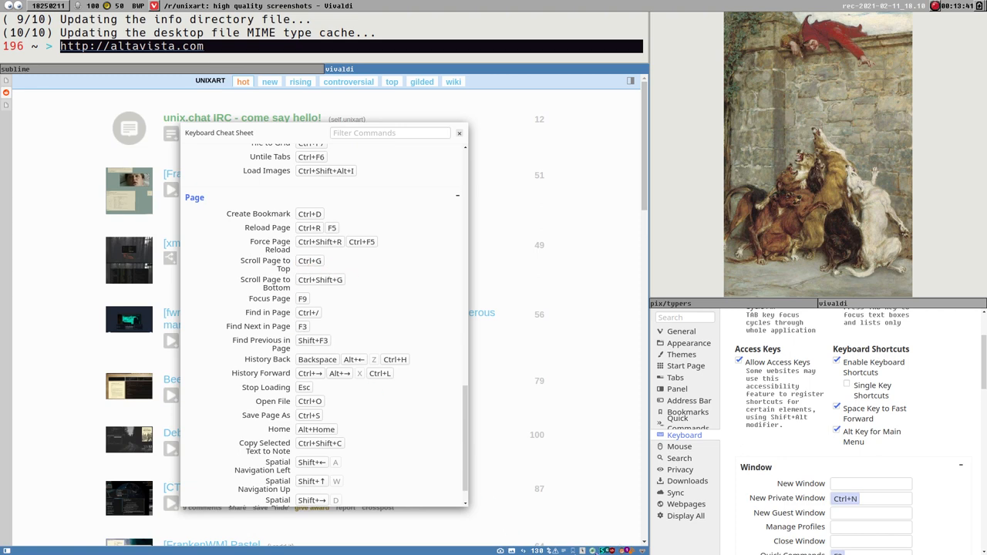
mouse_move(589, 475)
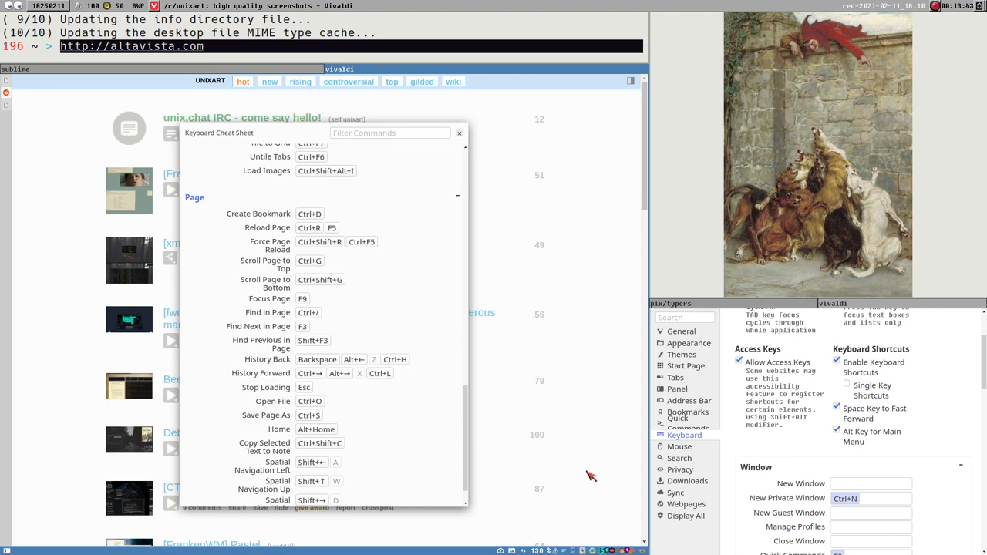
mouse_move(101, 275)
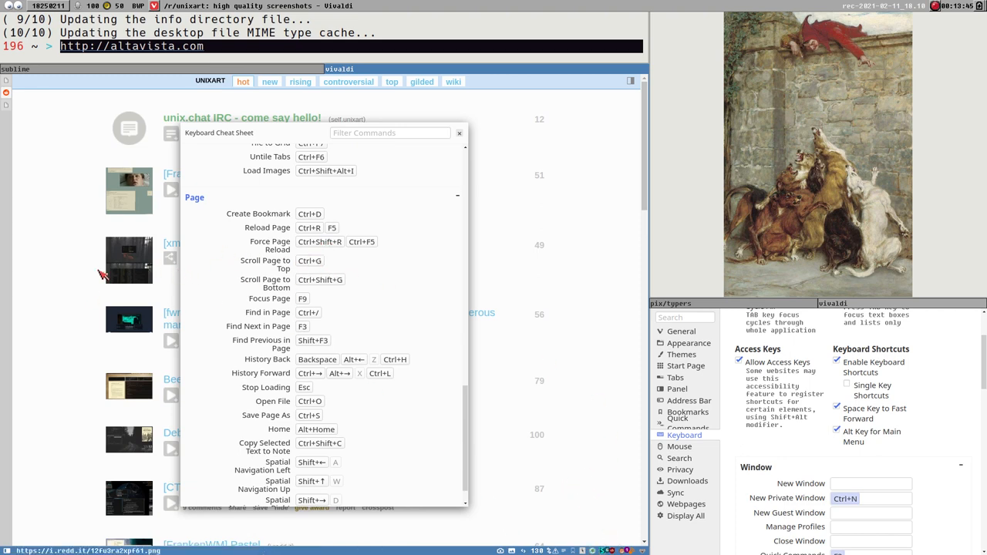
mouse_move(28, 303)
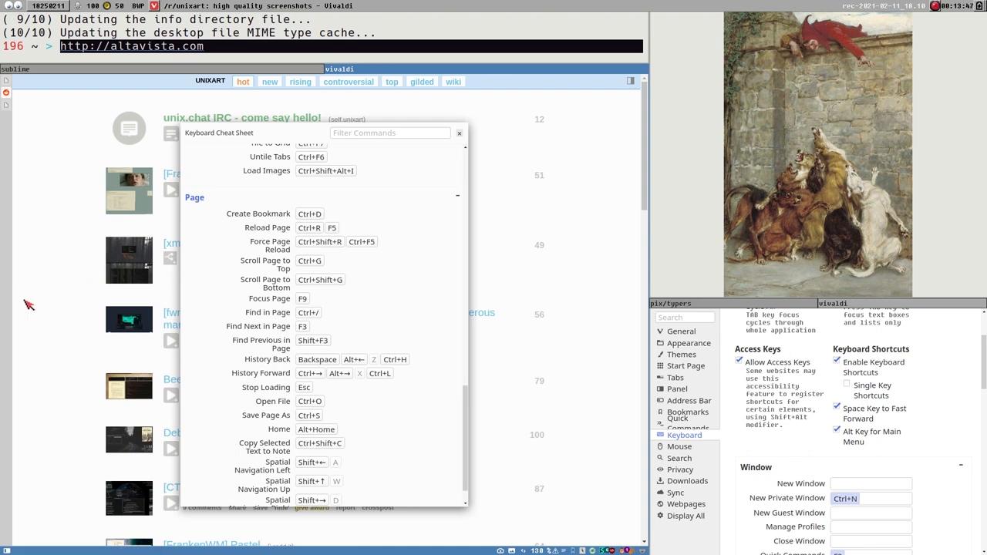
mouse_move(47, 506)
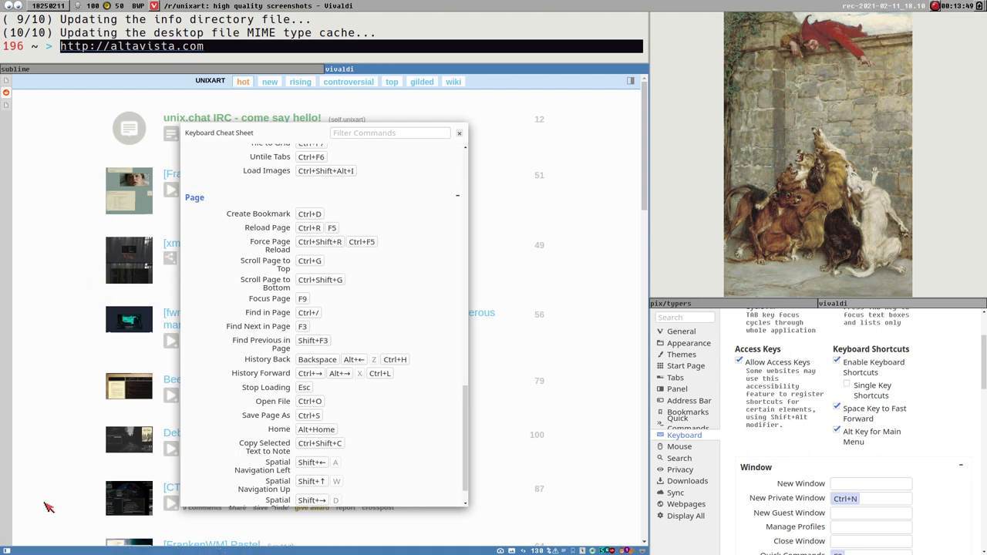
mouse_move(271, 281)
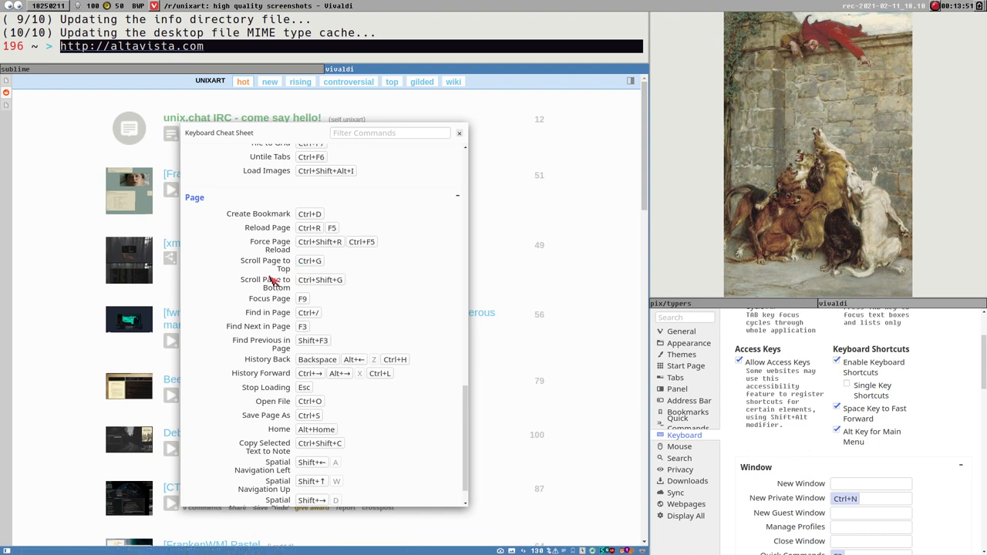
mouse_move(30, 188)
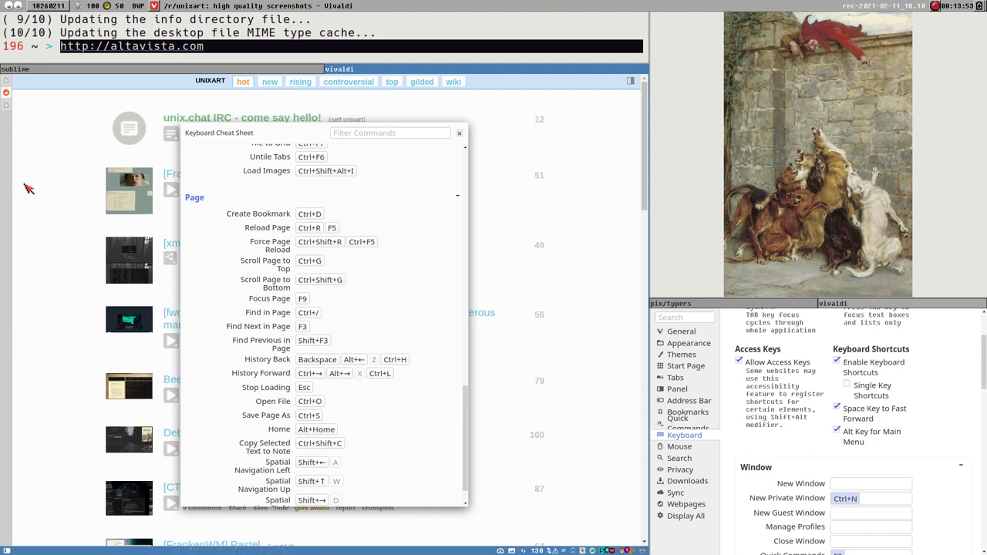
mouse_move(43, 188)
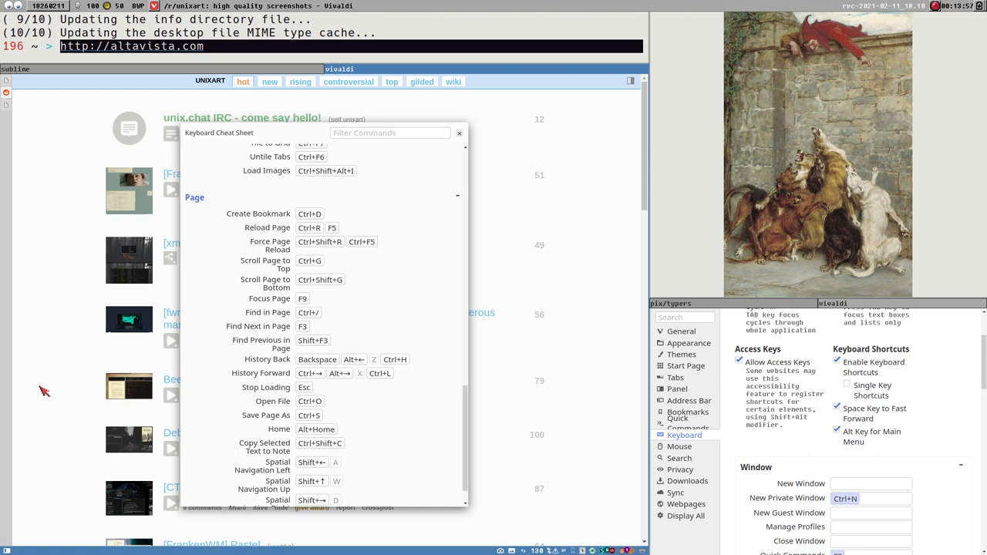
mouse_move(40, 349)
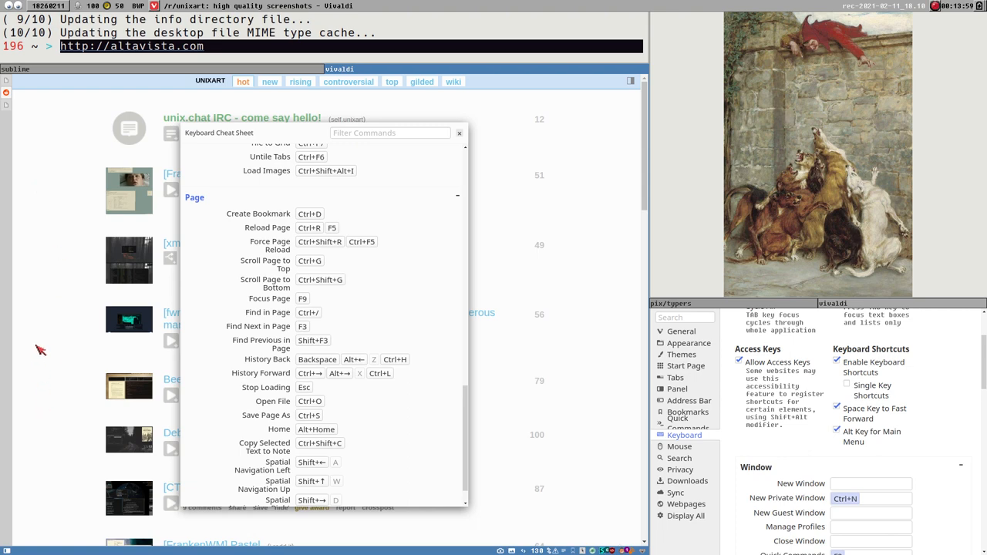
mouse_move(162, 327)
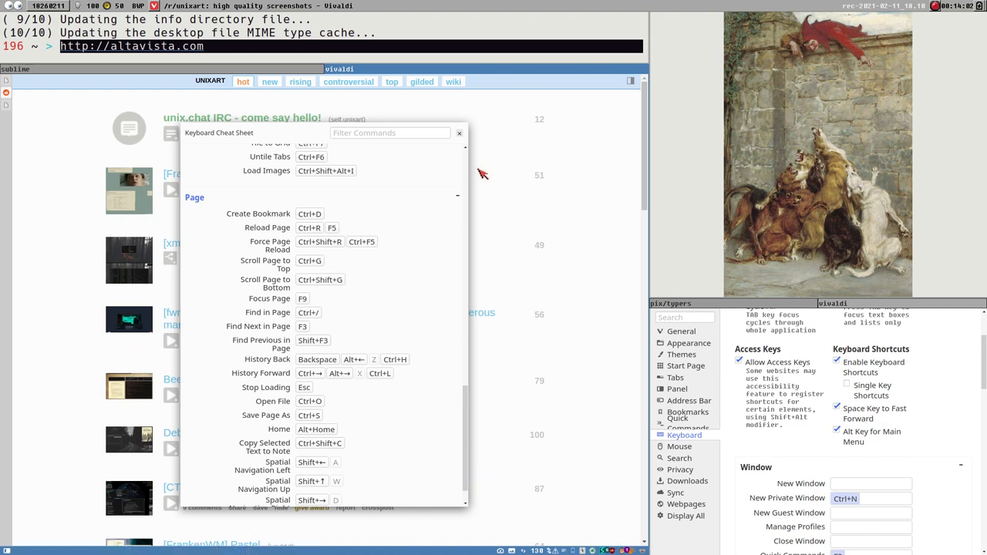
mouse_move(234, 244)
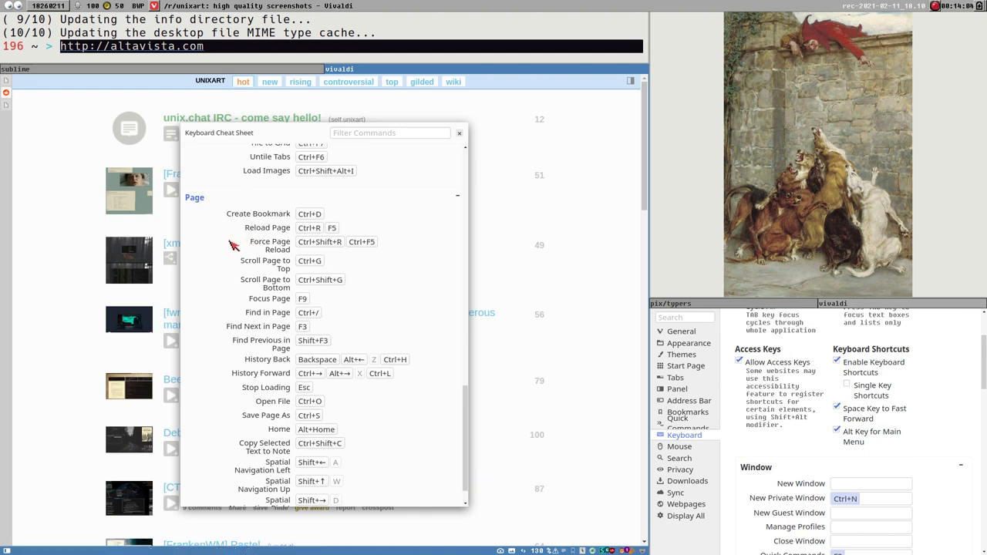
mouse_move(44, 254)
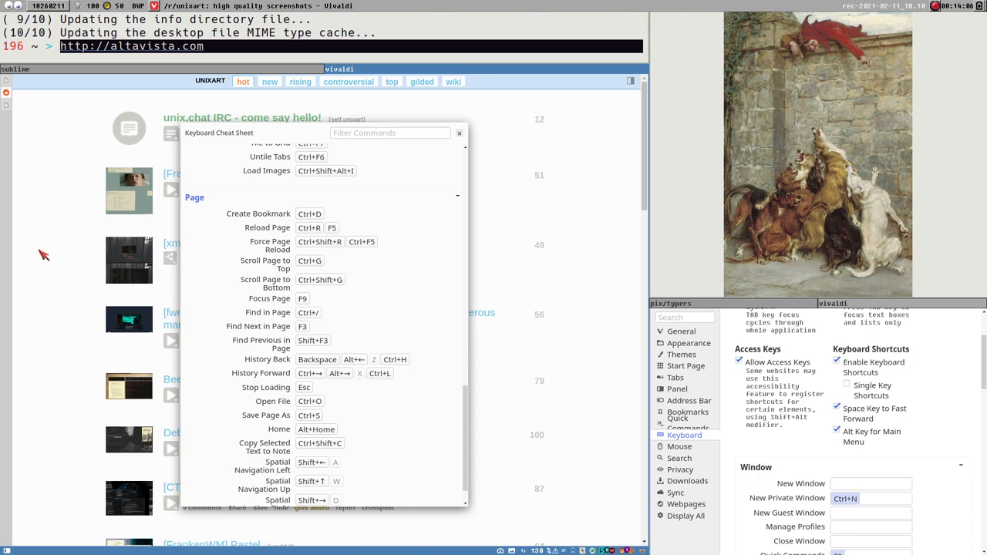
left_click(459, 133)
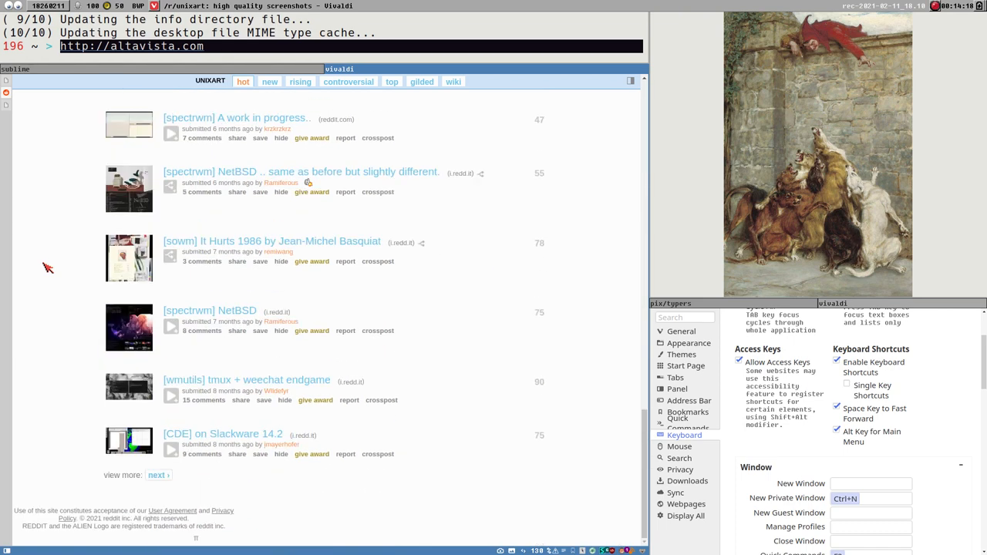
Scroll the r/unixart page back to the top before reopening the cheat sheet.
scroll("down", 3)
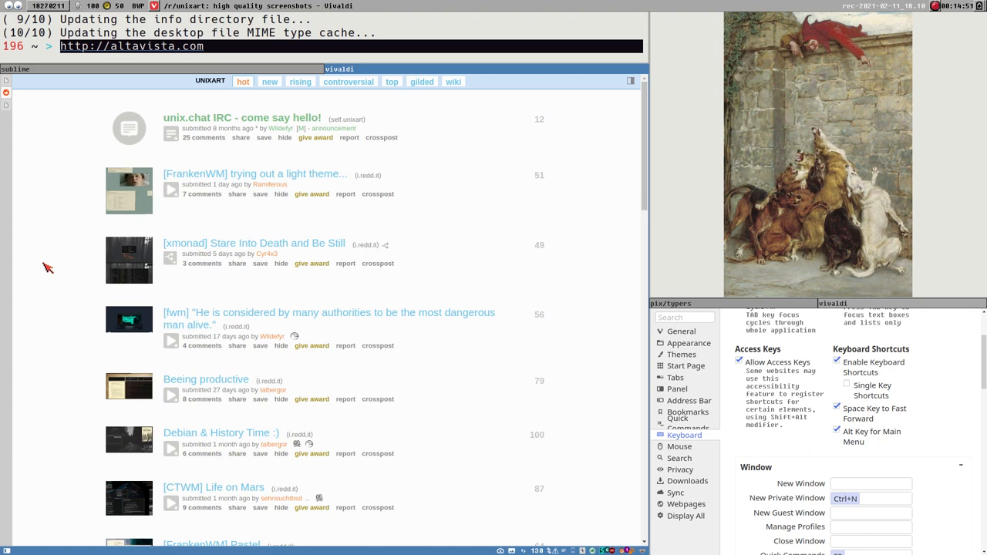
scroll("down", 3)
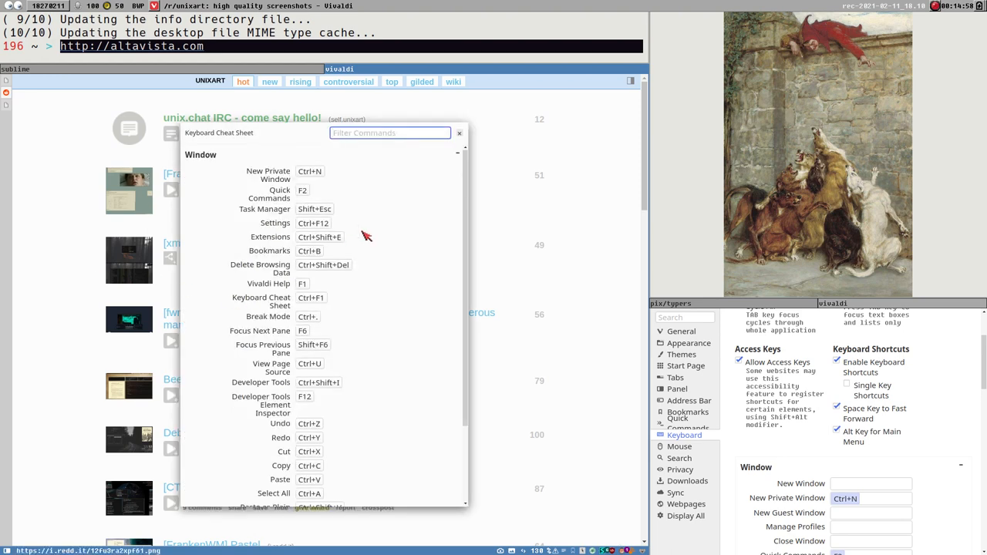
Expand the Page shortcuts section listing Create Bookmark through Spatial Navigation.
scroll("down", 3)
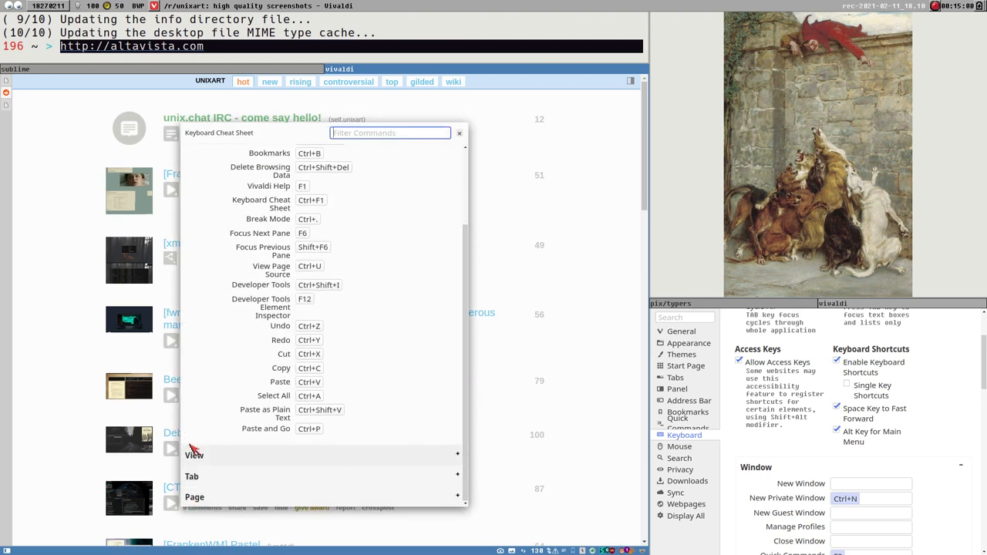
mouse_move(222, 497)
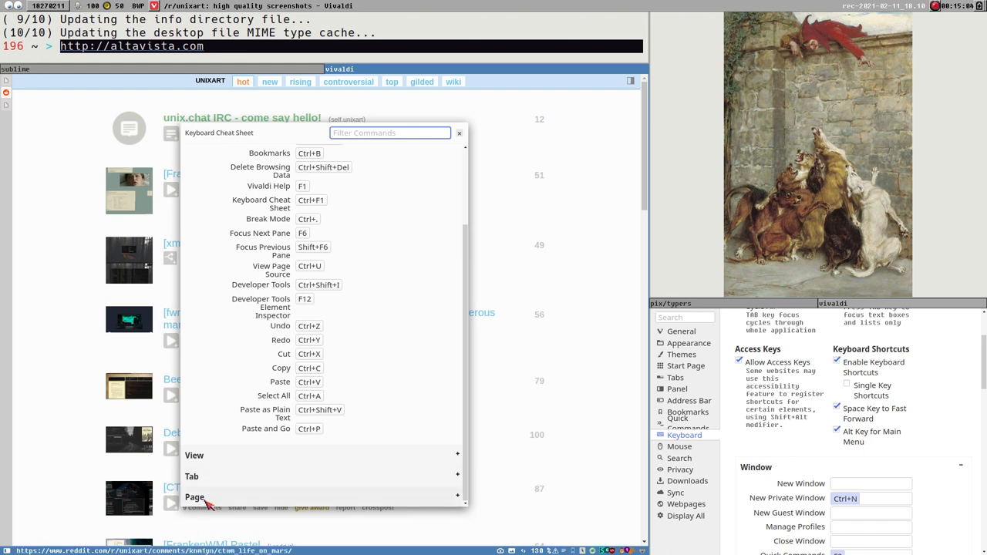
left_click(194, 497)
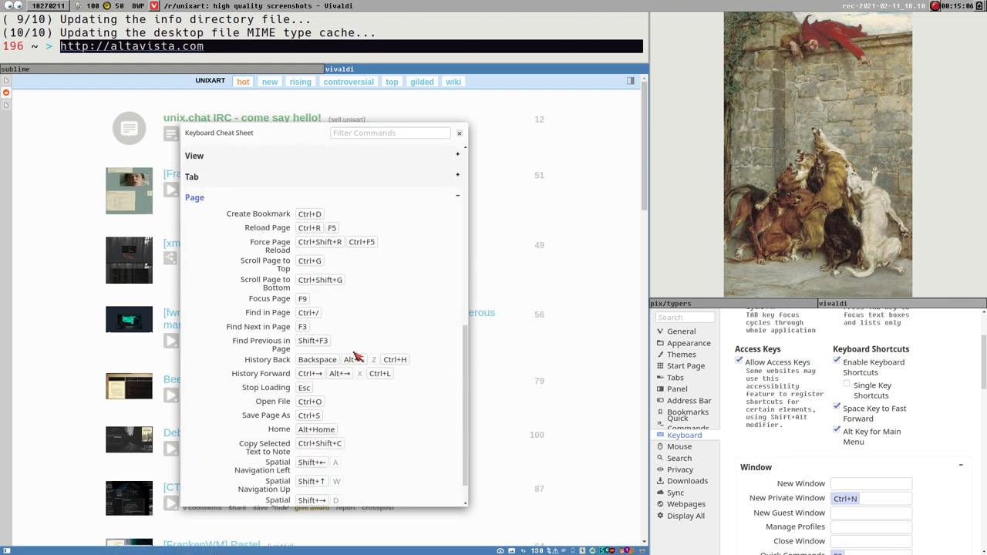
mouse_move(320, 262)
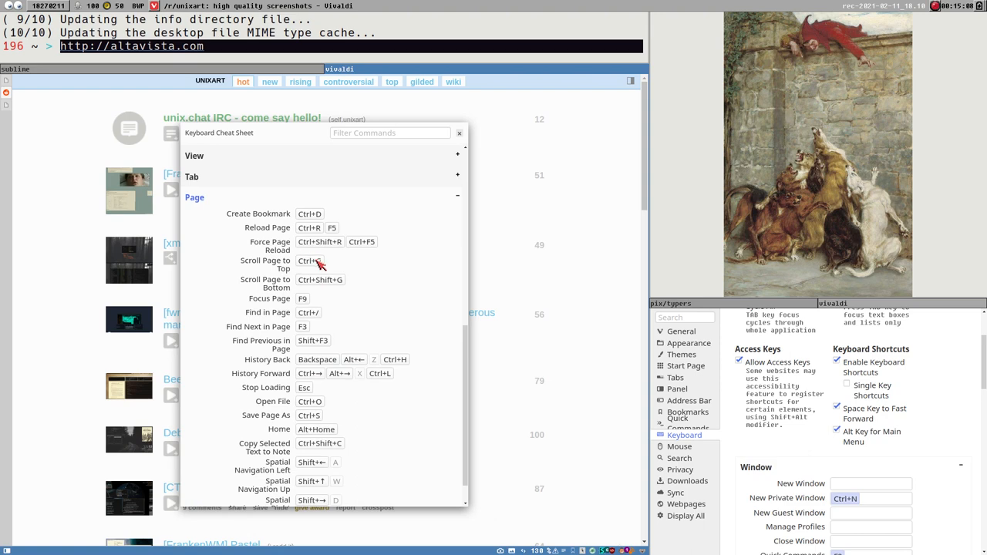
mouse_move(323, 292)
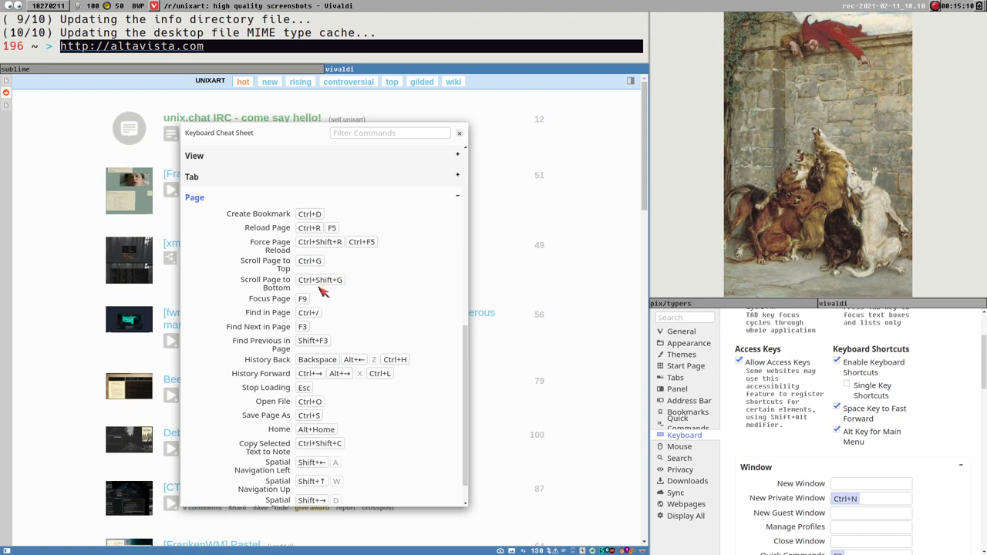
mouse_move(330, 314)
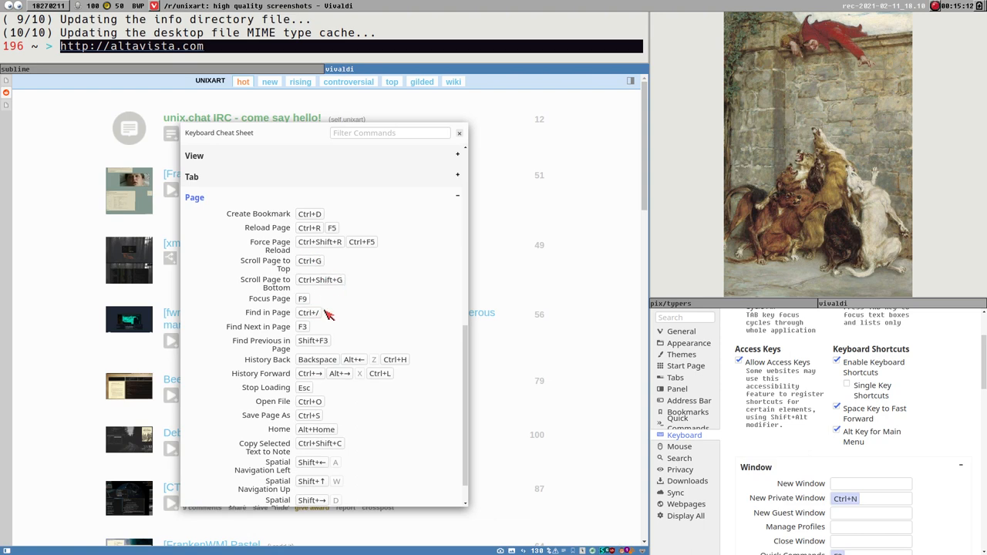
mouse_move(315, 319)
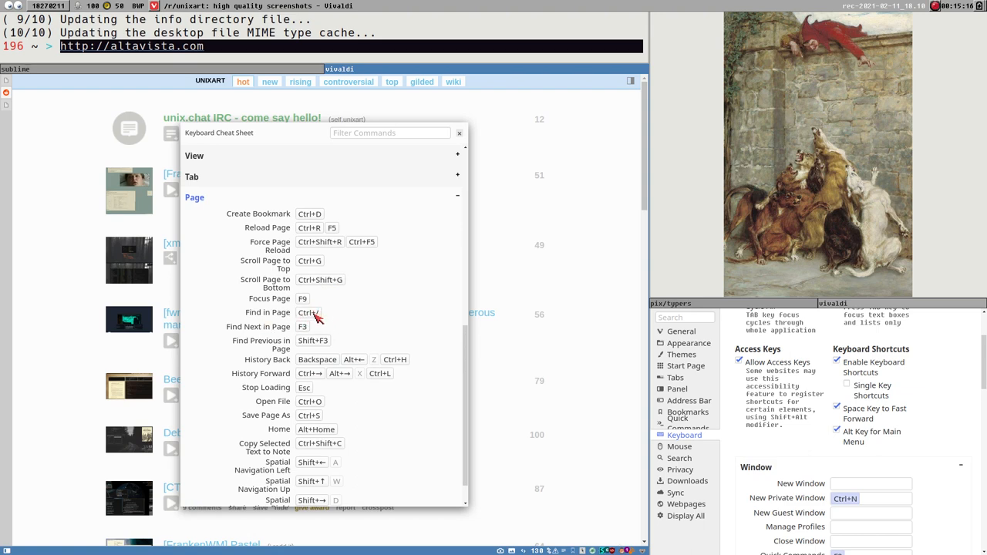
mouse_move(292, 332)
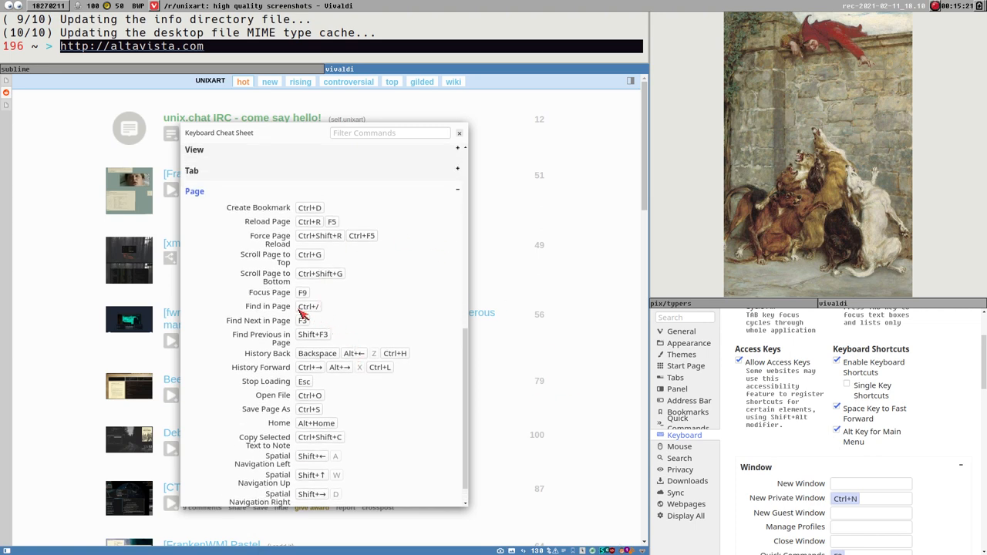
mouse_move(311, 314)
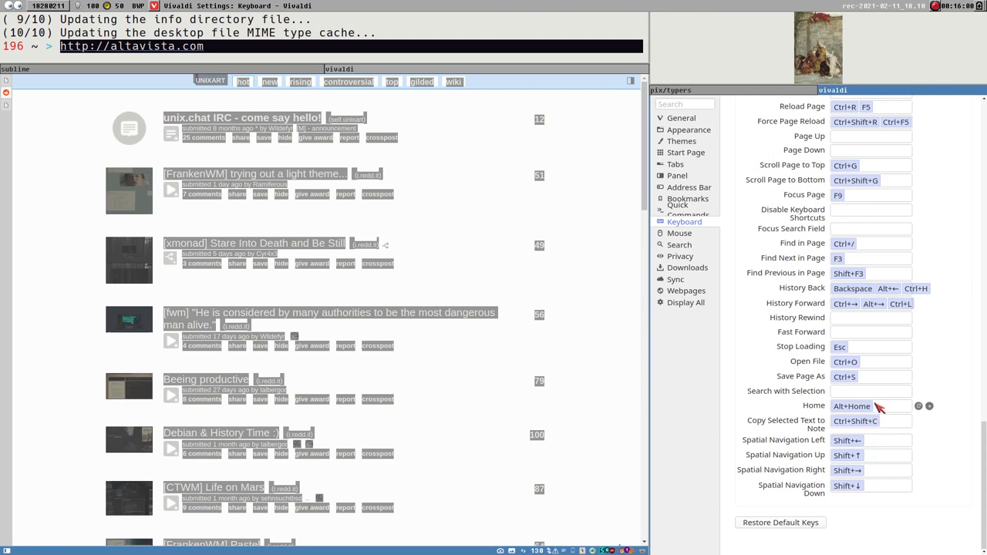
left_click(870, 243)
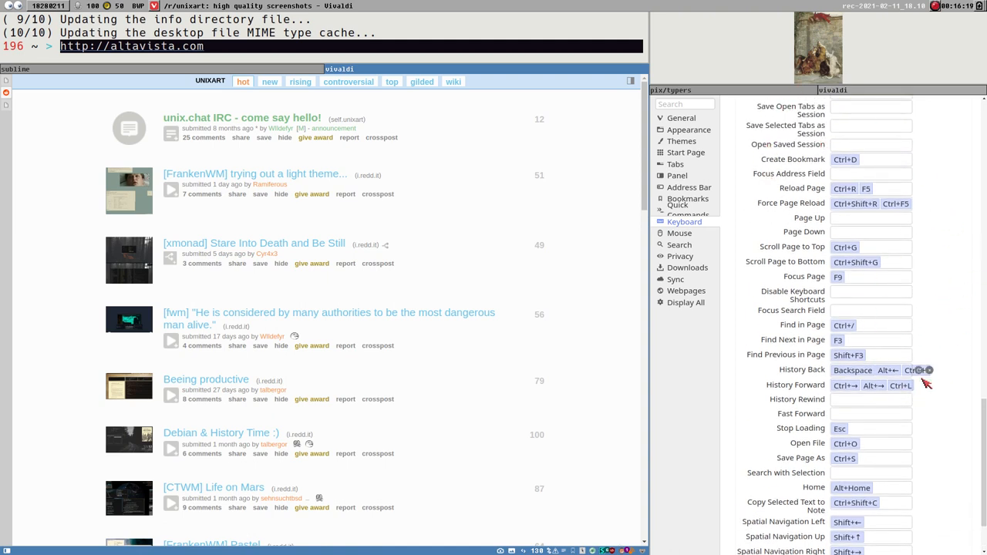
scroll("down", 3)
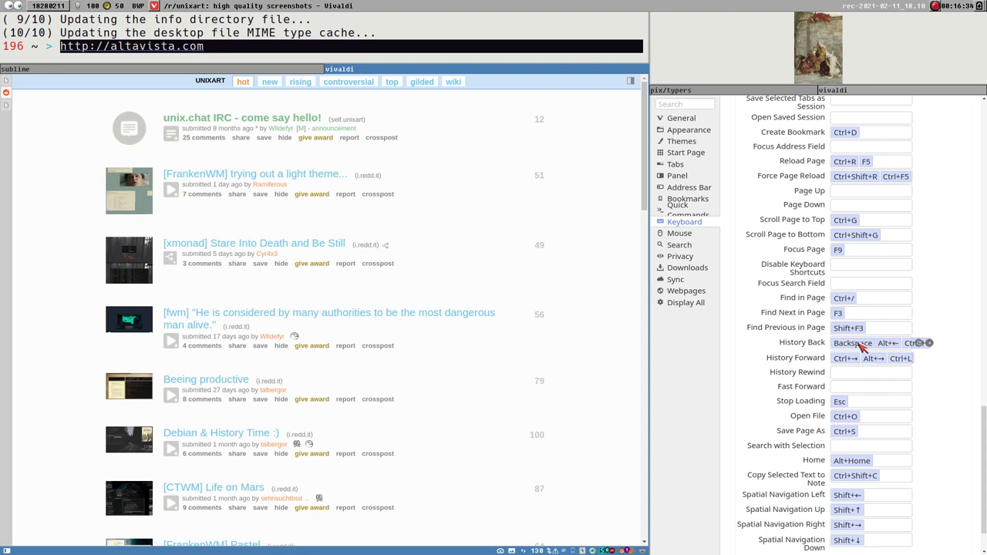
mouse_move(845, 347)
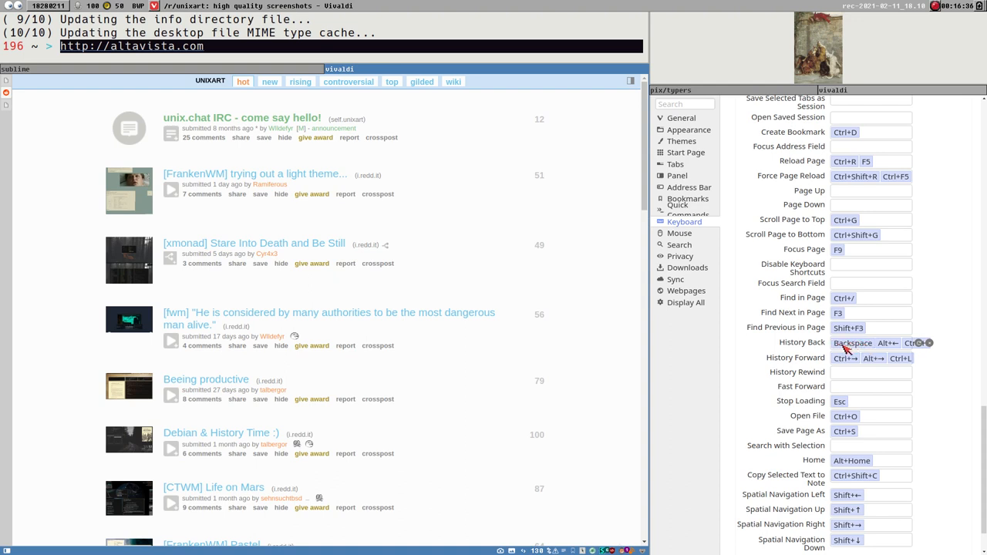
left_click(851, 343)
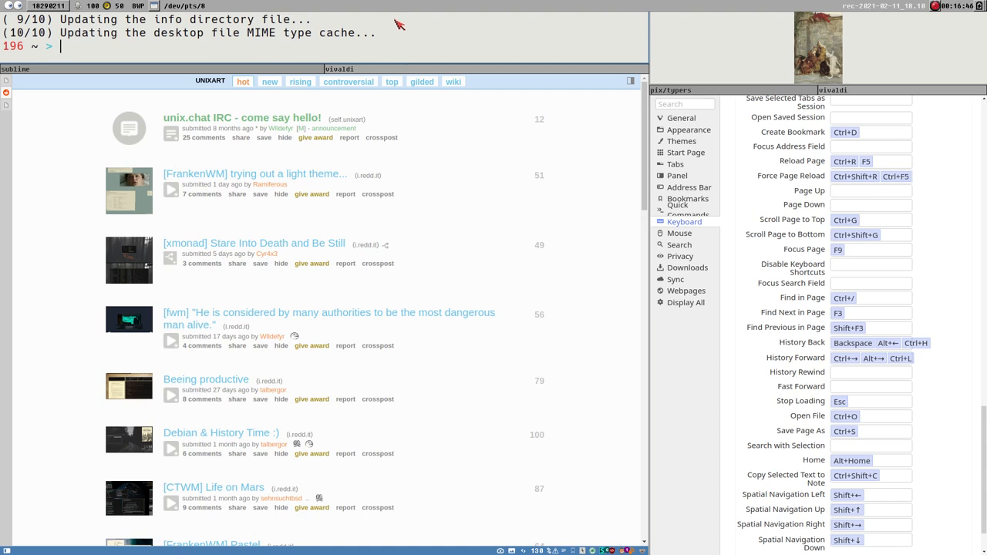
mouse_move(296, 54)
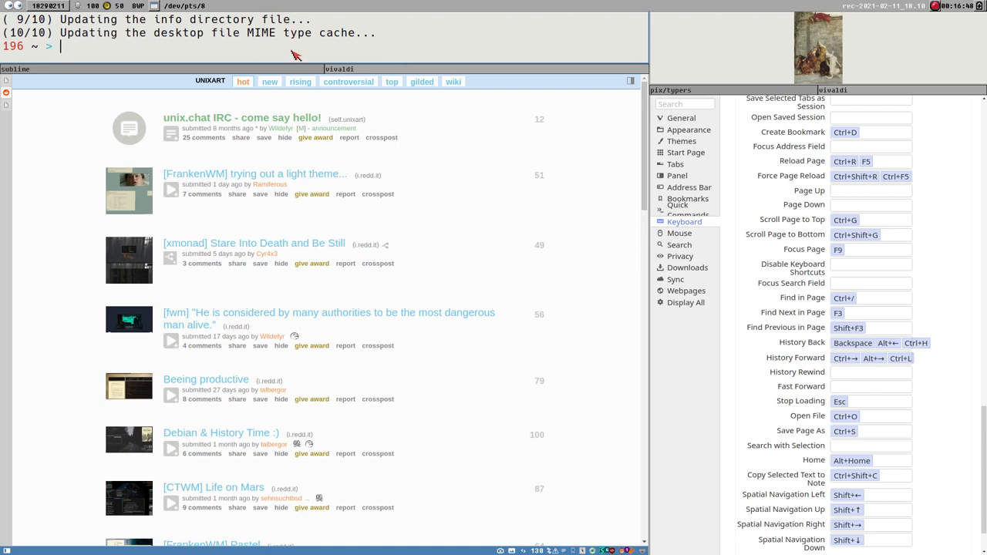
type("mous")
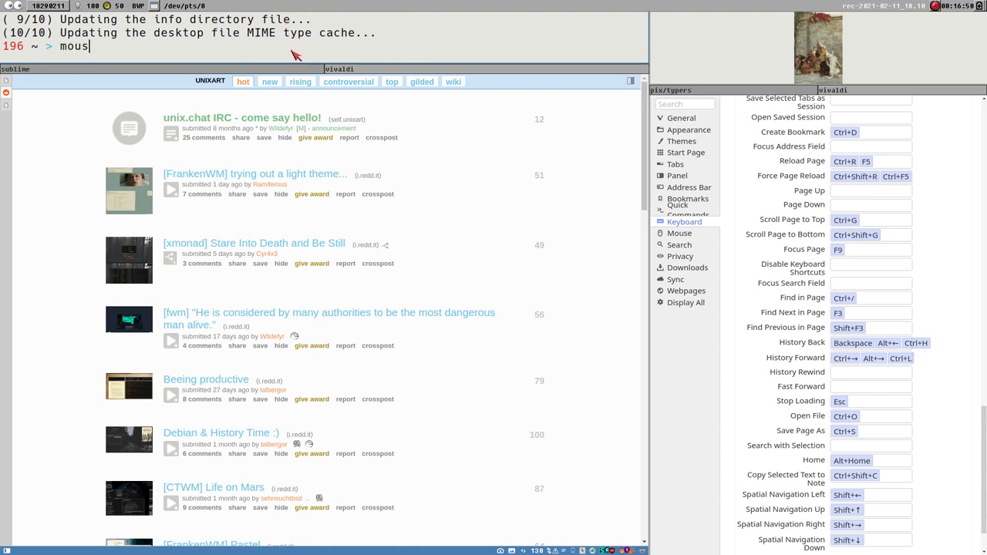
mouse_move(327, 39)
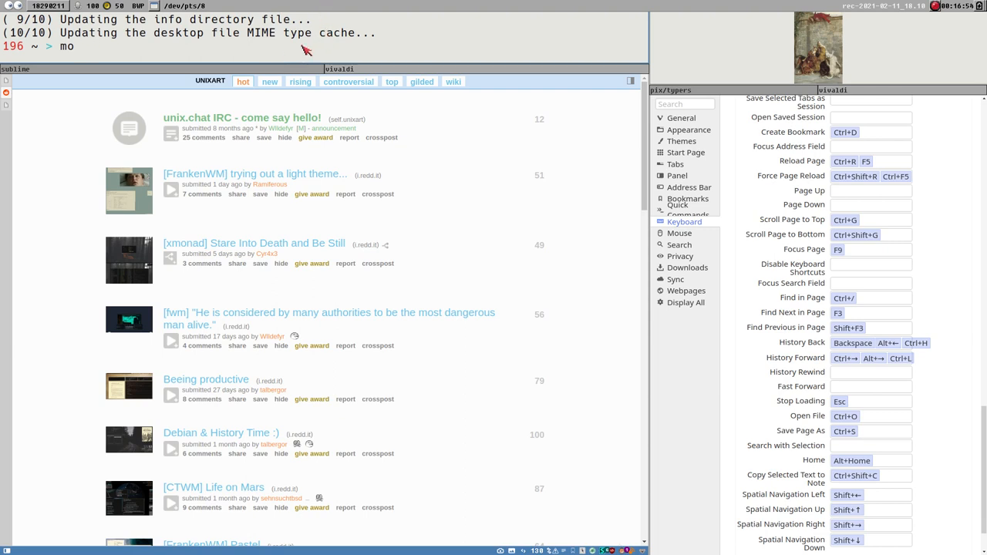
key("BackSpace")
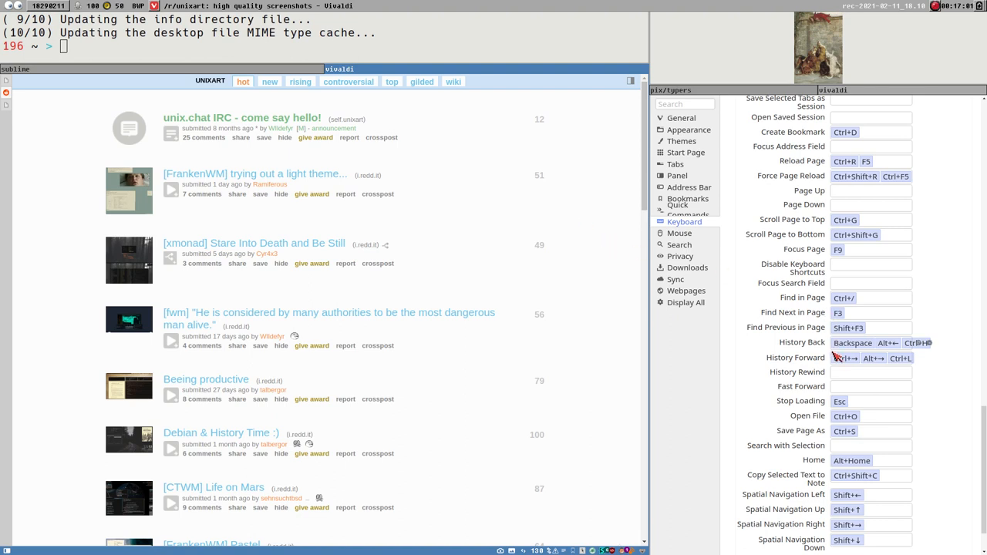
mouse_move(446, 235)
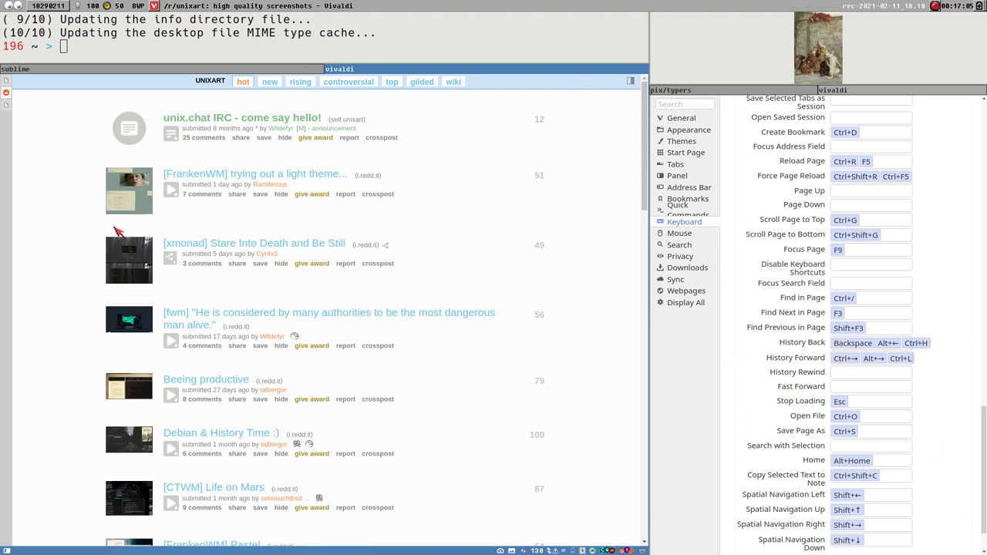
mouse_move(515, 314)
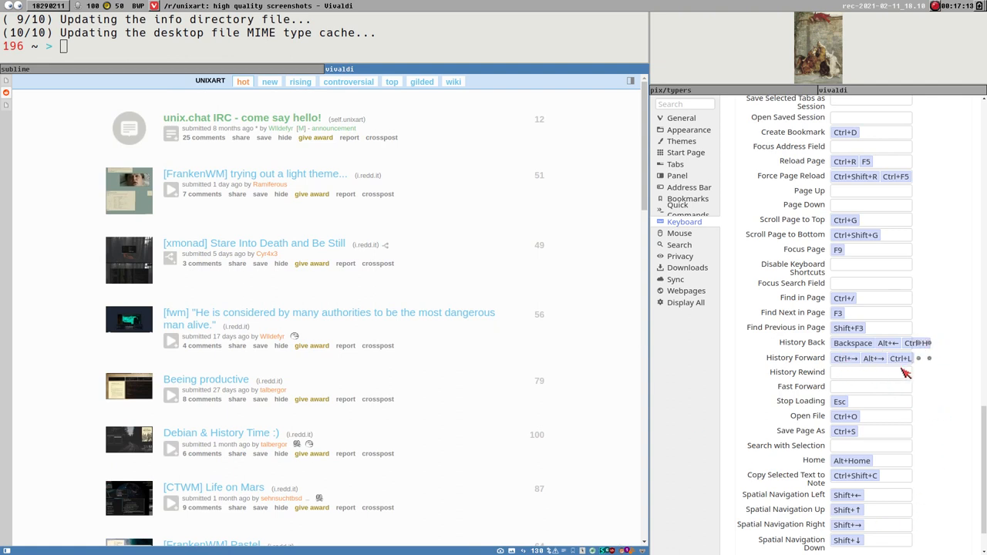
mouse_move(886, 398)
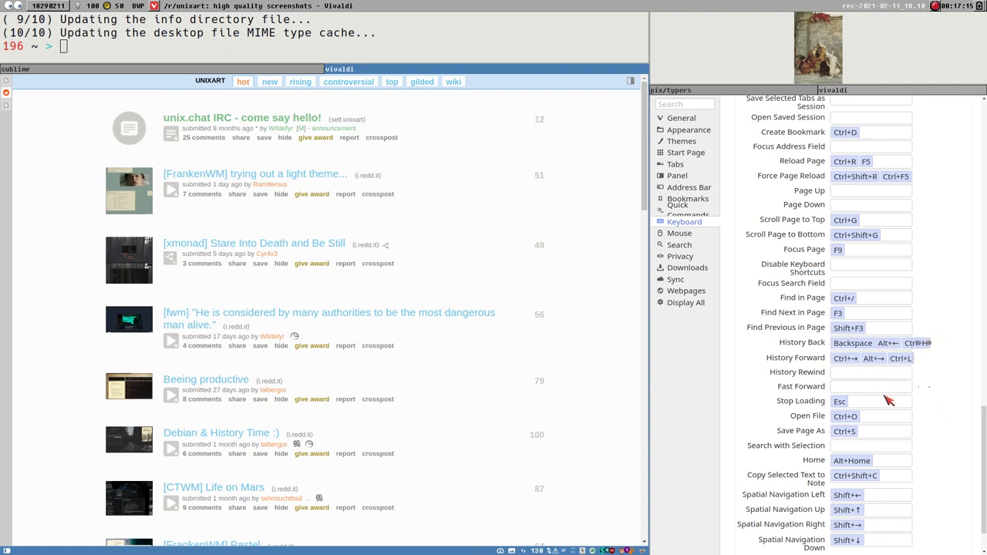
Clear the Spatial Navigation Up shortcut in the Keyboard settings list.
scroll("down", 3)
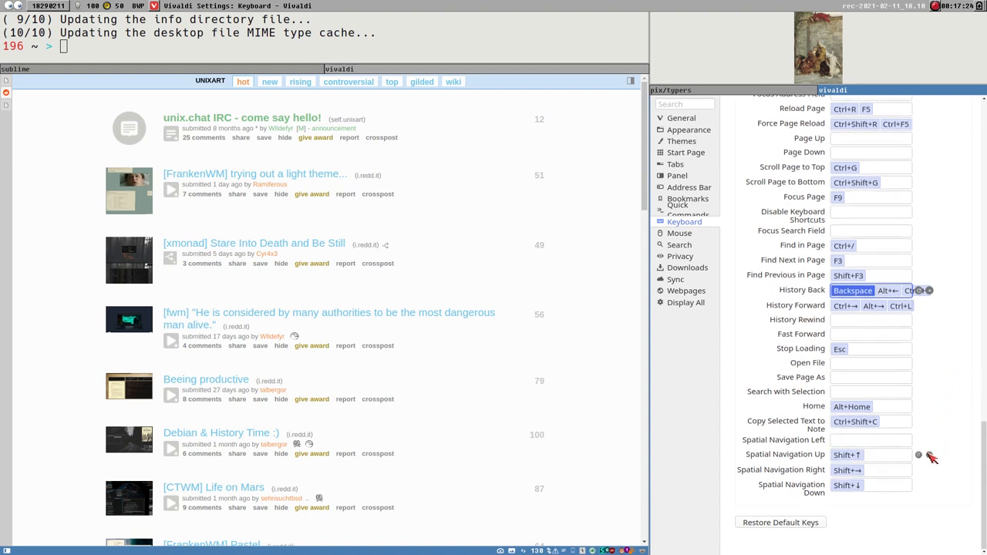
left_click(870, 471)
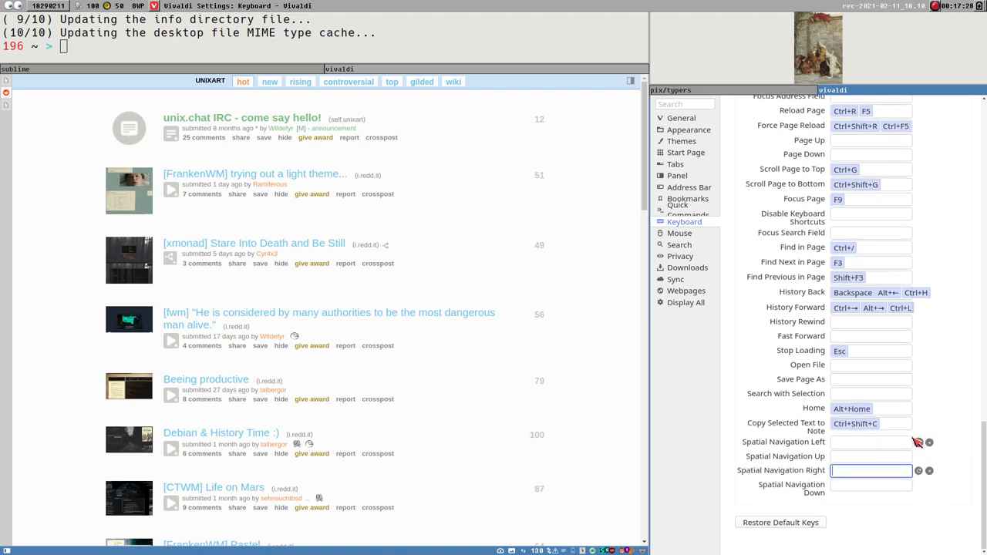
mouse_move(891, 429)
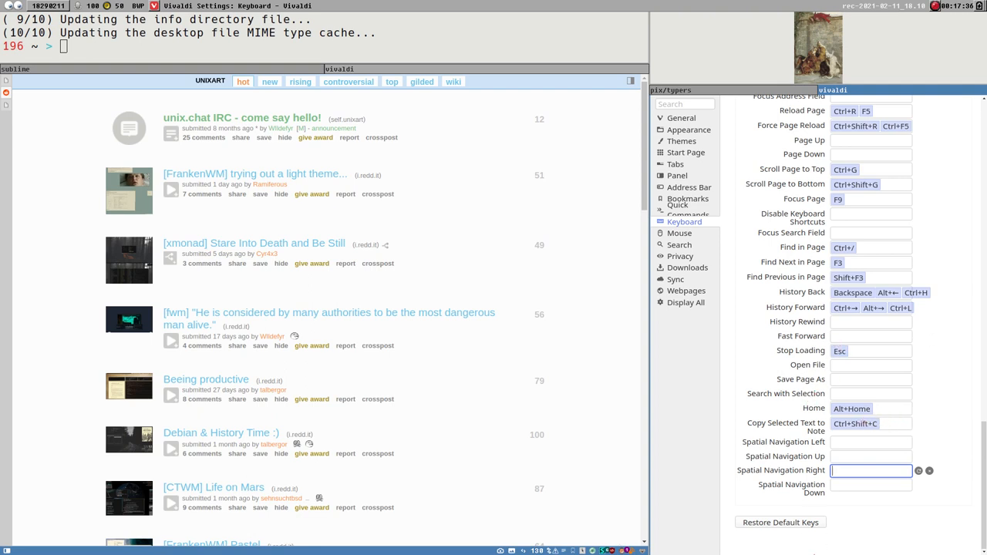
scroll("down", 3)
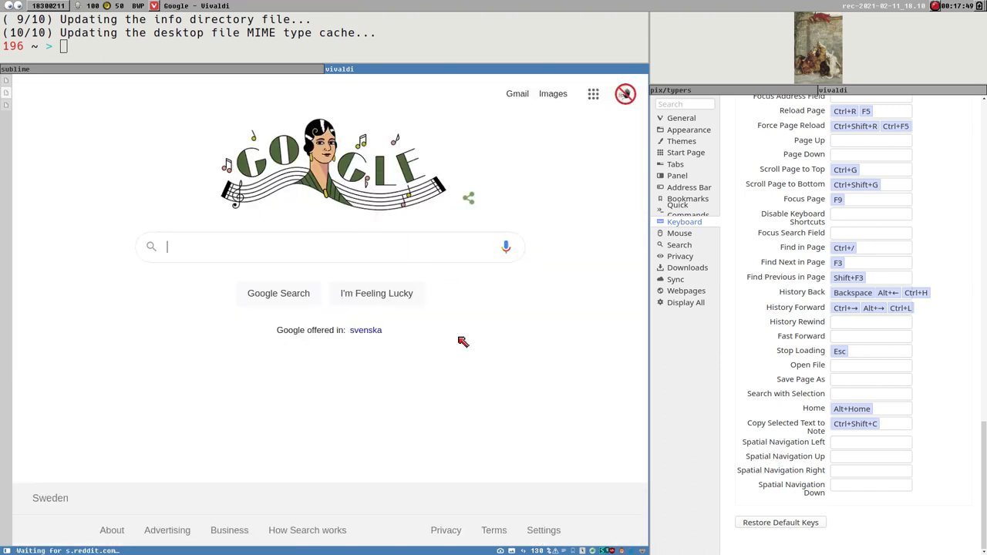
mouse_move(96, 165)
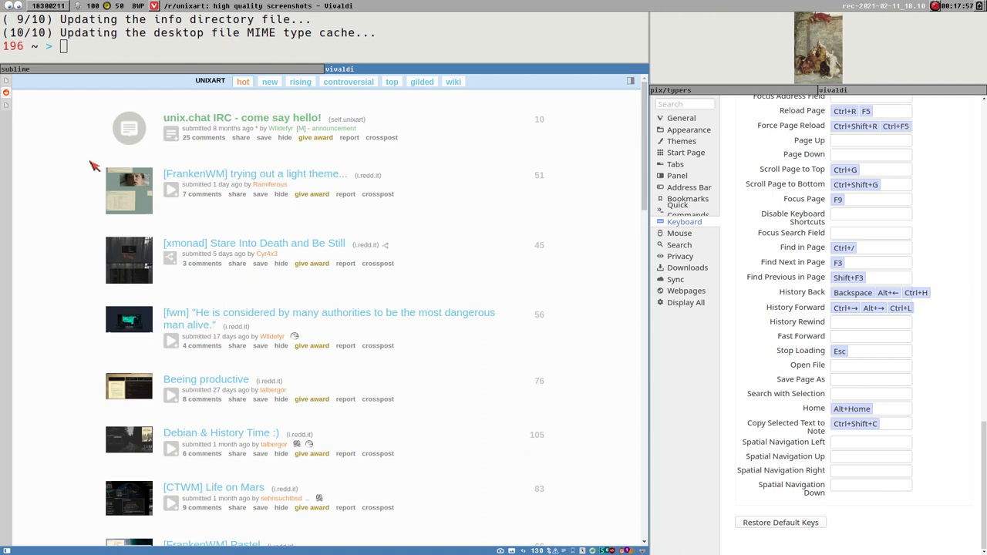
Load google.com in the tab and show the Quick Commands settings section.
type("google")
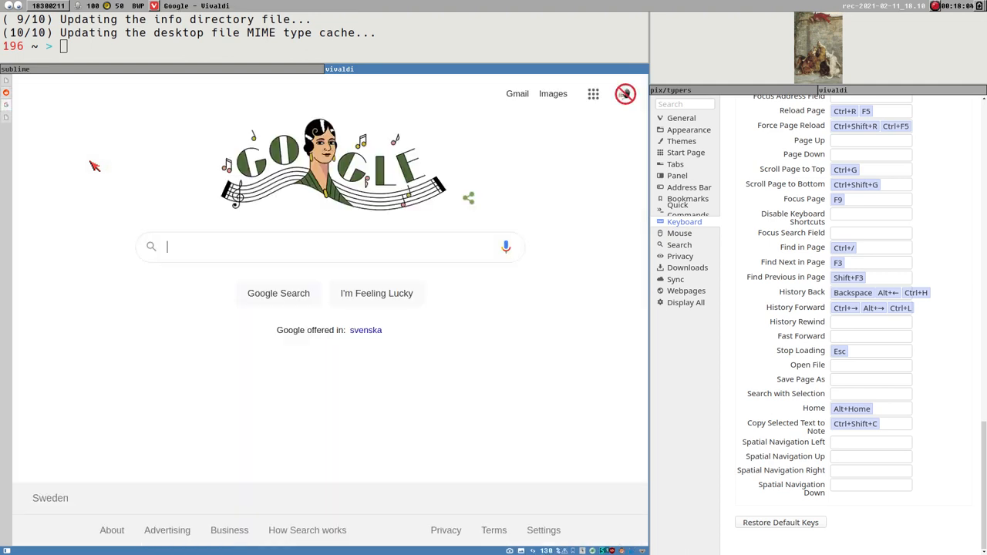
mouse_move(662, 217)
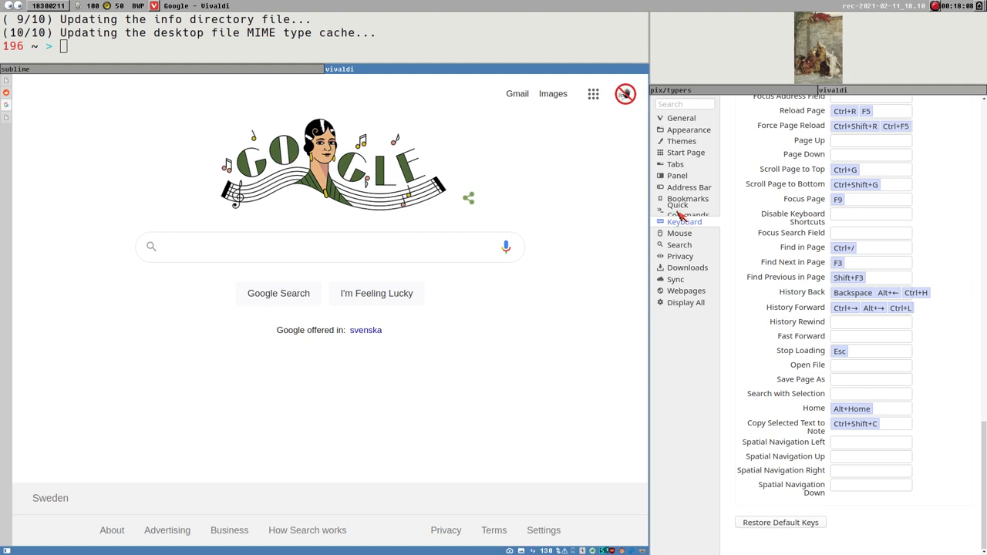
left_click(688, 209)
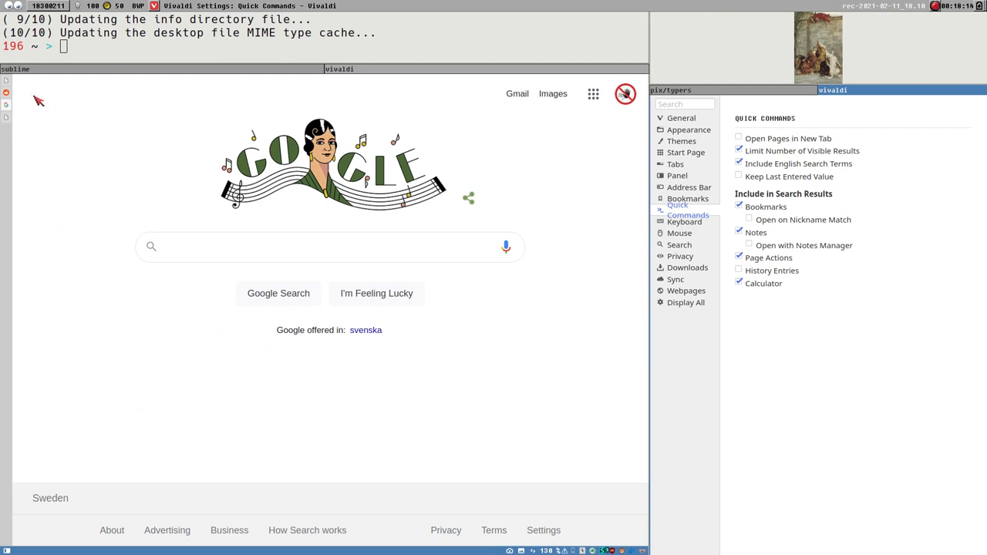
Return to the Reddit tab and enter google.com in Quick Commands without navigating.
left_click(323, 247)
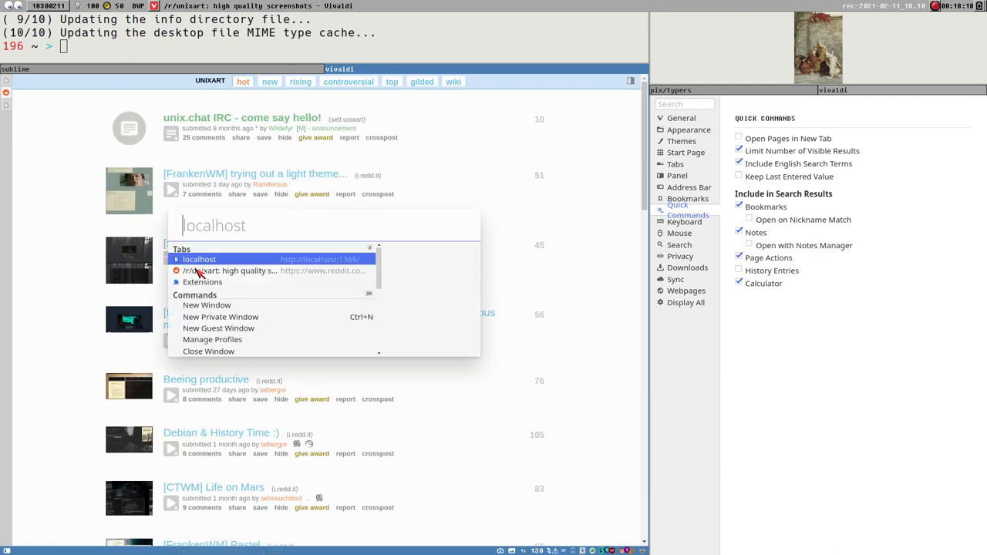
type("google.com")
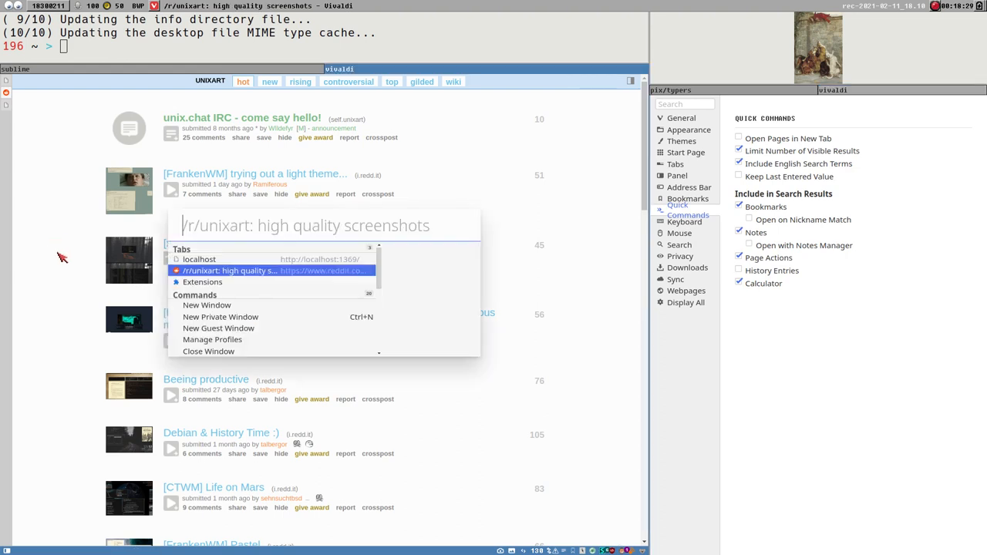
type("google.c")
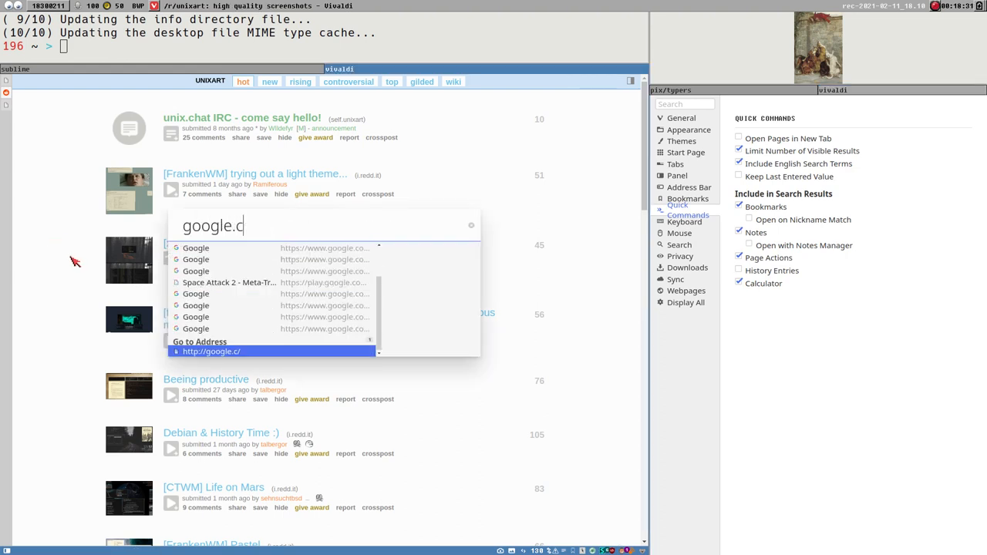
type("om")
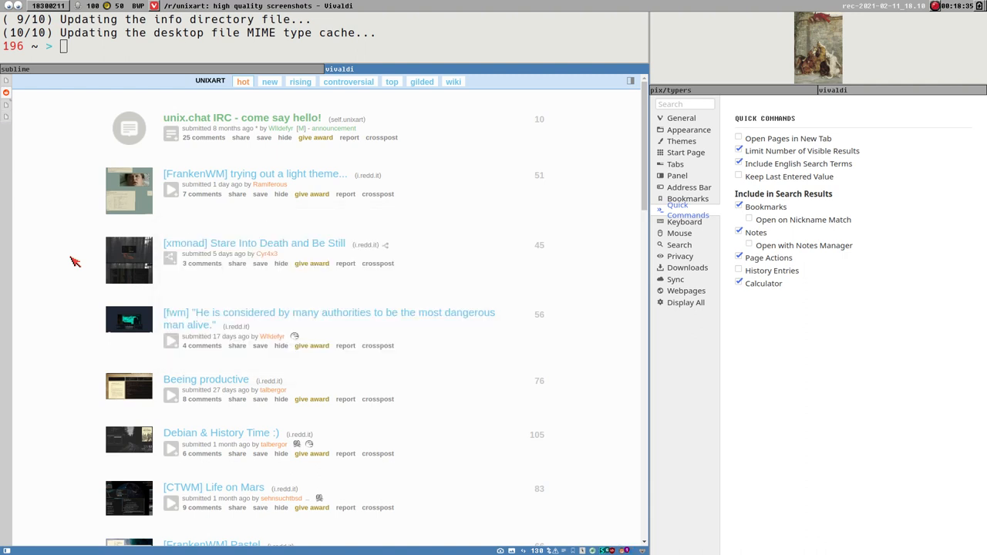
mouse_move(21, 111)
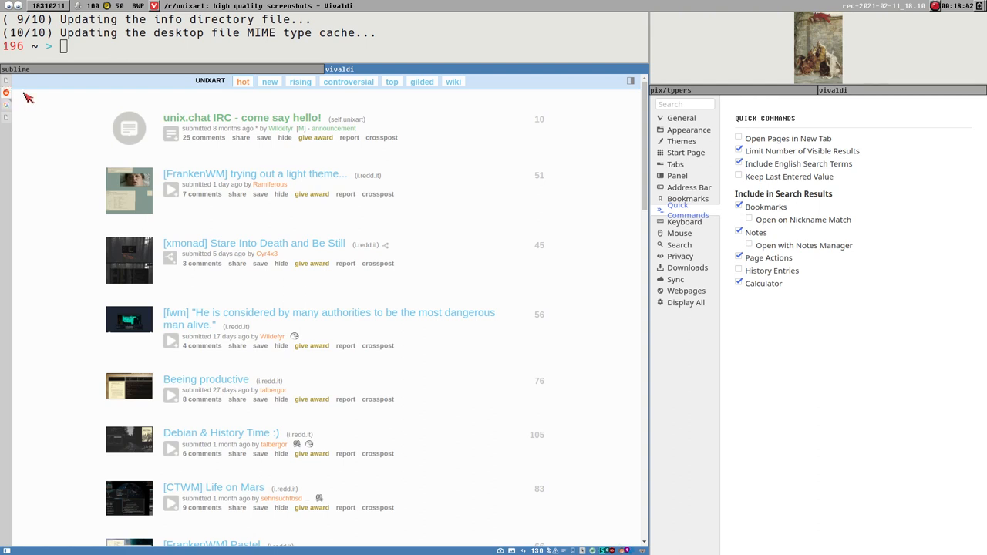
mouse_move(26, 114)
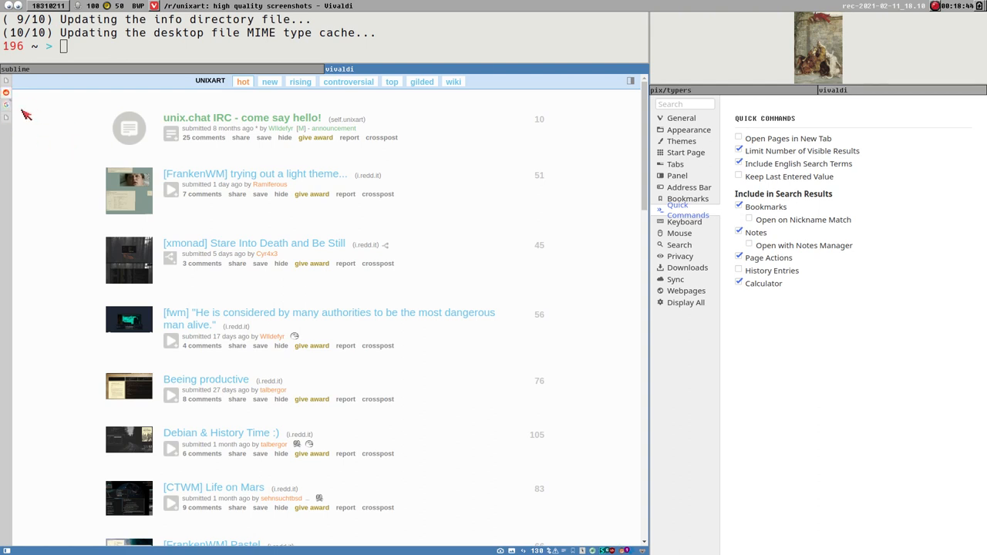
mouse_move(904, 174)
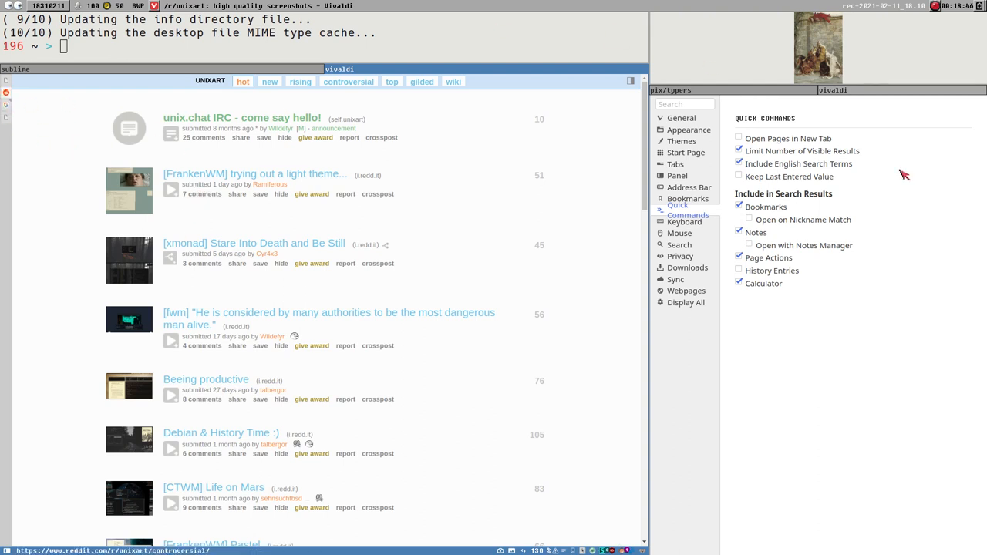
mouse_move(564, 319)
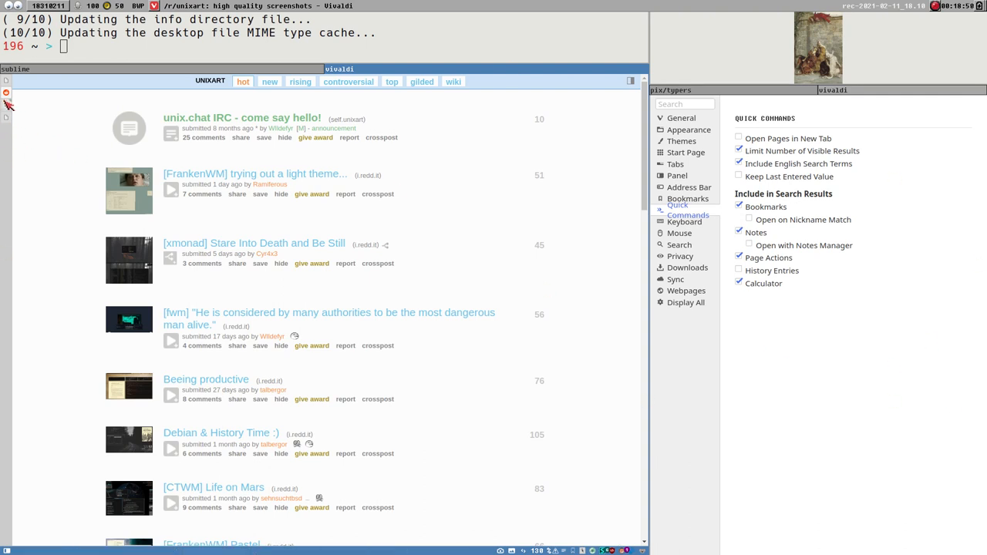
mouse_move(248, 487)
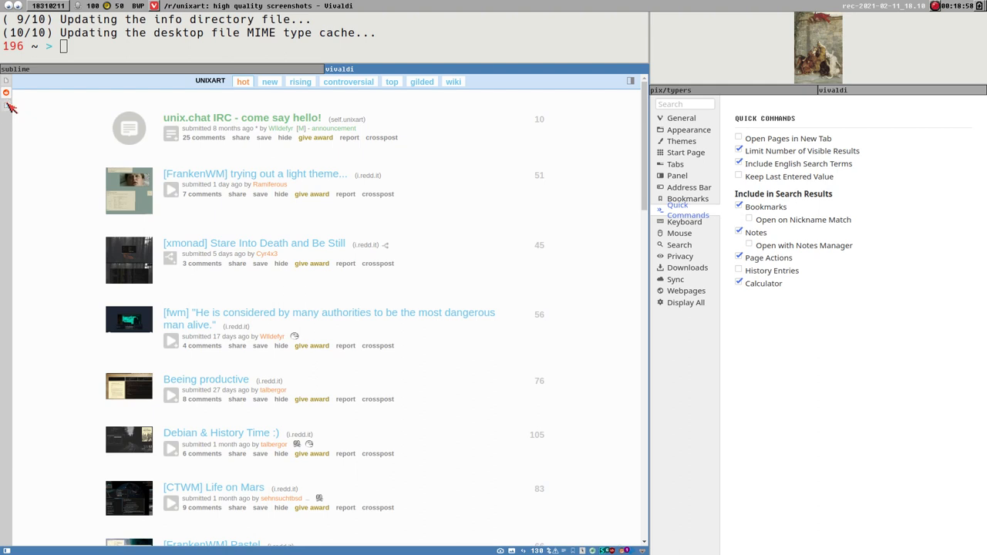
mouse_move(262, 342)
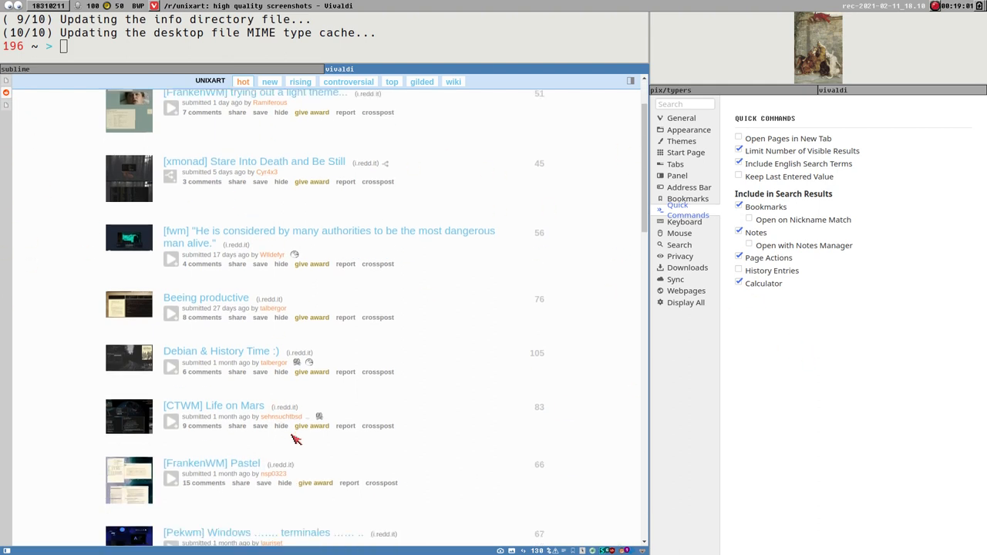
scroll("down", 3)
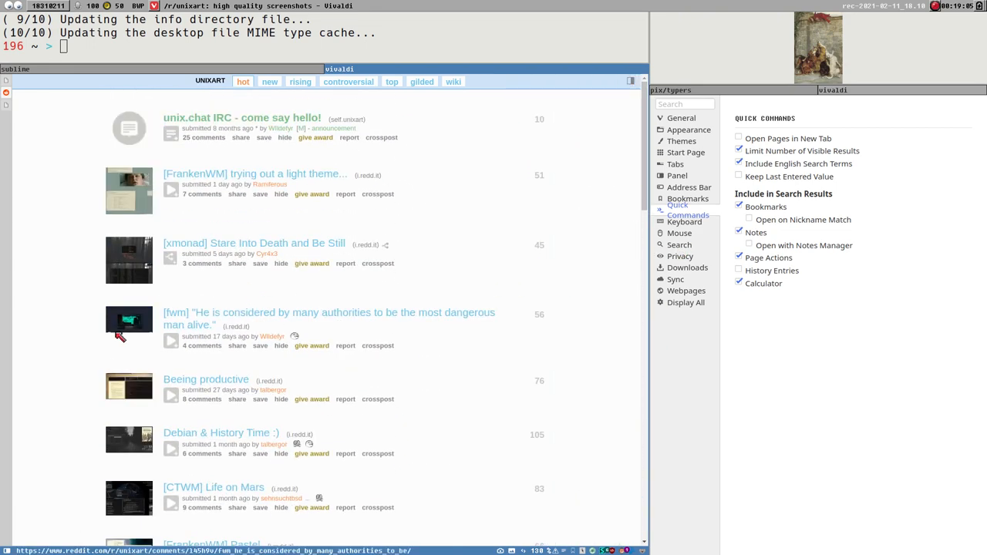
mouse_move(265, 336)
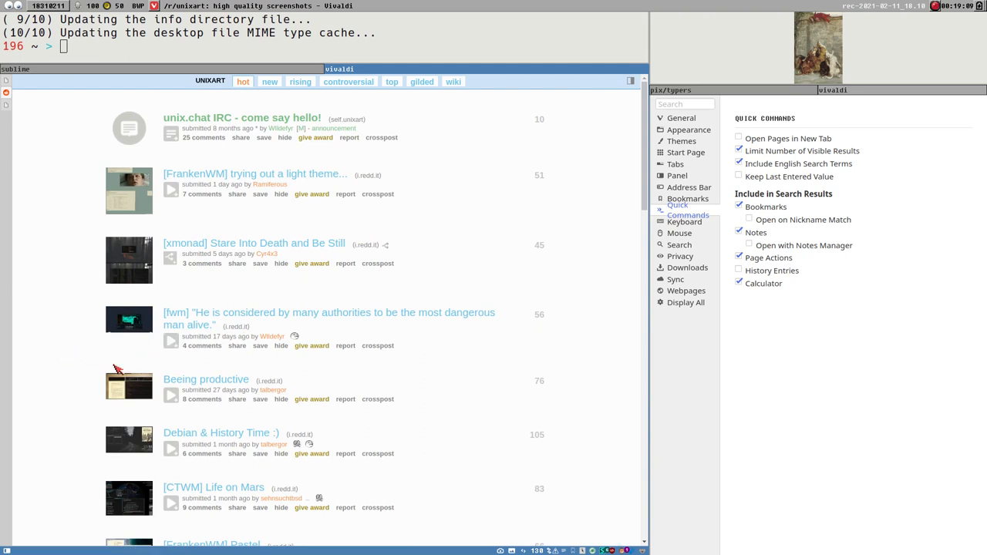
mouse_move(530, 503)
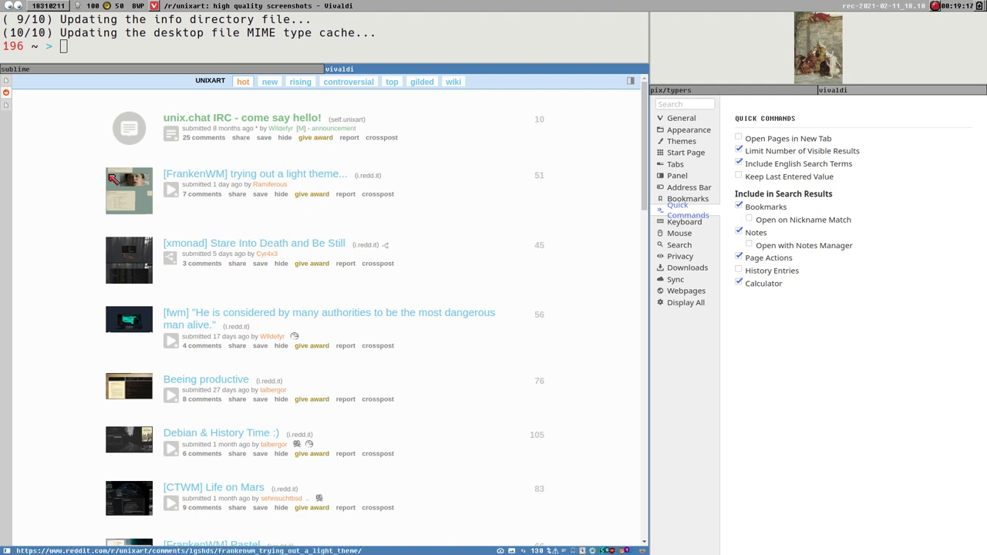
mouse_move(404, 471)
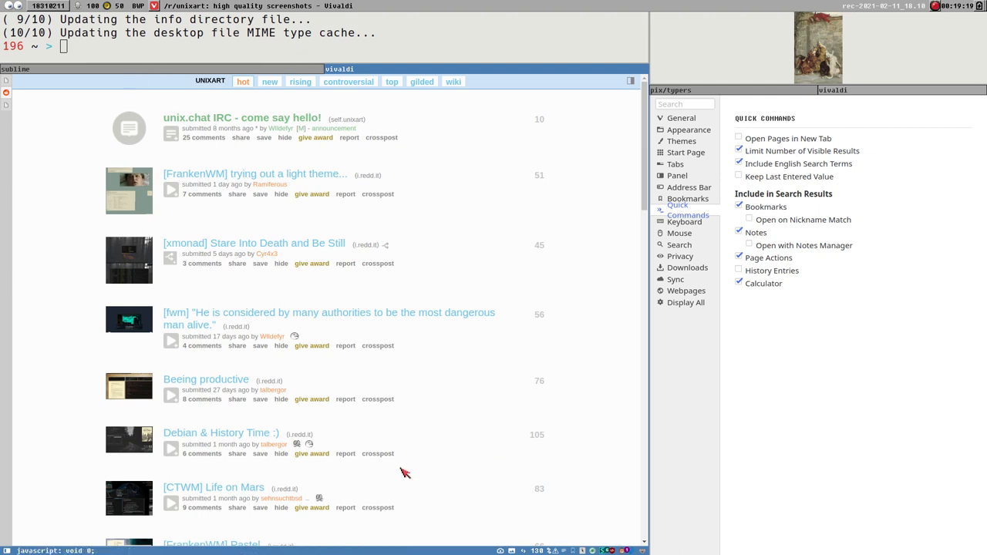
mouse_move(307, 394)
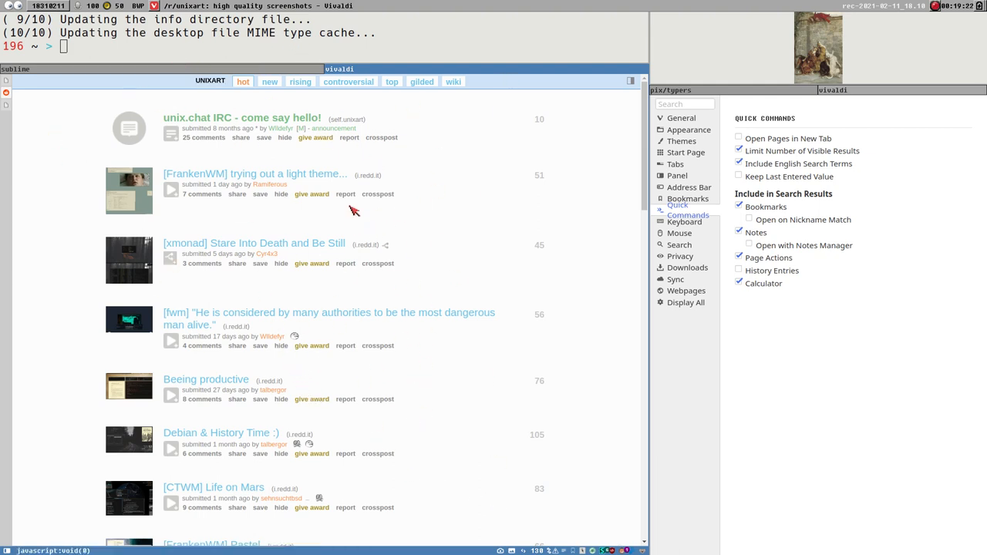
mouse_move(450, 382)
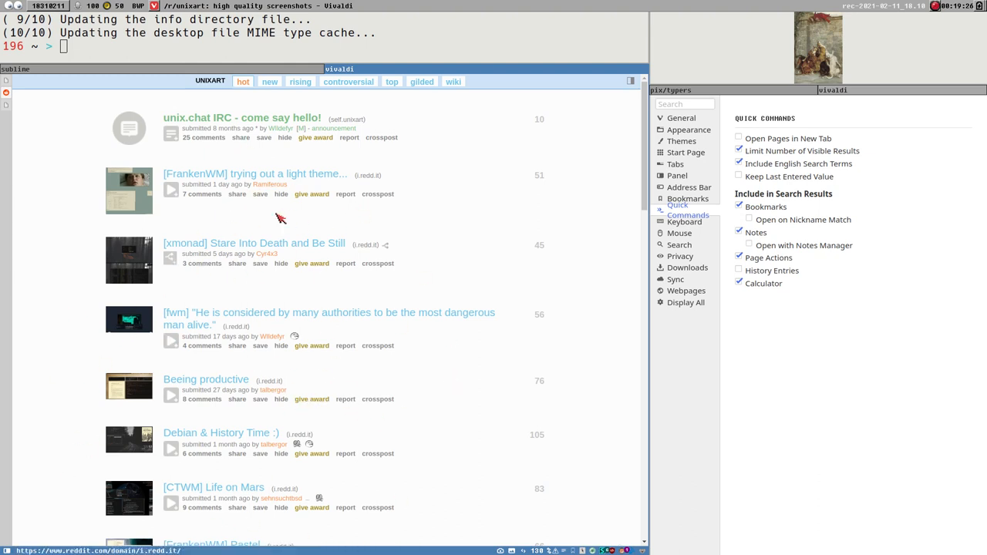
mouse_move(447, 435)
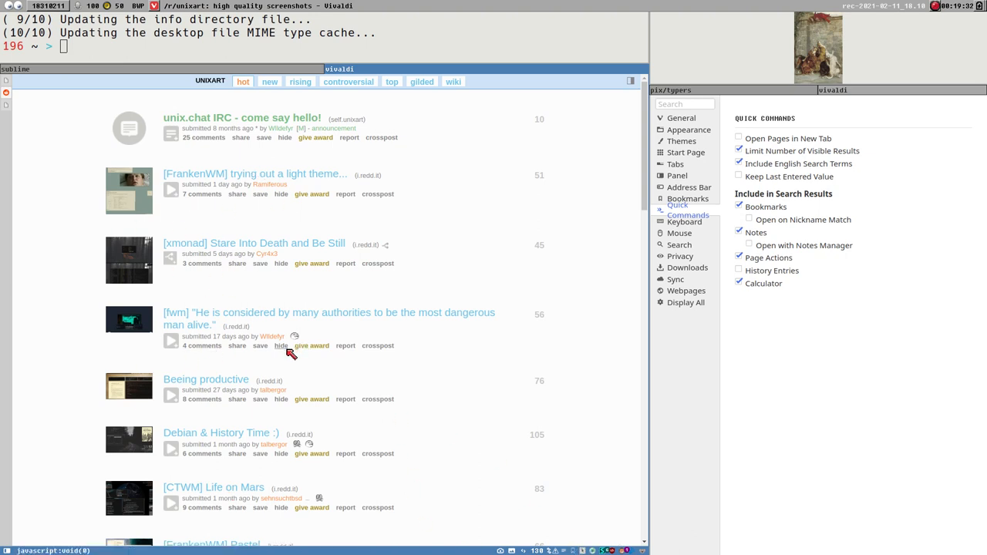
mouse_move(33, 305)
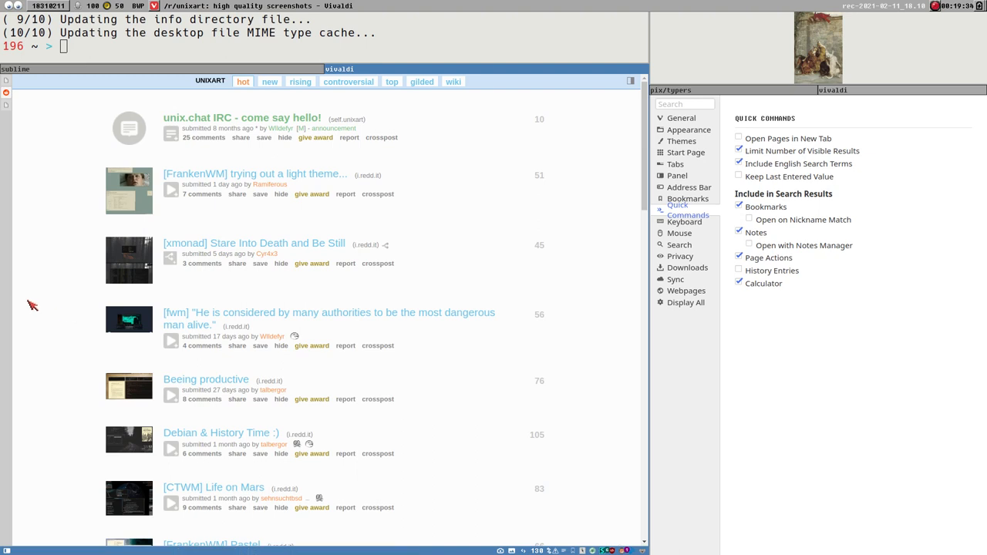
mouse_move(93, 243)
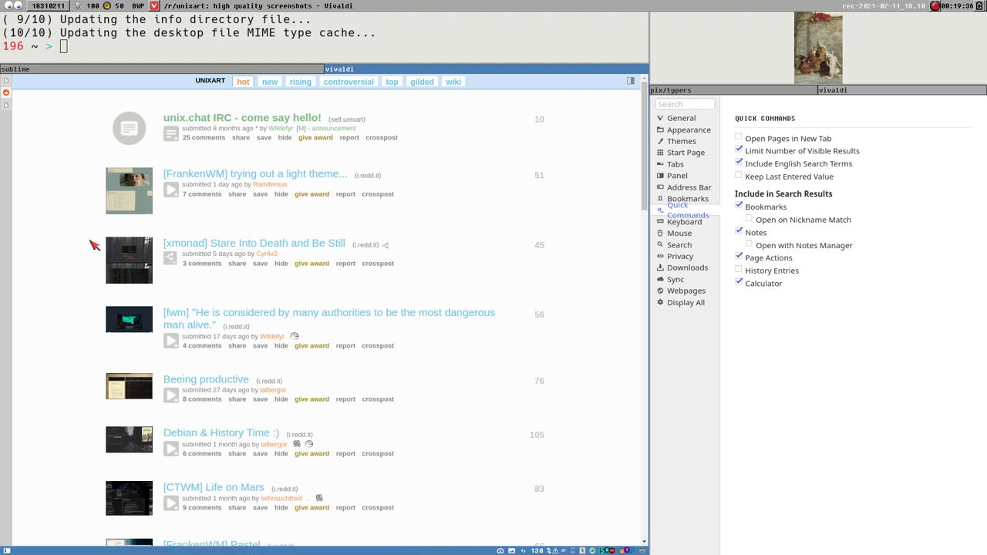
mouse_move(320, 209)
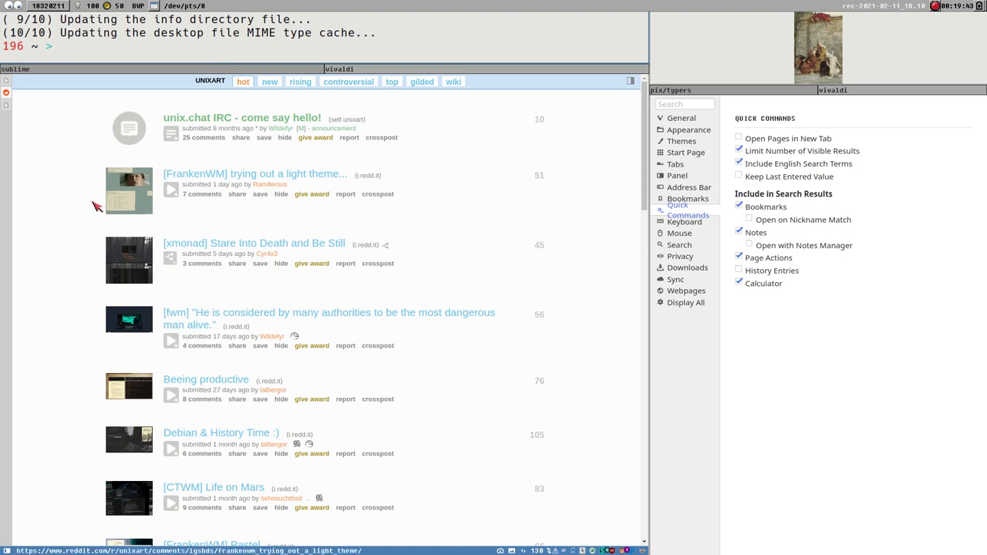
mouse_move(77, 219)
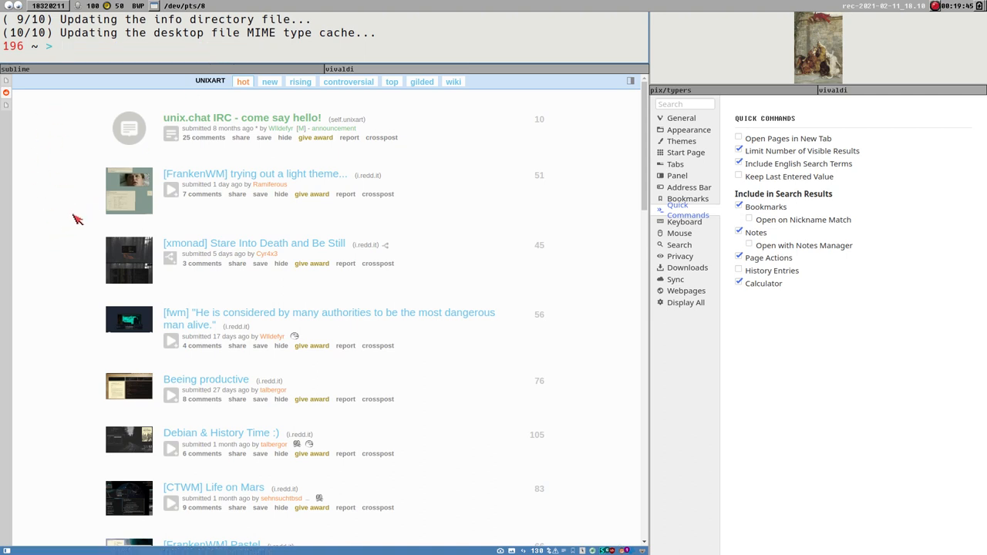
mouse_move(215, 173)
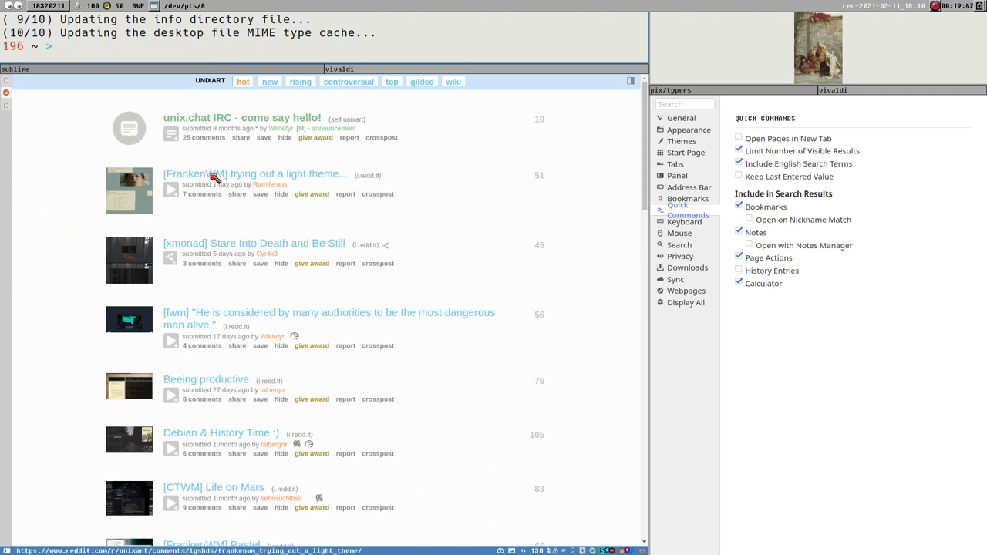
mouse_move(202, 472)
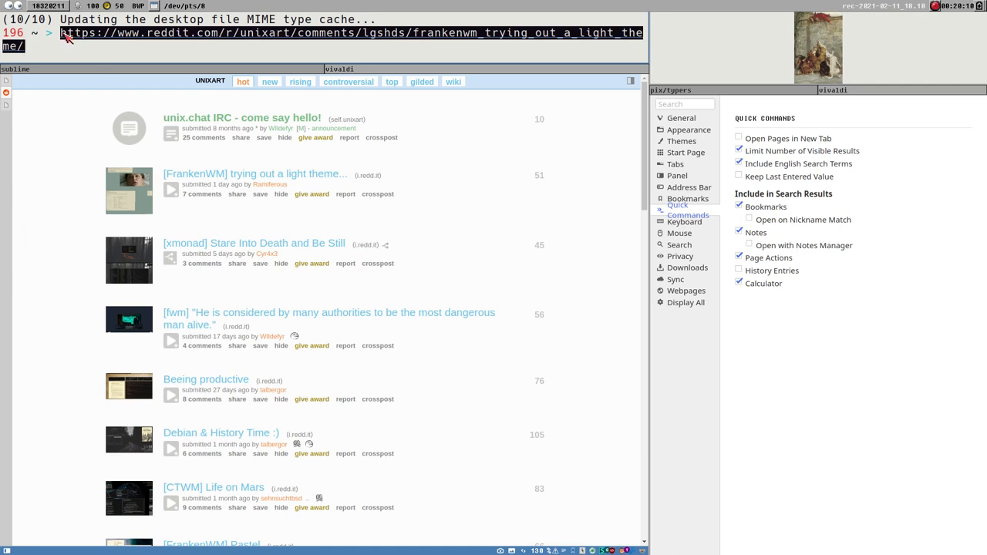
mouse_move(59, 59)
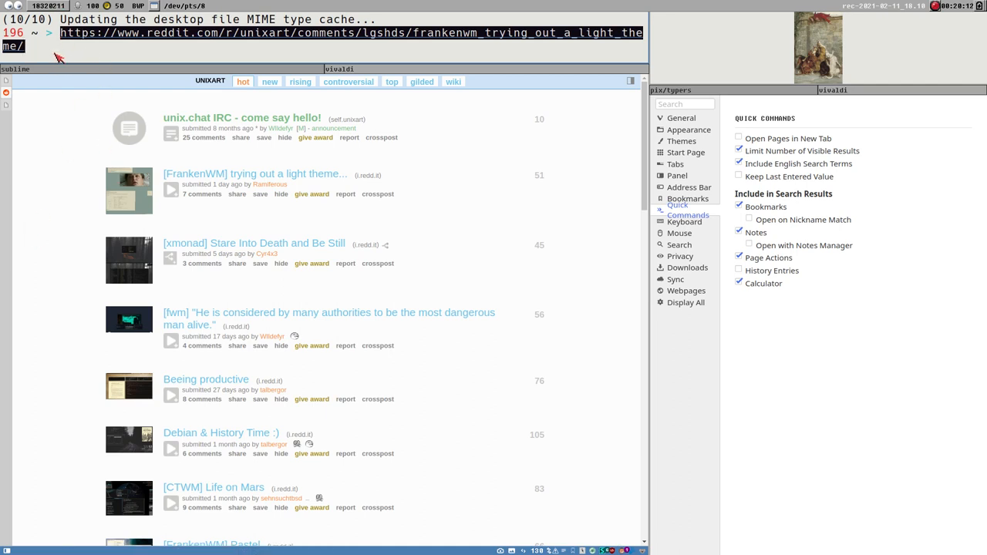
mouse_move(228, 214)
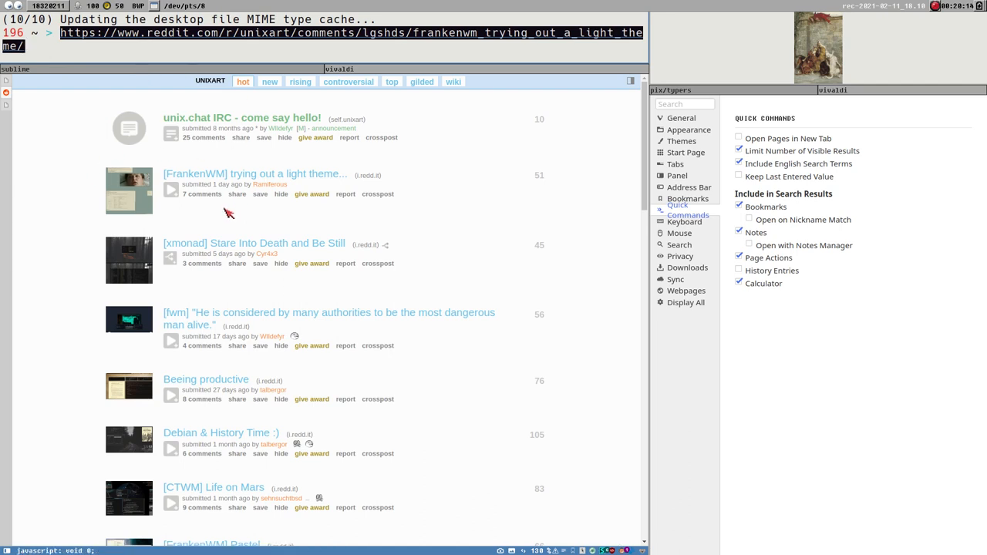
mouse_move(166, 254)
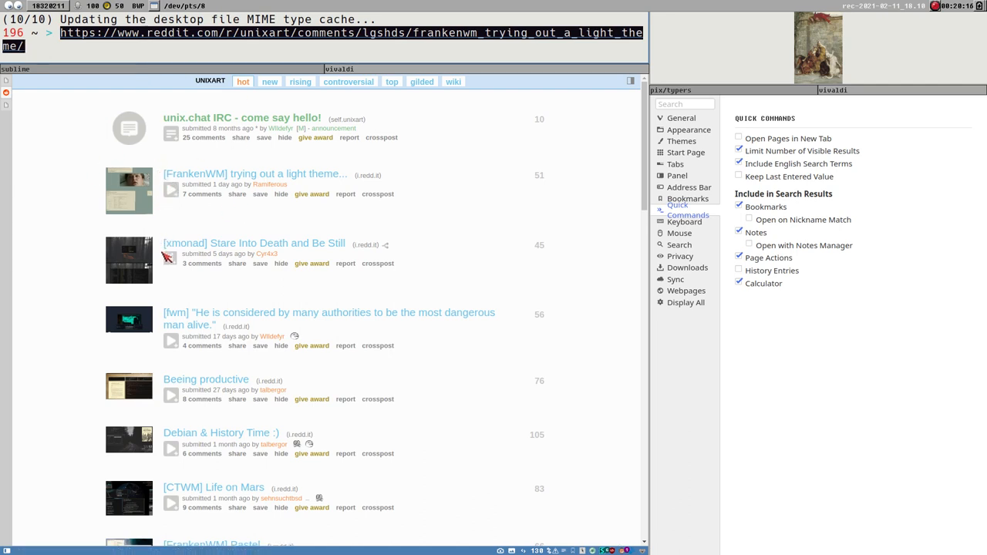
mouse_move(127, 115)
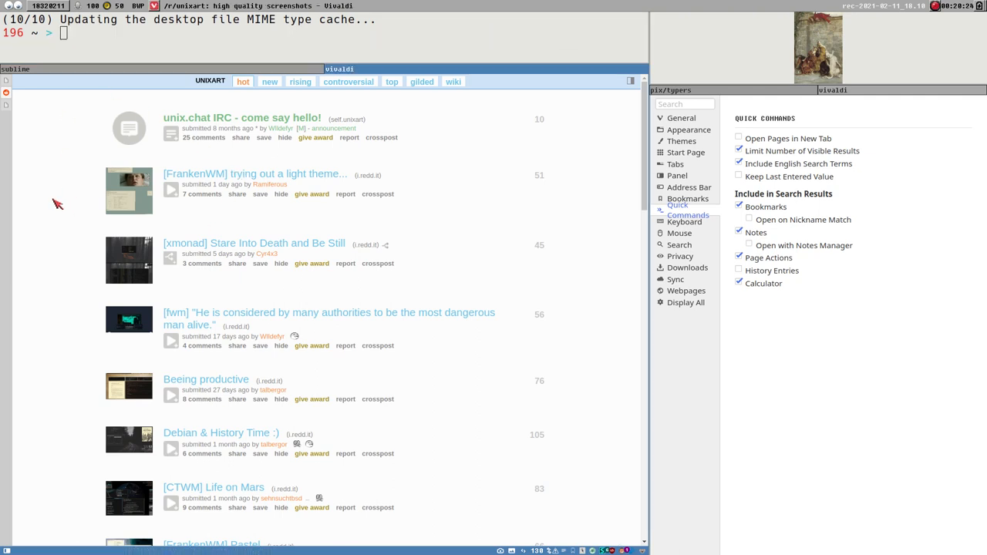
key("f")
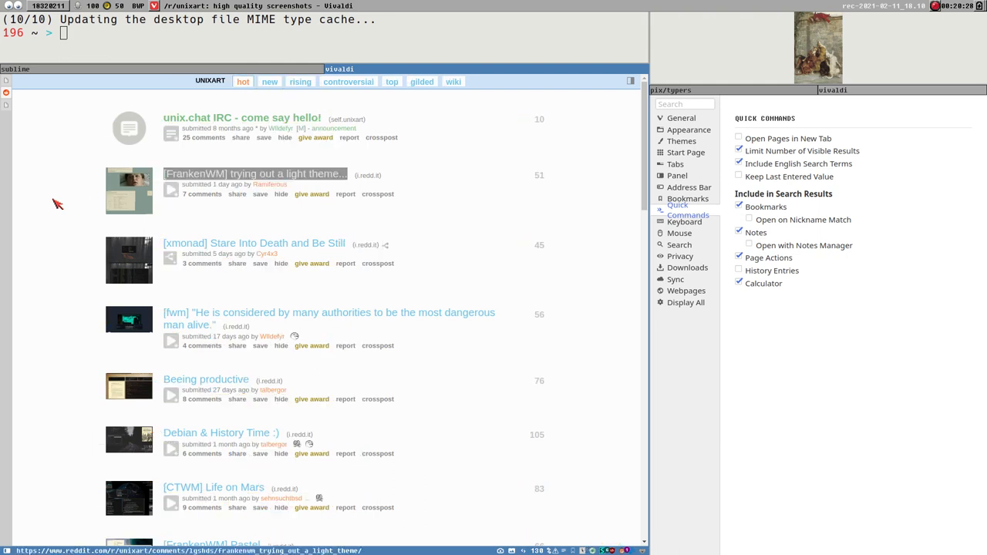
mouse_move(286, 179)
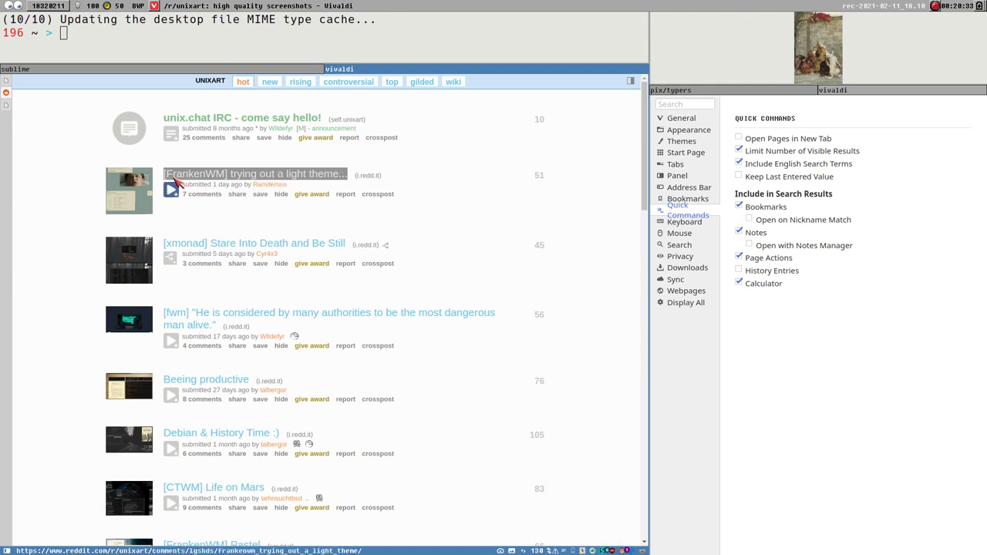
mouse_move(40, 231)
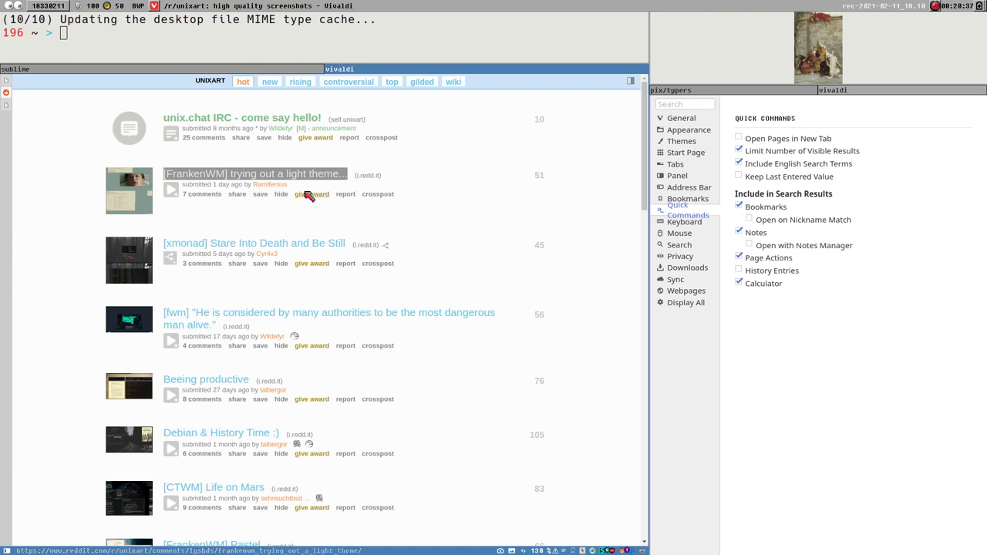
mouse_move(31, 239)
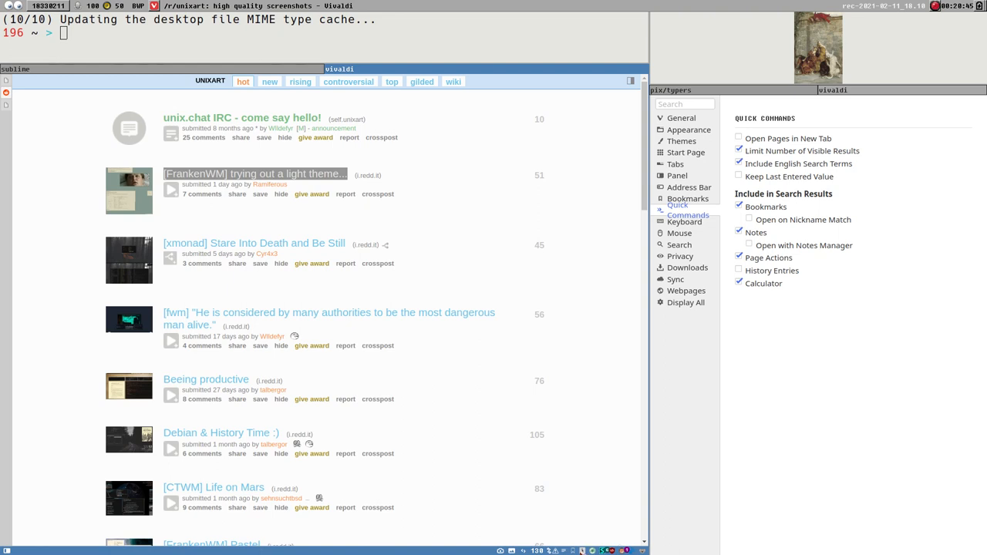
mouse_move(247, 244)
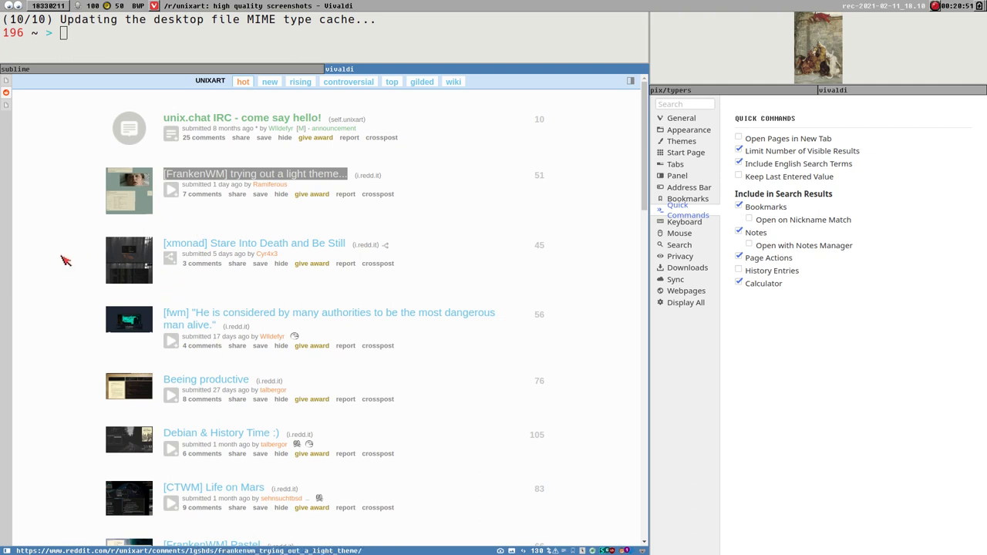
mouse_move(44, 299)
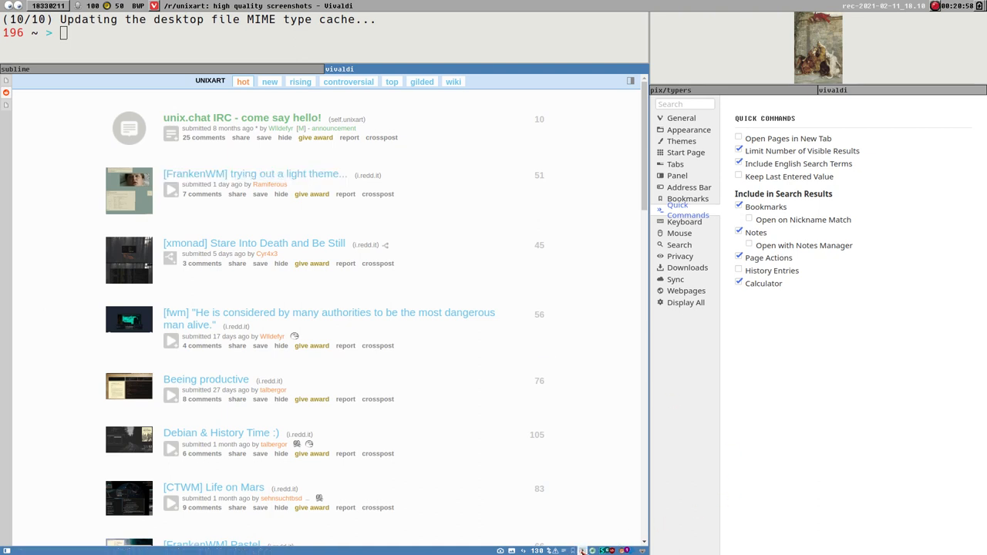
mouse_move(583, 547)
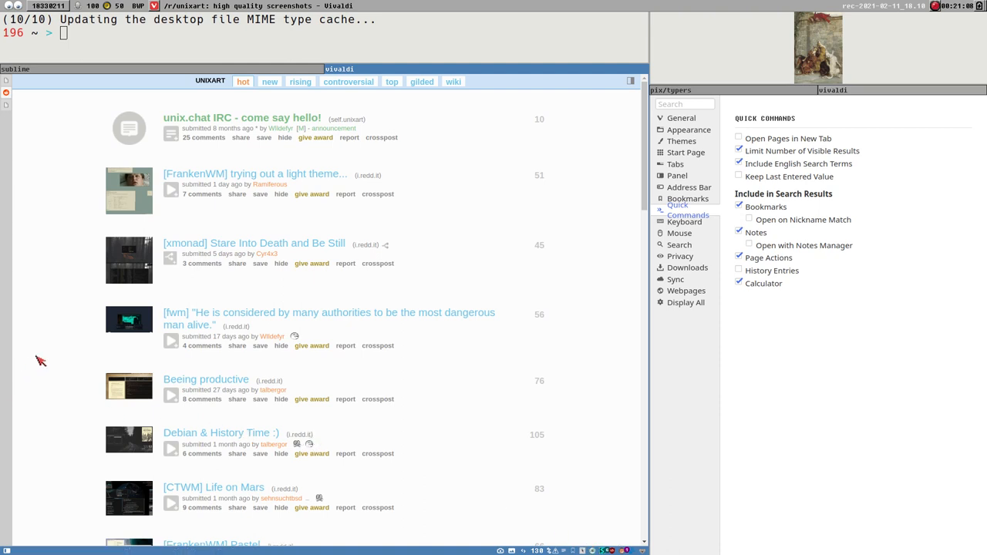
mouse_move(228, 259)
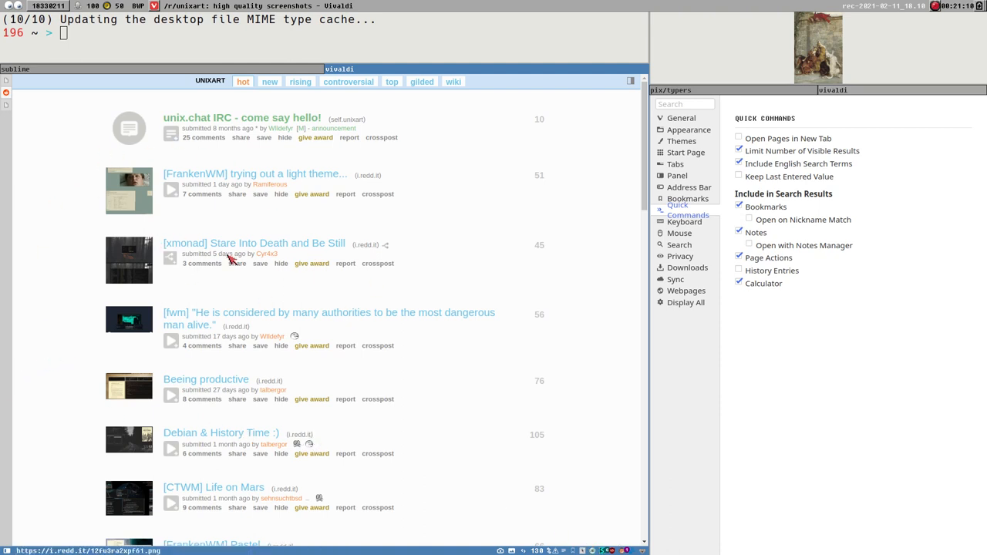
mouse_move(694, 225)
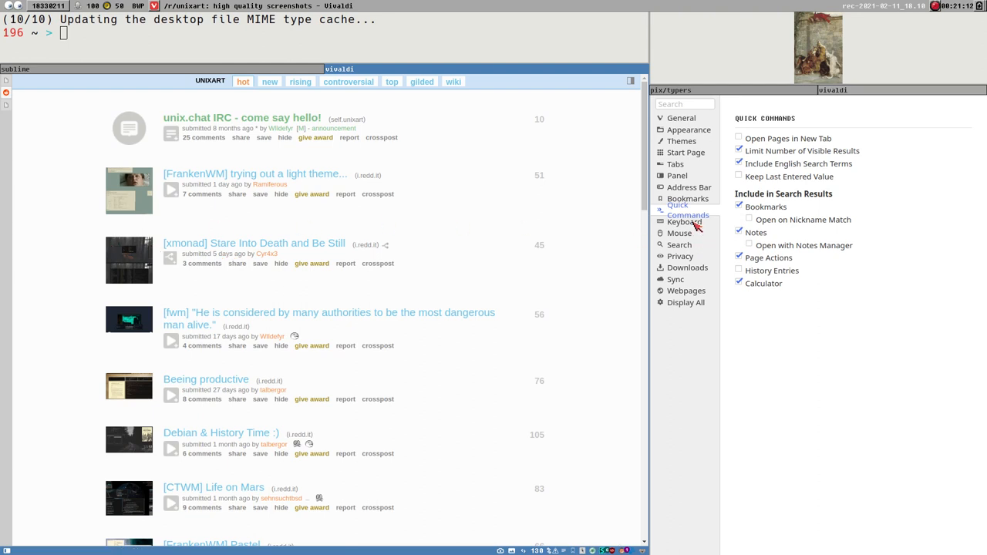
left_click(679, 244)
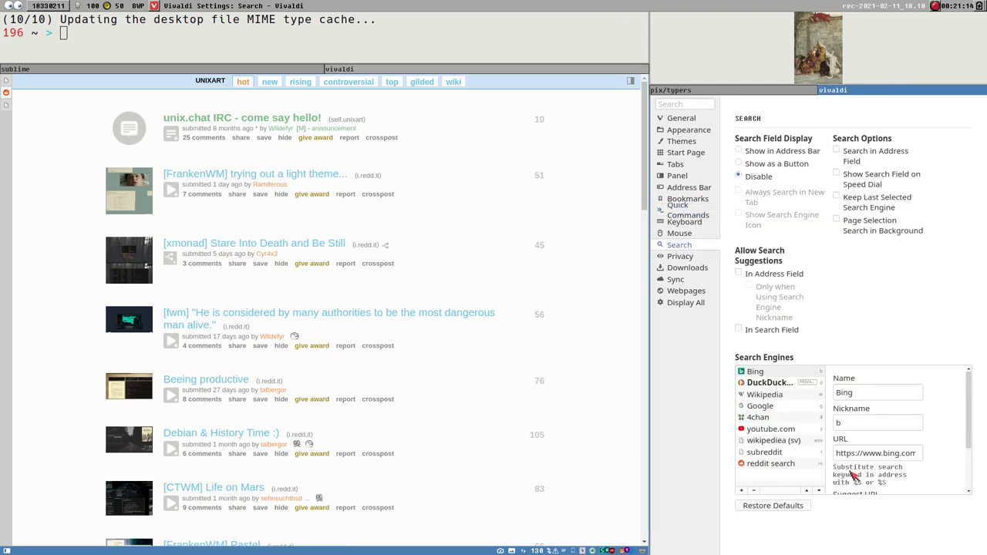
left_click(765, 450)
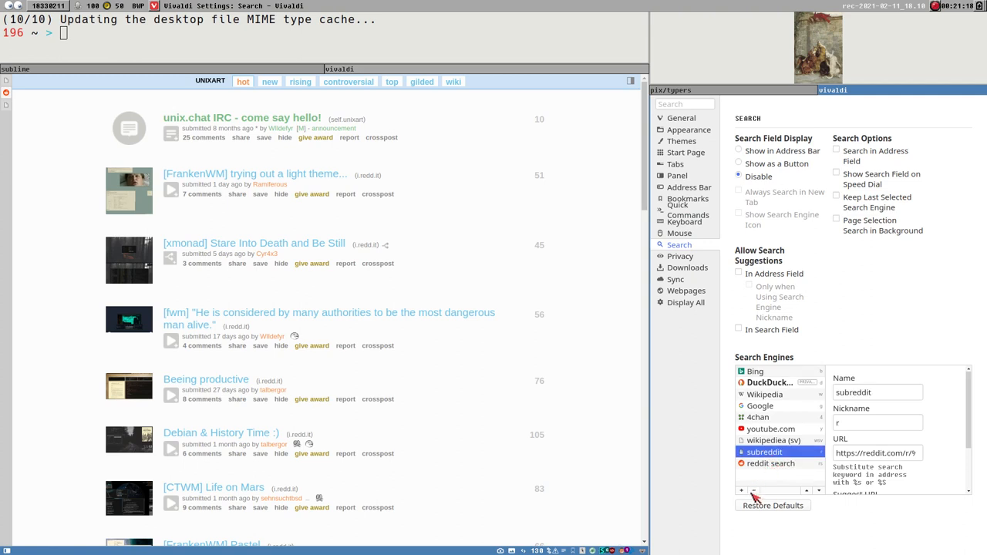
left_click(771, 463)
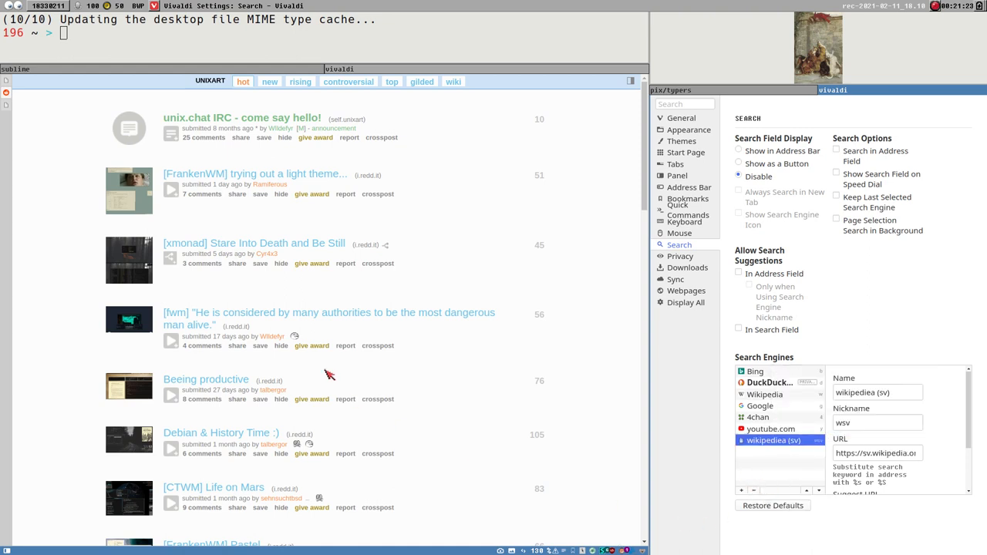
mouse_move(259, 65)
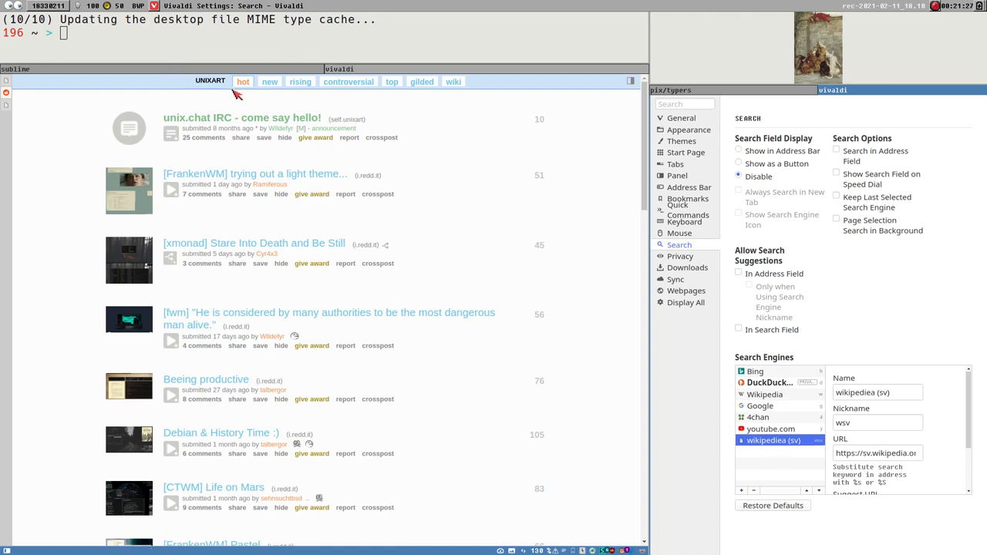
mouse_move(353, 197)
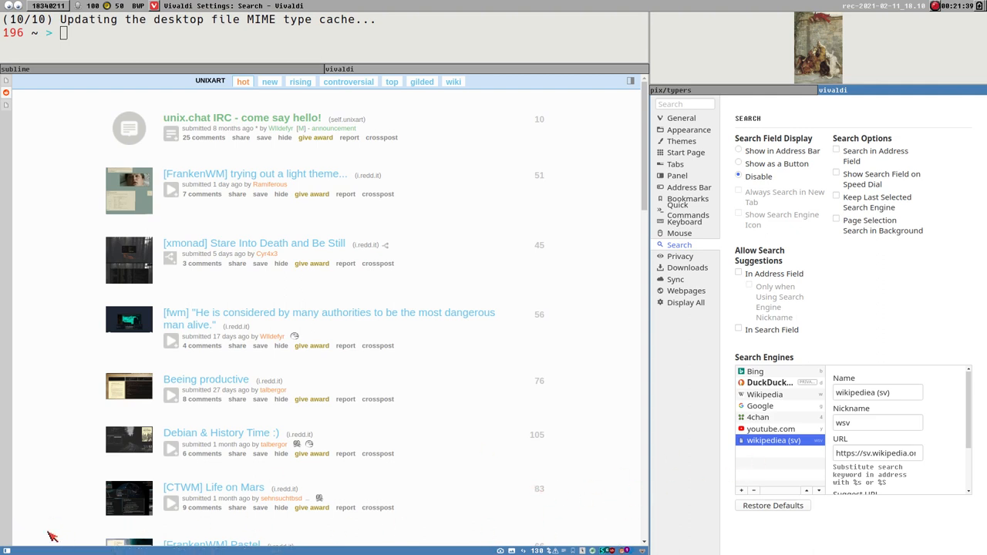
mouse_move(765, 417)
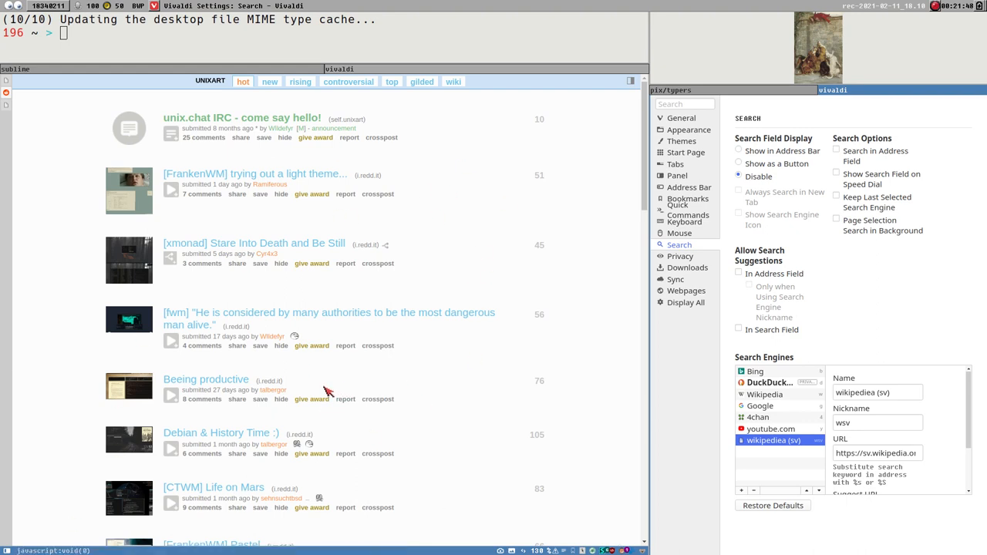
mouse_move(802, 435)
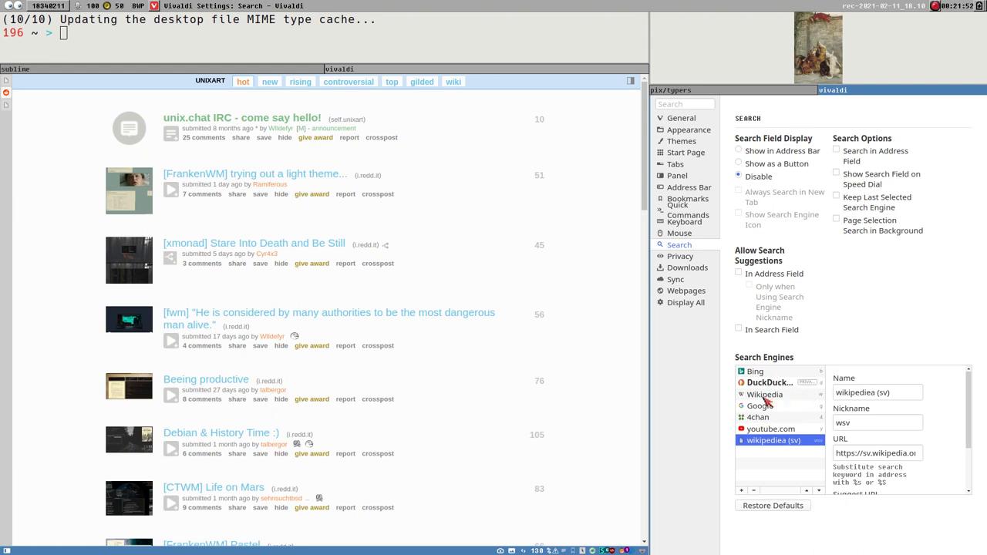
mouse_move(768, 401)
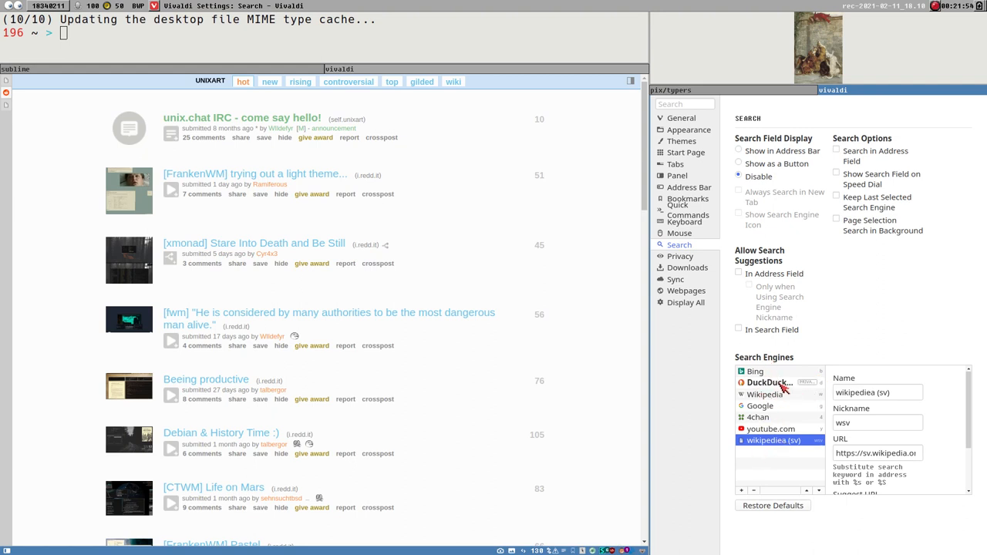
mouse_move(783, 389)
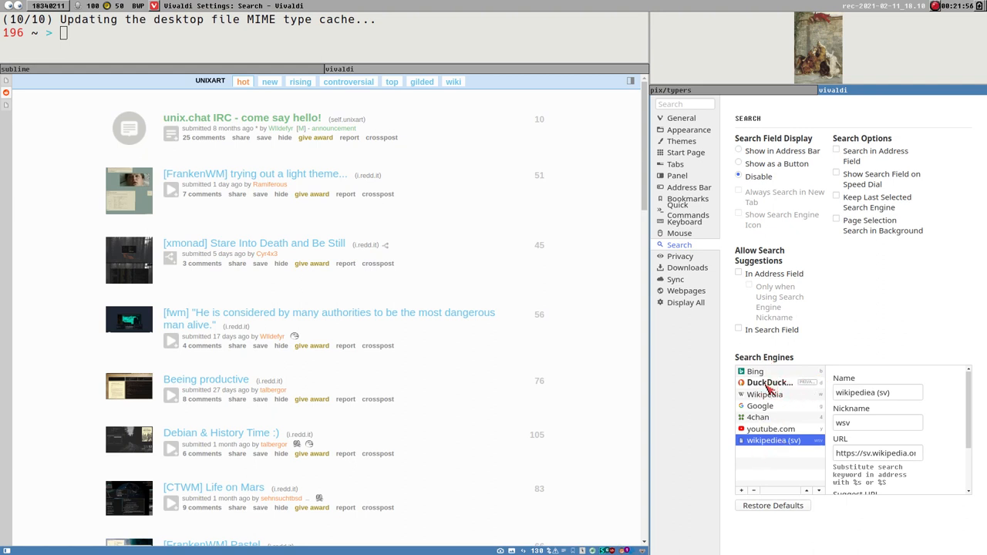
left_click(768, 382)
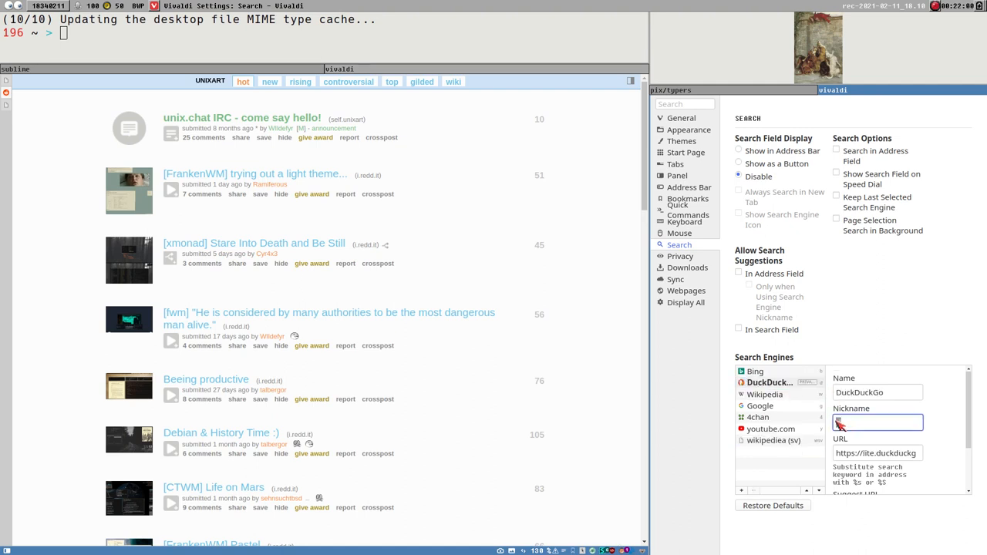
left_click(768, 382)
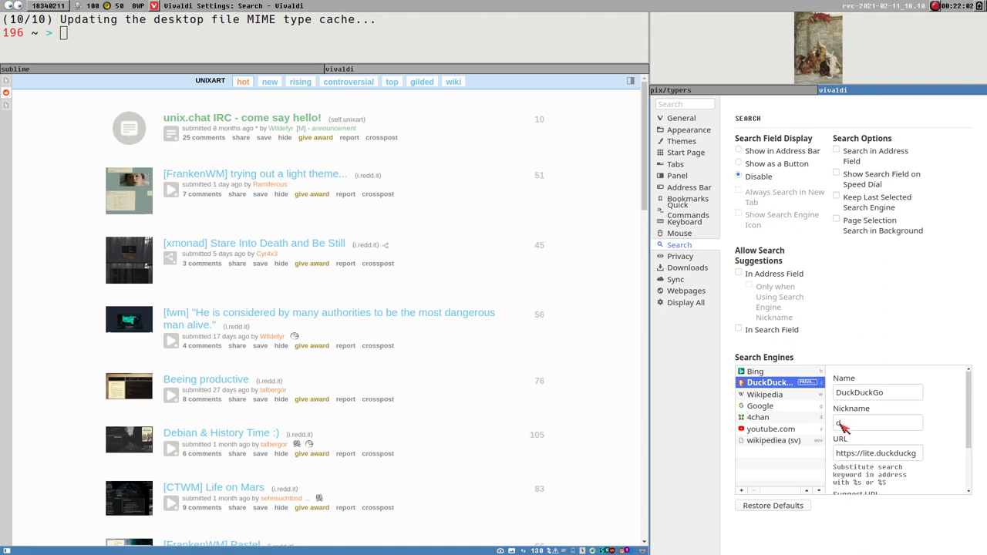
left_click(765, 394)
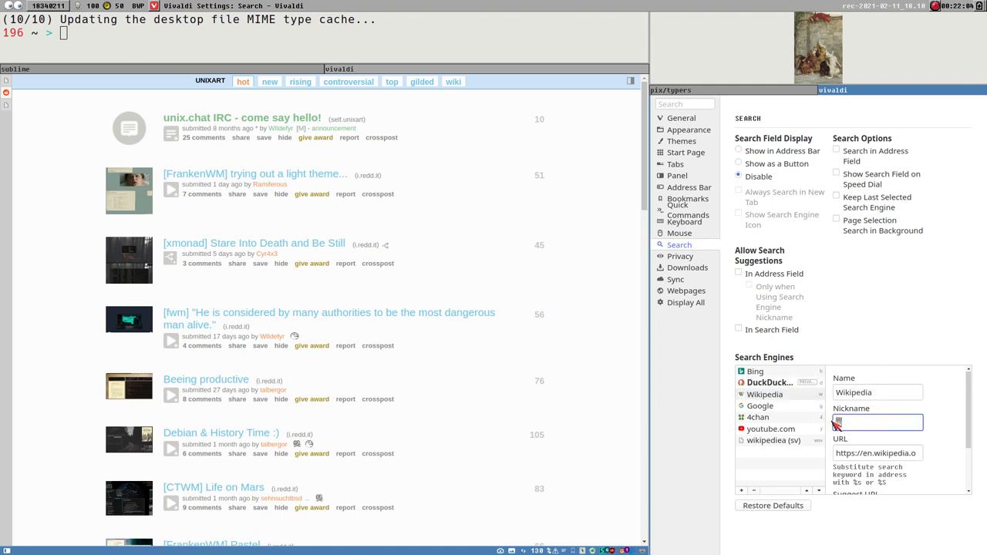
left_click(759, 405)
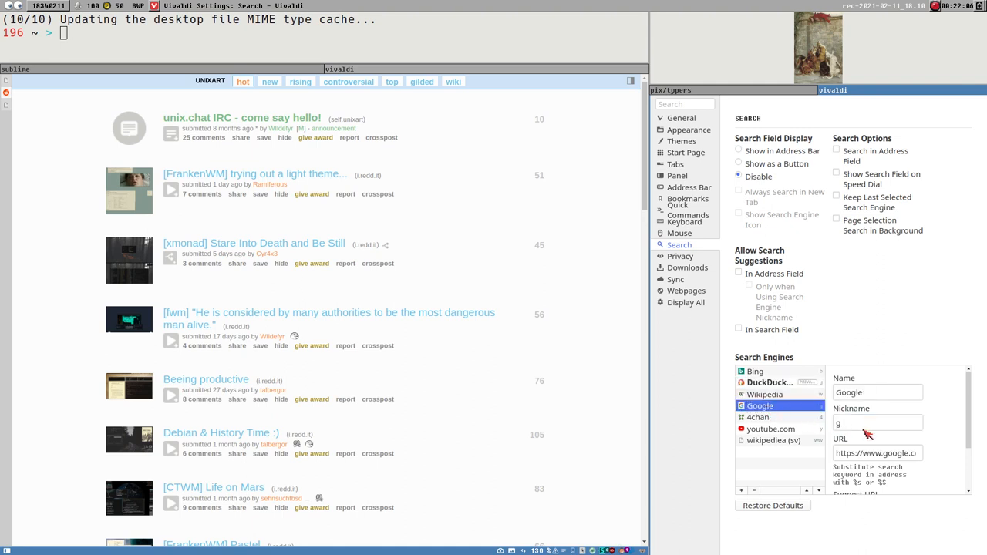
left_click(759, 416)
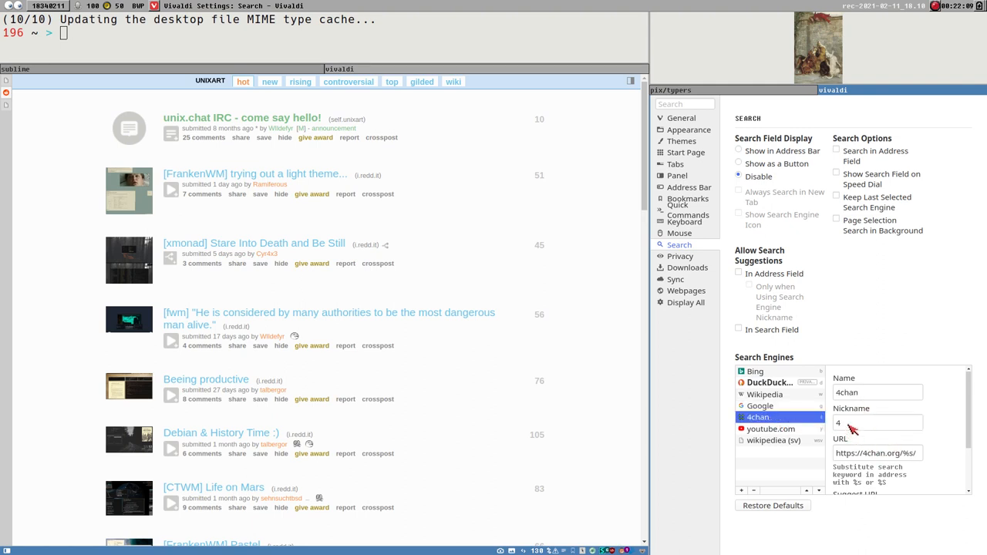
left_click(770, 429)
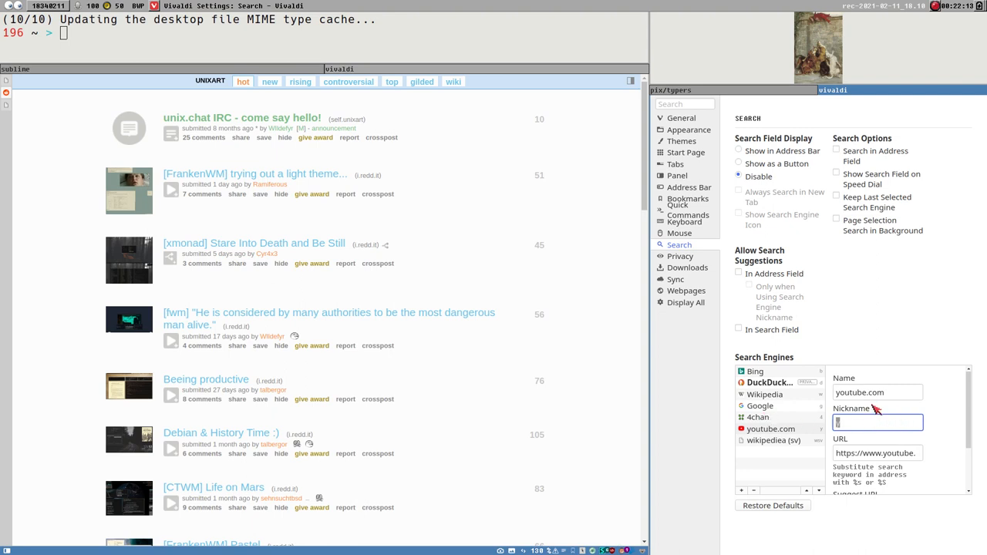
Nickname youtube.com 'y', then search YouTube for 'y driving on 9' and Wikipedia for 'drivin on 9'.
type("y")
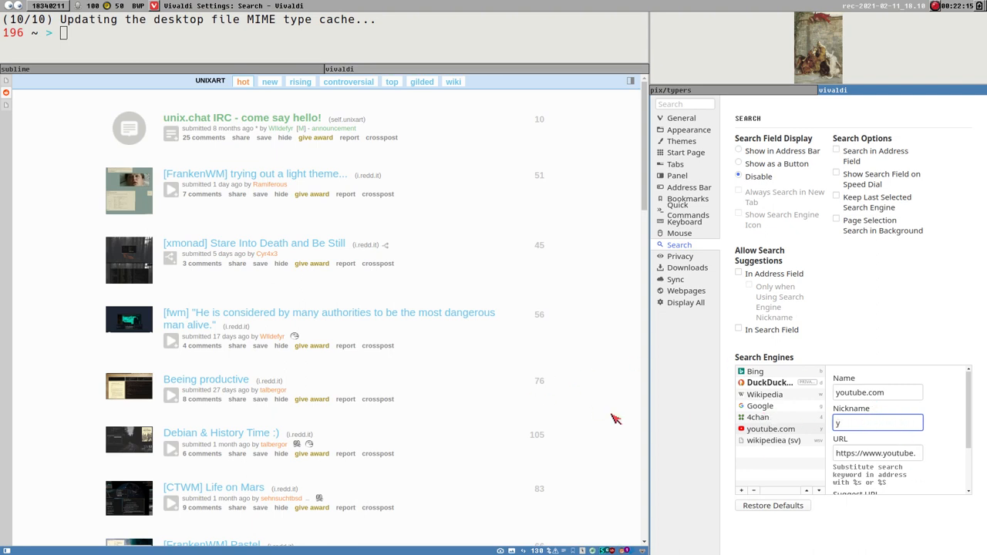
mouse_move(46, 364)
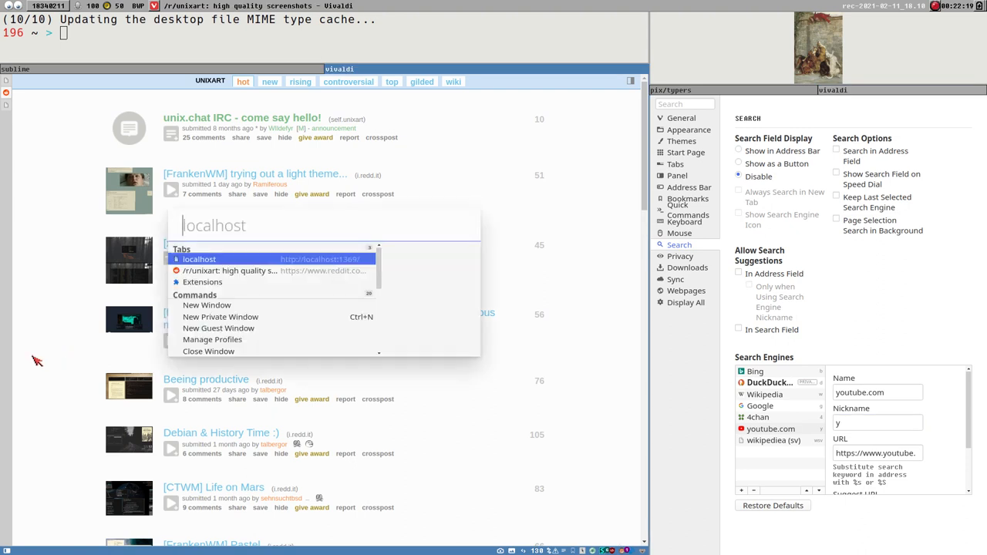
type("y driv")
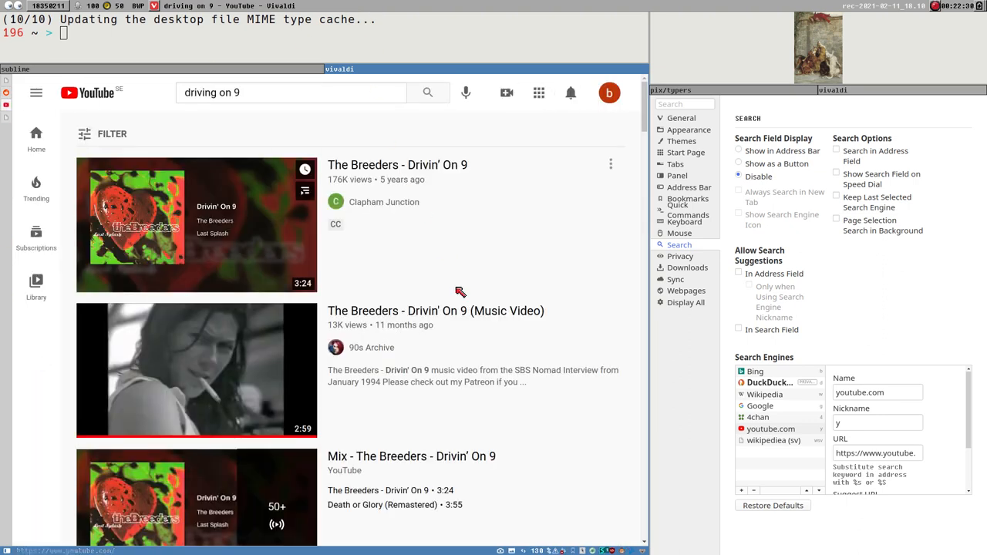
scroll("down", 3)
type("w")
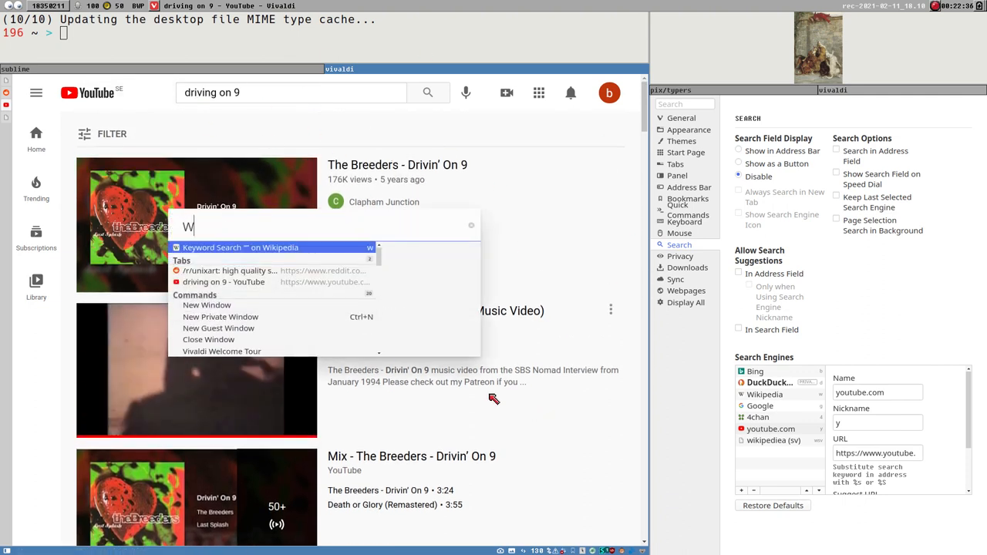
type("drivin on 9")
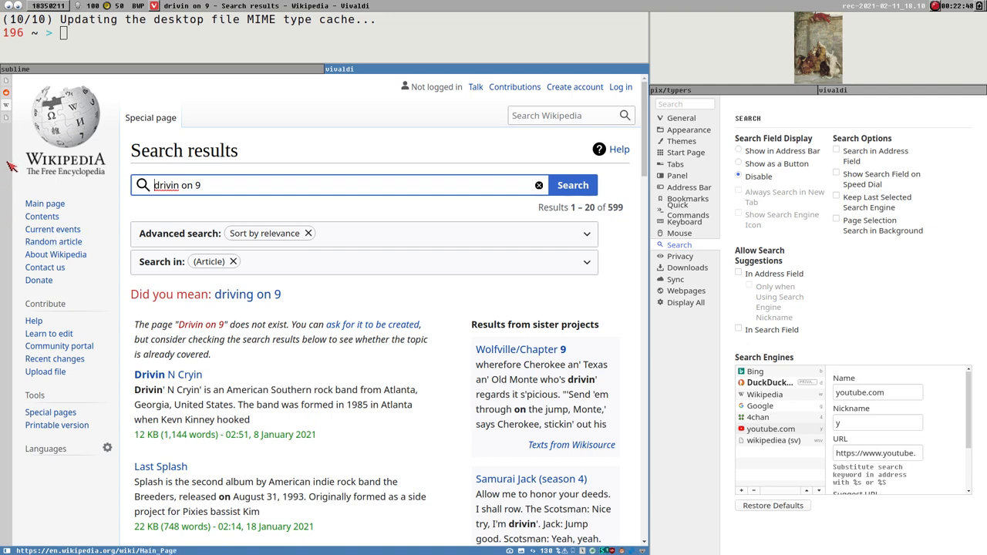
mouse_move(83, 278)
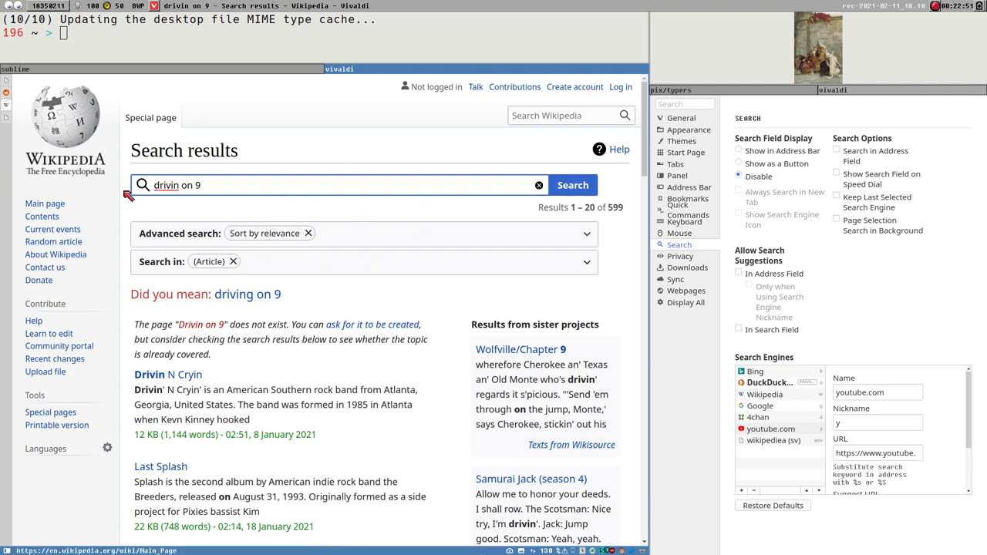
mouse_move(787, 435)
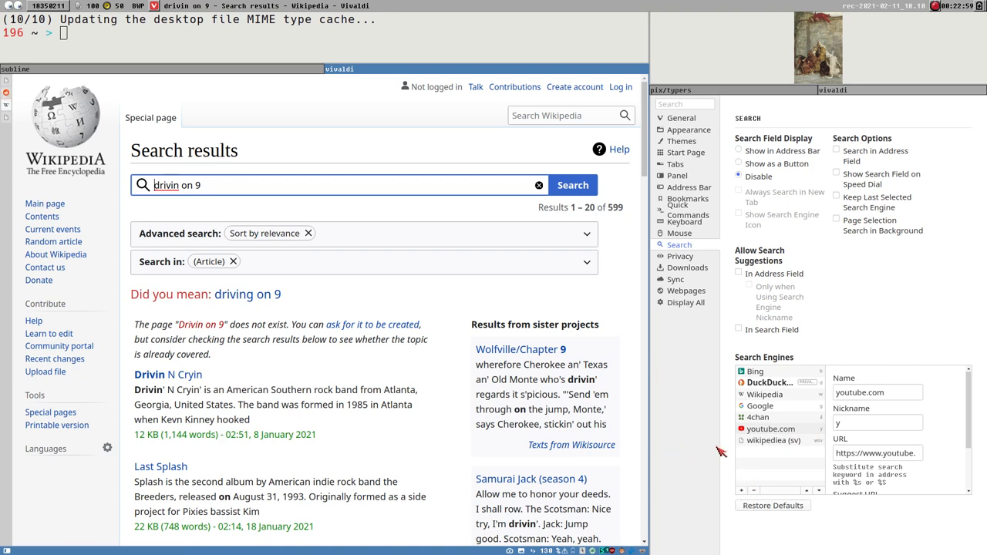
mouse_move(765, 394)
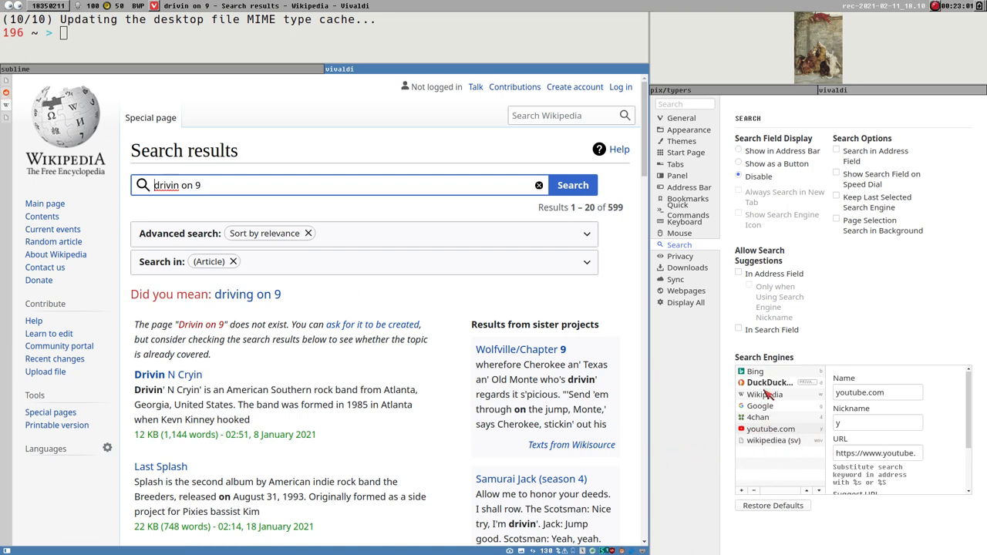
Select the results?search_query portion of the youtube.com engine URL.
left_click(878, 453)
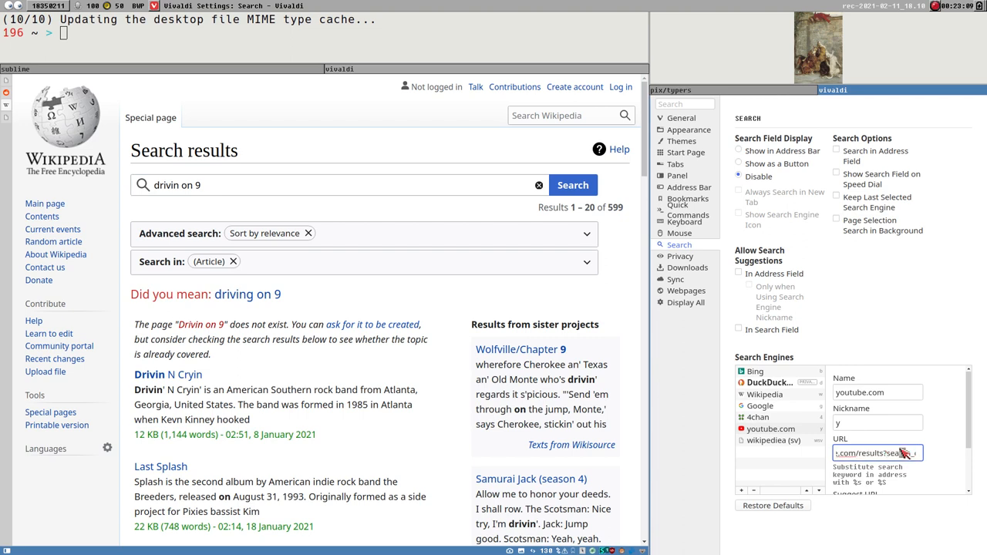
double_click(876, 453)
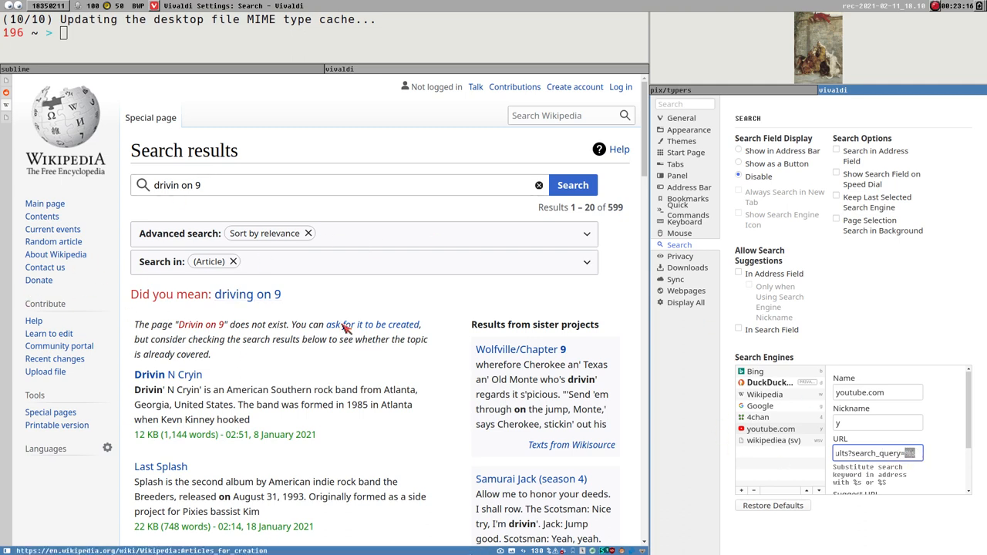
mouse_move(740, 496)
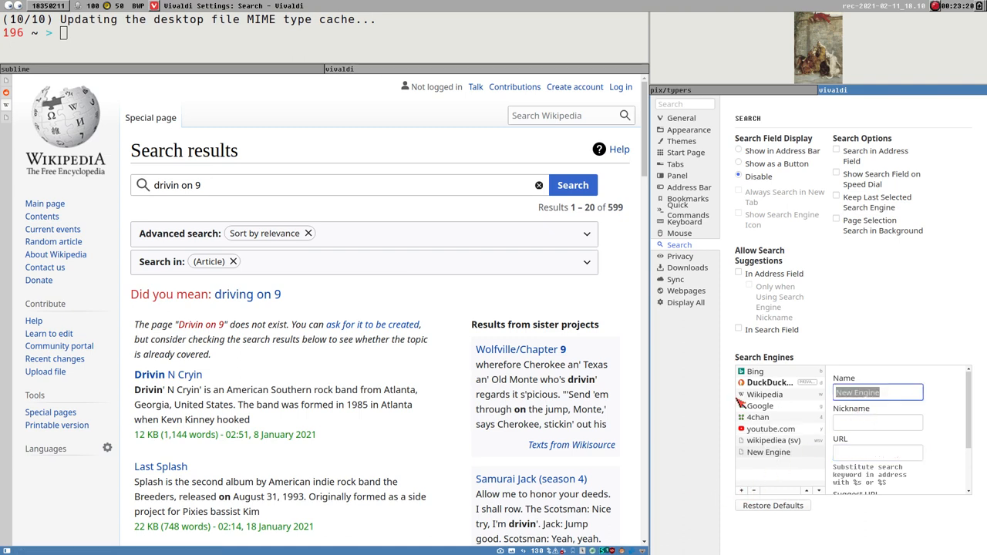
Define a new search engine named subreddit with a reddit.com/r/ URL and nickname r.
type("subreddit")
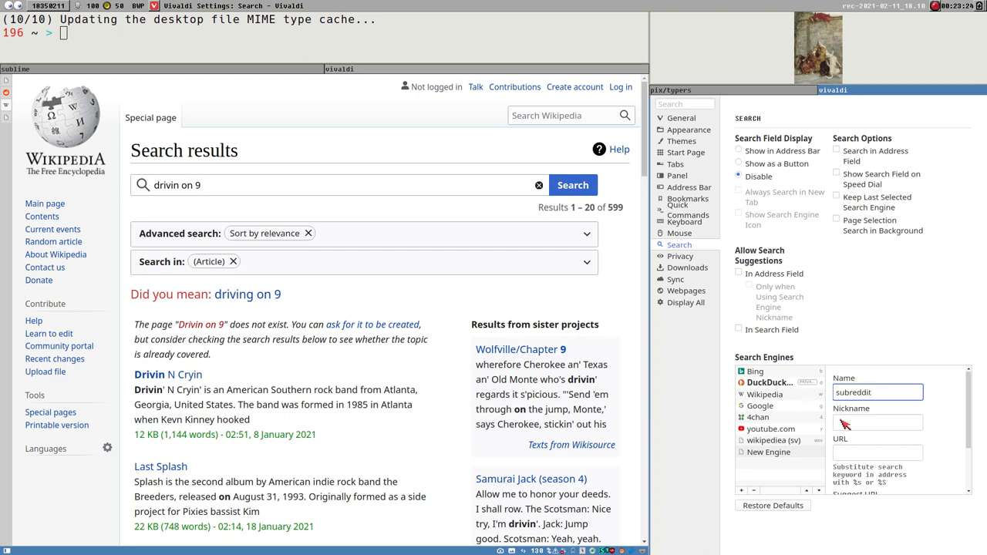
left_click(876, 422)
type("r")
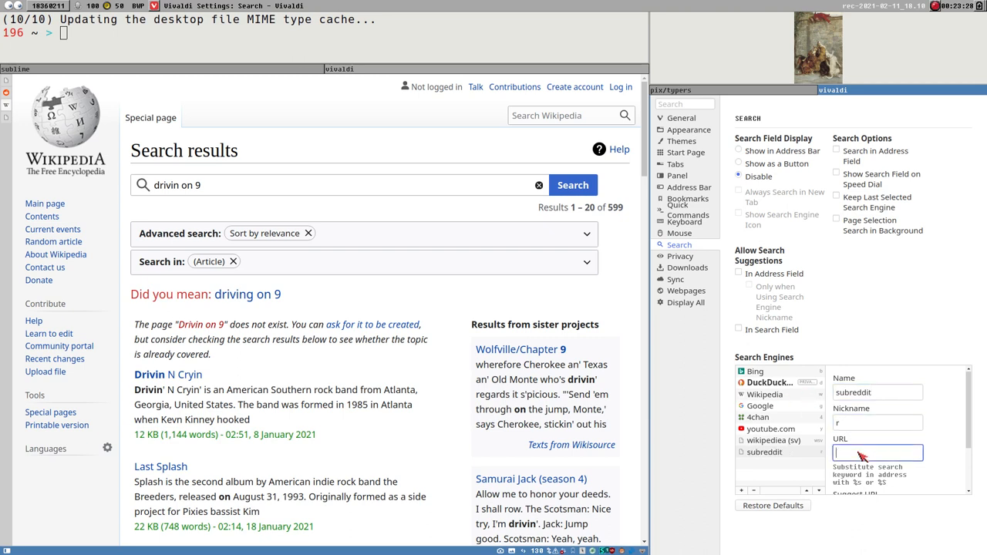
type("https://reddit.com/r/%")
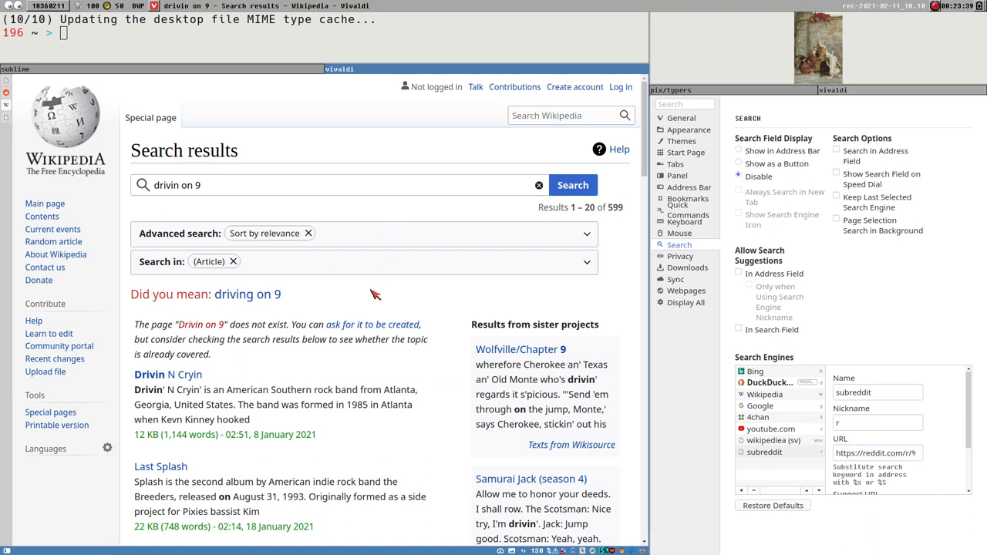
type("r")
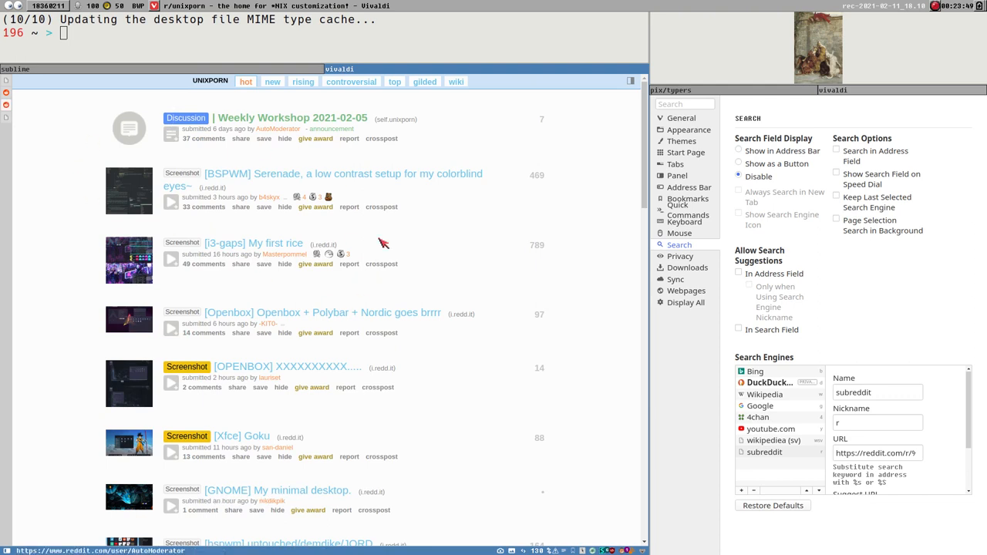
mouse_move(639, 370)
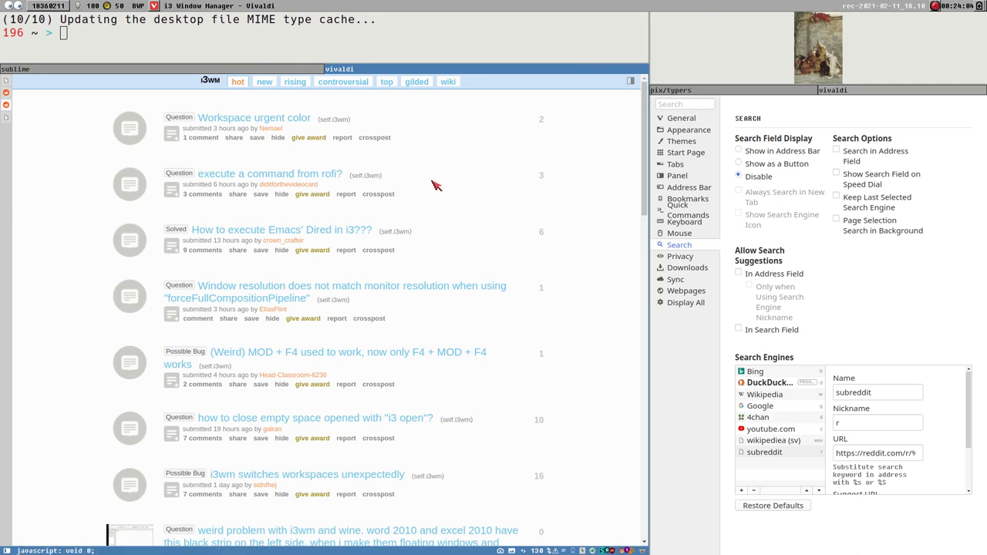
mouse_move(777, 461)
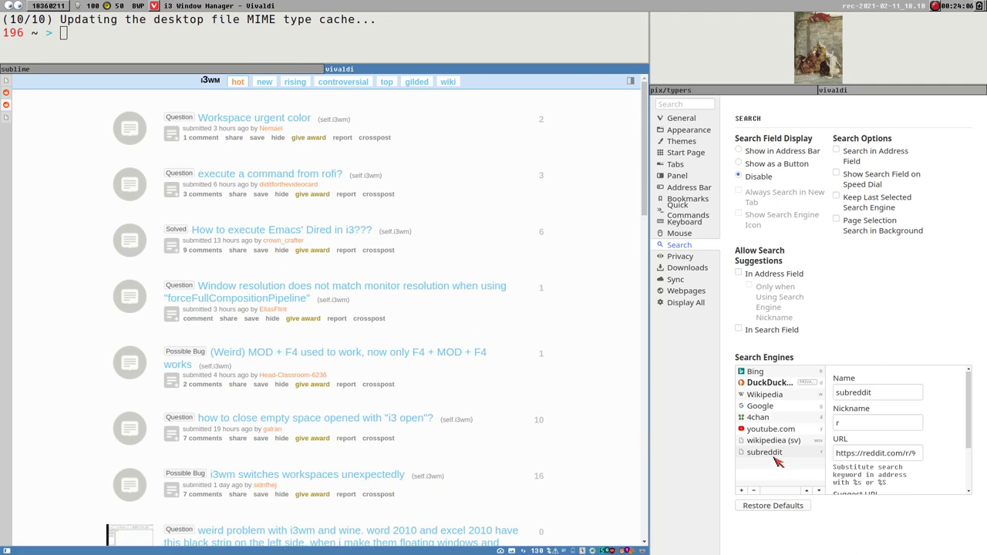
View the 4chan engine's details, then return to the subreddit engine's details.
left_click(759, 416)
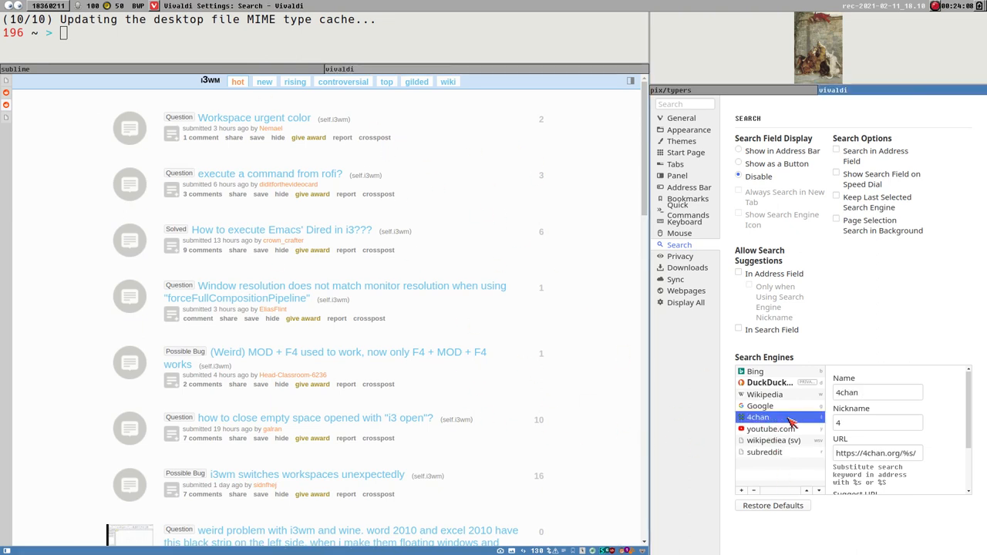
mouse_move(768, 460)
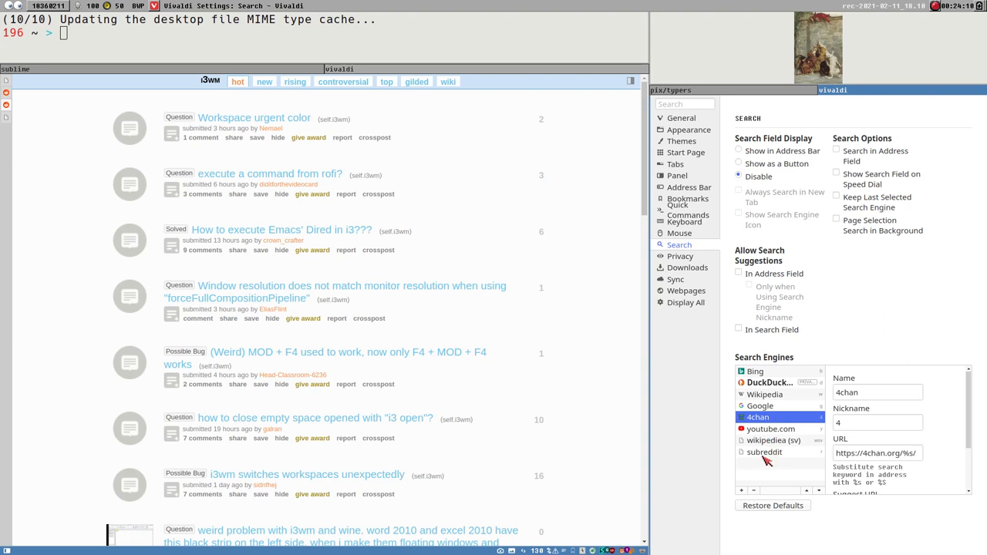
left_click(765, 452)
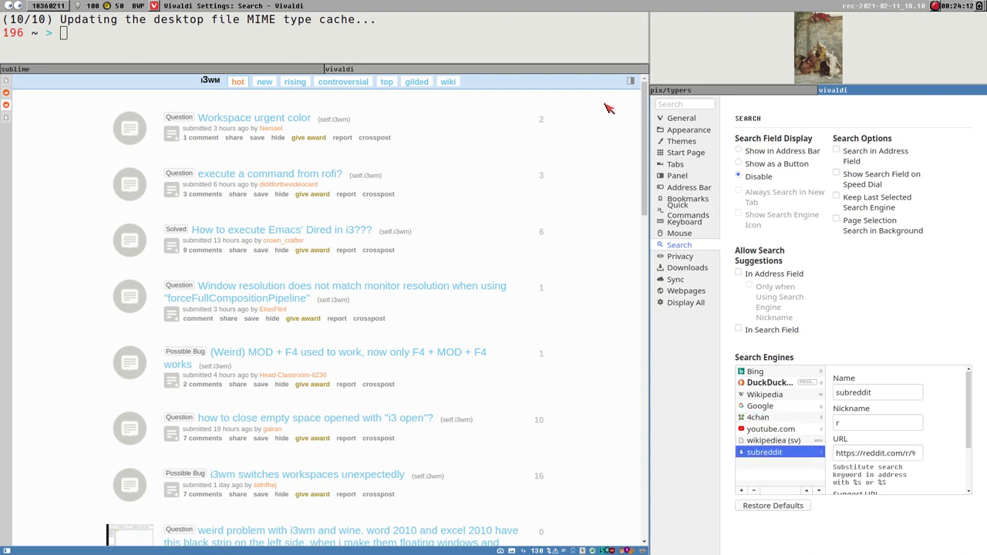
mouse_move(316, 137)
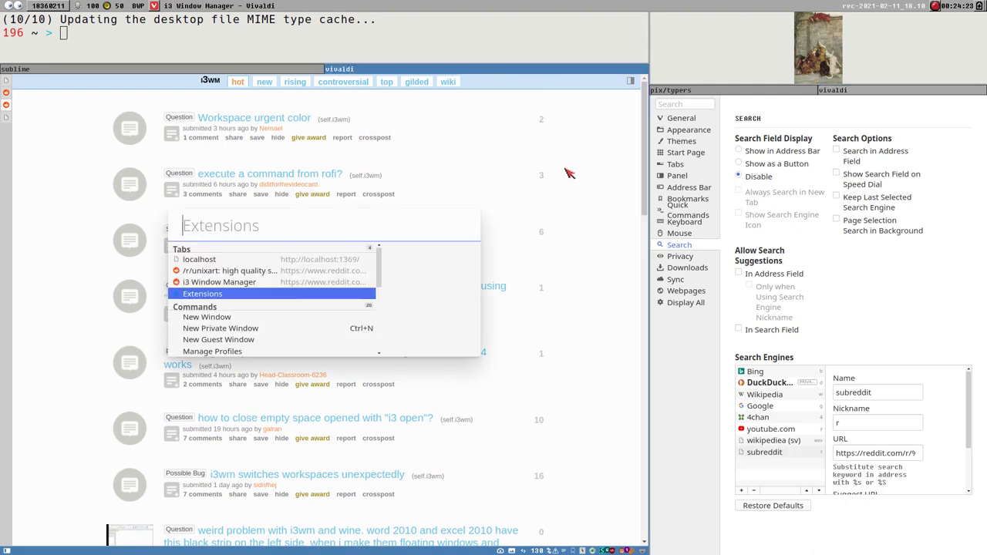
Go to reddit.com/r/unixart/ via Quick Commands and activate its search box.
type("reddit.com/r/unixart/")
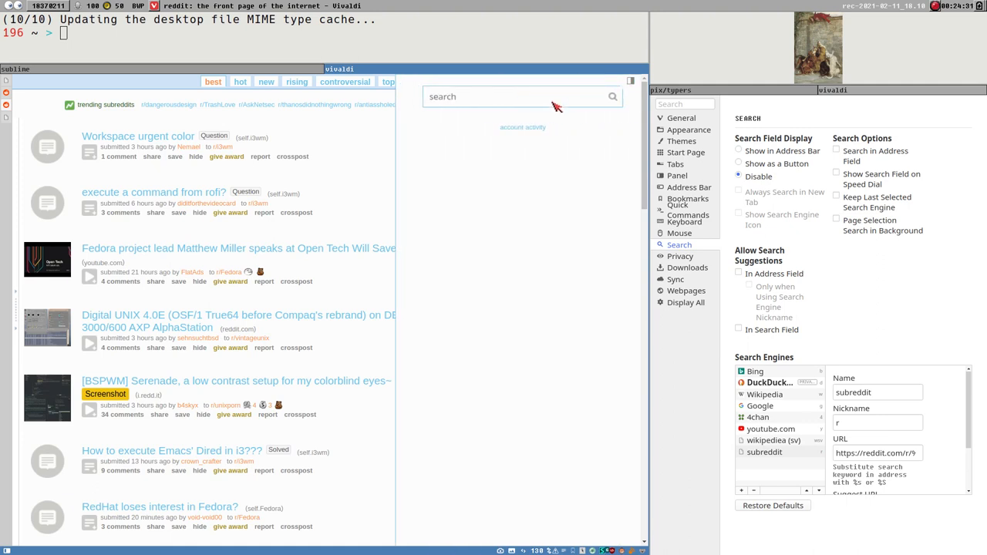
left_click(502, 96)
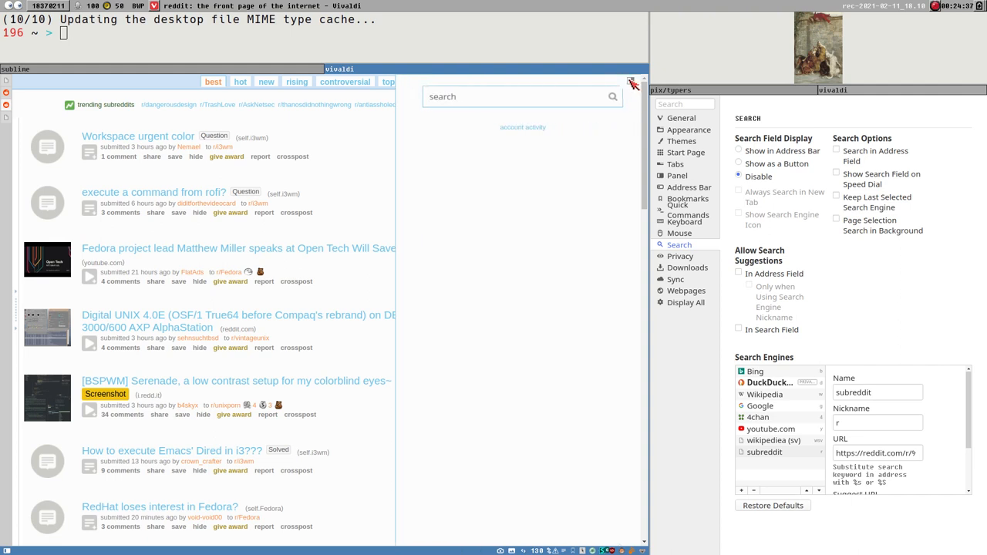
mouse_move(569, 102)
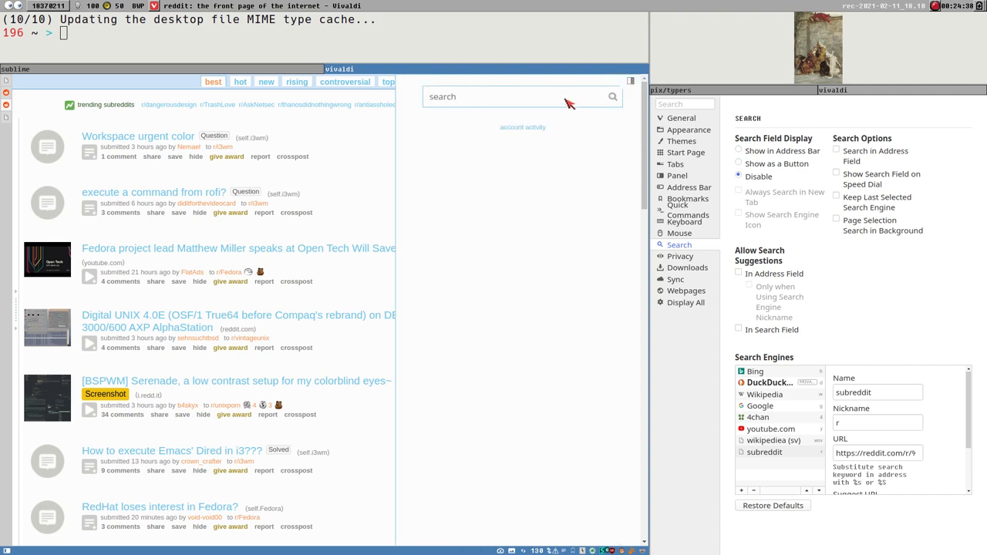
left_click(493, 95)
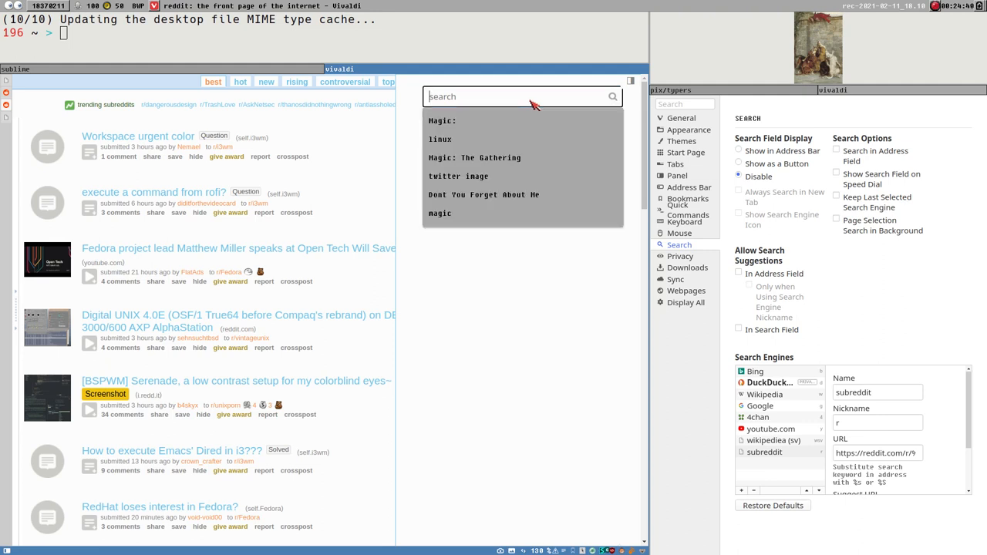
mouse_move(512, 101)
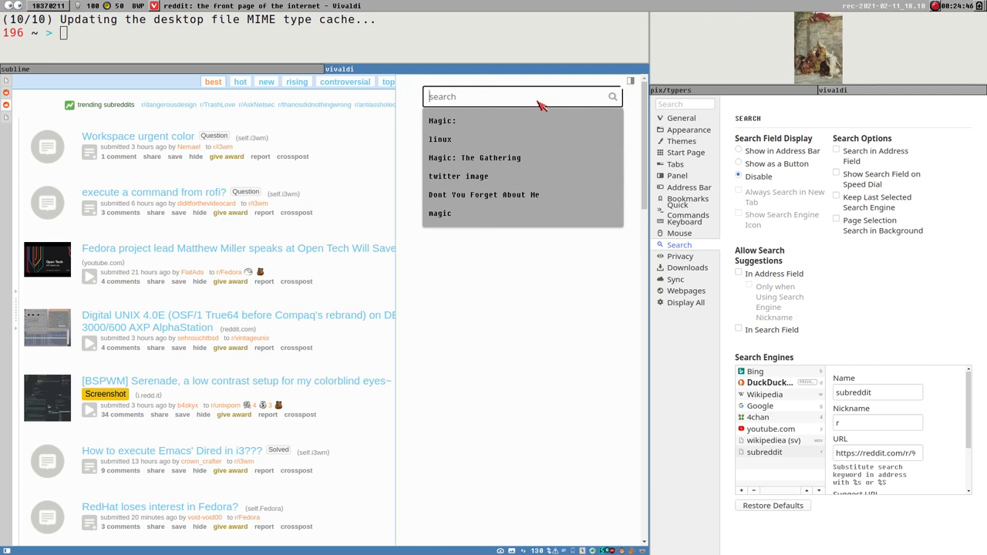
Add reddit's search box as a search engine named reddit.com with nickname rs.
right_click(521, 96)
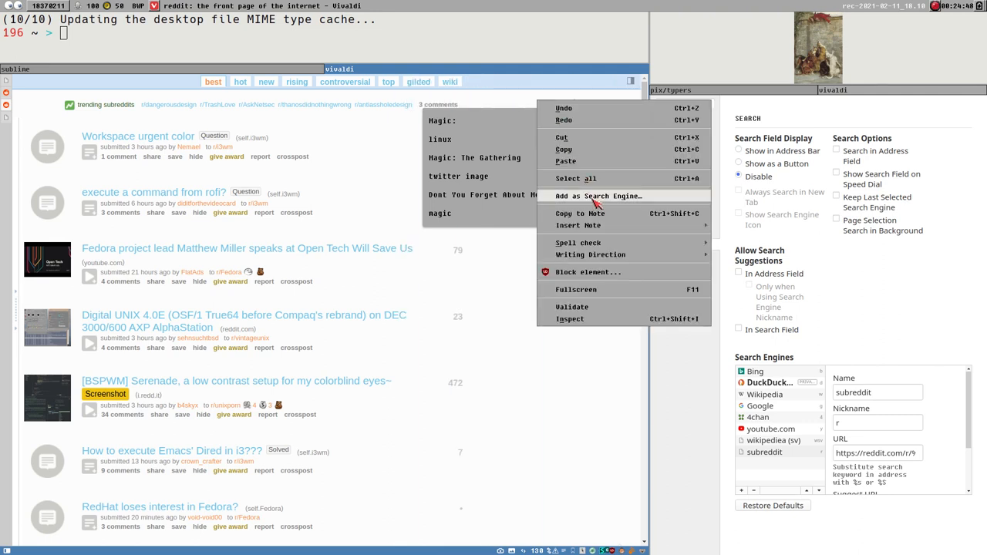
left_click(599, 195)
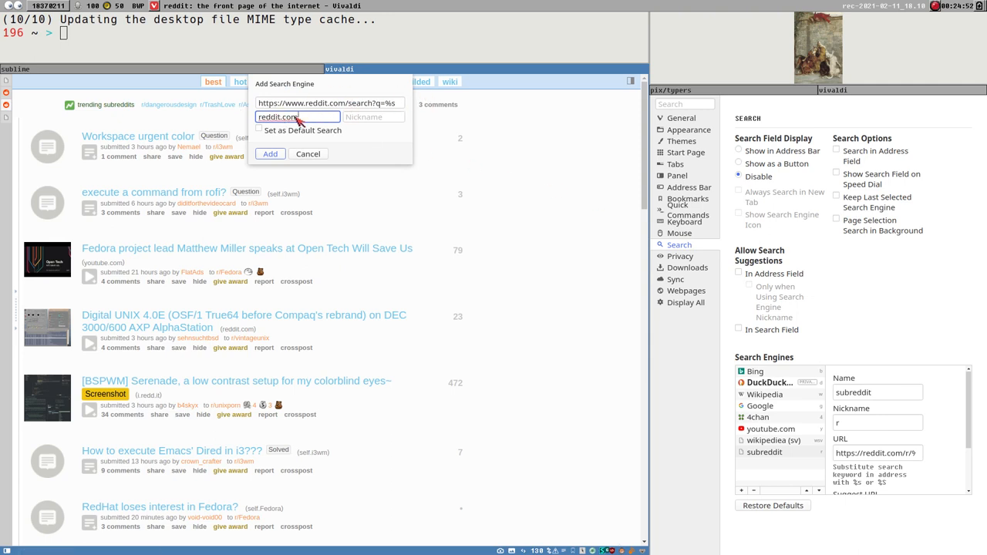
key("BackSpace")
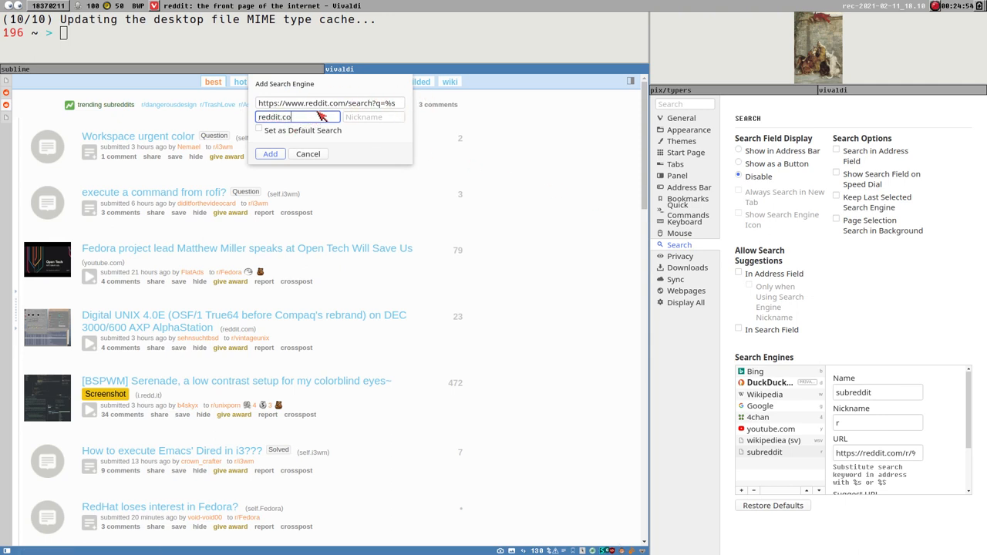
key("BackSpace")
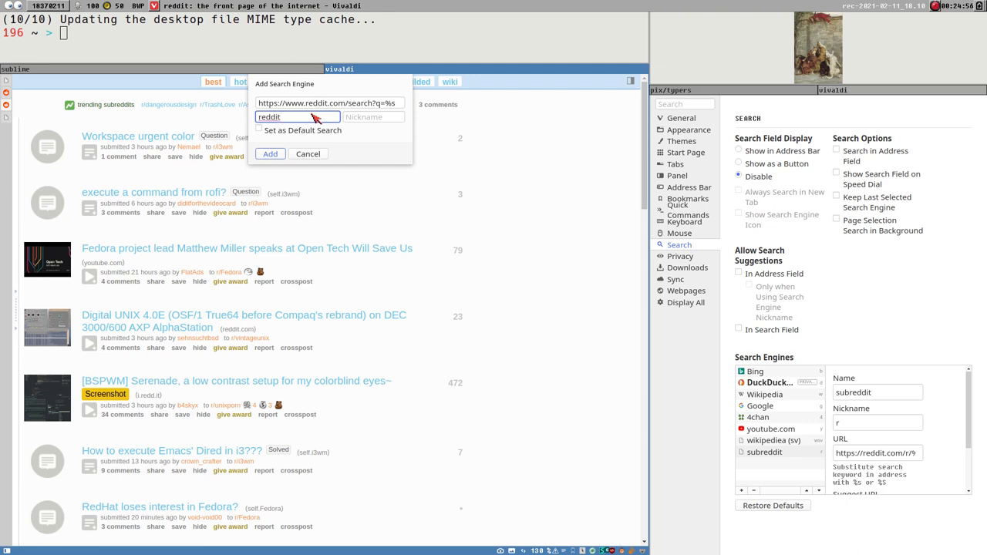
type(".com")
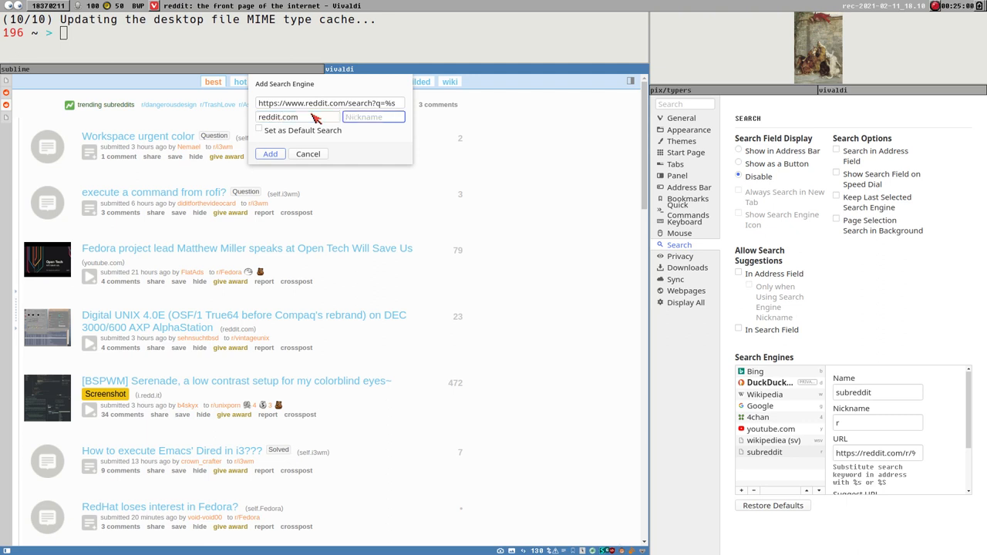
type("rs")
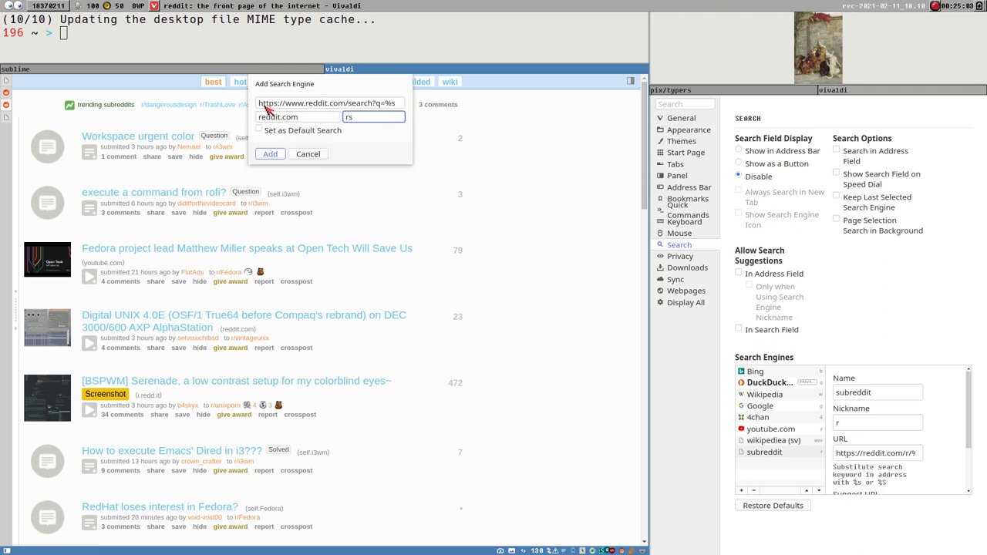
mouse_move(378, 111)
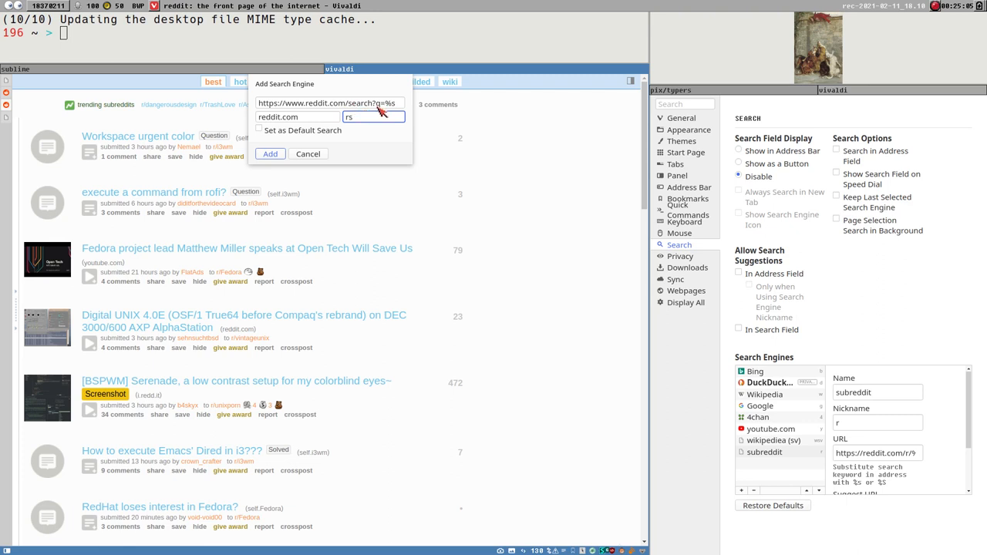
mouse_move(162, 111)
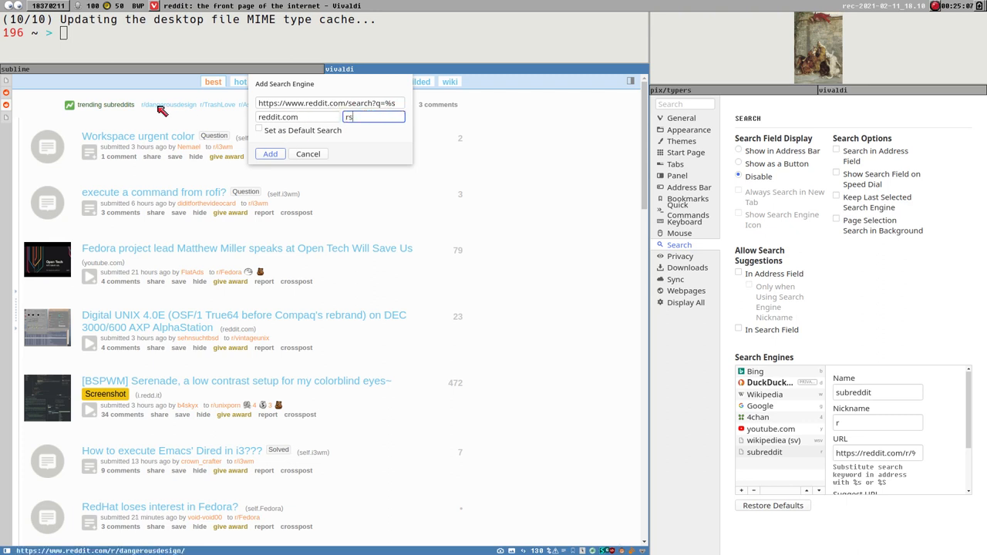
mouse_move(737, 404)
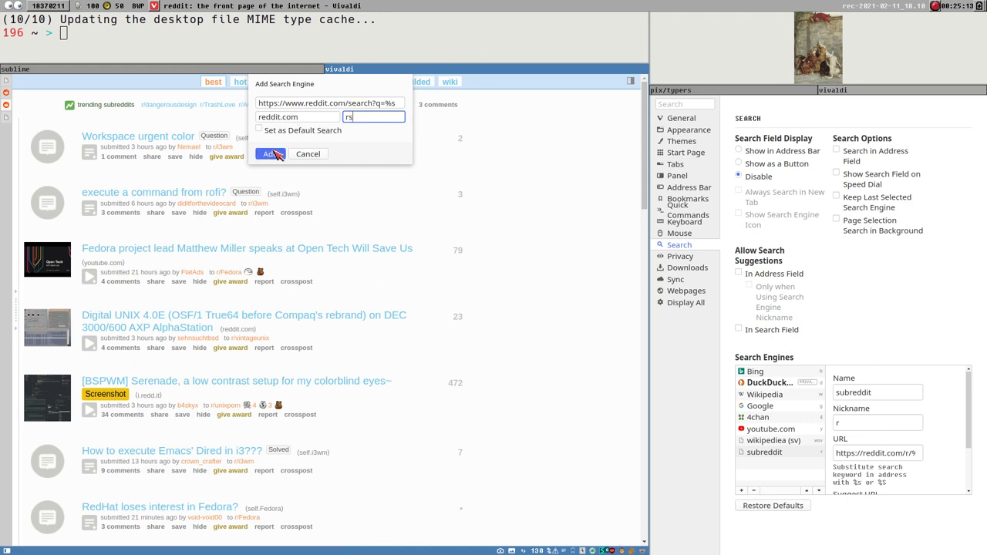
left_click(270, 155)
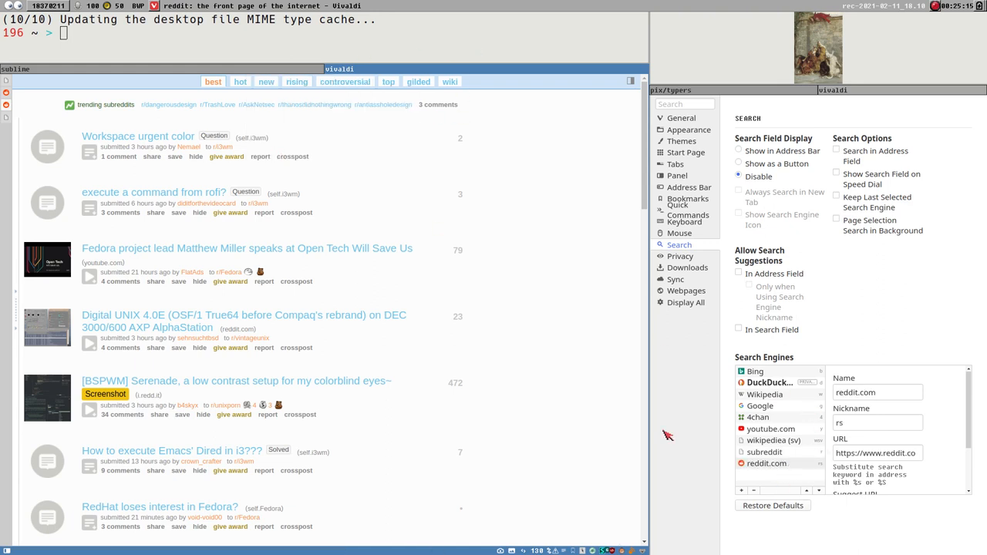
mouse_move(577, 378)
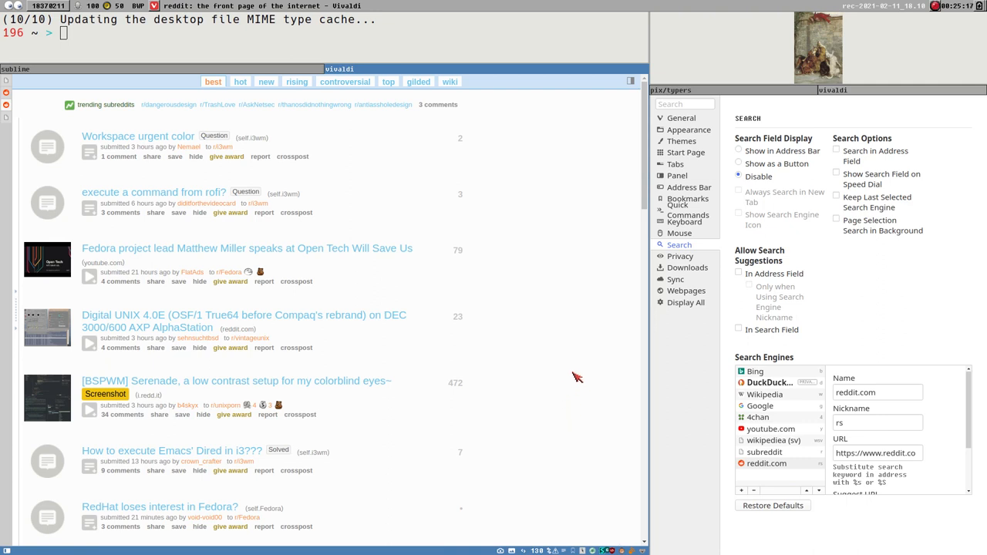
Search reddit for 'bing' using the rs keyword and browse the results.
type("rs")
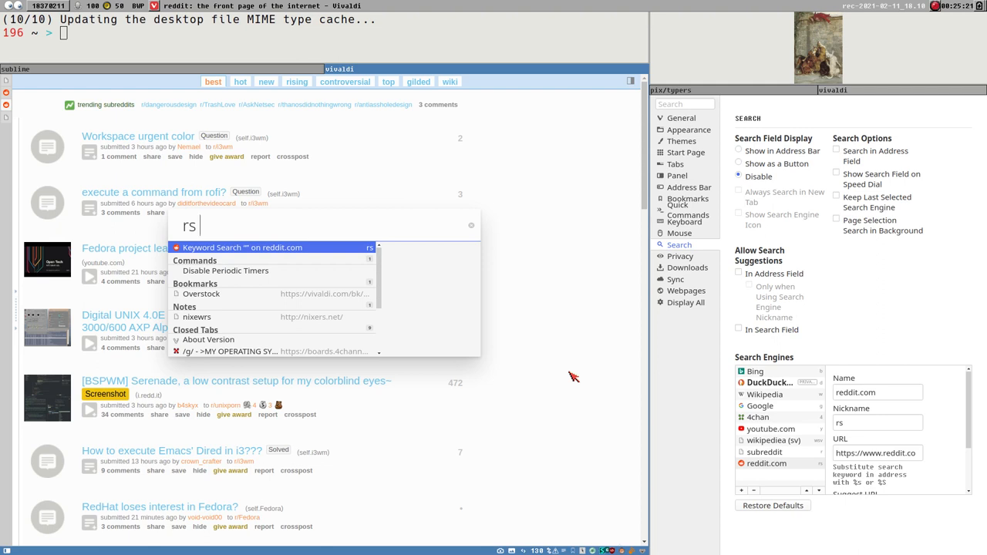
type("bing")
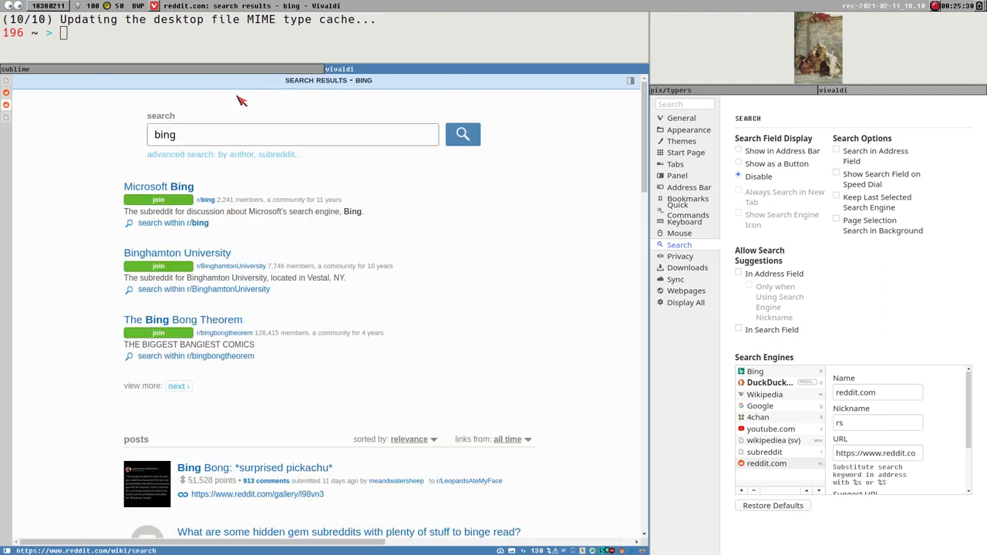
scroll("down", 3)
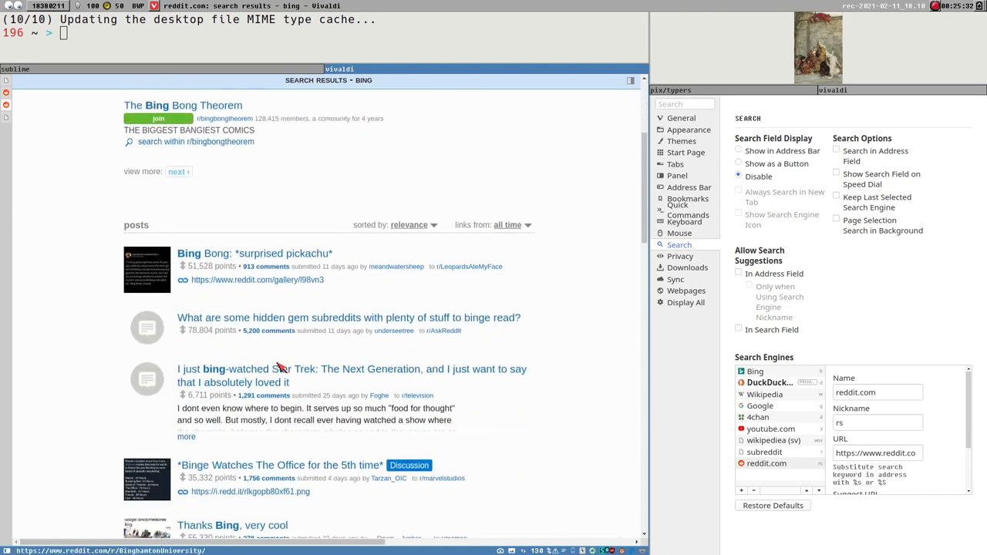
scroll("down", 3)
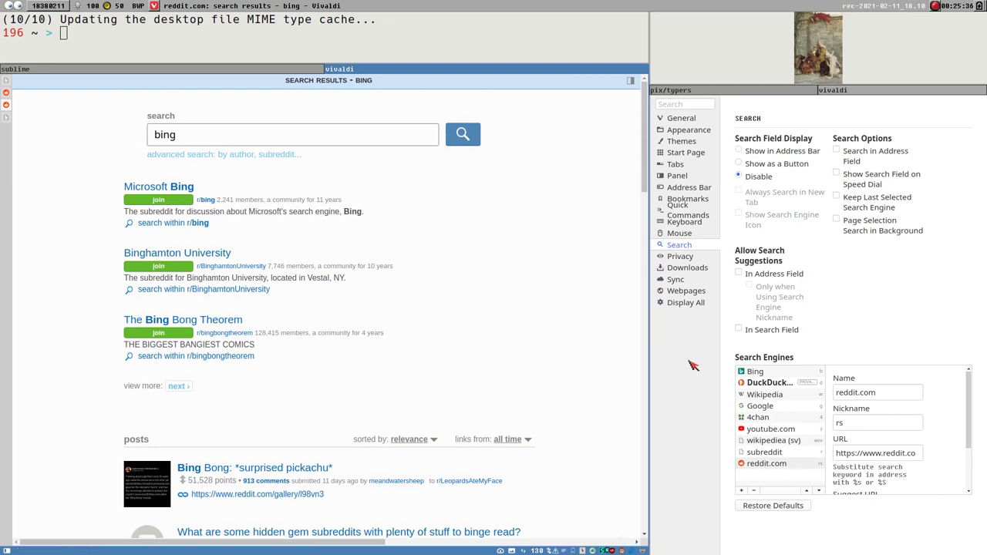
mouse_move(774, 389)
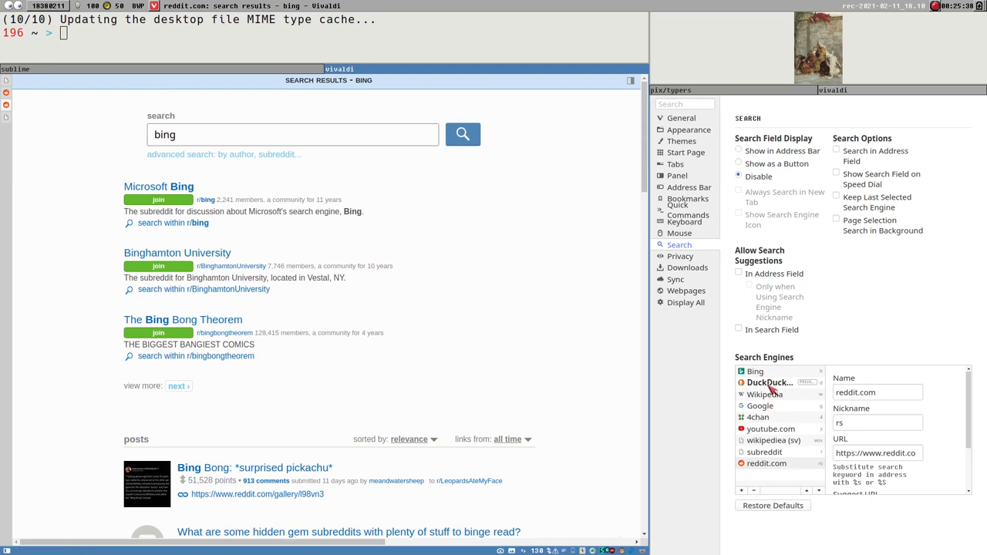
mouse_move(293, 341)
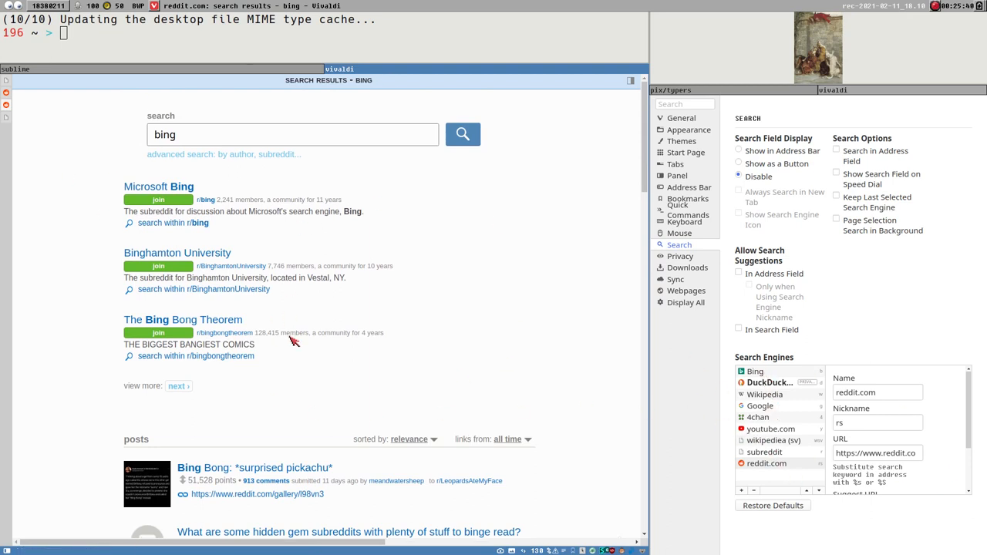
mouse_move(53, 114)
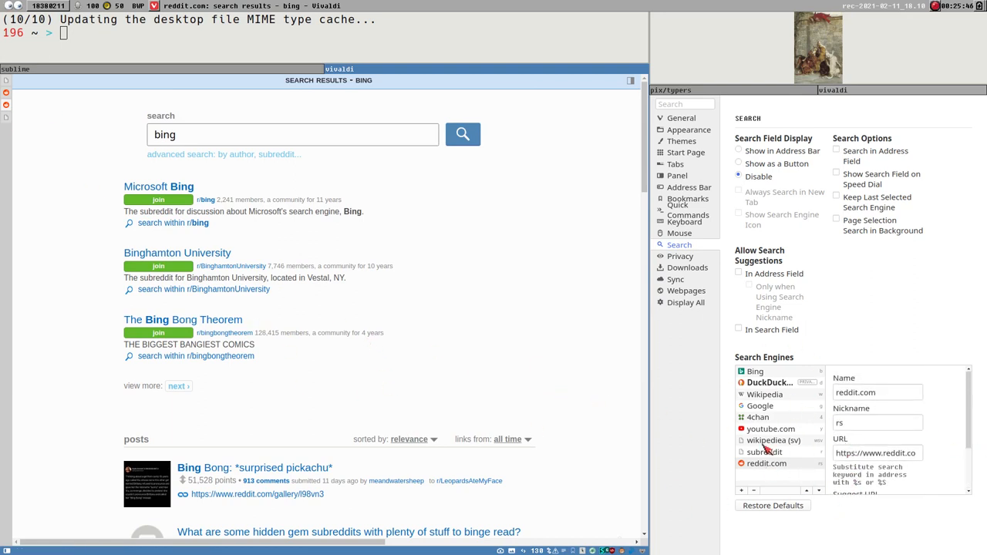
mouse_move(609, 528)
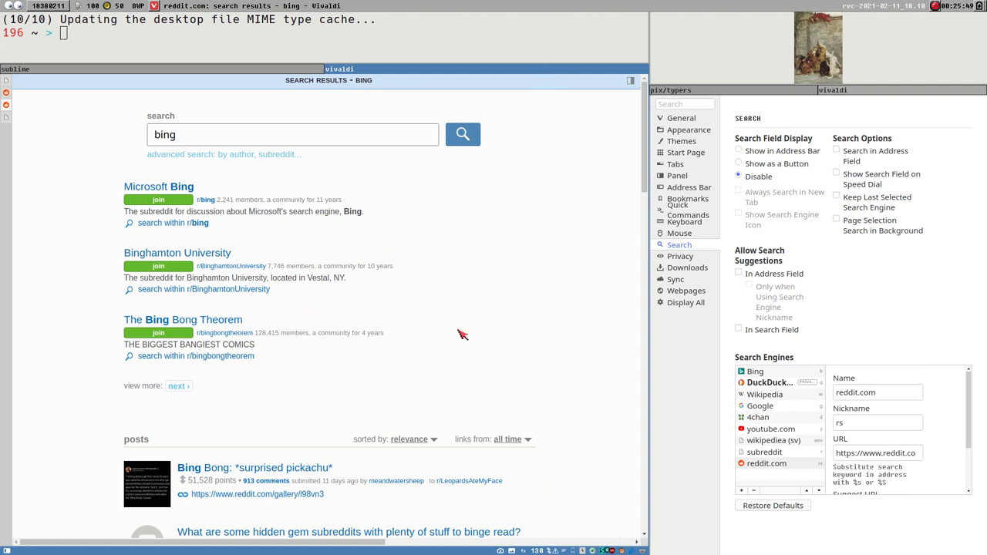
mouse_move(429, 364)
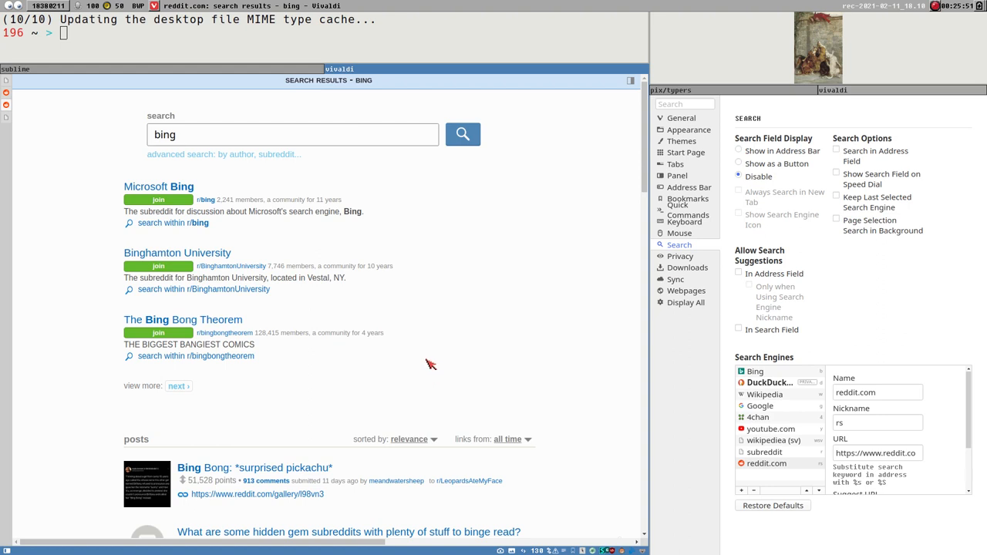
mouse_move(367, 377)
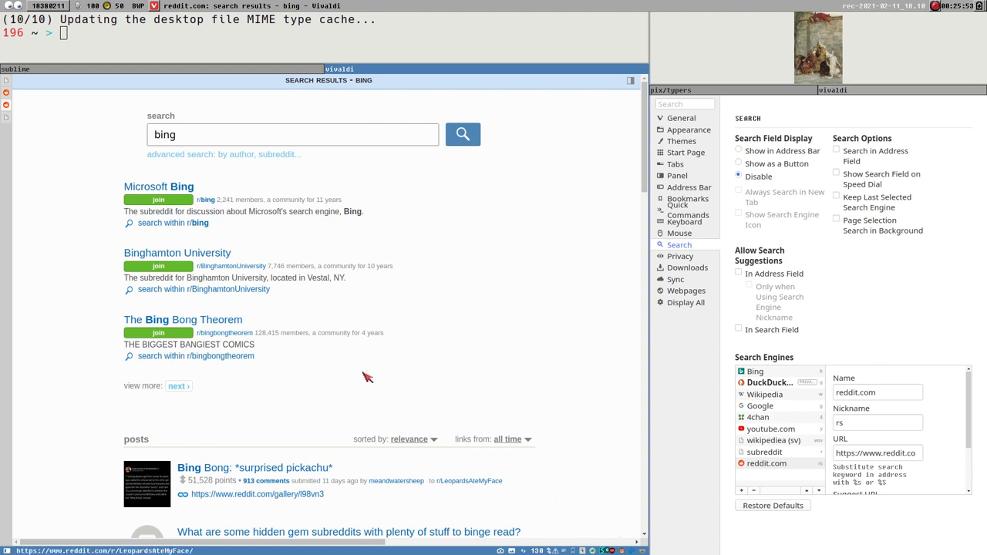
mouse_move(530, 429)
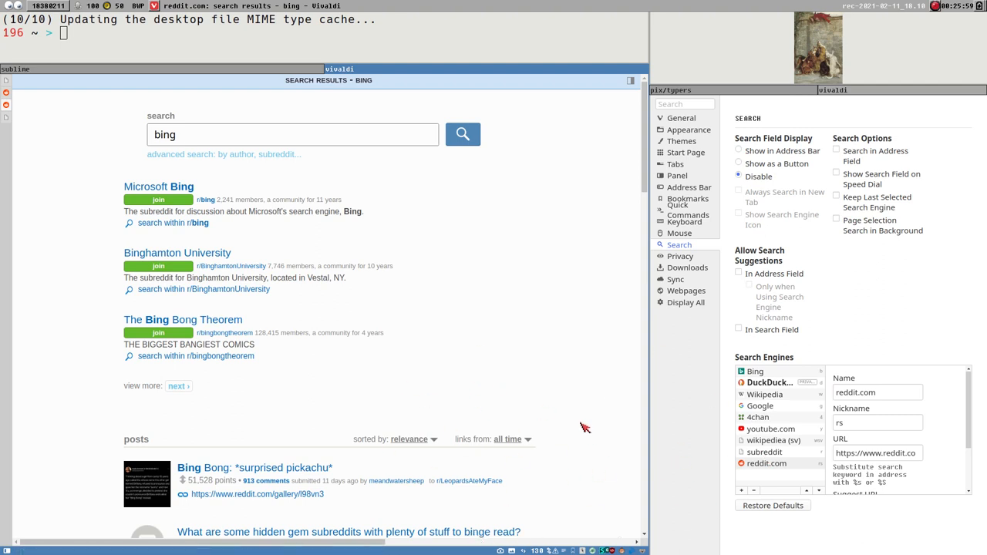
mouse_move(623, 260)
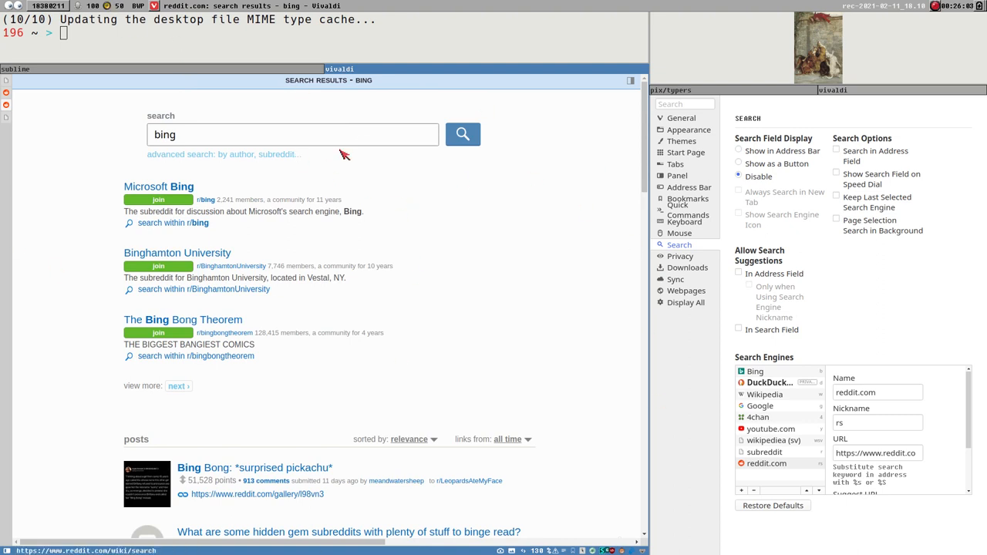
mouse_move(324, 487)
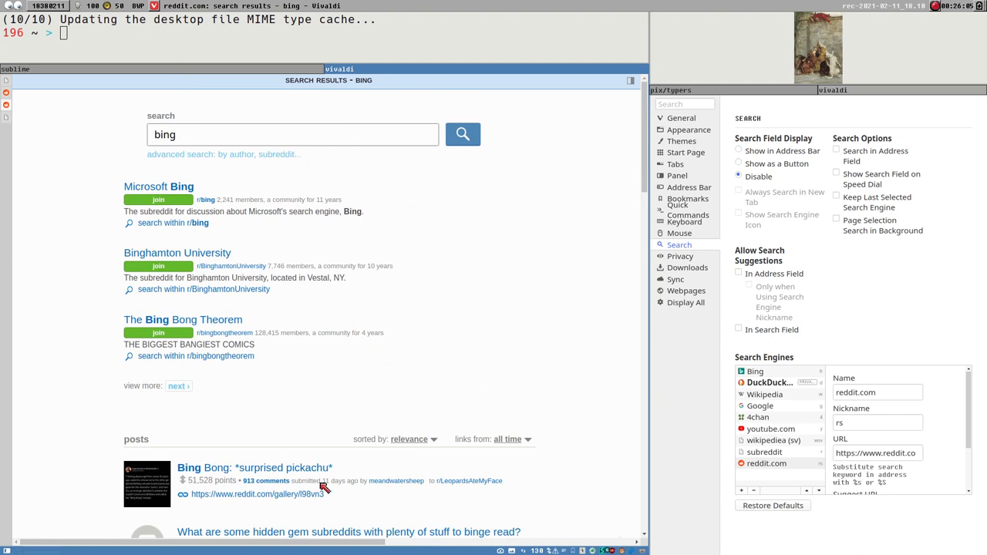
mouse_move(409, 404)
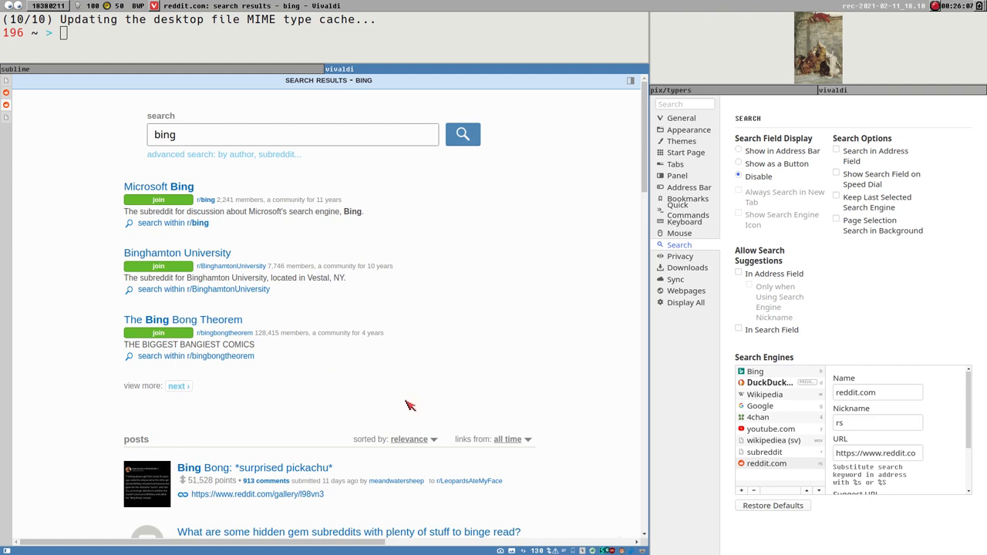
mouse_move(451, 391)
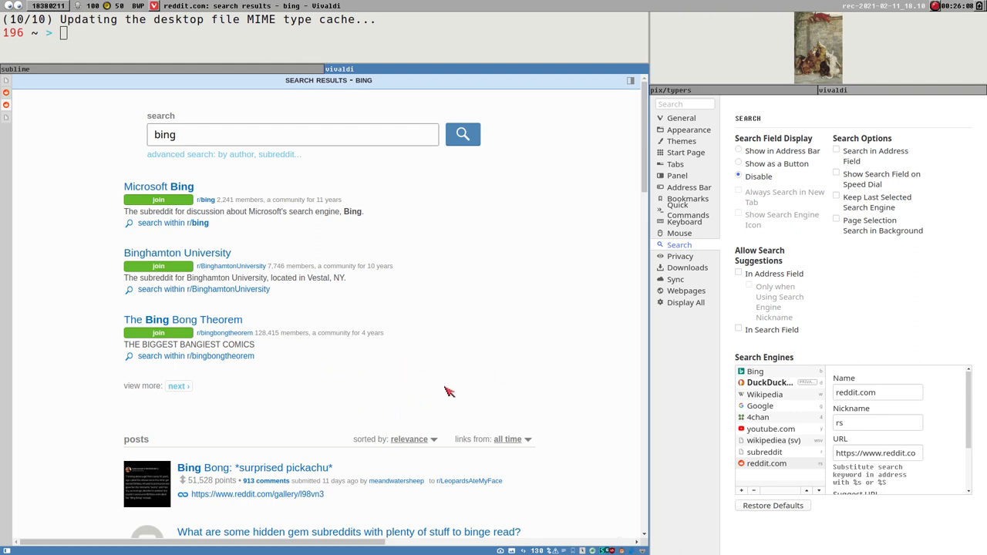
mouse_move(469, 346)
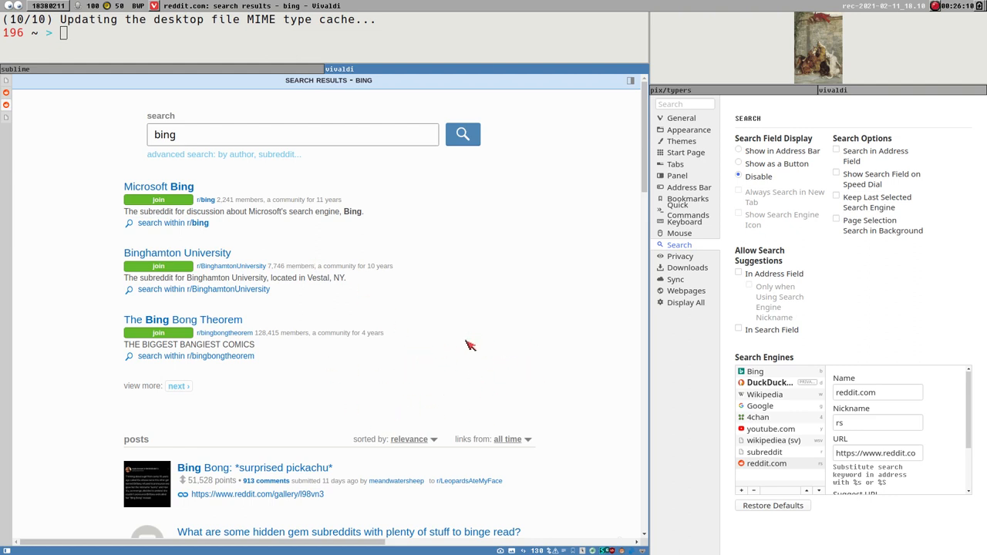
mouse_move(466, 339)
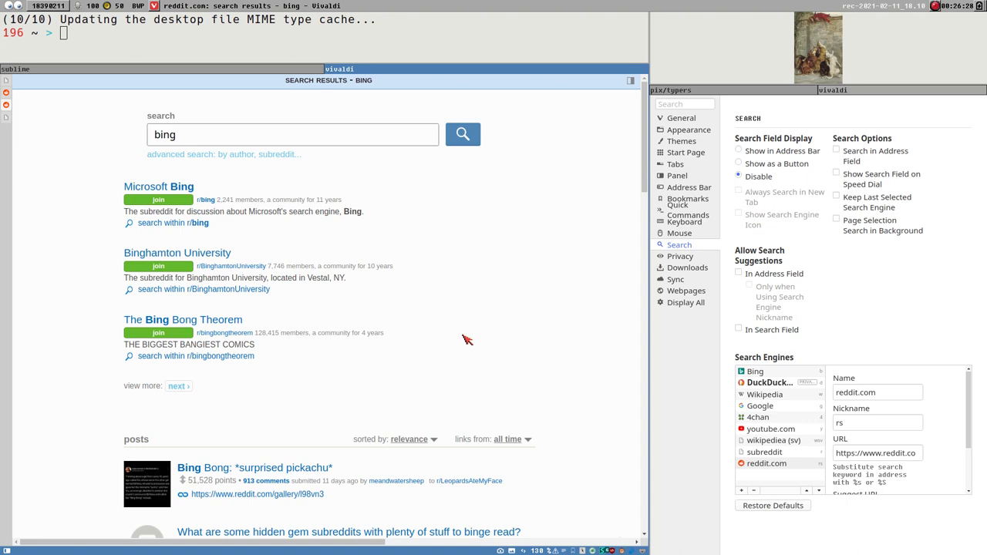
mouse_move(373, 430)
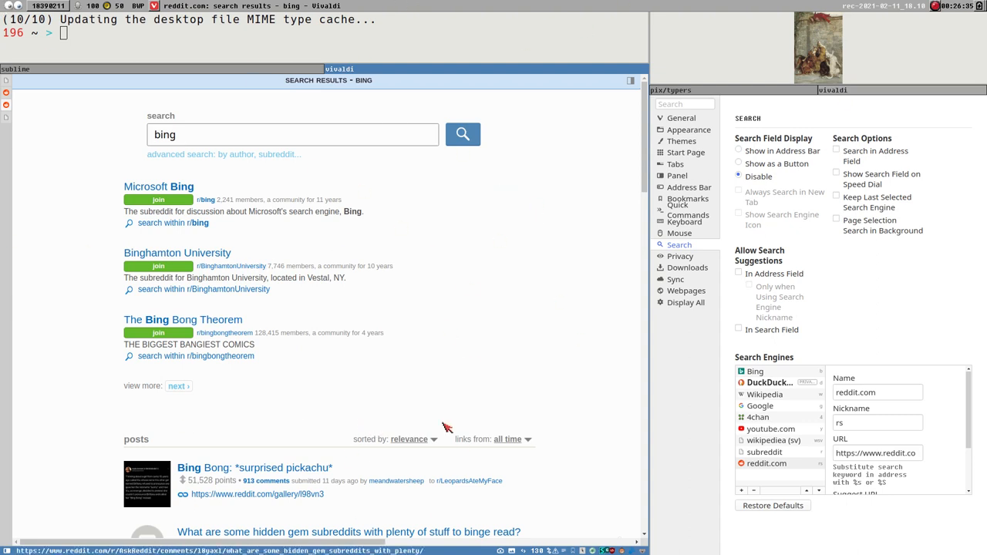
mouse_move(206, 375)
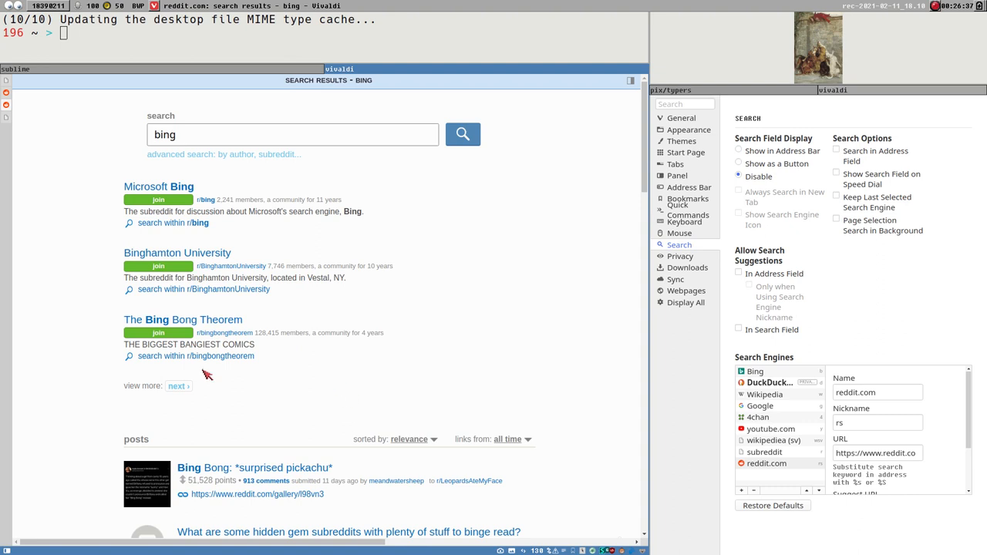
mouse_move(397, 438)
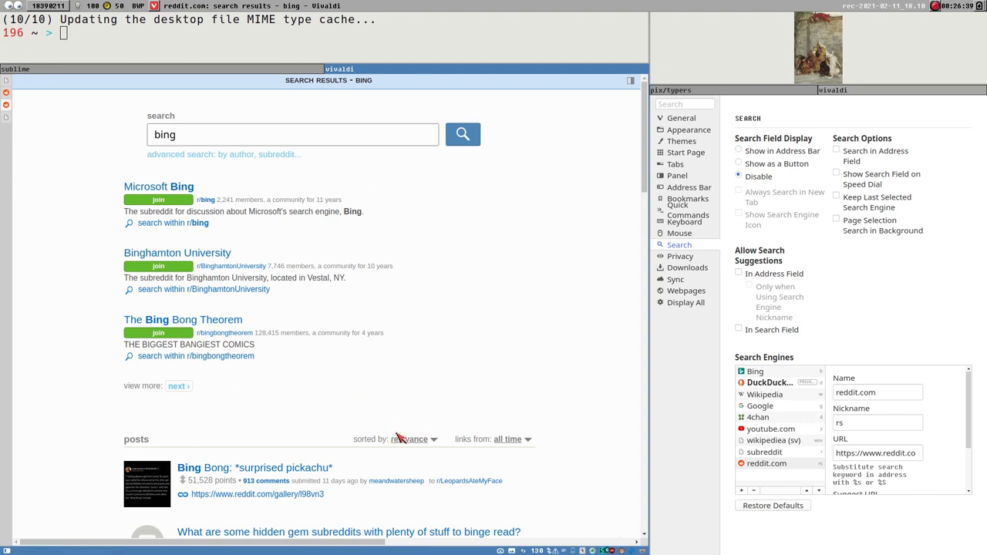
scroll("down", 3)
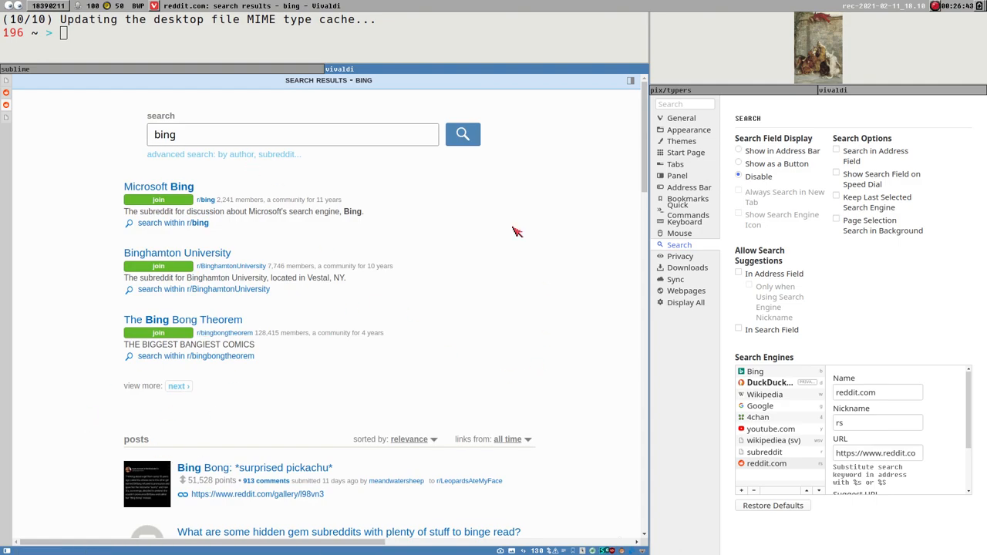
scroll("down", 3)
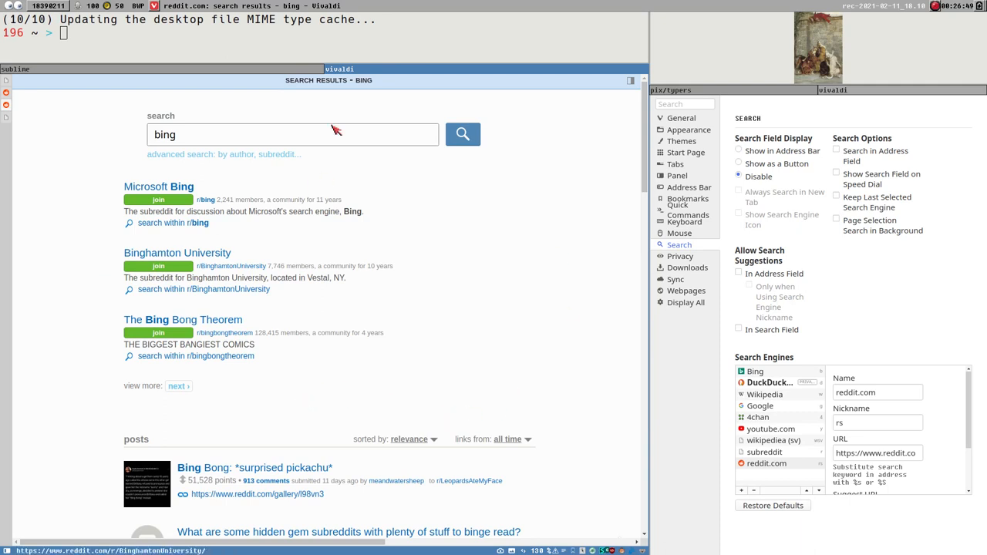
mouse_move(398, 364)
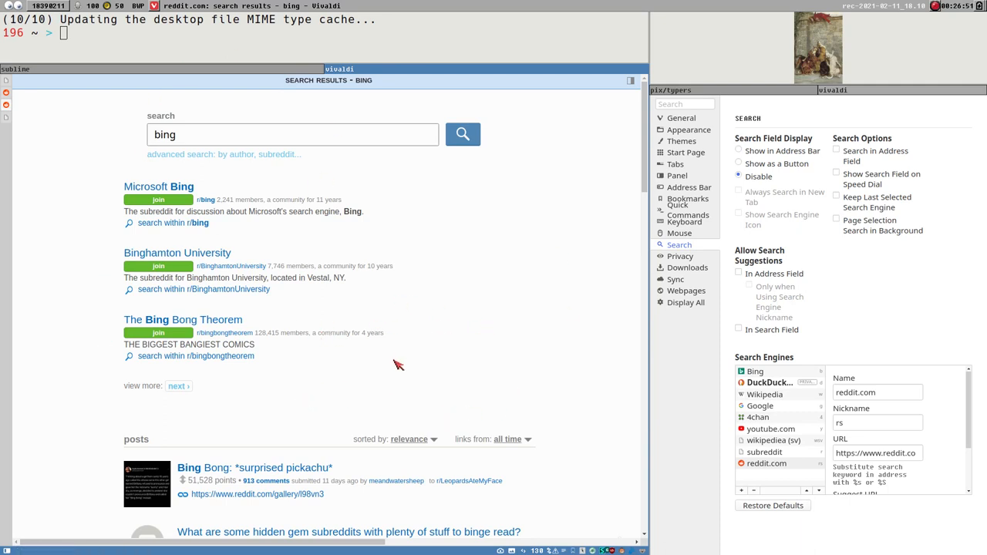
mouse_move(382, 364)
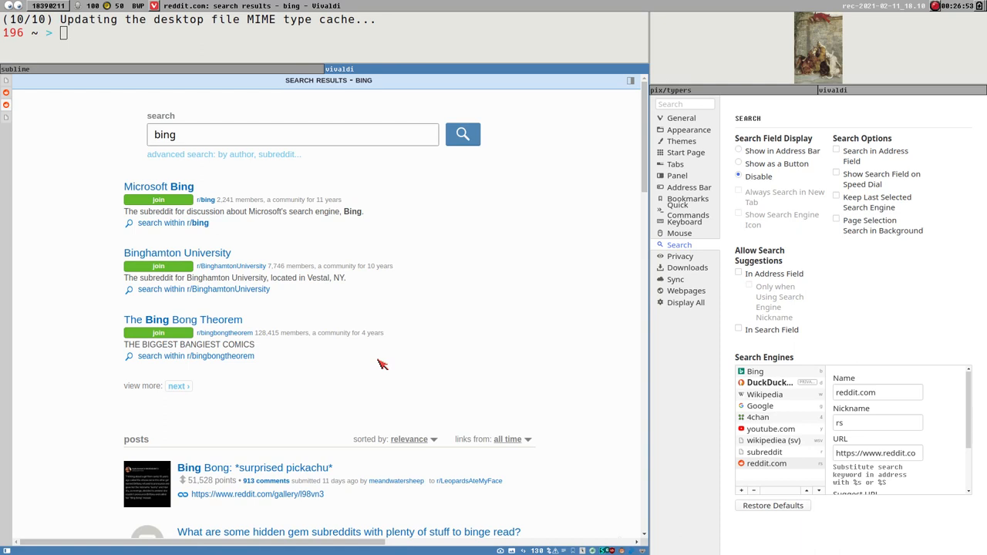
mouse_move(462, 346)
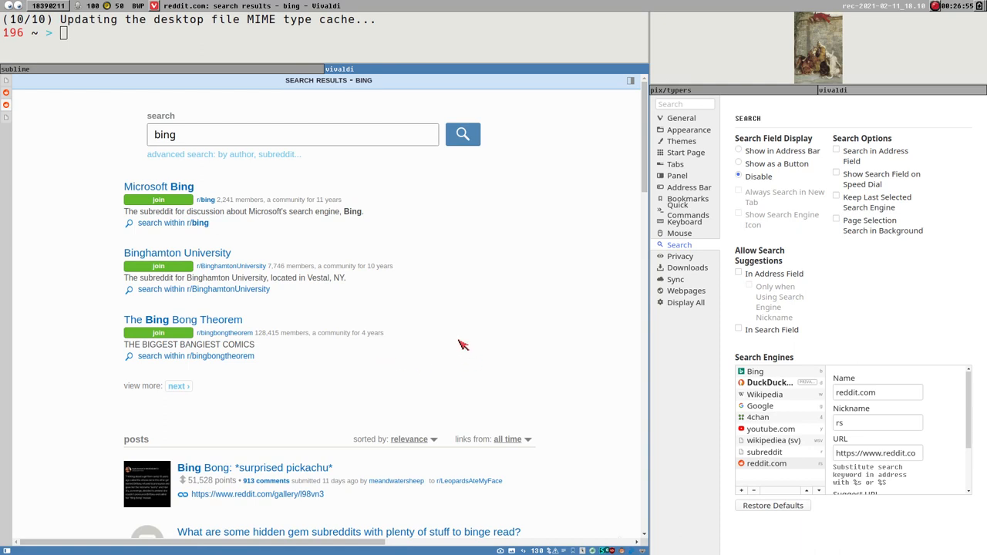
mouse_move(685, 212)
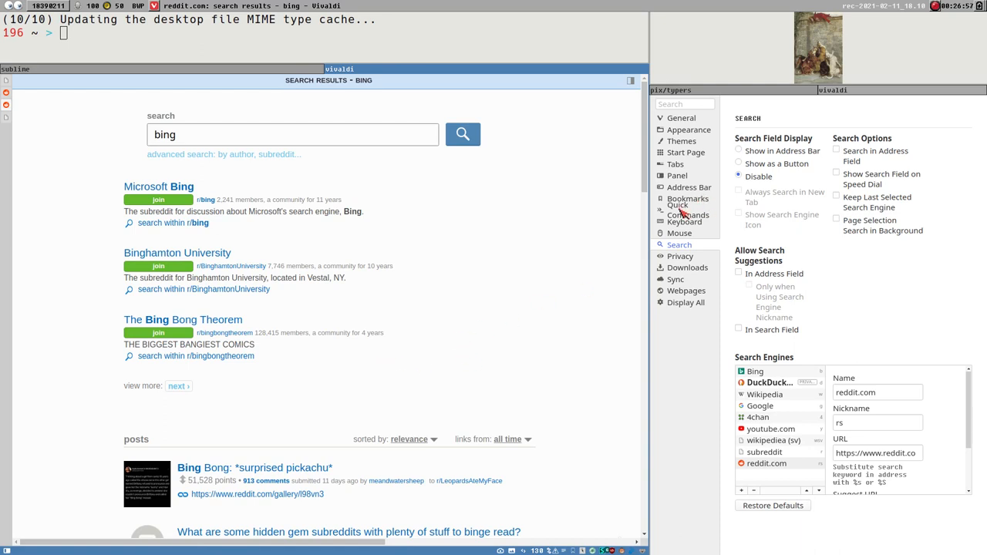
Navigate the settings sidebar through Quick Commands to the Privacy page.
left_click(686, 210)
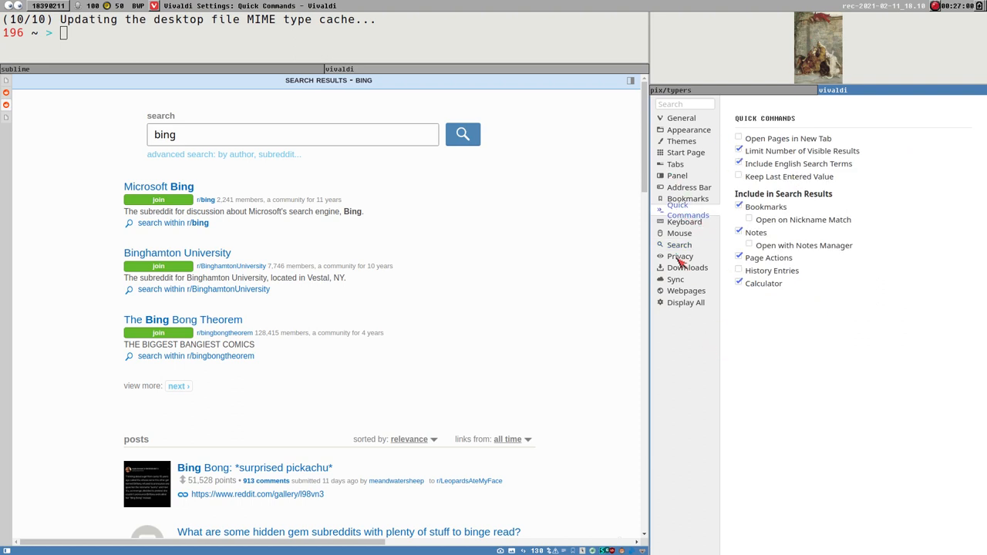
left_click(678, 256)
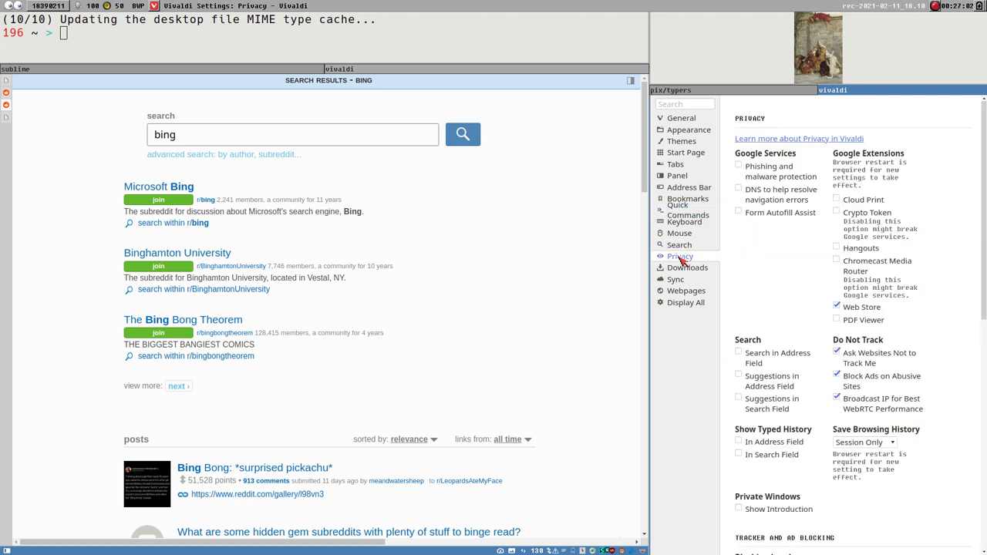
mouse_move(882, 162)
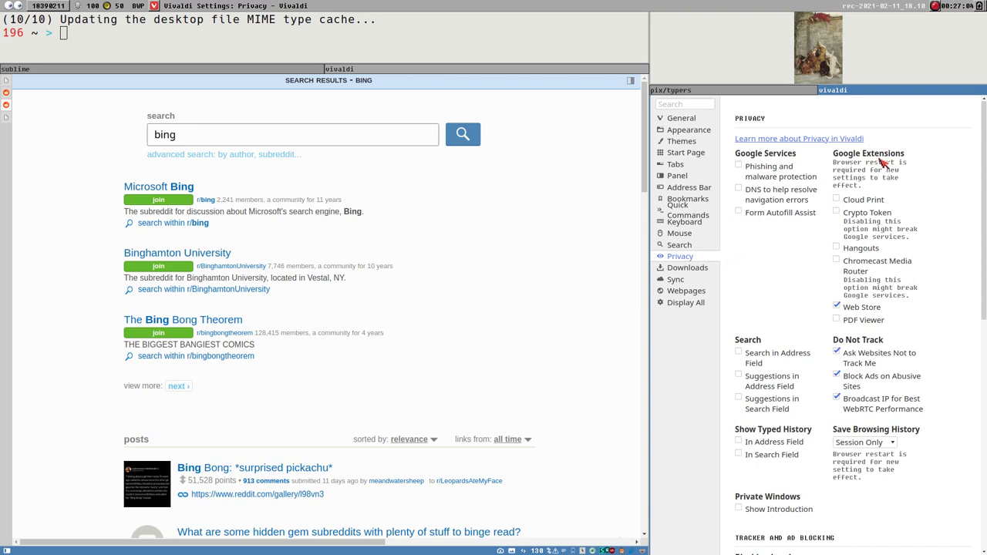
mouse_move(12, 99)
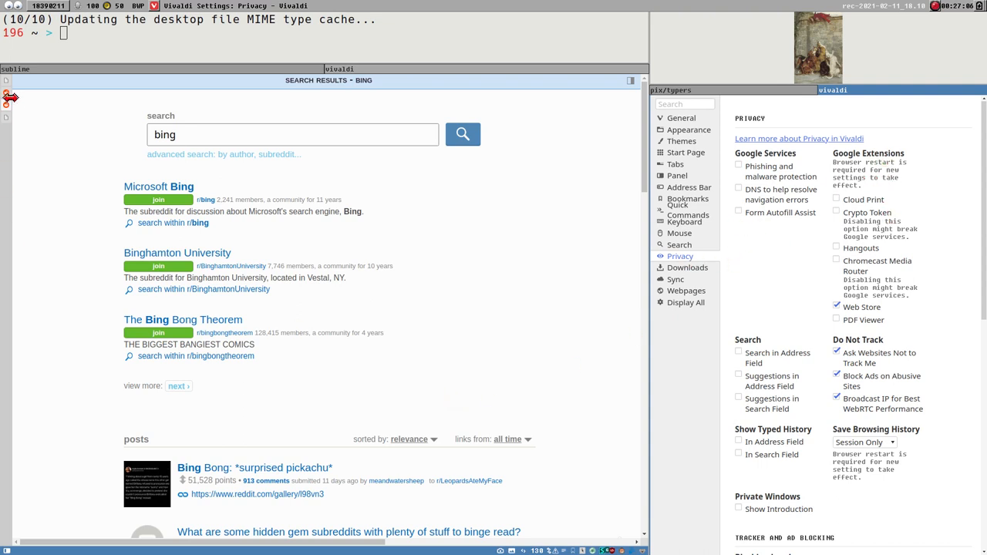
mouse_move(802, 319)
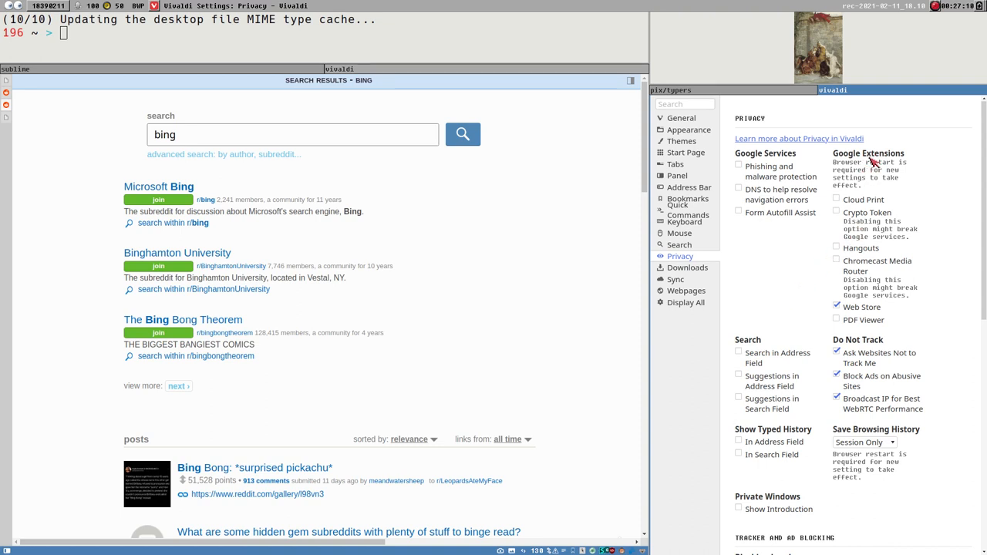
mouse_move(876, 159)
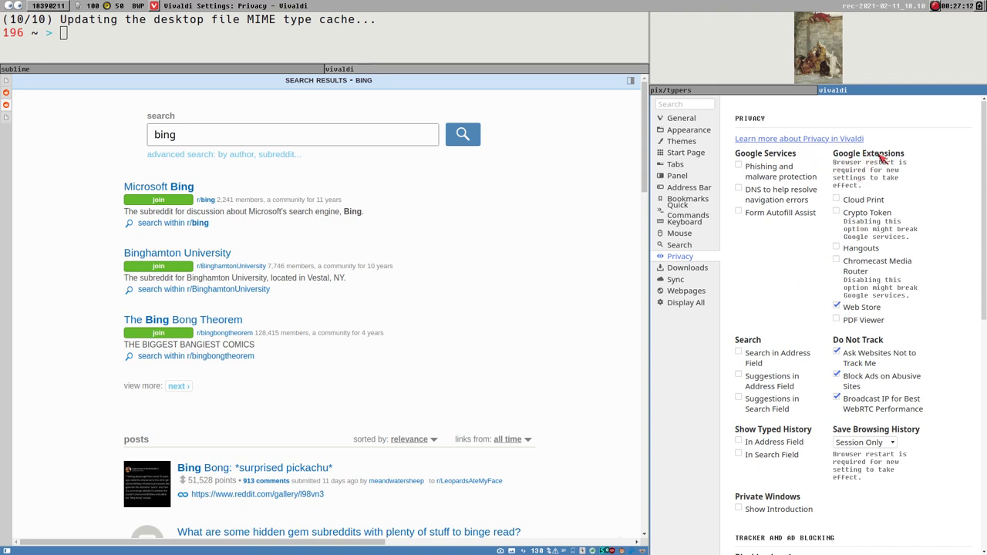
mouse_move(466, 173)
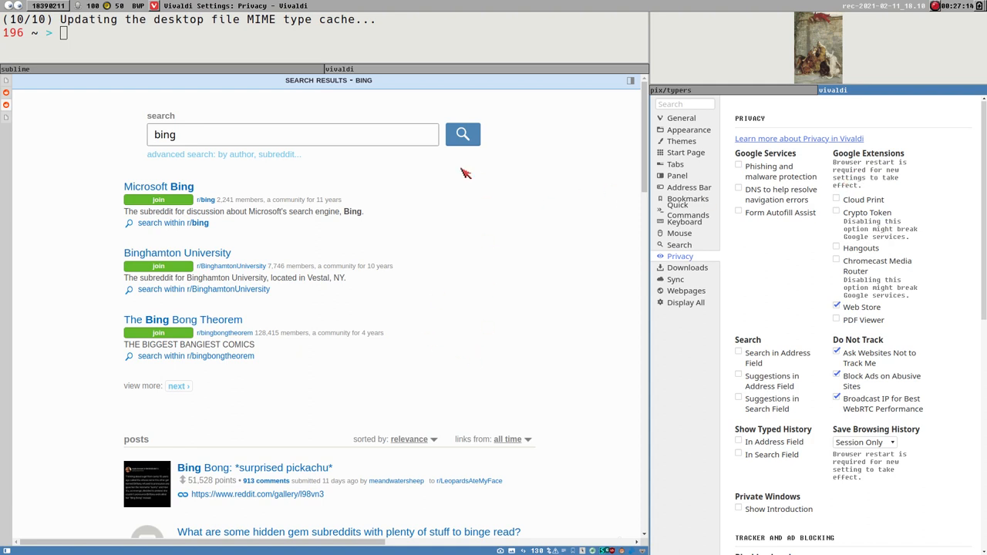
mouse_move(117, 231)
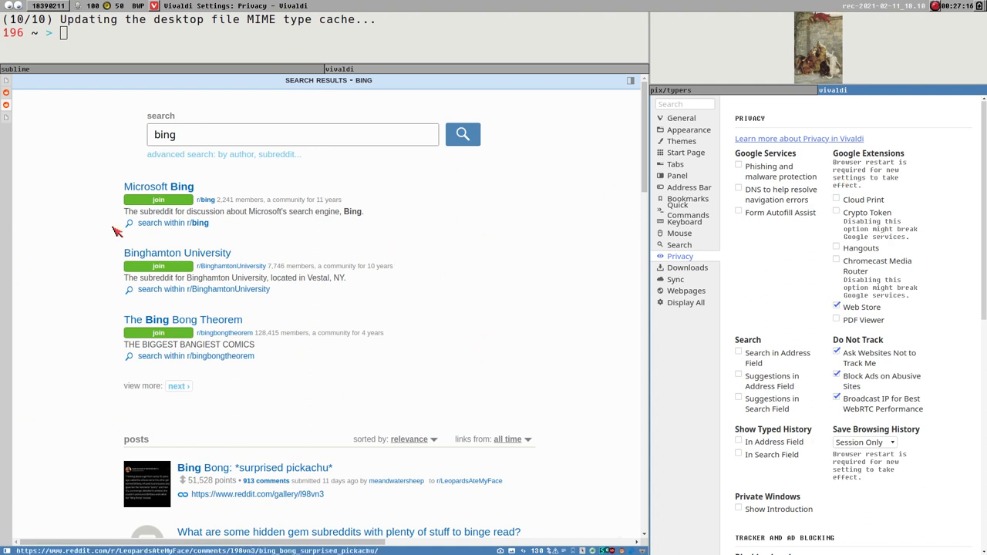
mouse_move(244, 280)
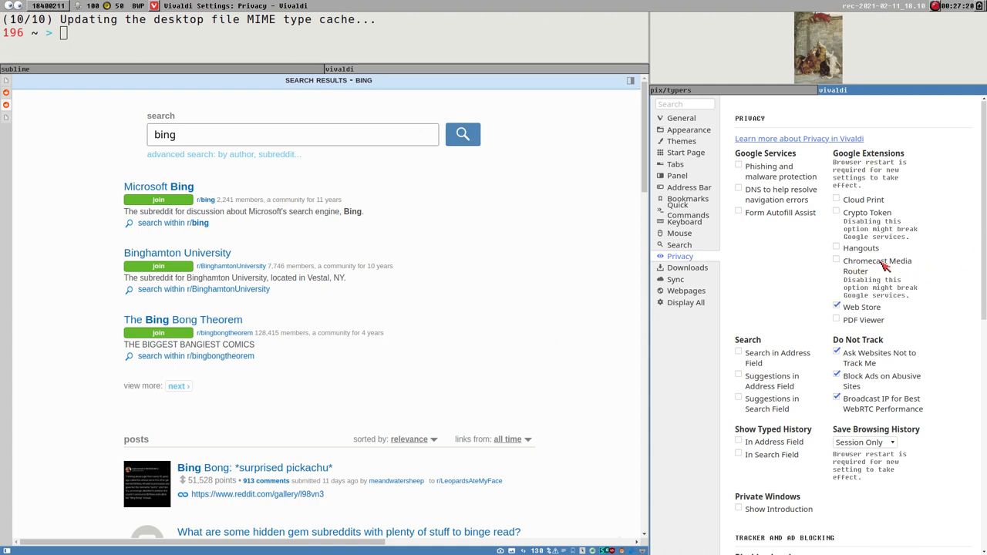
mouse_move(902, 300)
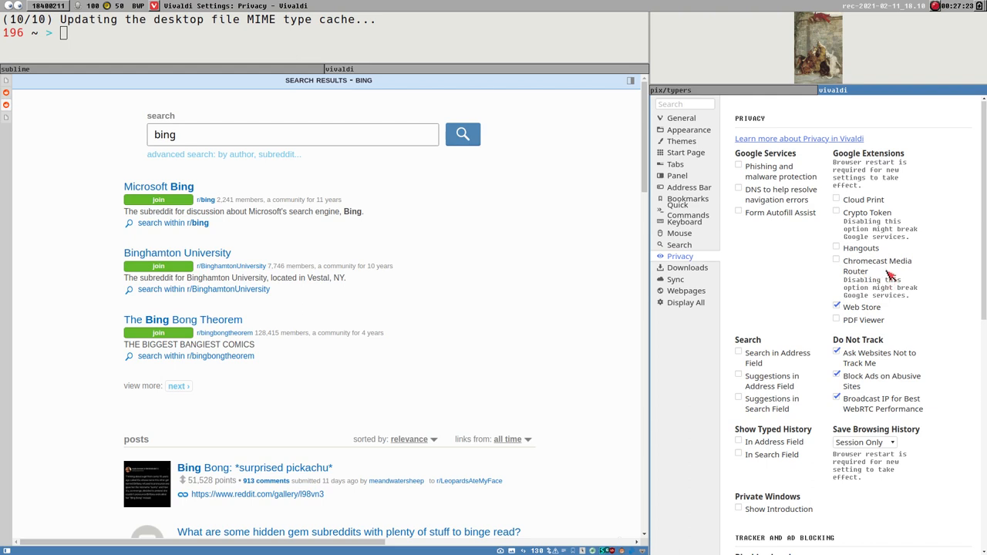
mouse_move(847, 198)
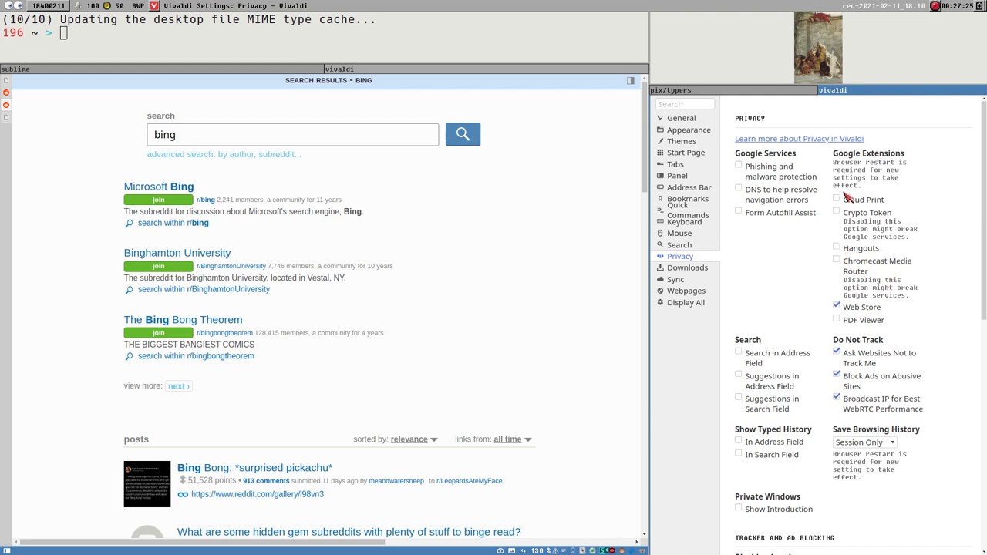
Turn off the Cloud Print, Hangouts and Chromecast Media Router Google extensions, leaving Web Store enabled.
left_click(836, 247)
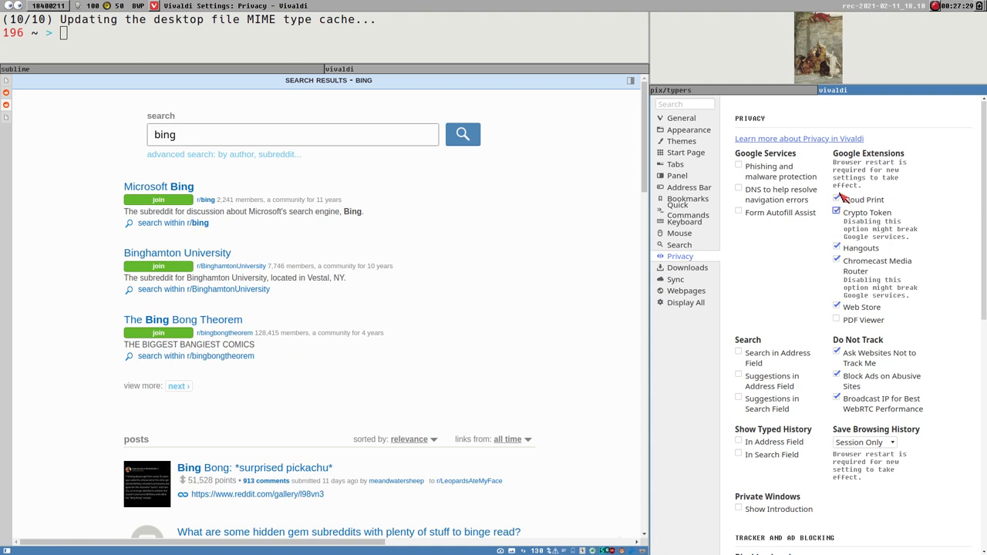
left_click(836, 199)
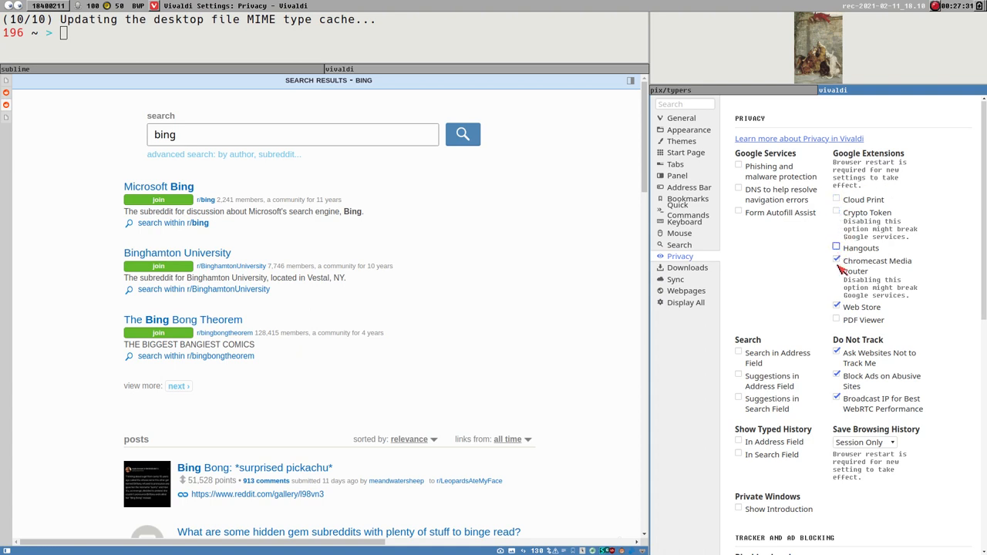
left_click(836, 261)
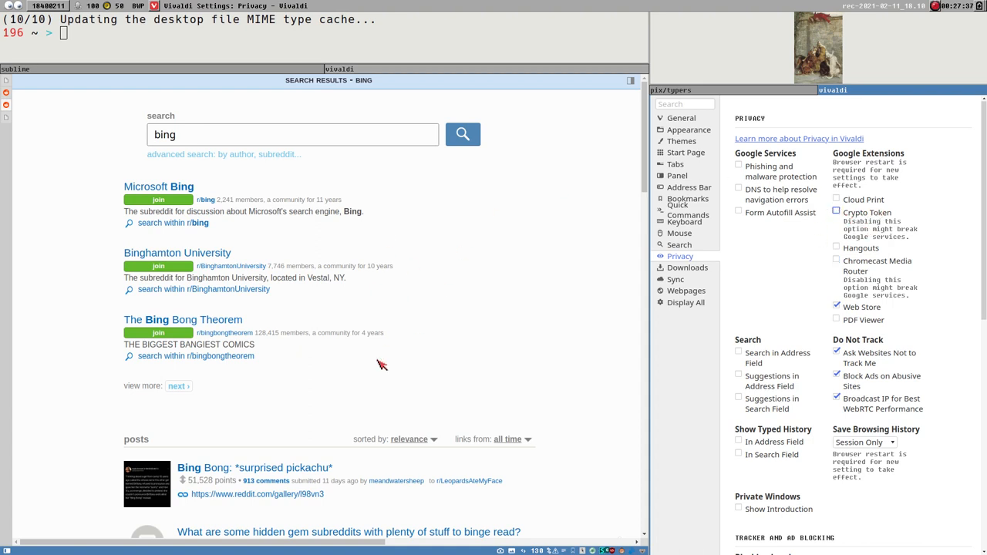
mouse_move(476, 353)
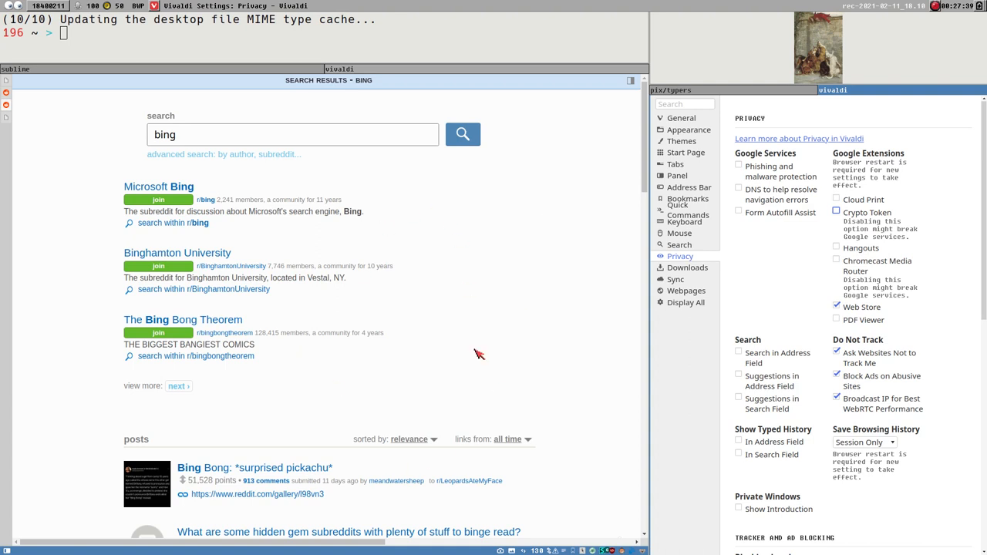
mouse_move(506, 194)
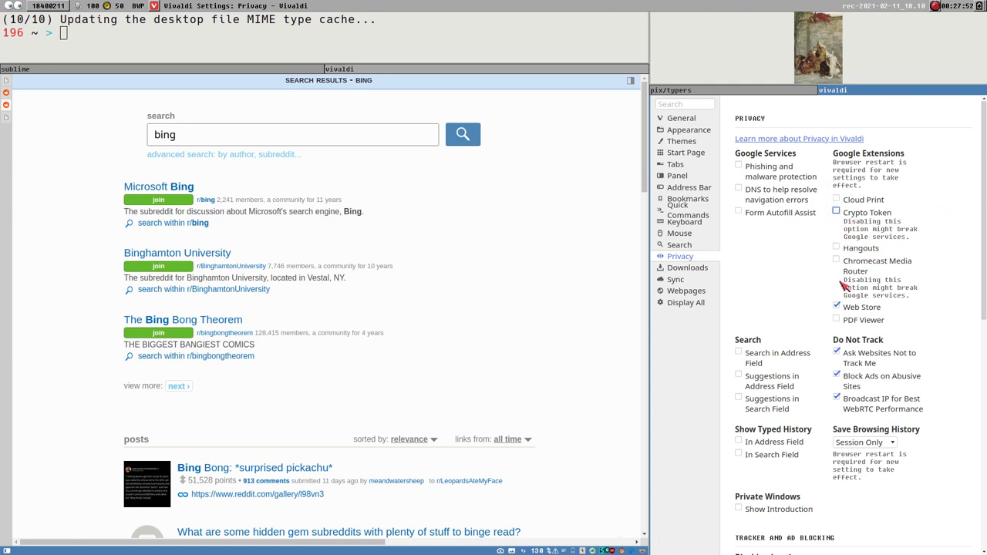
mouse_move(836, 250)
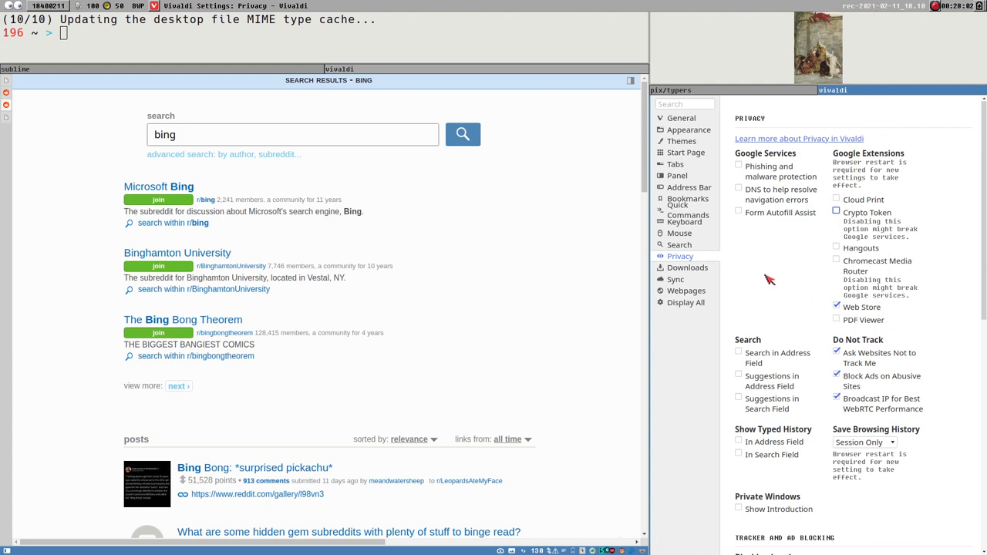
mouse_move(404, 336)
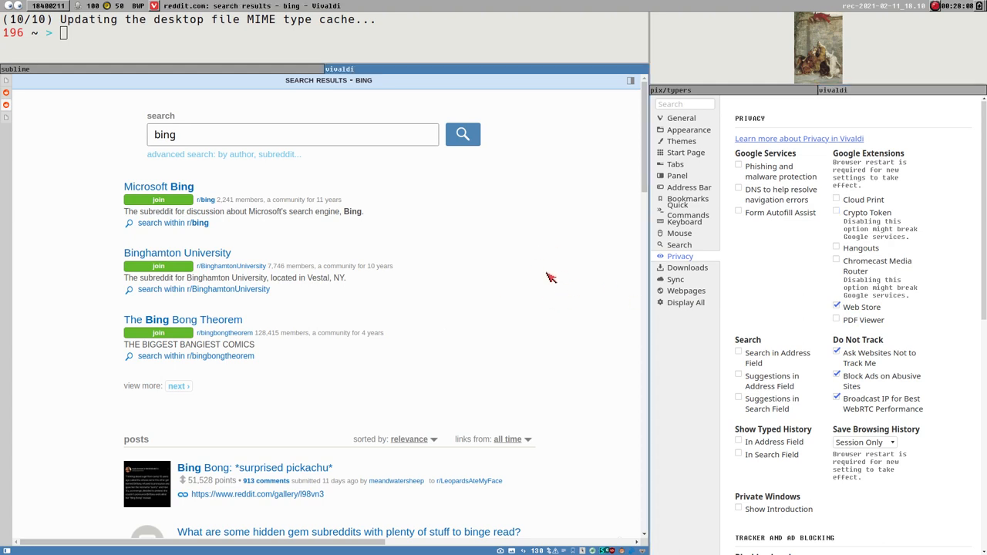
mouse_move(500, 336)
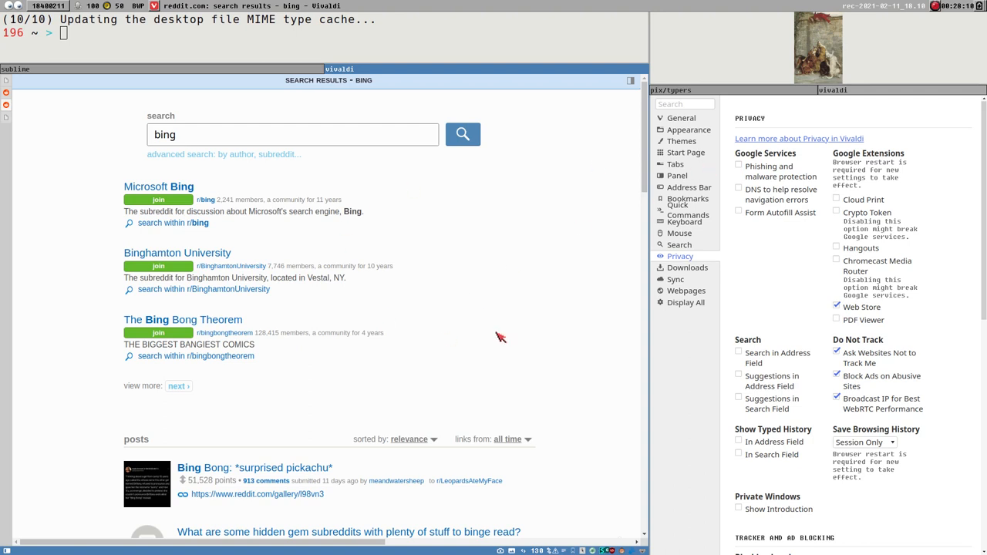
mouse_move(833, 137)
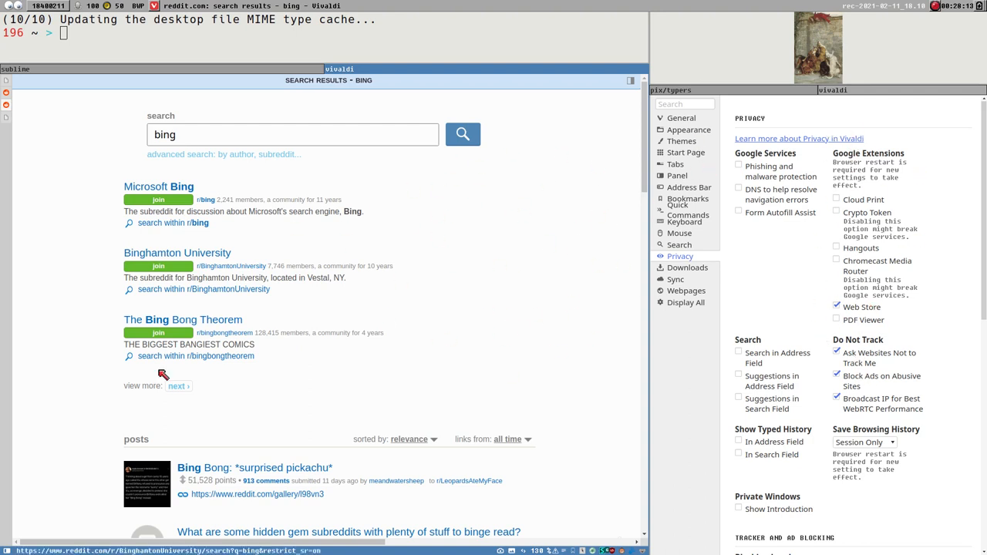
mouse_move(430, 327)
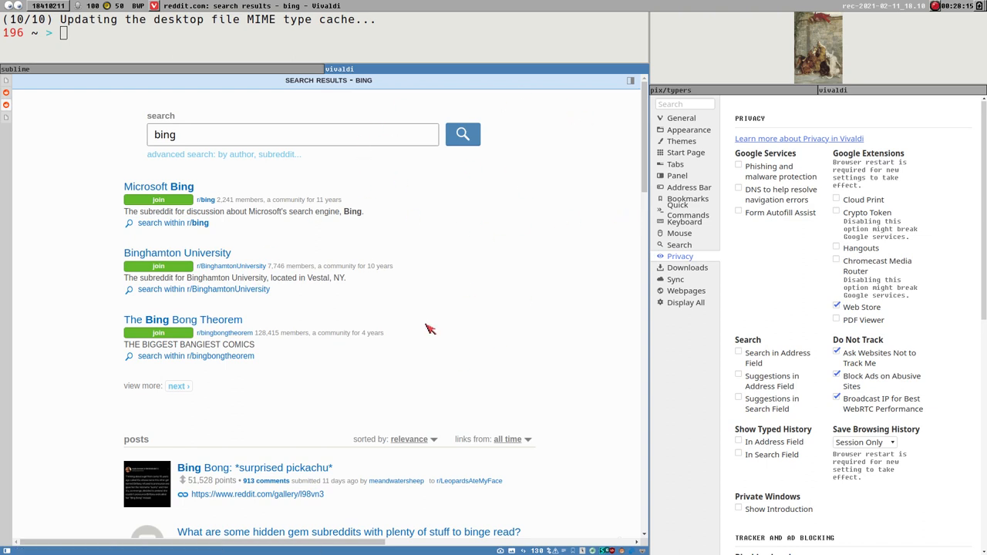
mouse_move(441, 315)
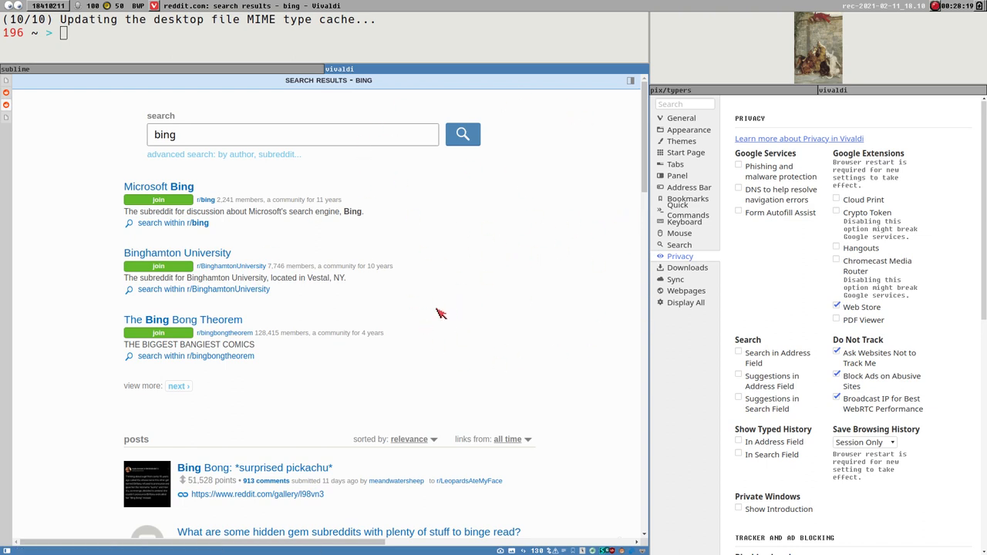
mouse_move(527, 300)
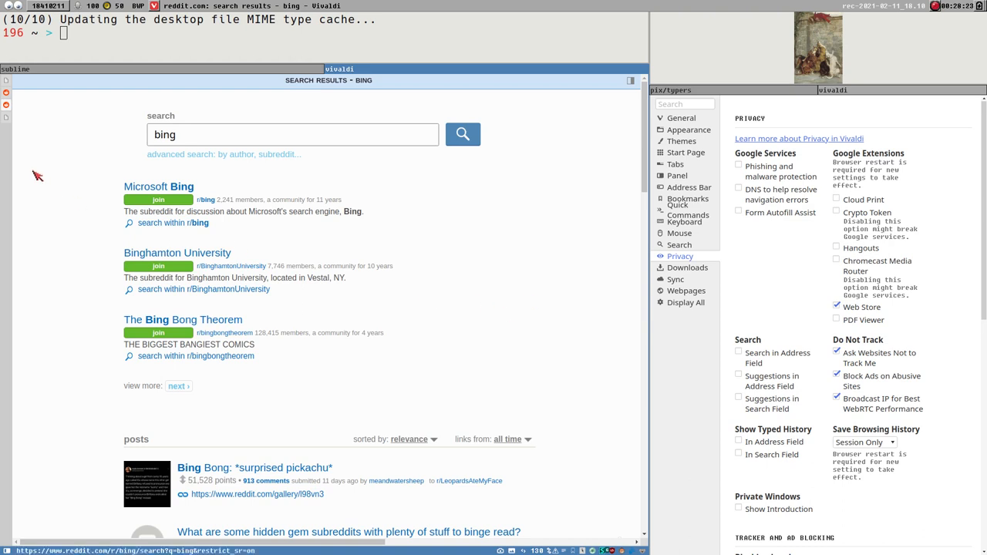
mouse_move(19, 93)
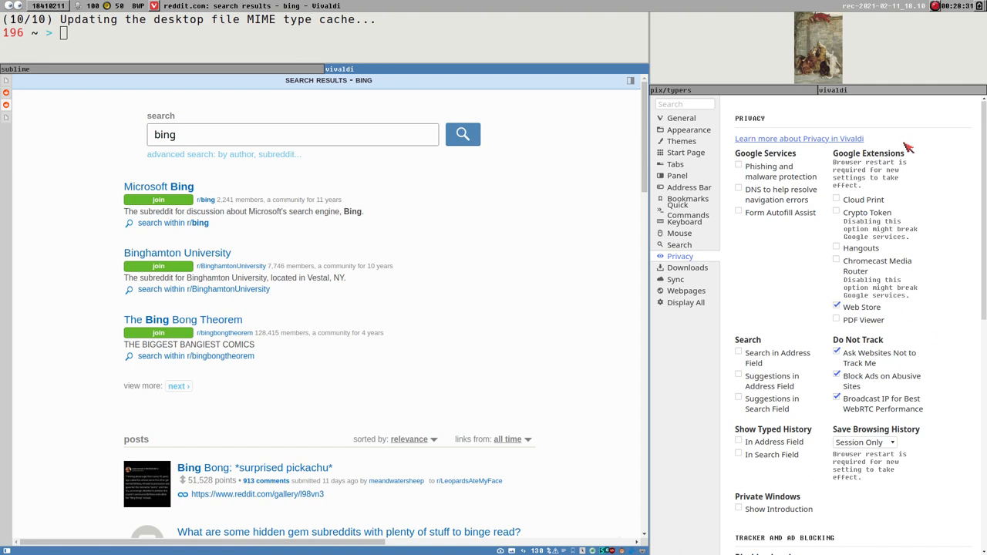
mouse_move(515, 163)
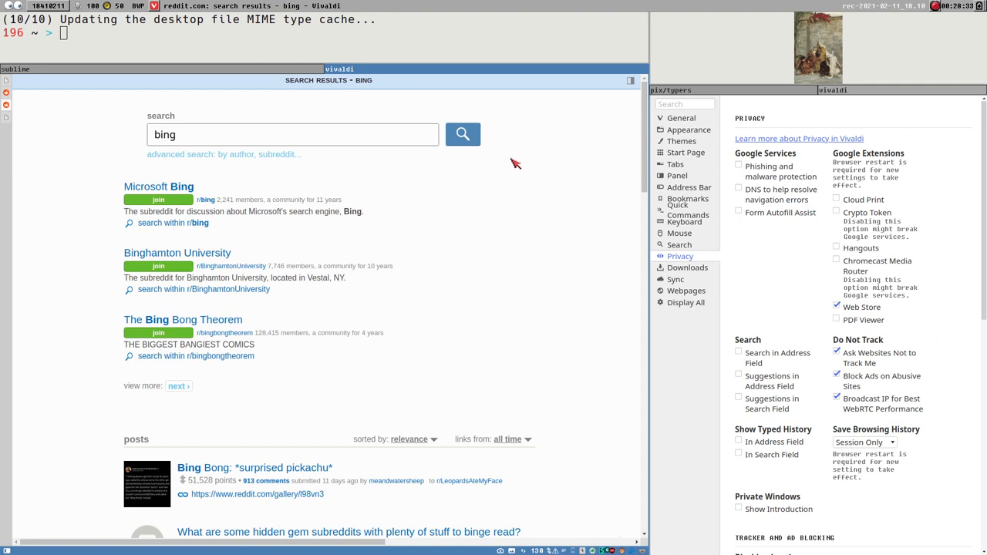
mouse_move(743, 157)
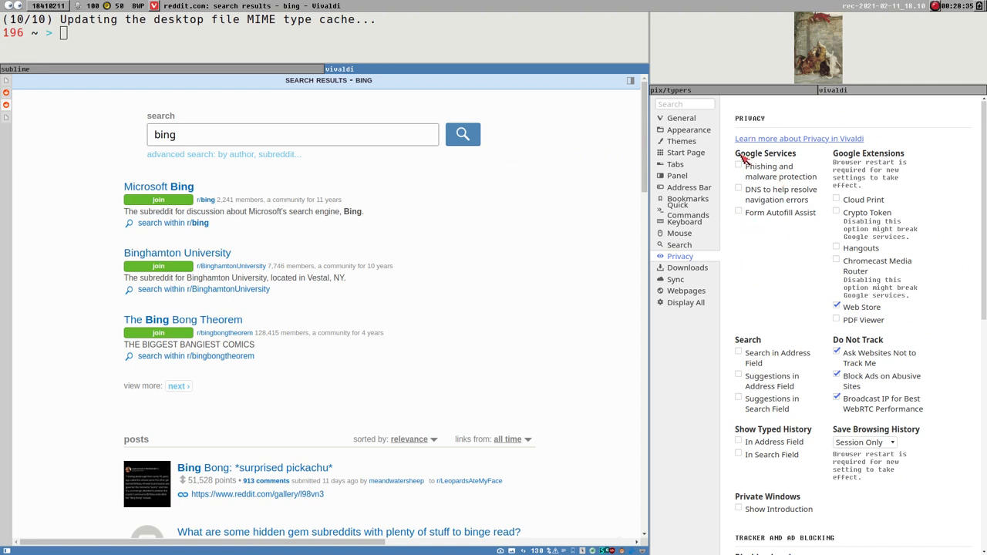
mouse_move(763, 193)
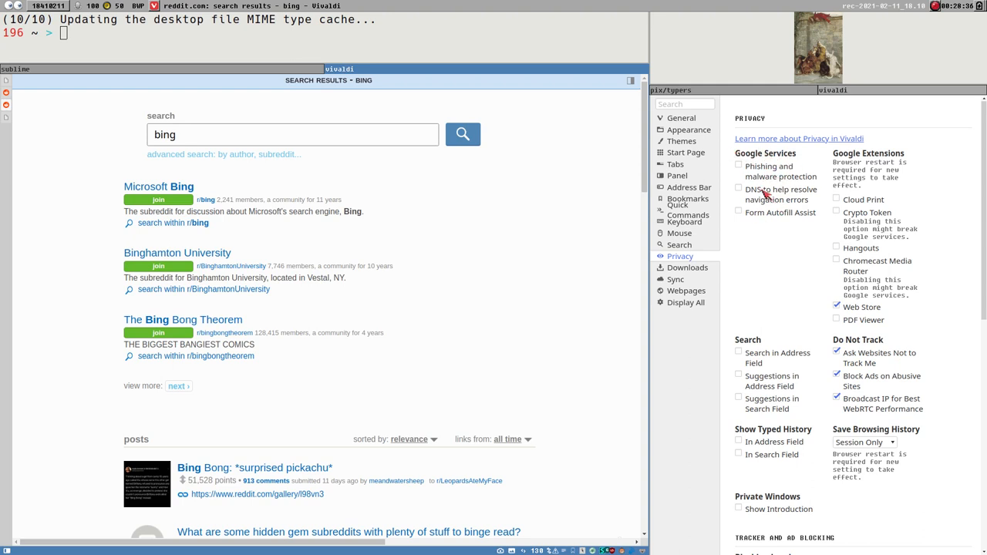
mouse_move(768, 173)
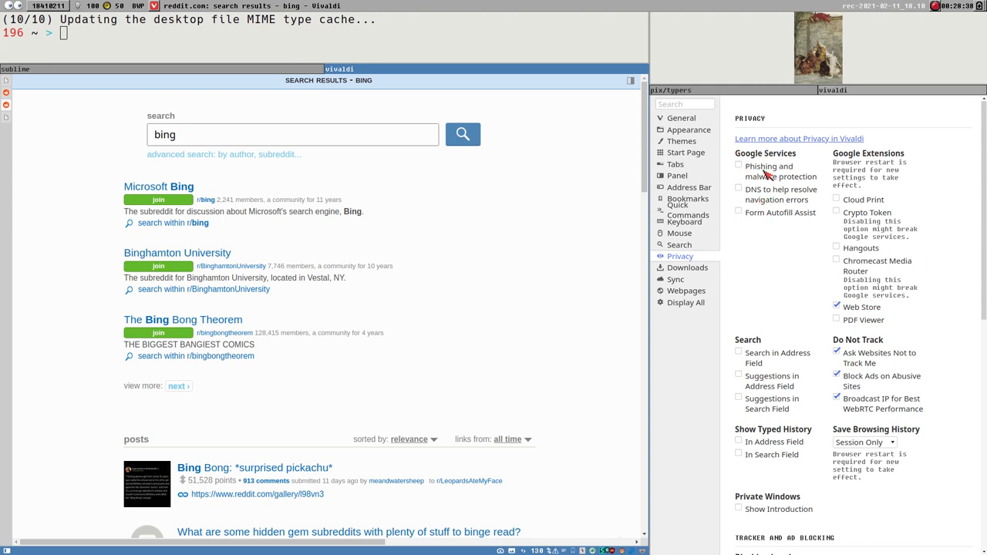
mouse_move(774, 177)
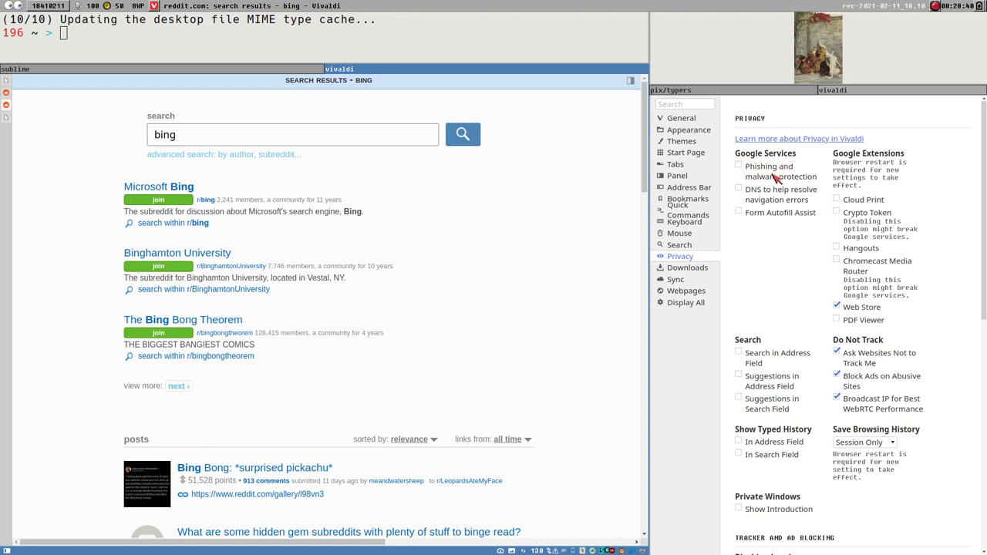
mouse_move(774, 176)
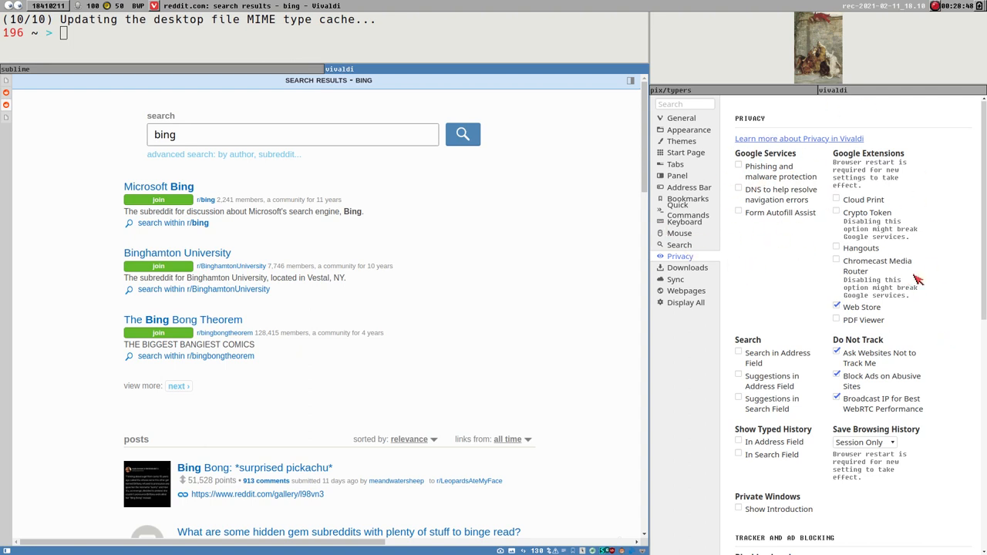
mouse_move(339, 276)
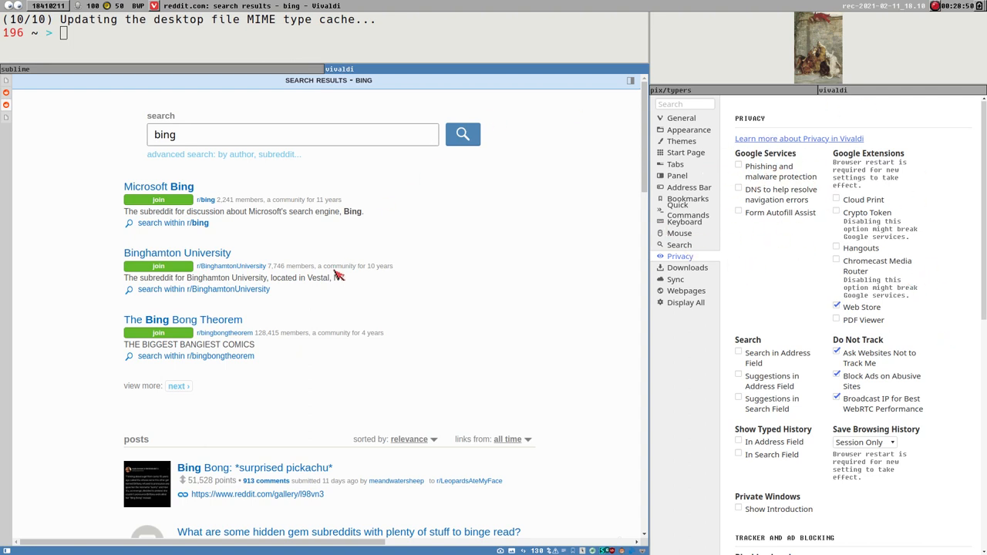
mouse_move(648, 157)
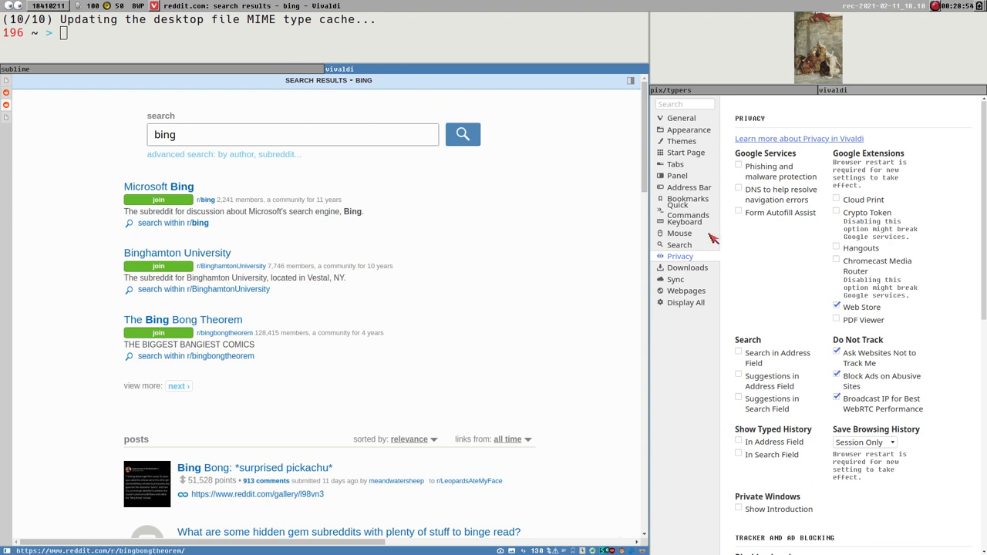
mouse_move(532, 342)
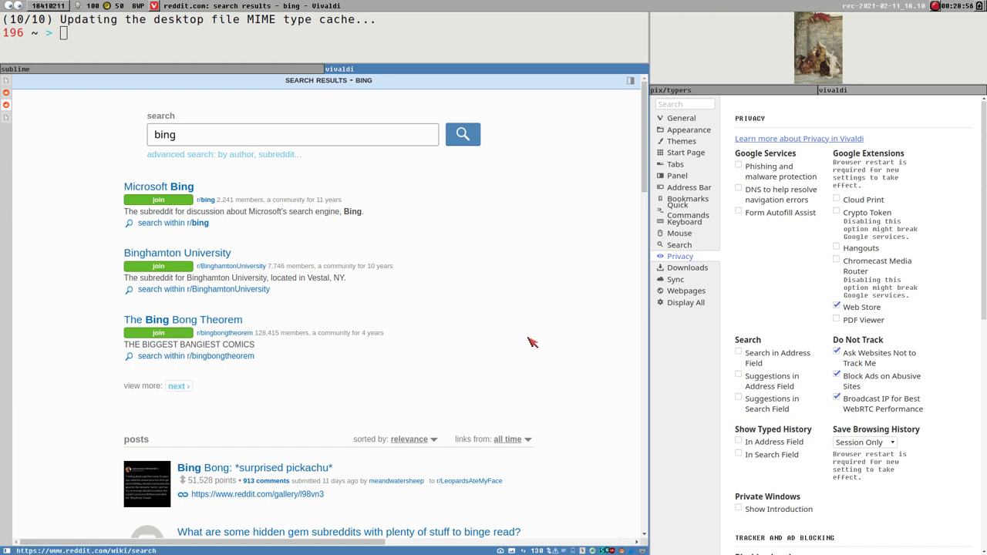
mouse_move(717, 186)
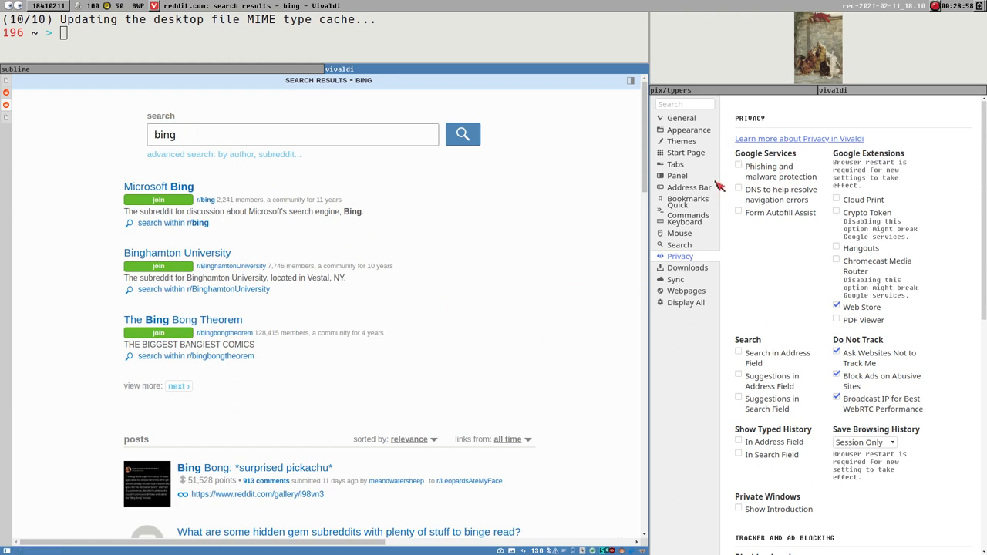
mouse_move(162, 290)
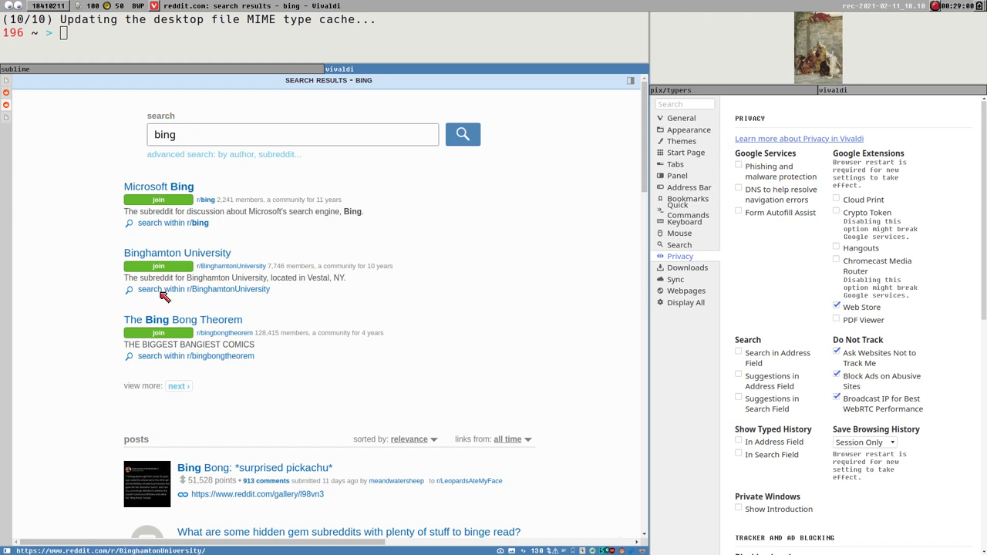
mouse_move(741, 314)
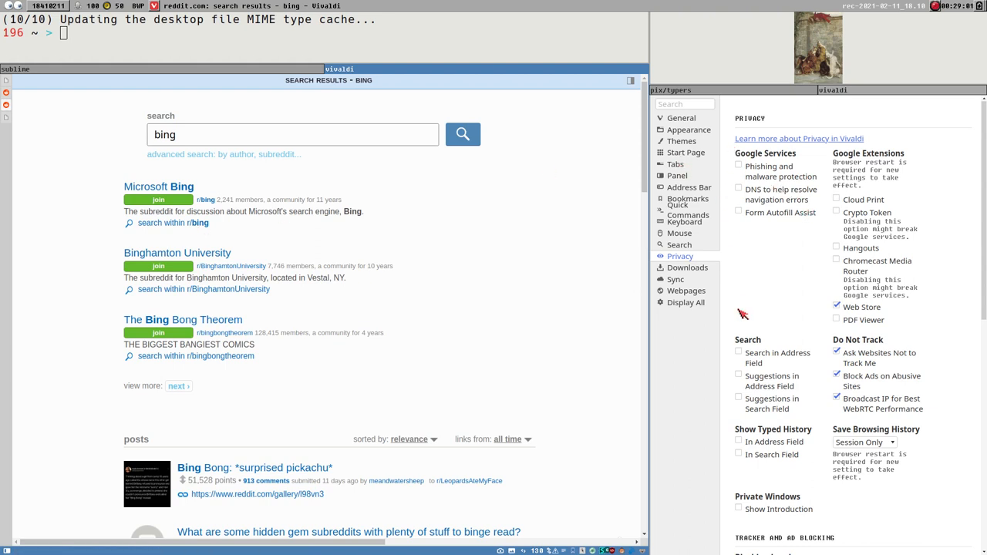
mouse_move(743, 208)
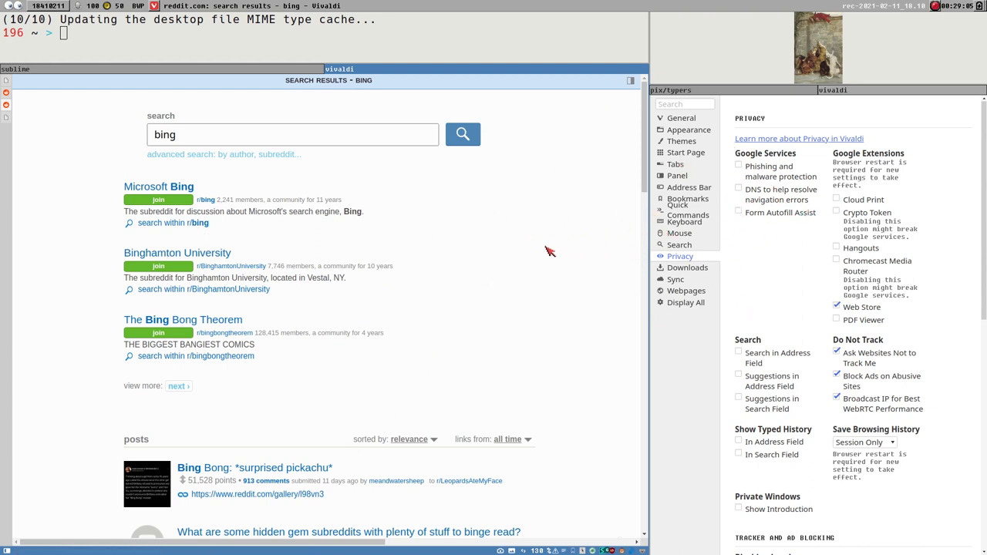
mouse_move(451, 326)
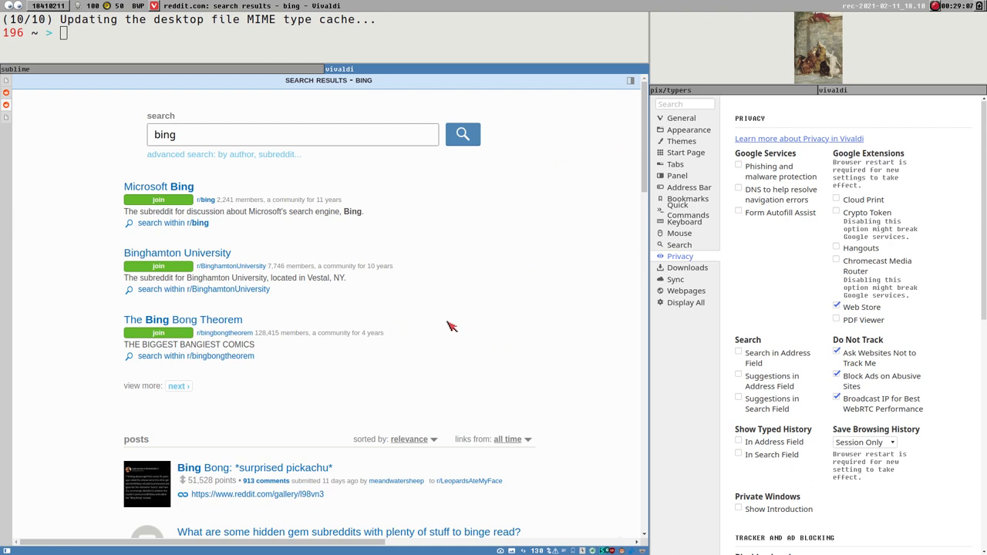
mouse_move(600, 263)
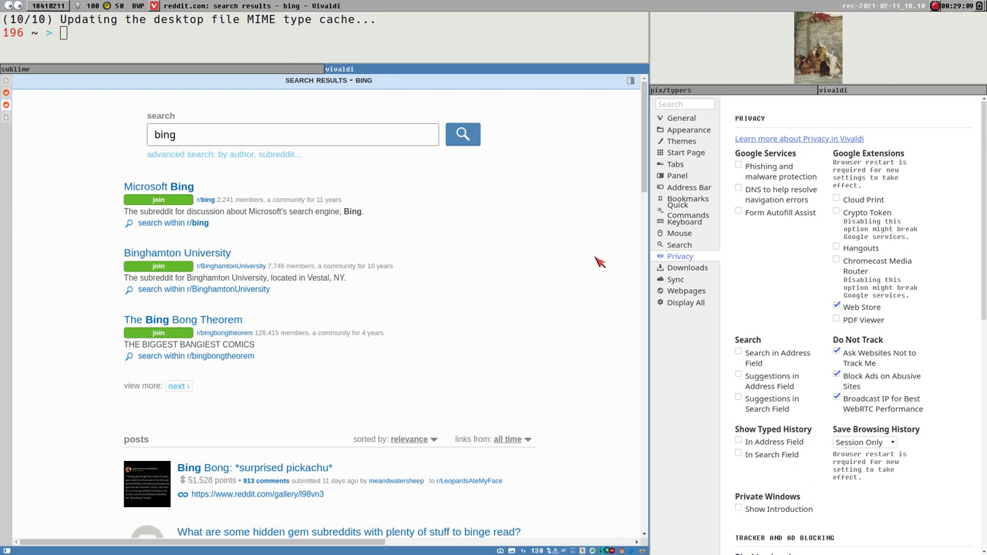
scroll("down", 3)
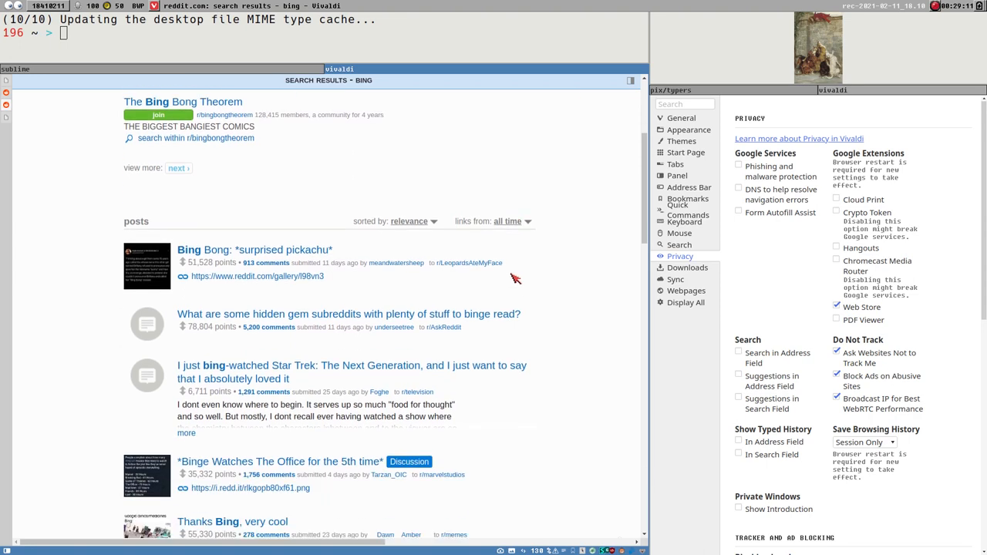
scroll("down", 3)
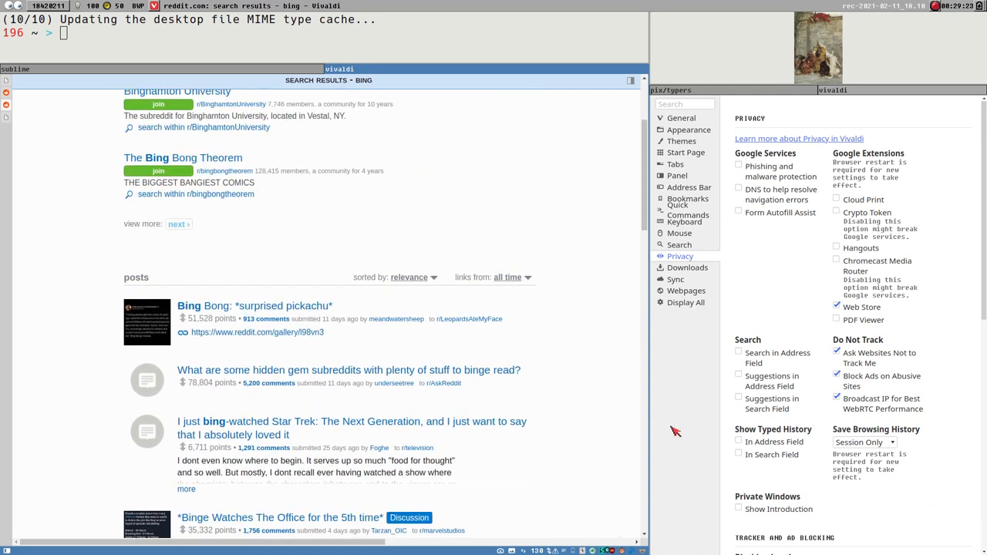
mouse_move(205, 434)
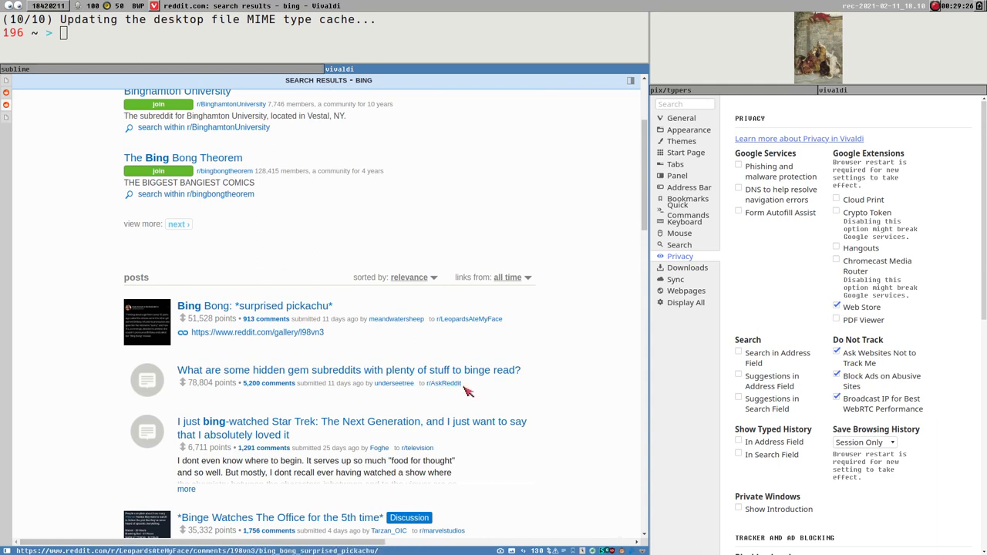
mouse_move(428, 330)
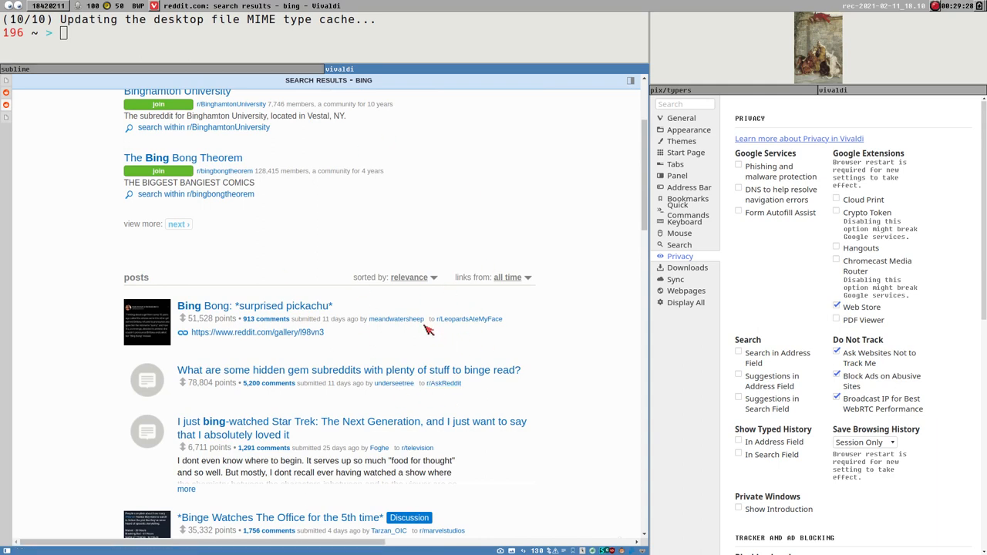
mouse_move(432, 322)
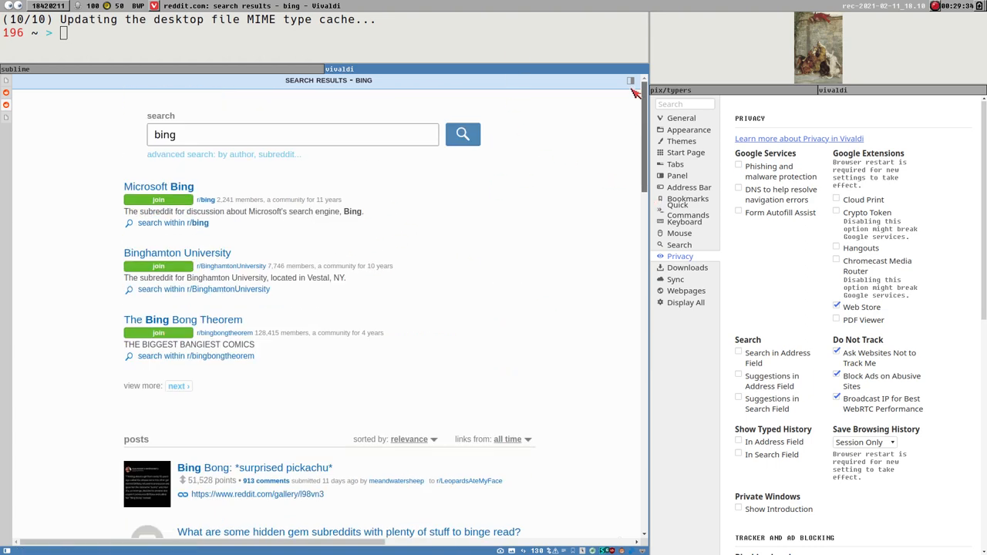
mouse_move(640, 141)
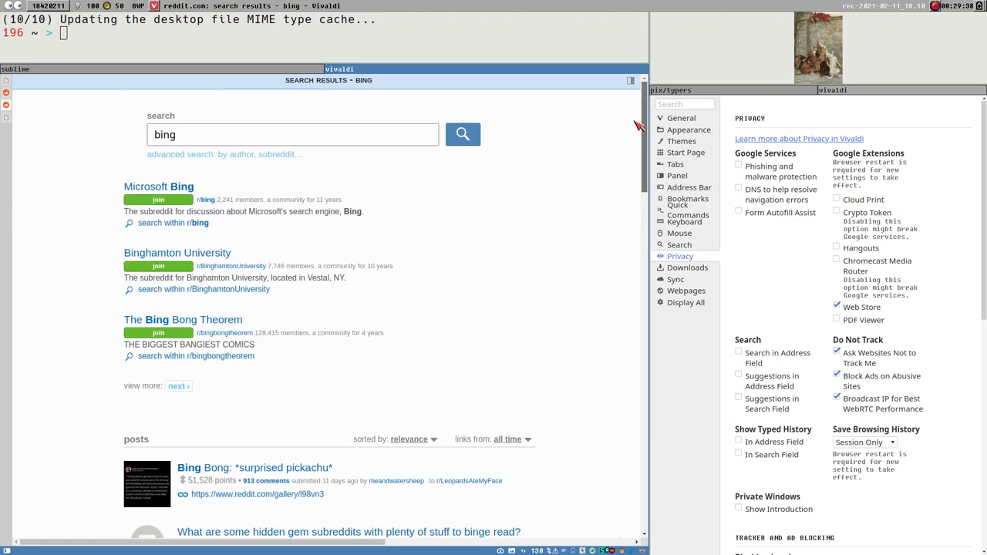
mouse_move(812, 222)
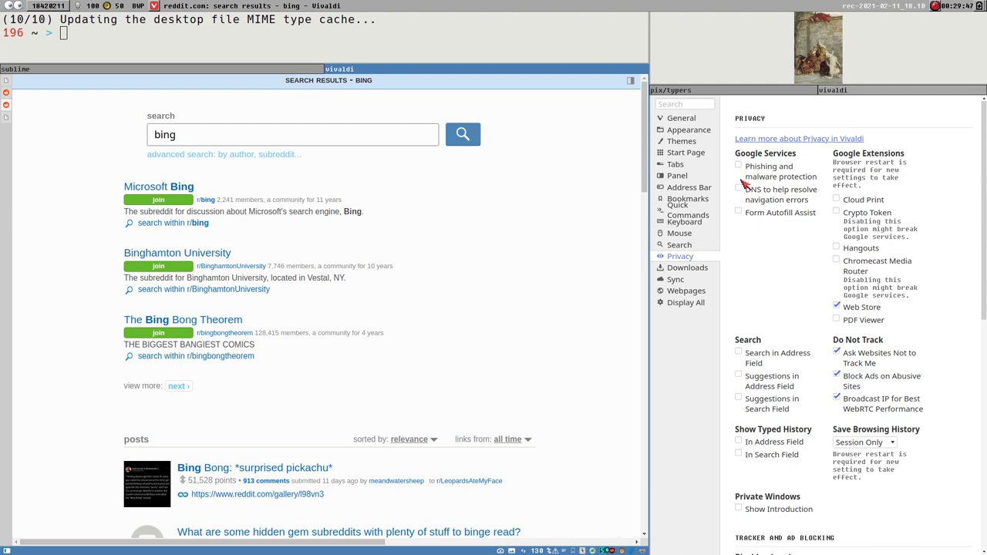
mouse_move(772, 176)
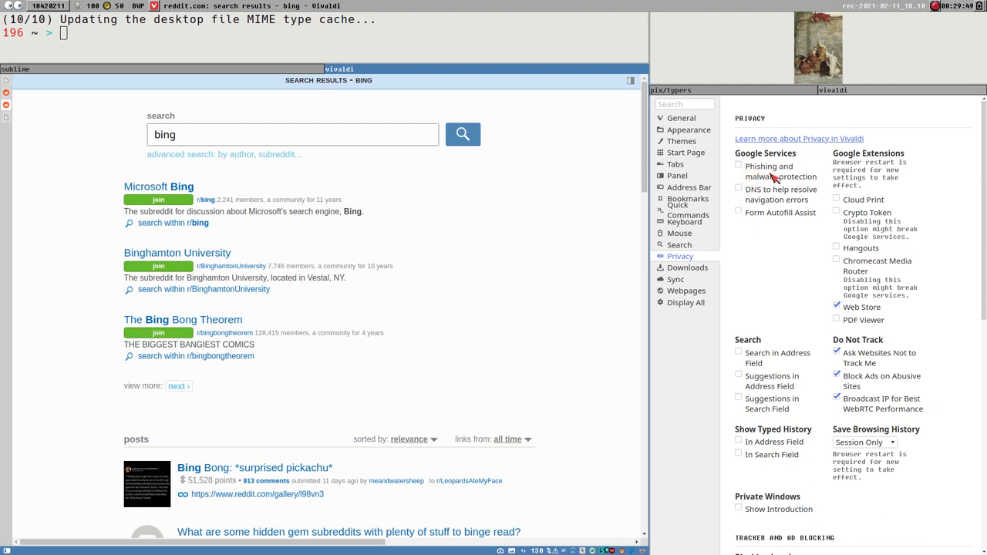
scroll("down", 3)
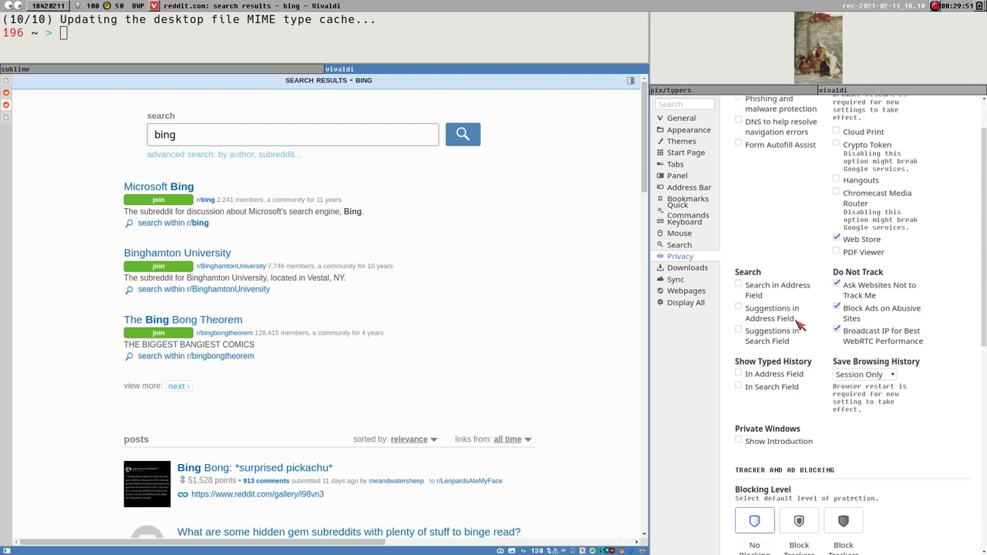
scroll("down", 3)
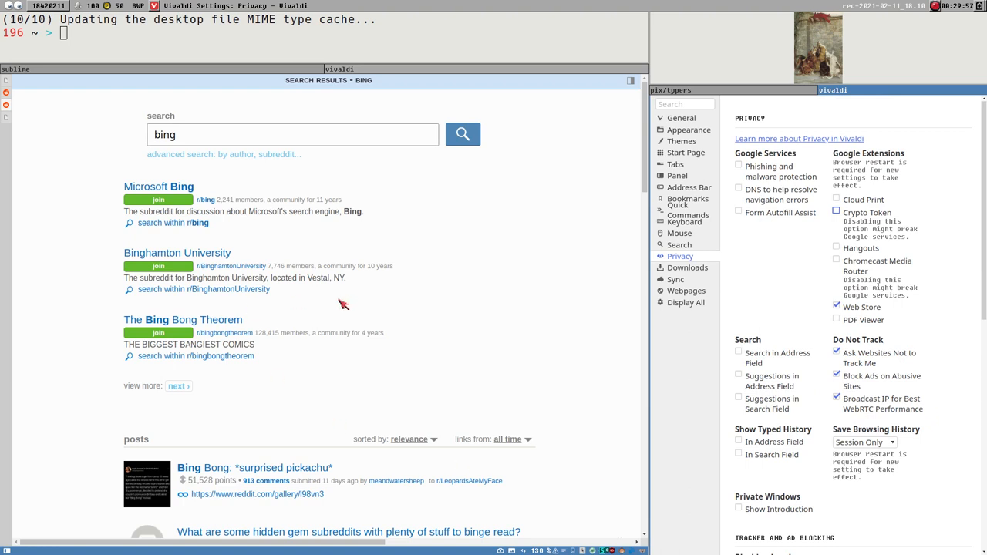
mouse_move(530, 316)
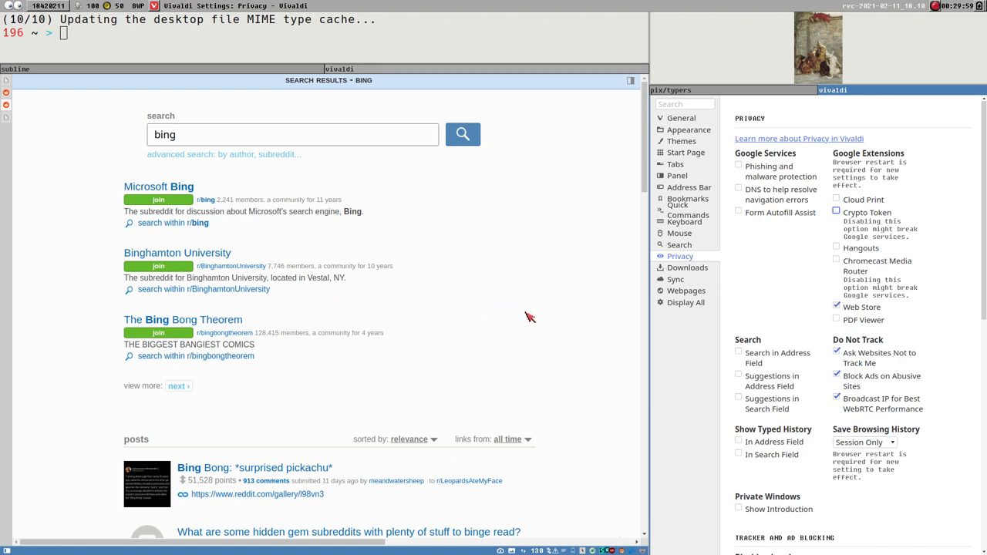
mouse_move(509, 319)
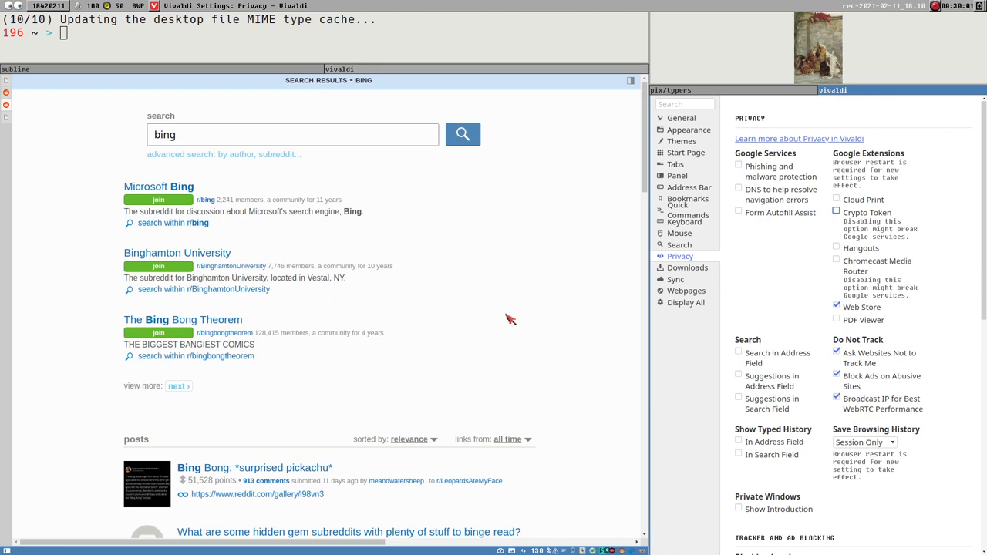
mouse_move(552, 295)
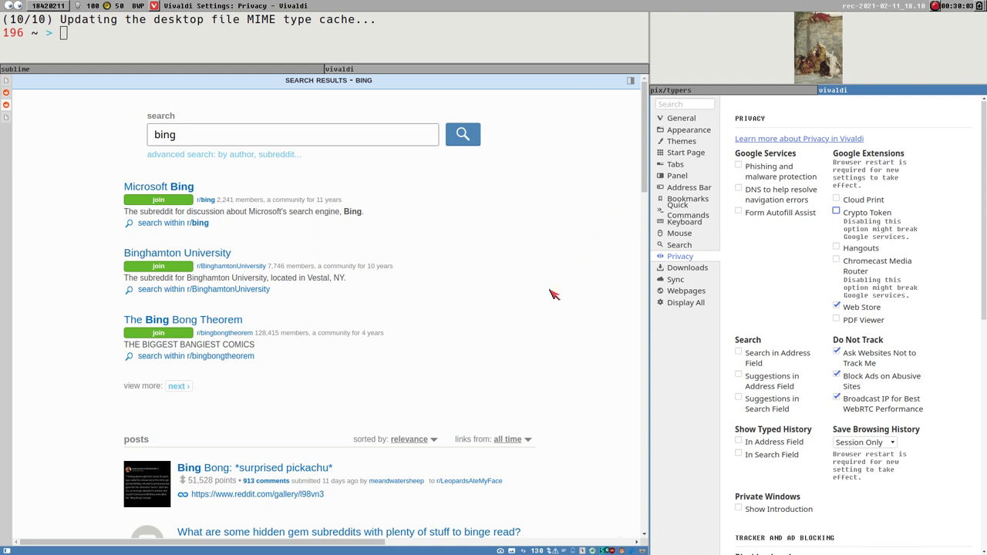
mouse_move(595, 456)
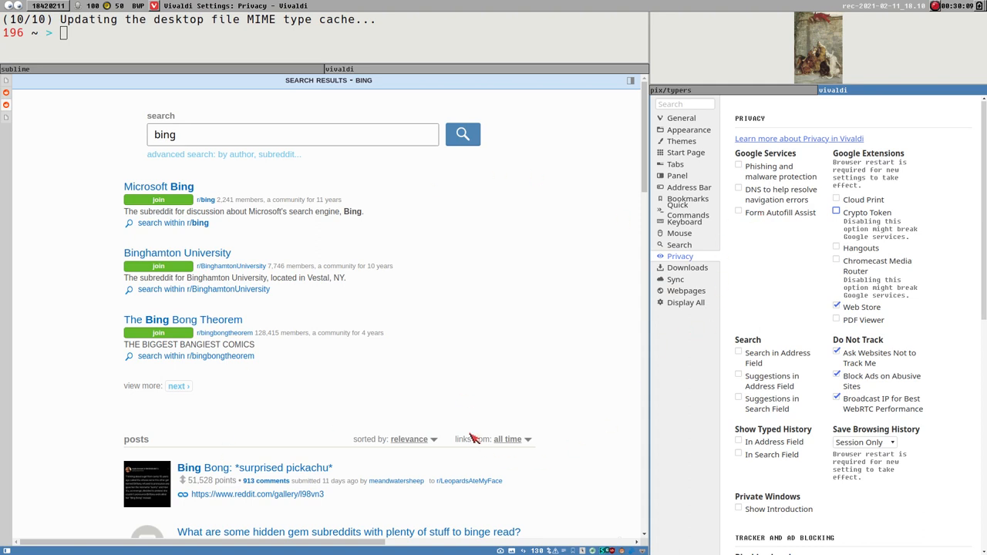
mouse_move(231, 470)
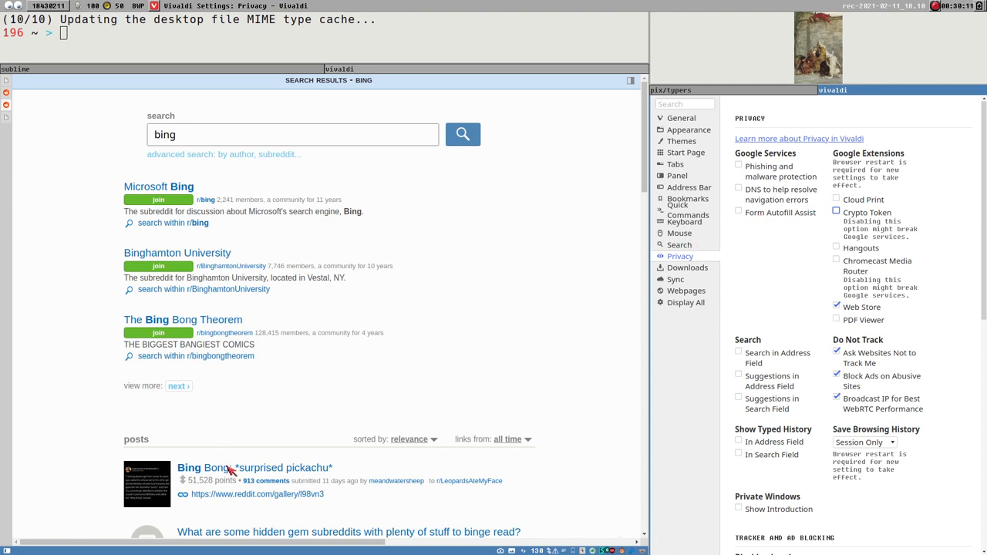
mouse_move(737, 153)
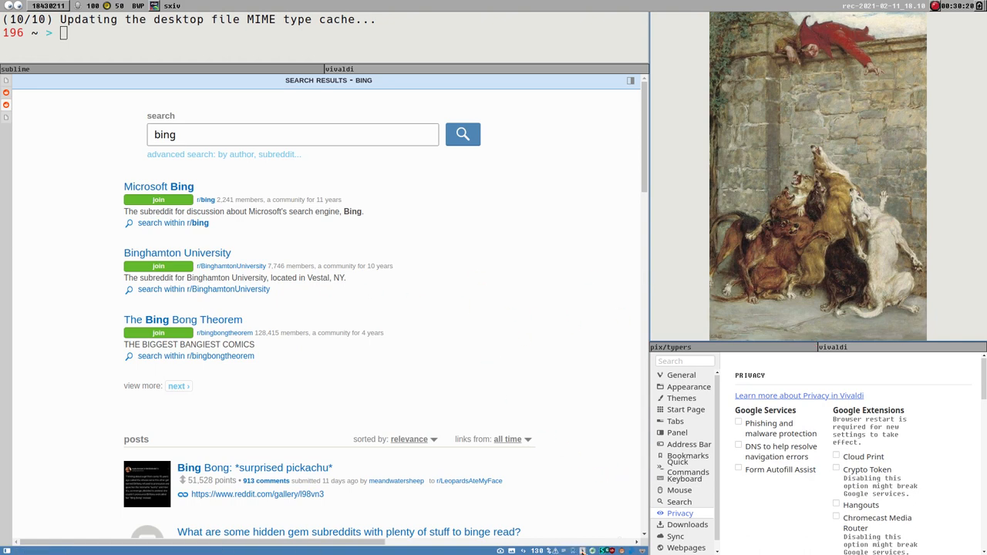
mouse_move(3, 241)
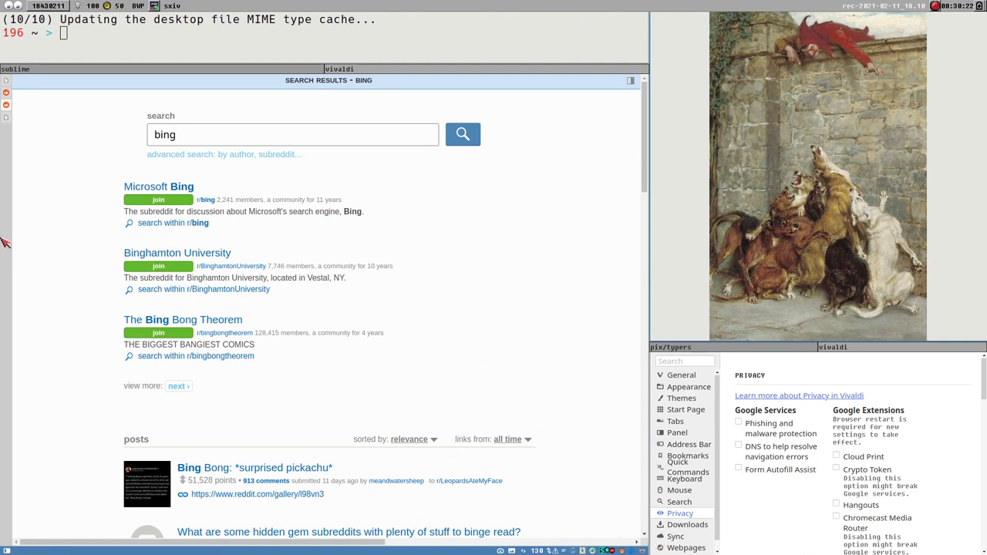
mouse_move(641, 133)
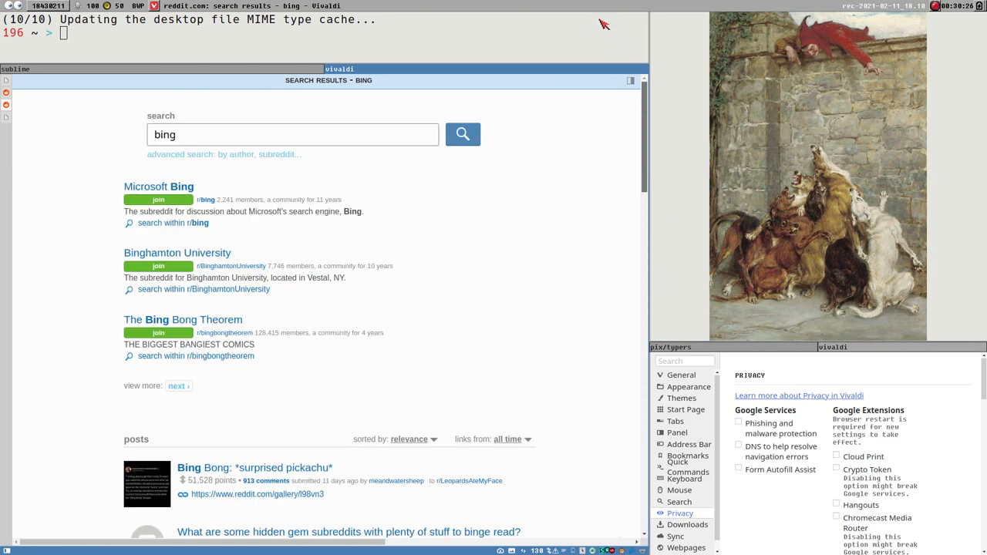
mouse_move(244, 418)
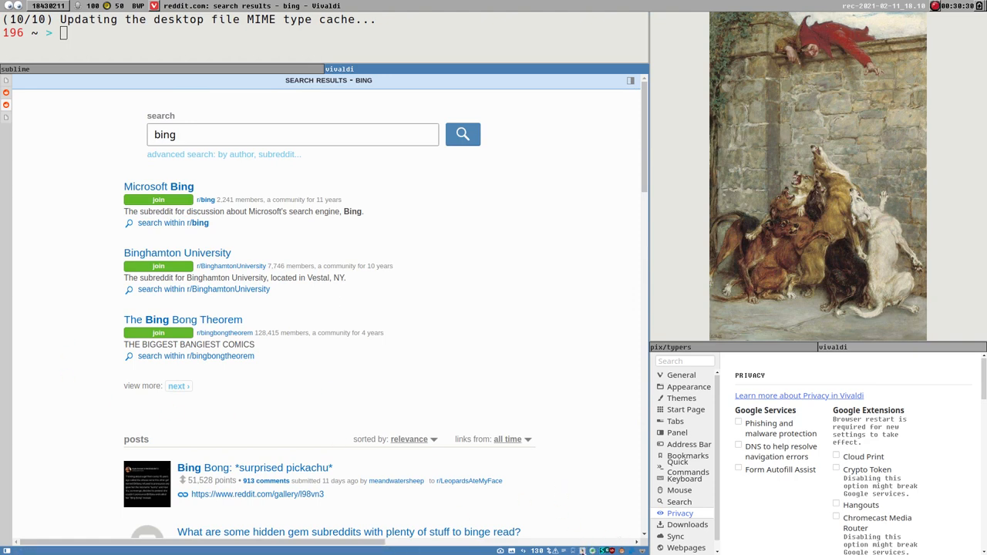
mouse_move(469, 505)
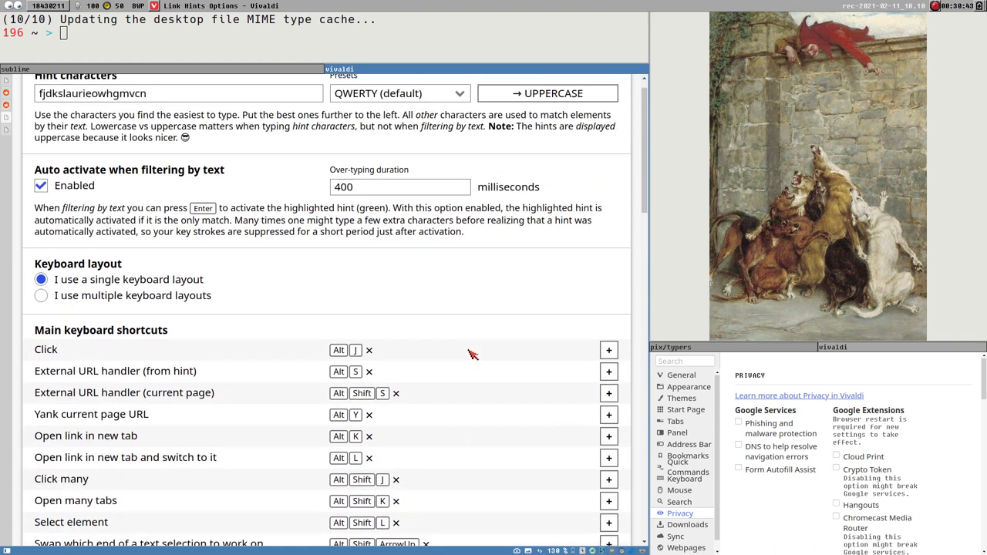
Scroll the Link Hints 1.1.1 options page down to its export/import options and test links.
scroll("down", 3)
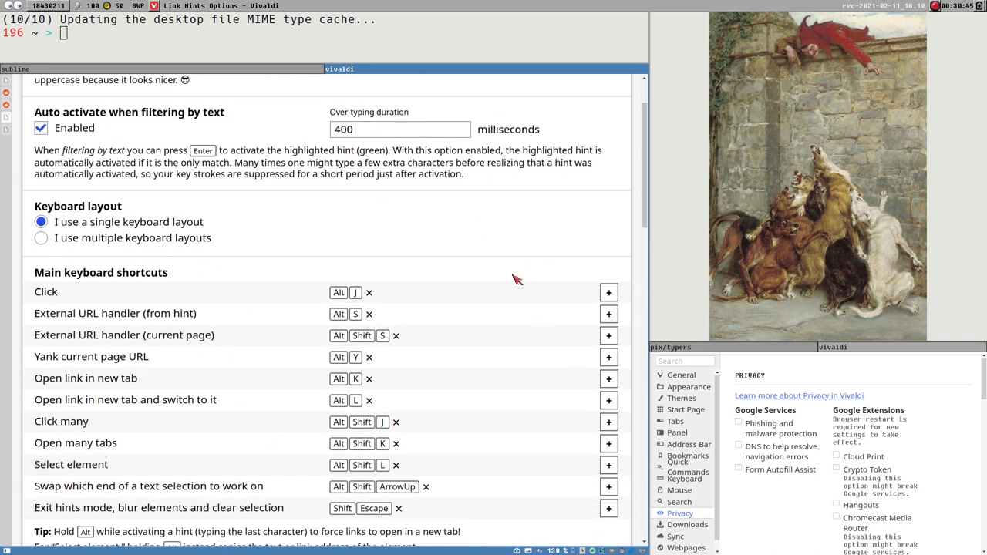
mouse_move(501, 448)
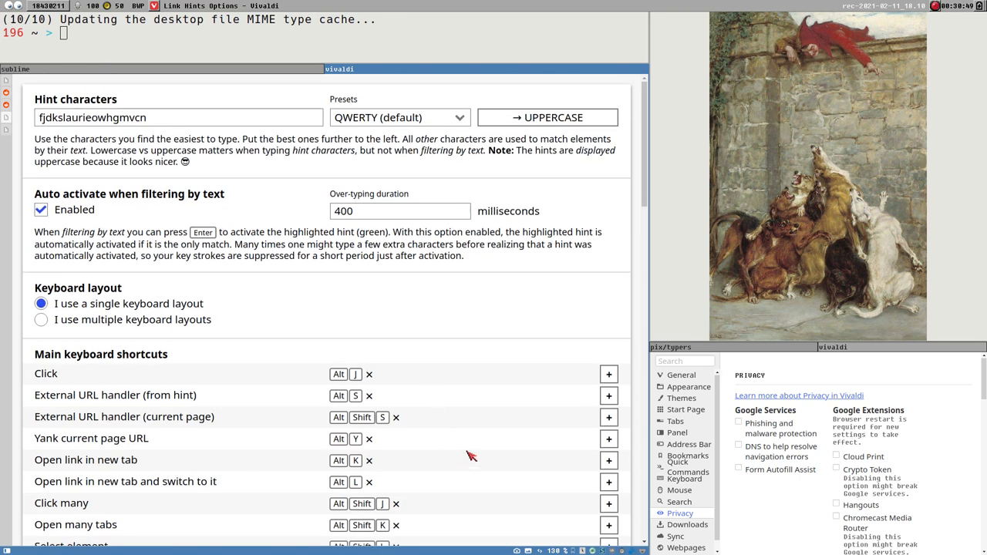
mouse_move(362, 318)
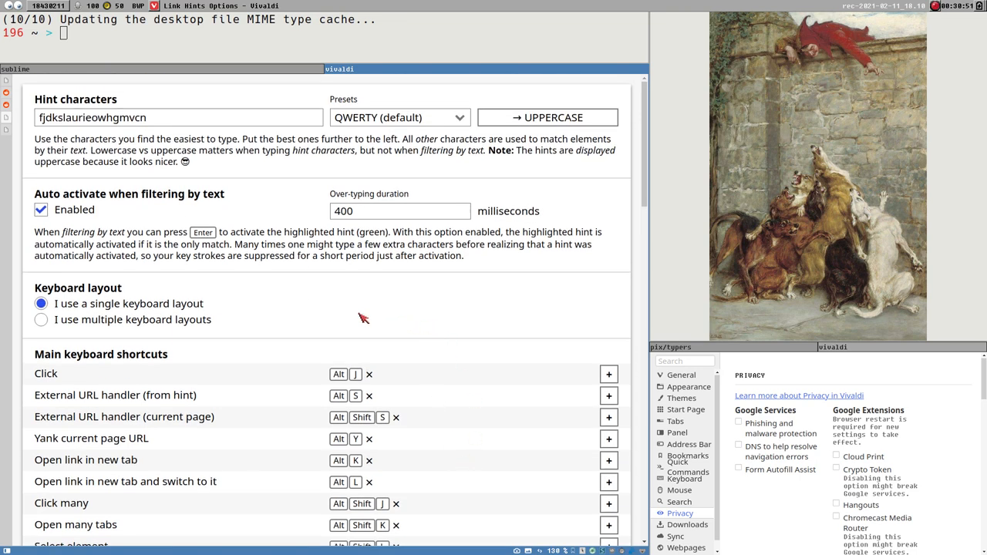
mouse_move(372, 289)
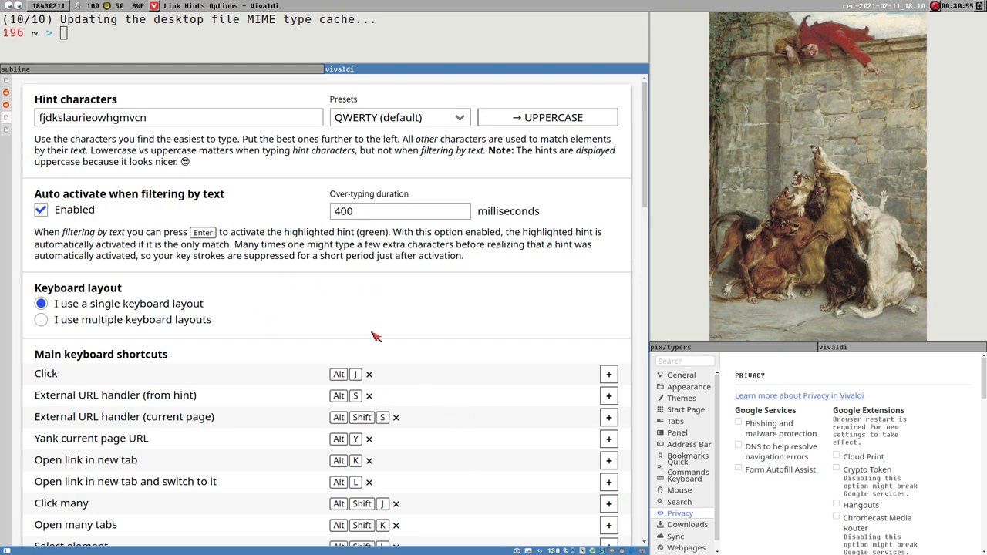
mouse_move(517, 300)
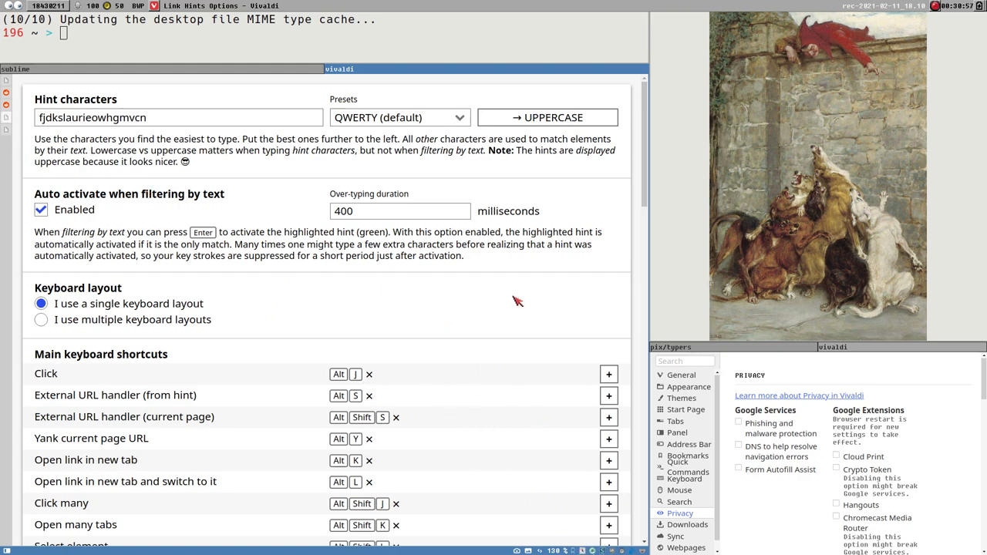
scroll("down", 3)
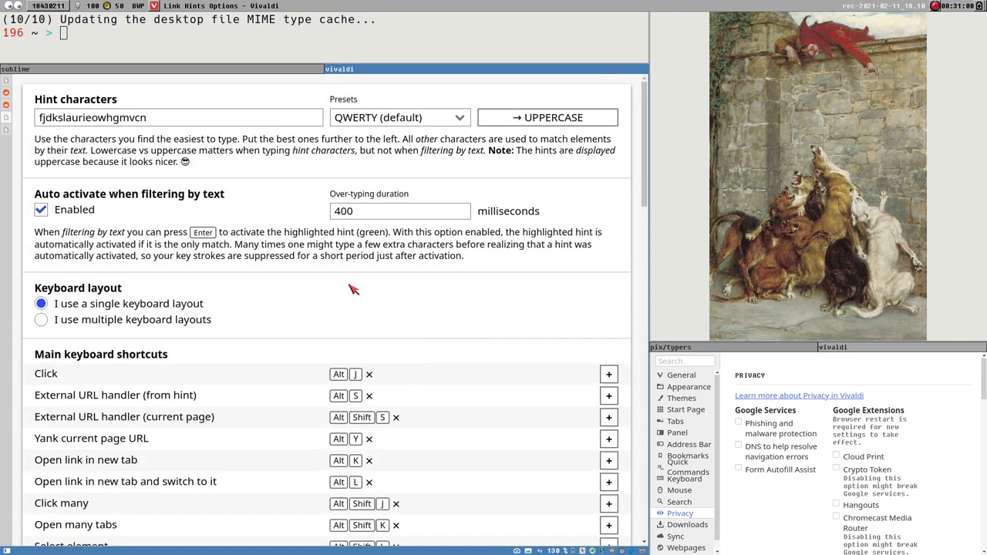
mouse_move(364, 299)
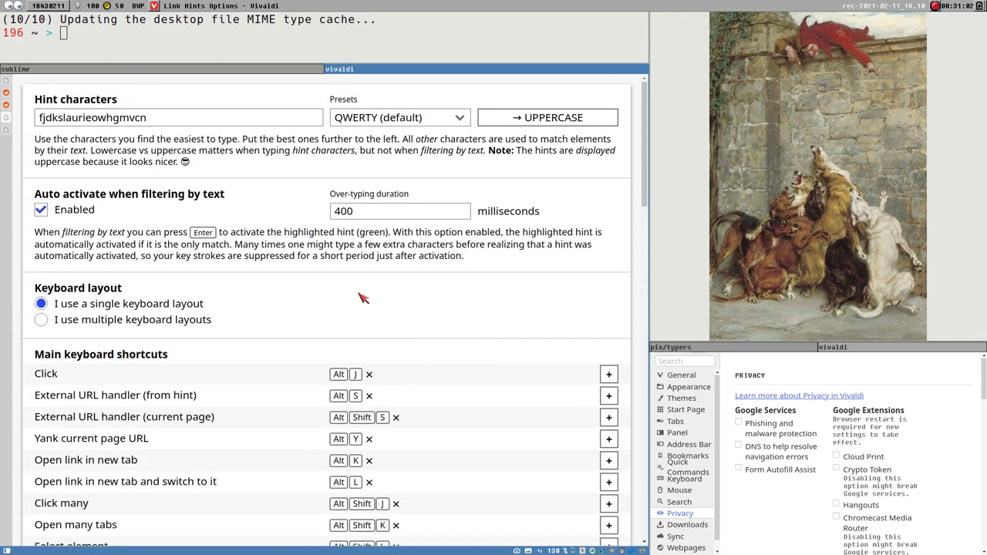
mouse_move(333, 330)
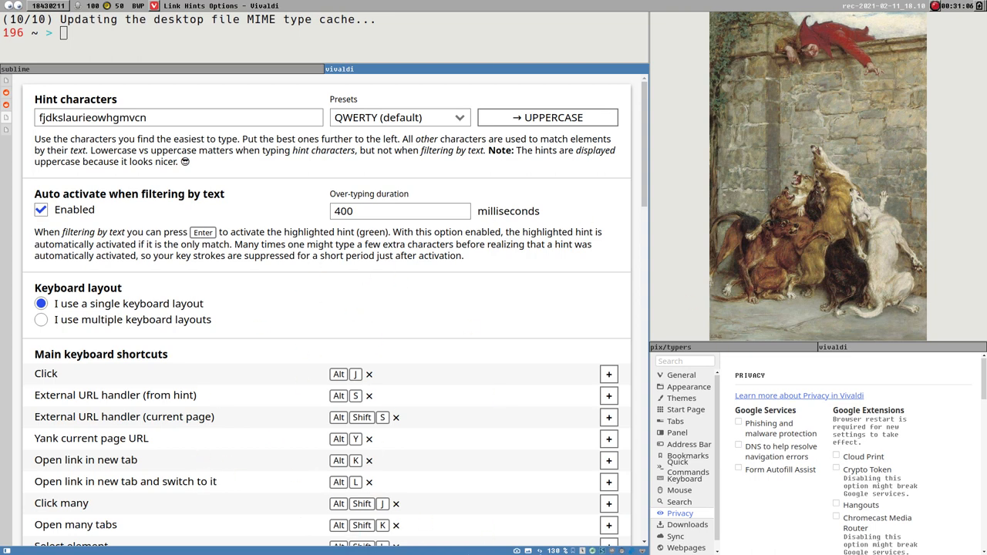
mouse_move(394, 281)
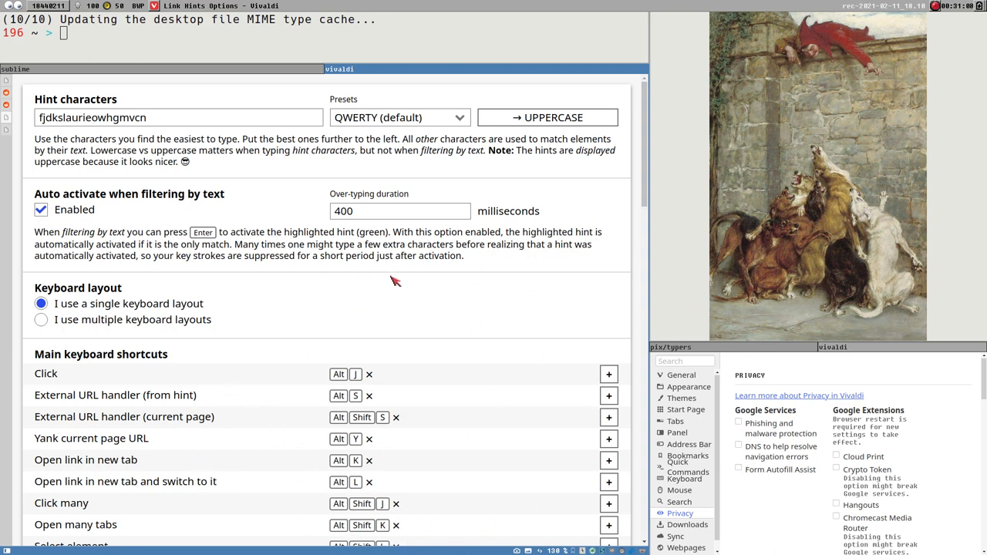
mouse_move(488, 348)
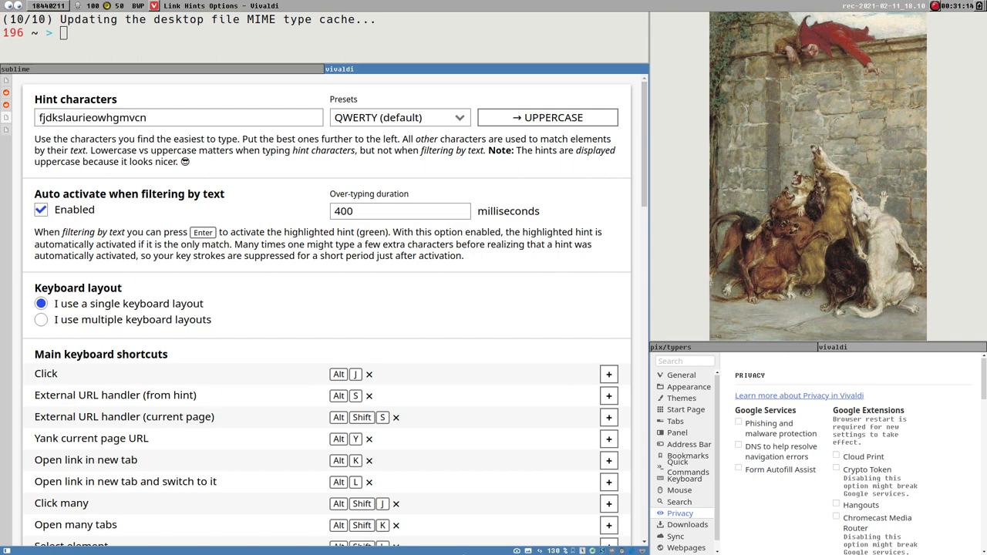
scroll("down", 3)
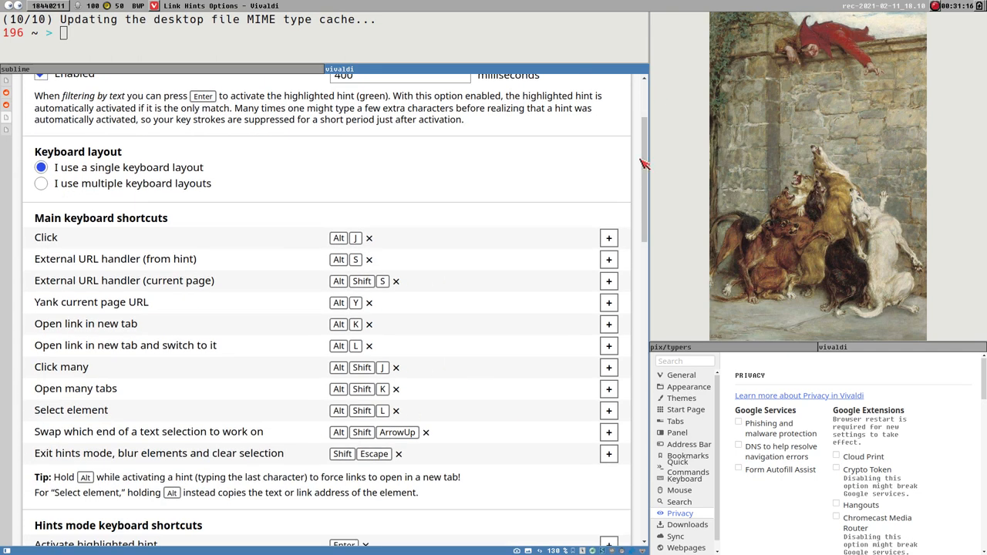
scroll("down", 3)
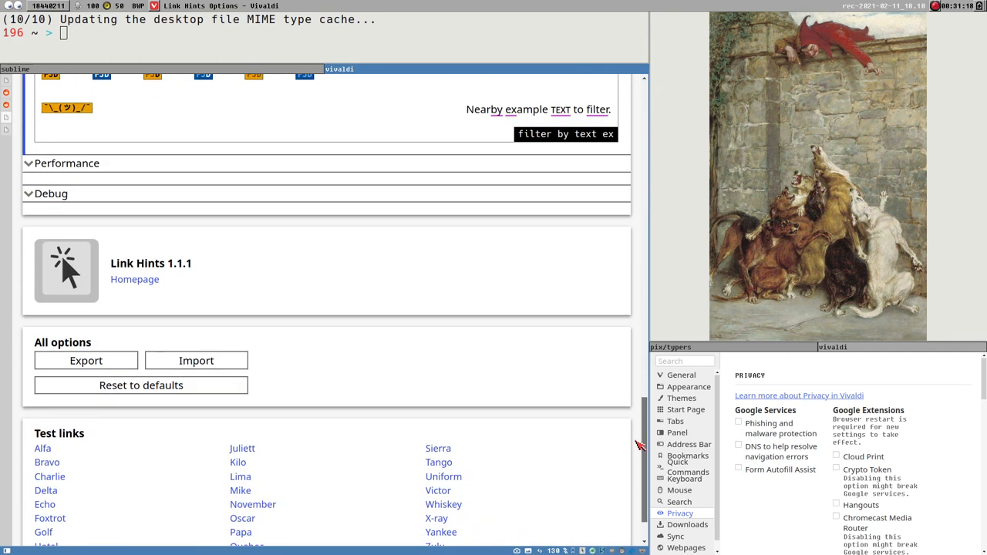